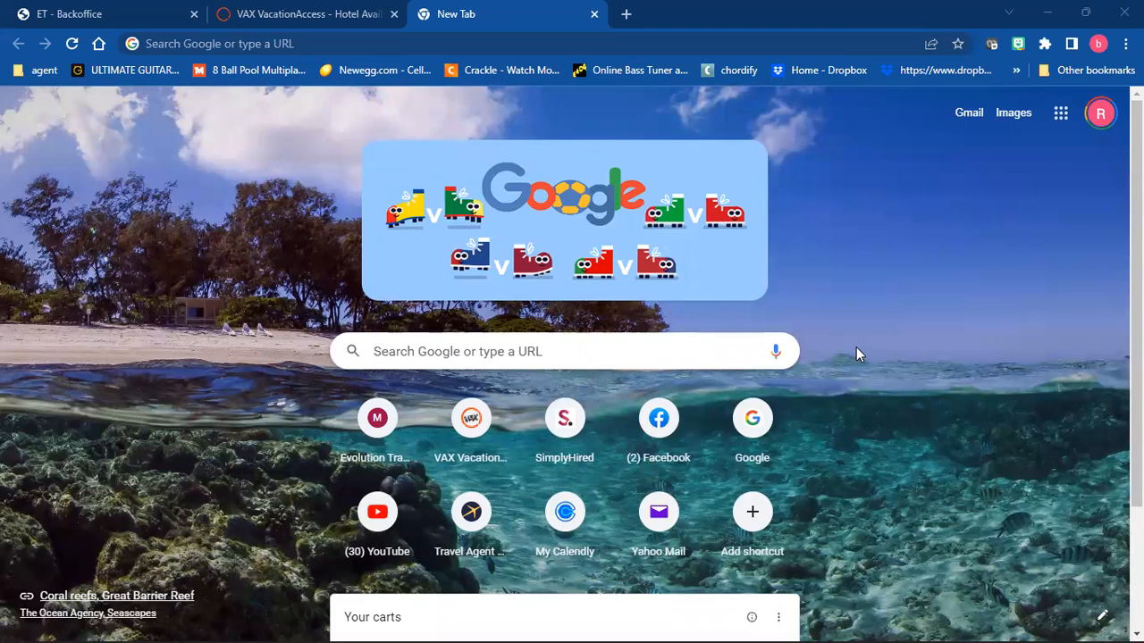
Step: Focus the address bar to enter rakuten.com
click(214, 42)
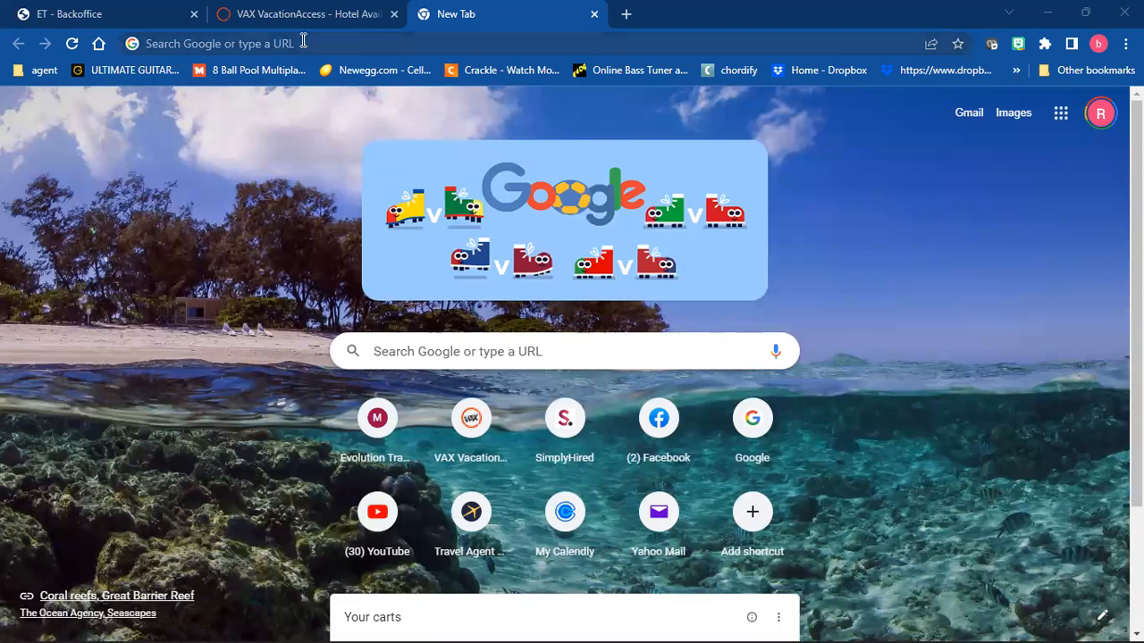
click(218, 43)
text(rakuten.com)
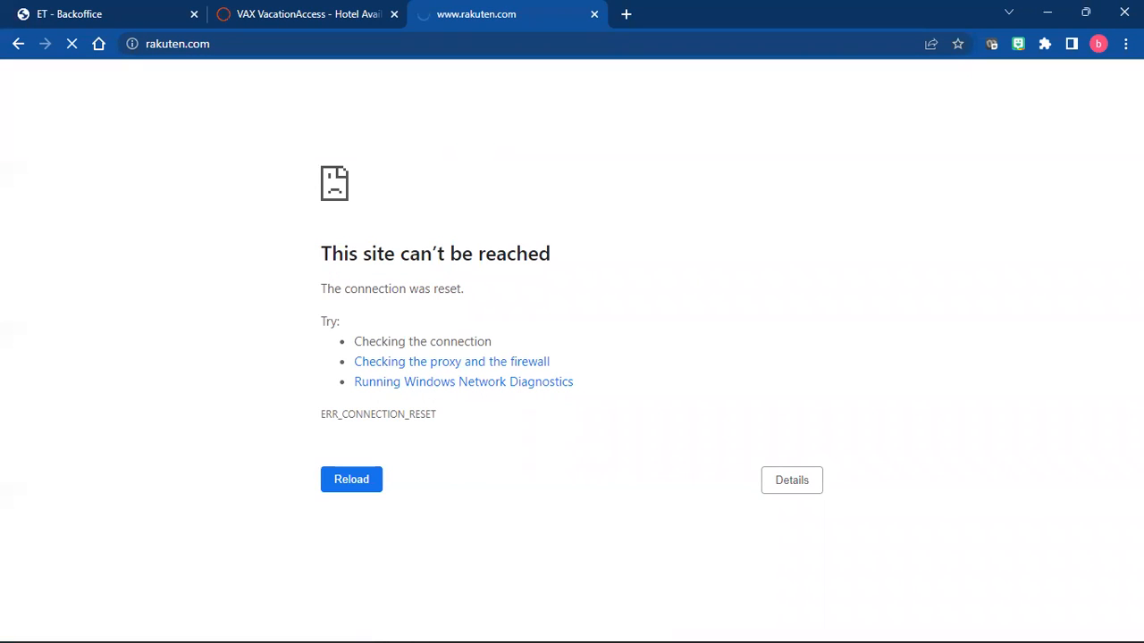
mouse_move(1090, 569)
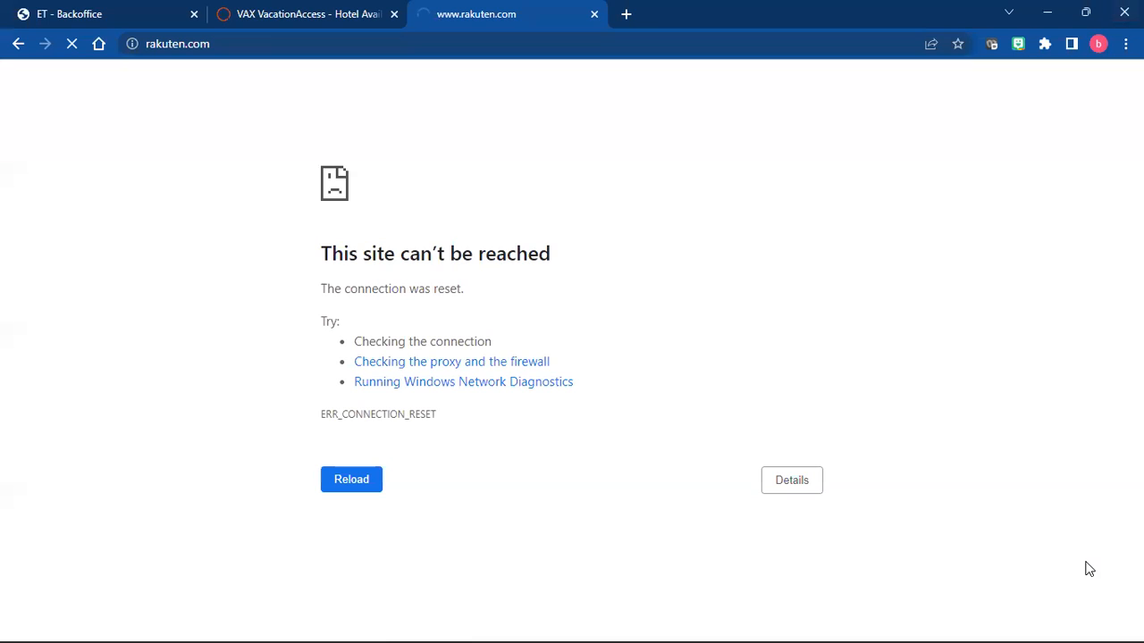
mouse_move(1022, 623)
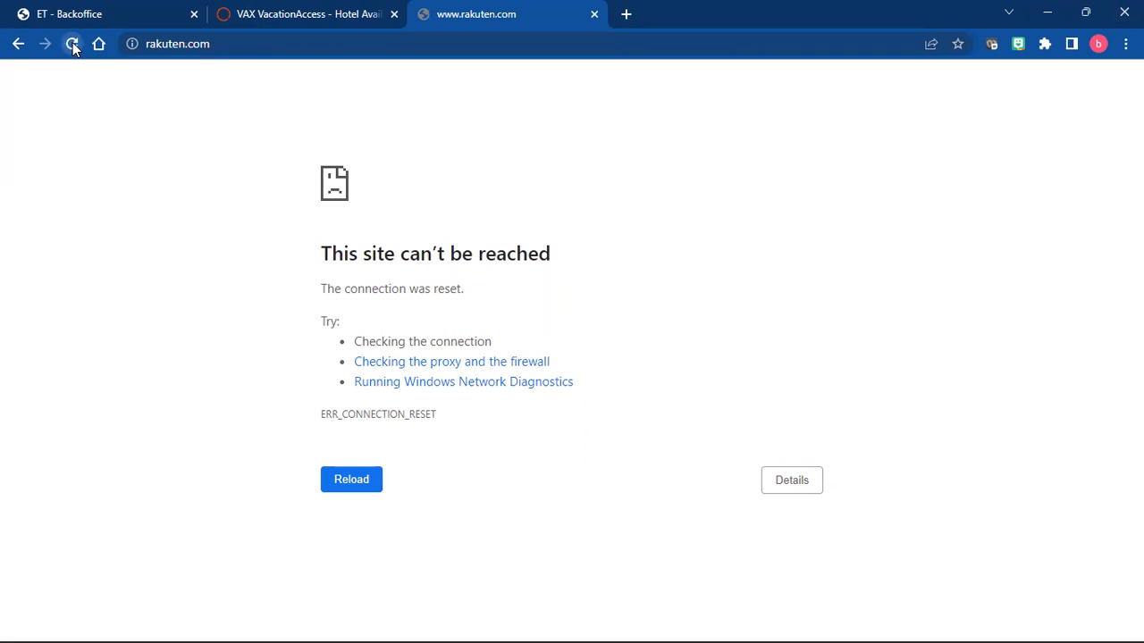
Step: Reload Rakuten, search 'chea' and go to the CheapOair store page from the suggestions
click(71, 43)
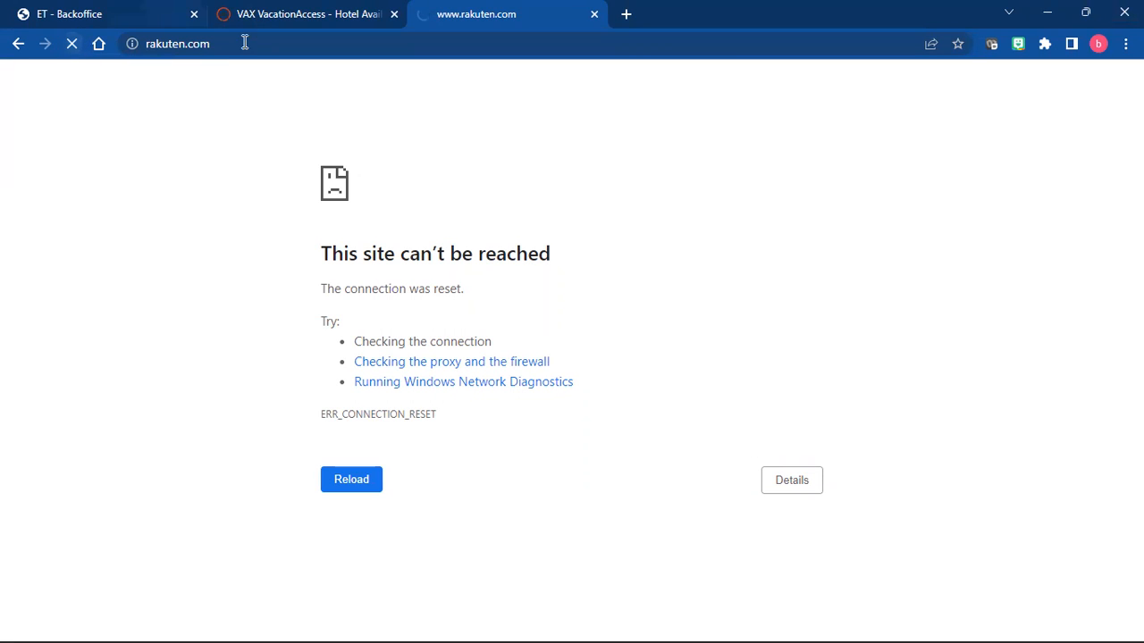
click(351, 479)
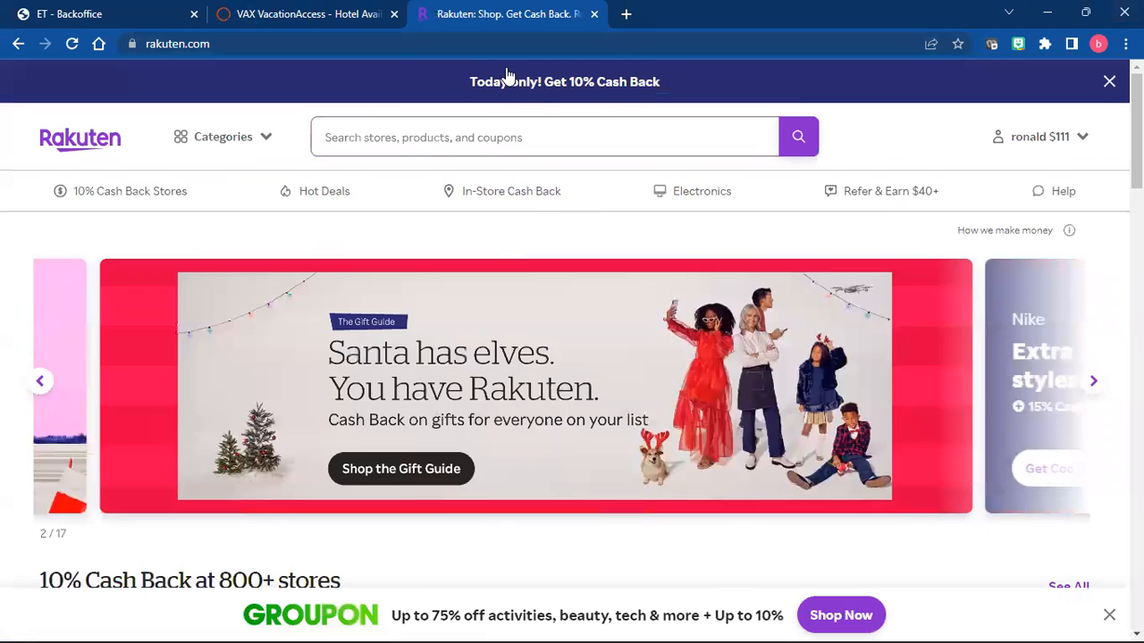
click(545, 136)
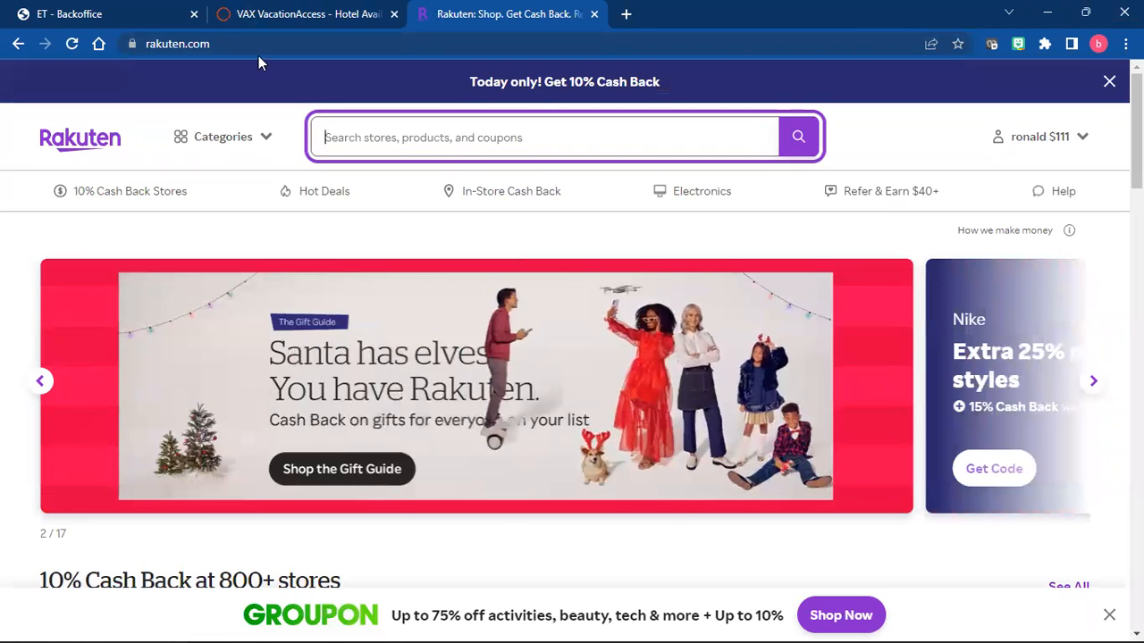
text(cheap)
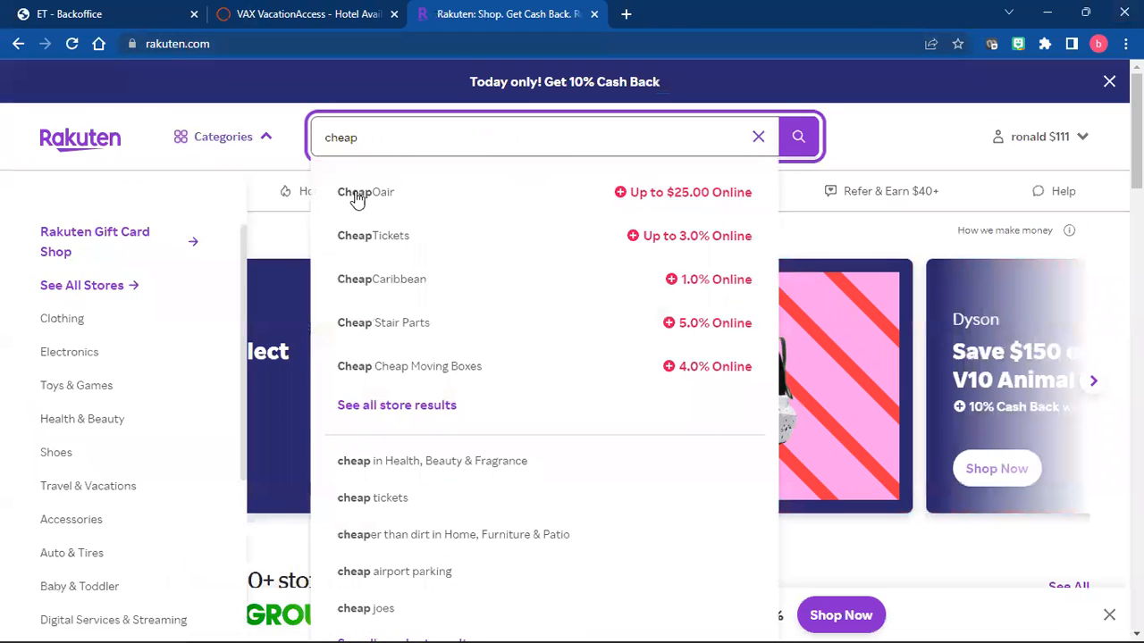
click(364, 191)
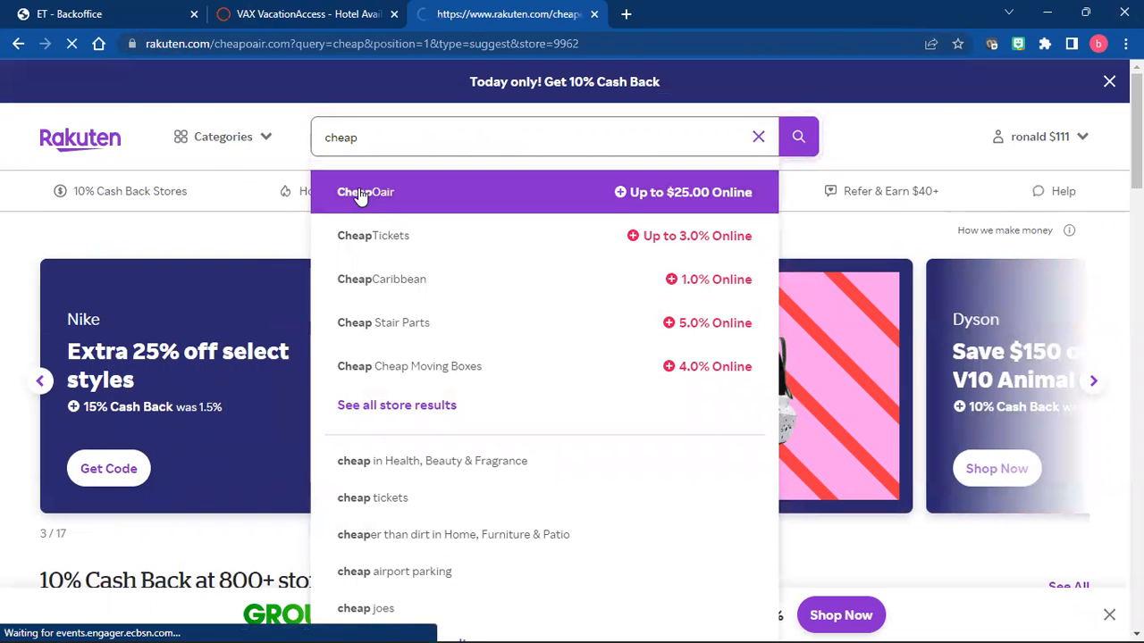
click(365, 192)
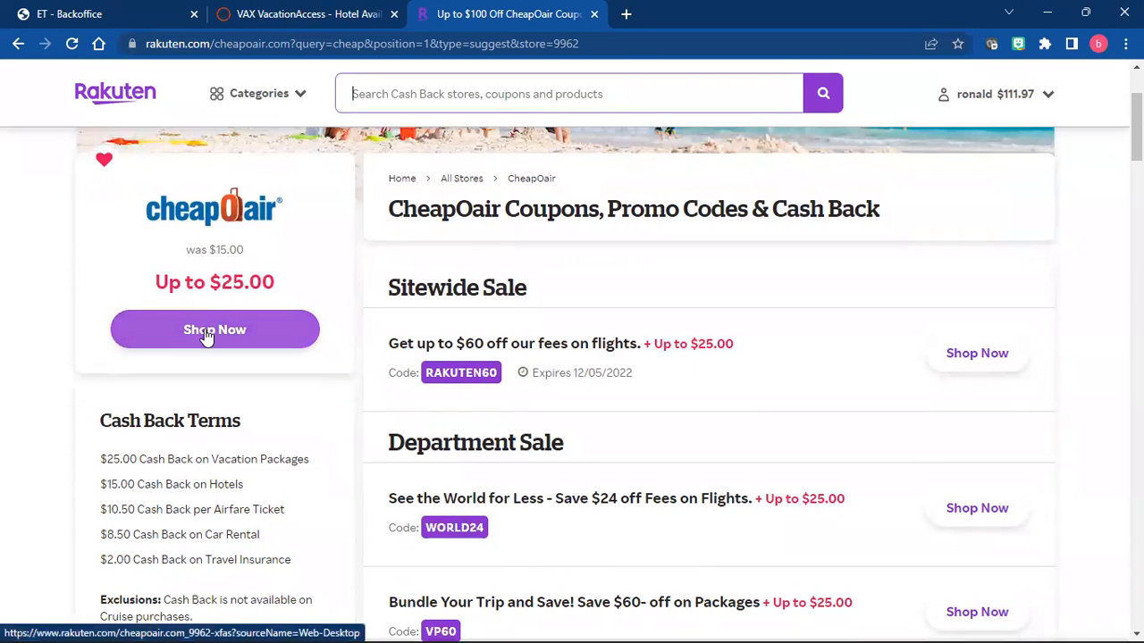
Step: Shop Now on CheapOair with up to $25 cash back activated and reach the flight search form
click(214, 328)
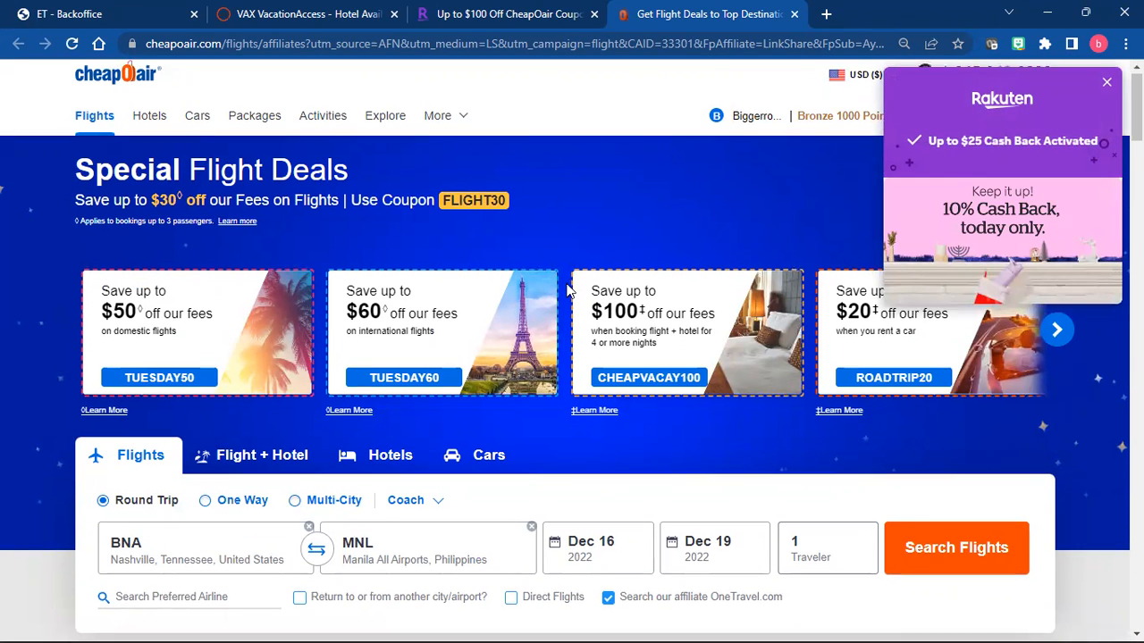
scroll(down, 3)
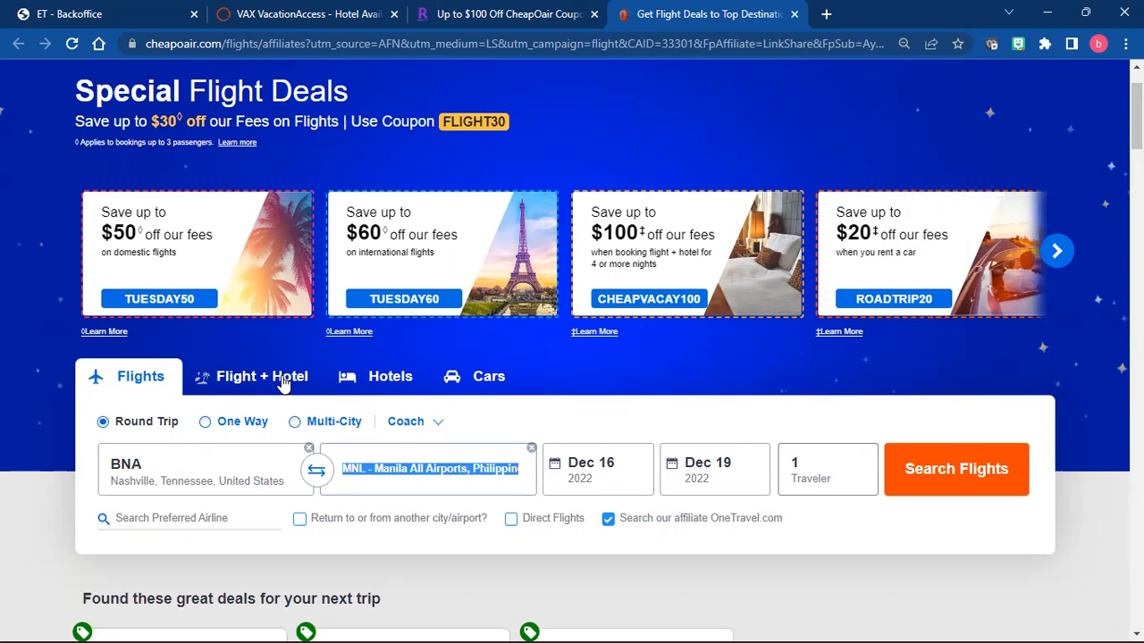
Step: Set destination AMD - Ahmedabad, dates Dec 20 to Feb 07, and search round-trip flights from Nashville
text(amd)
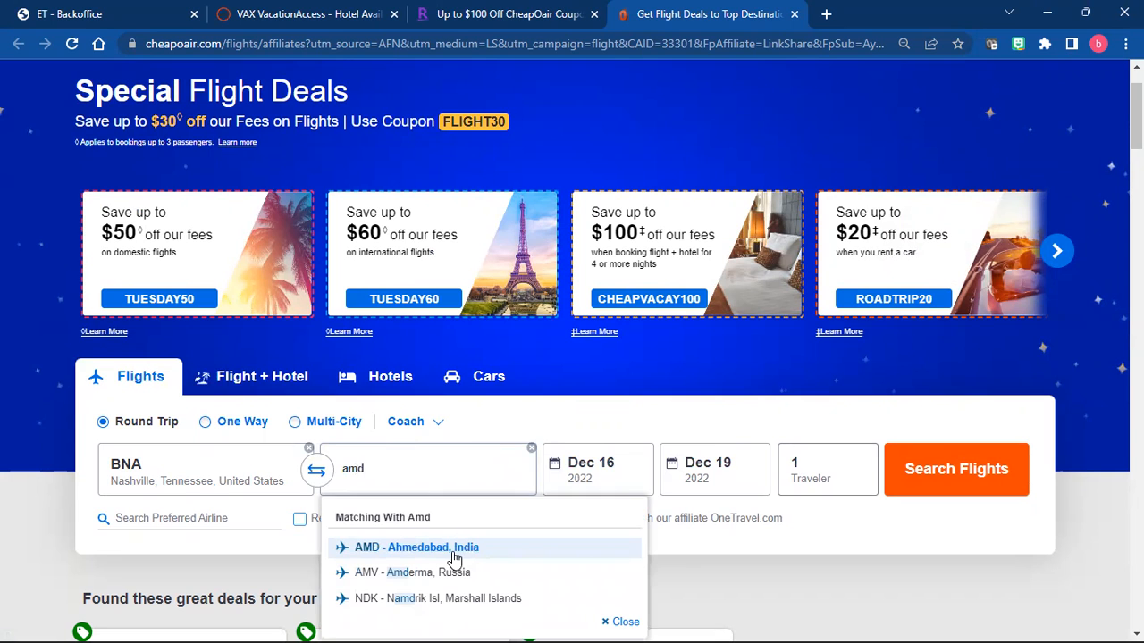
click(419, 546)
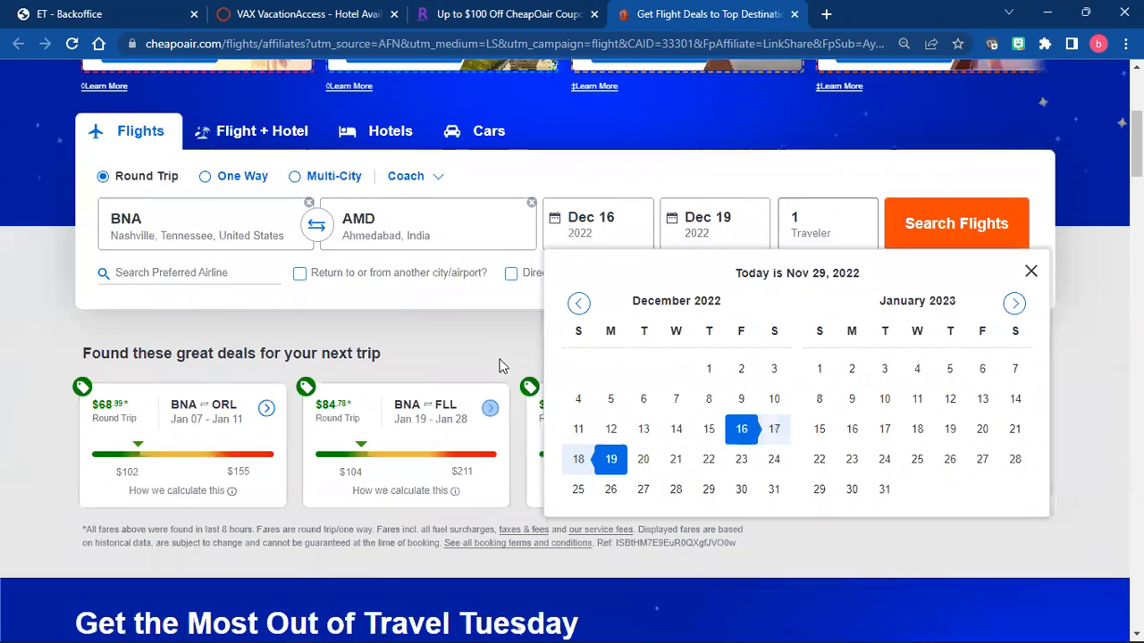
scroll(down, 3)
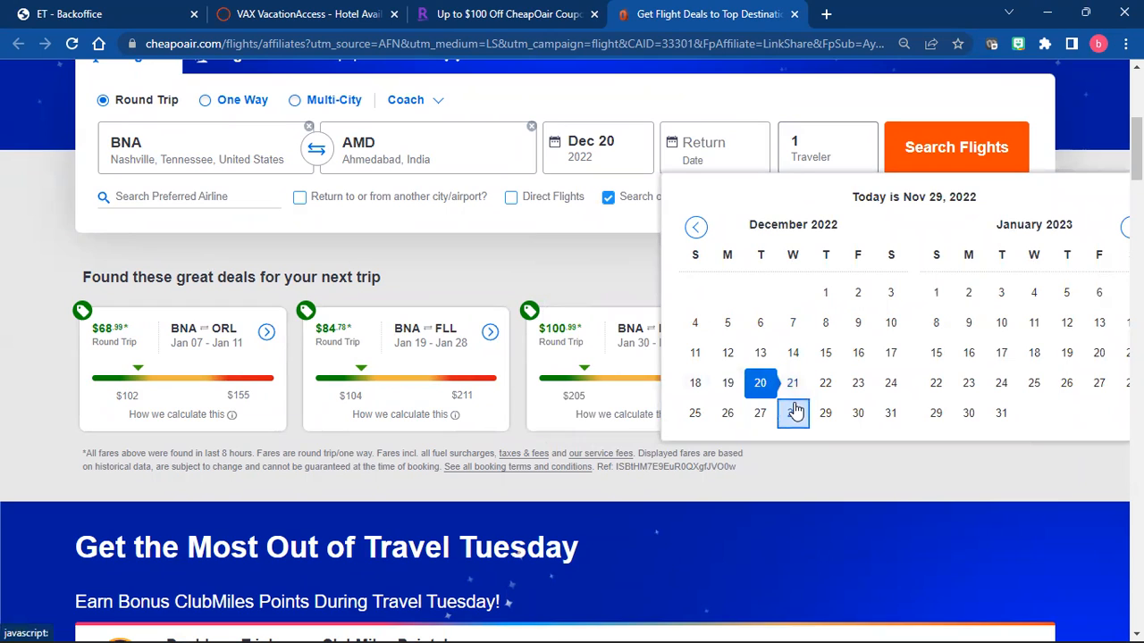
right_click(936, 321)
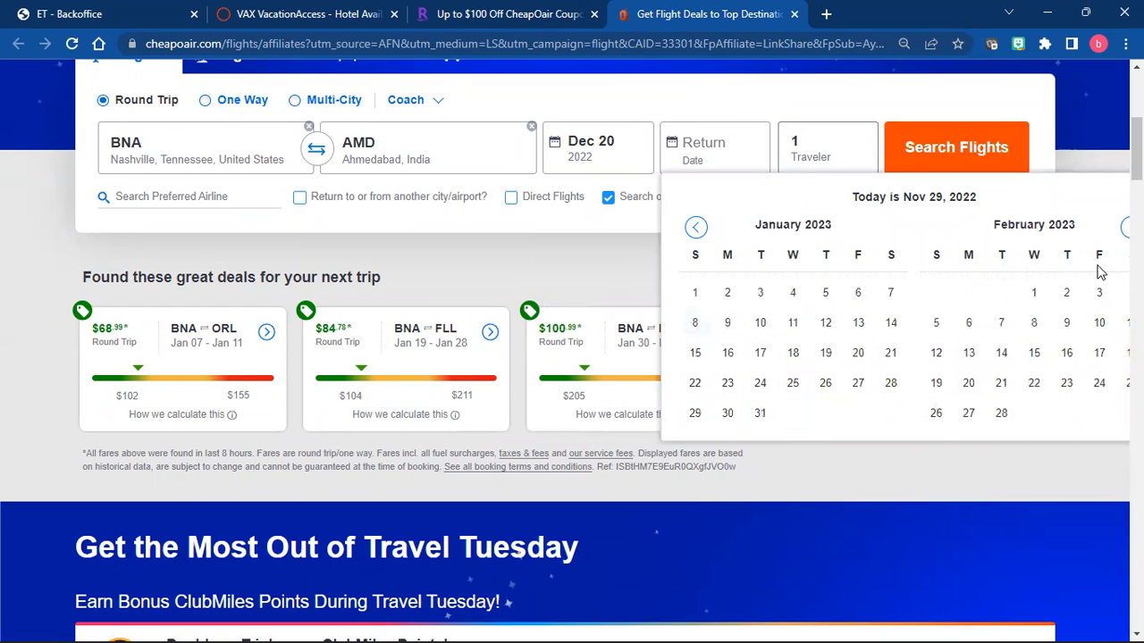
mouse_move(675, 622)
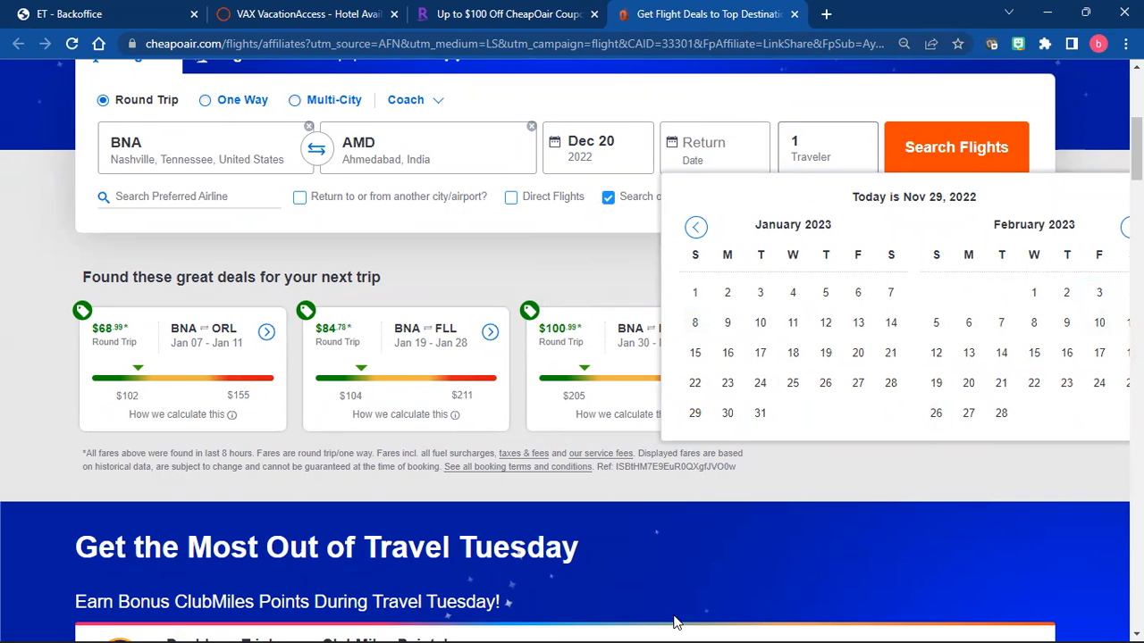
mouse_move(1080, 100)
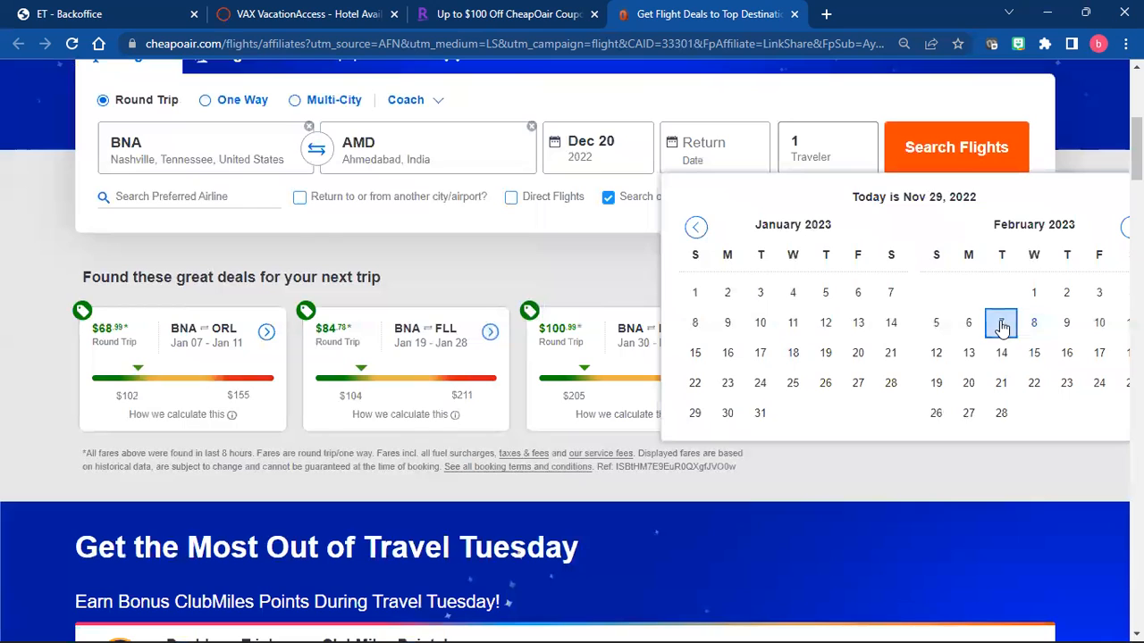
click(1000, 322)
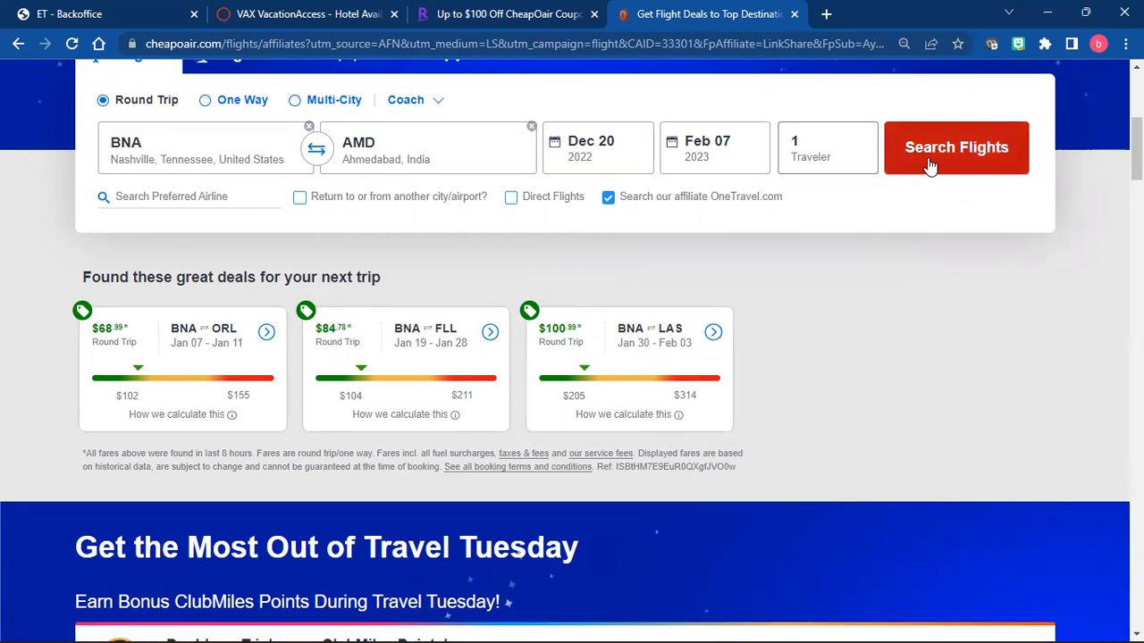
click(954, 147)
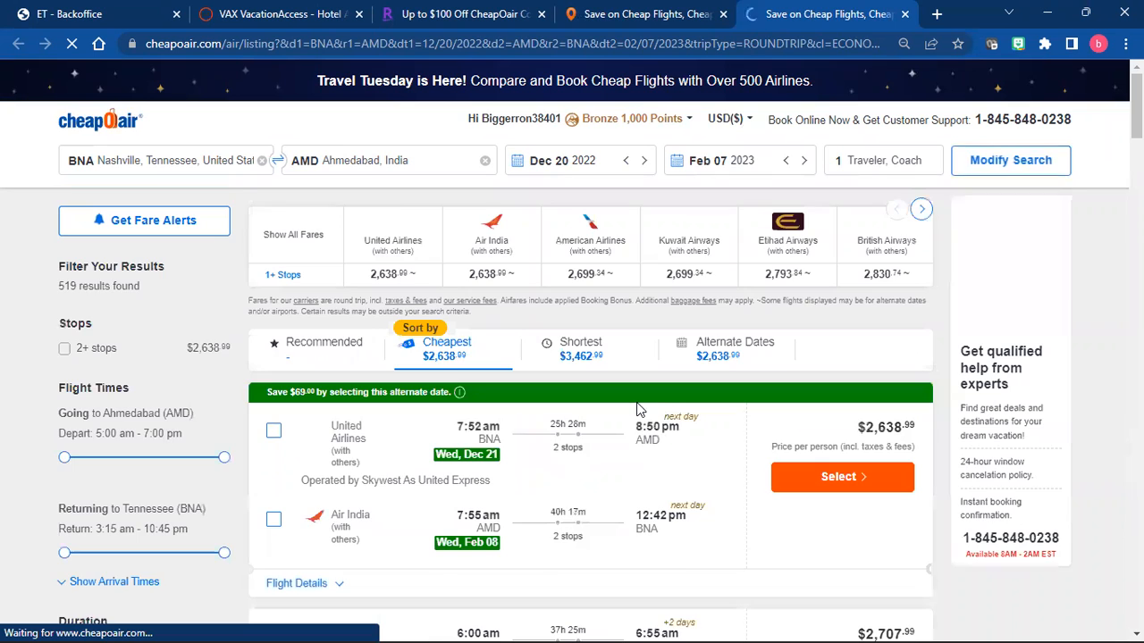
Step: Sort the Nashville–Ahmedabad results by Recommended and browse itineraries from $2,707.99
click(323, 348)
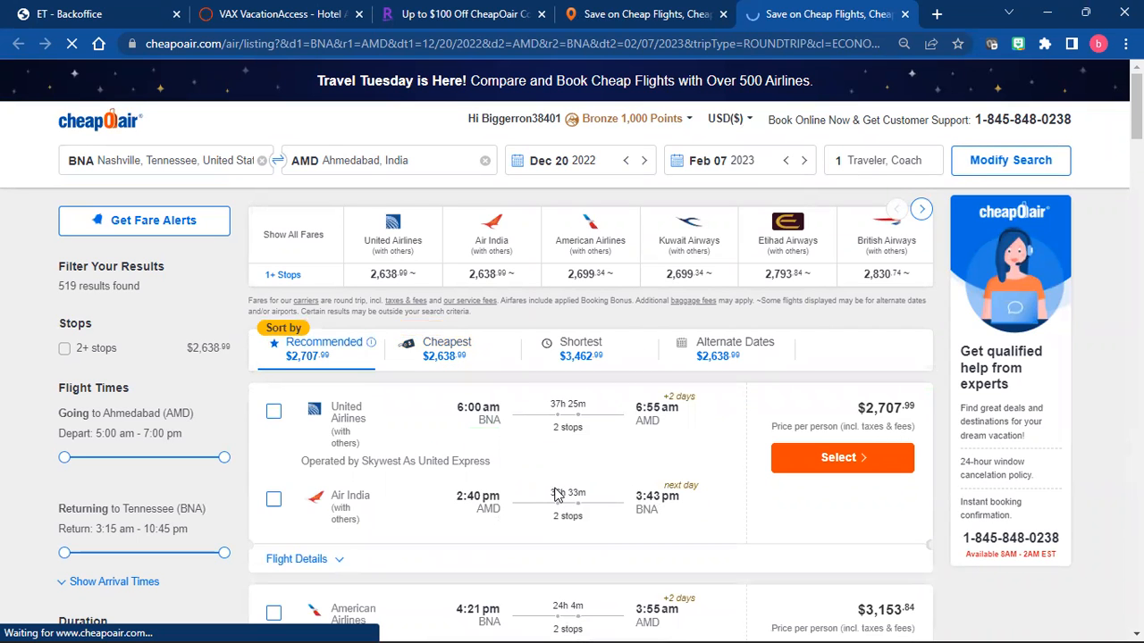
mouse_move(568, 493)
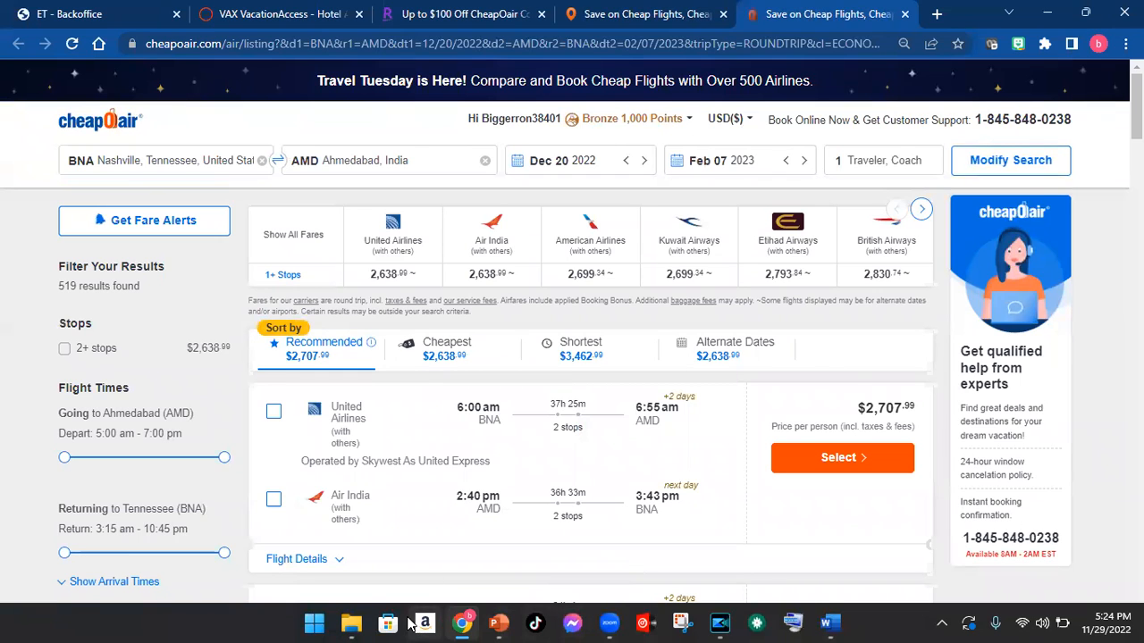
mouse_move(315, 622)
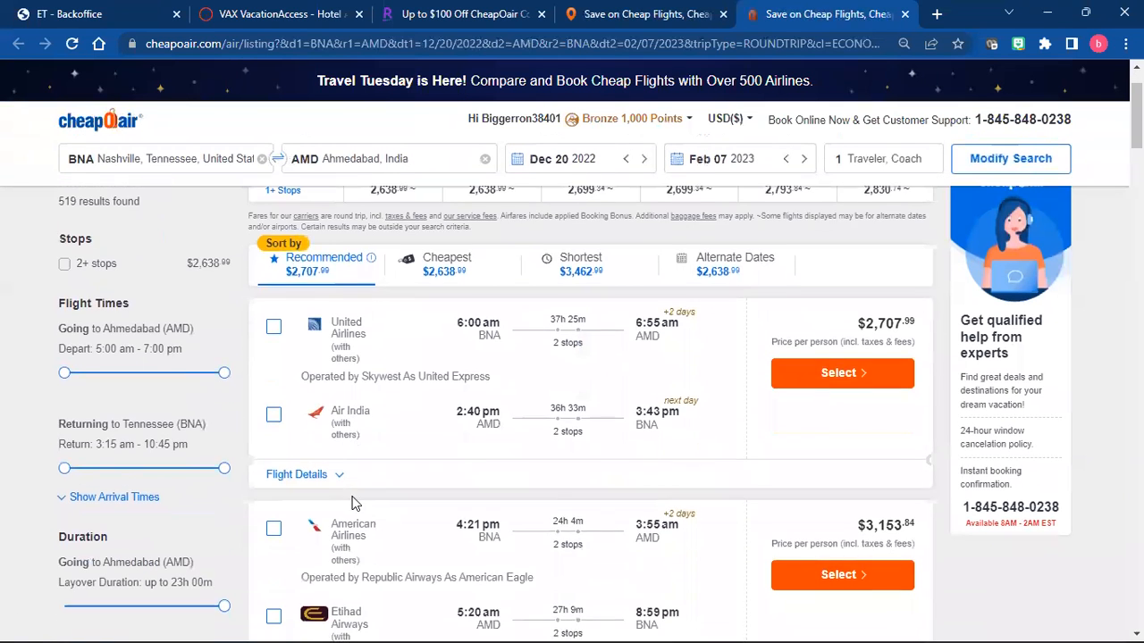
scroll(down, 3)
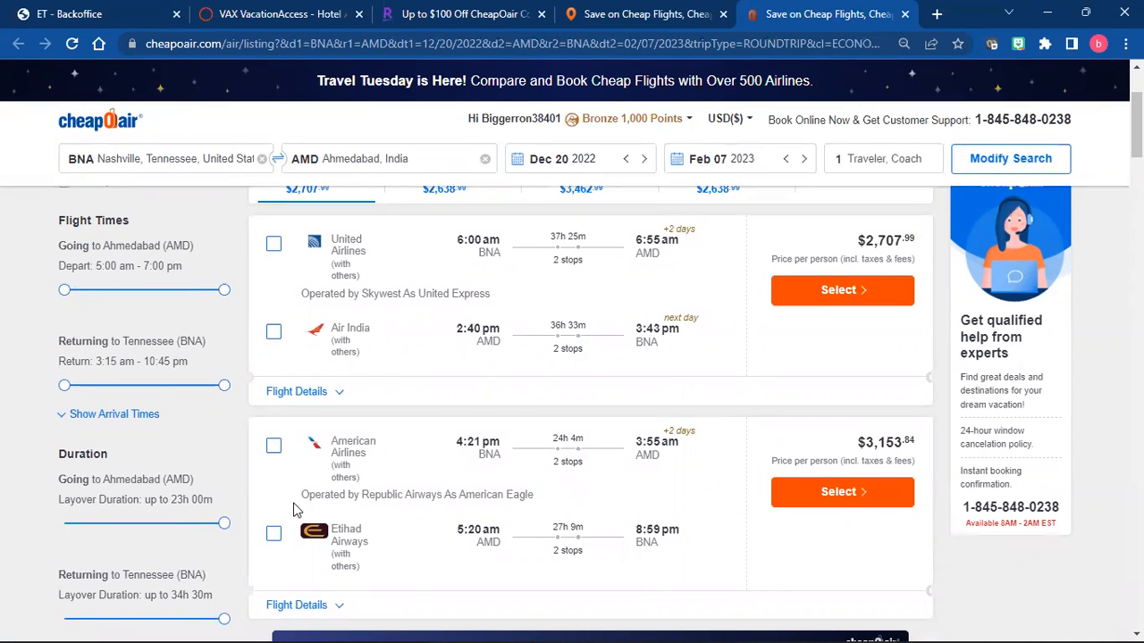
scroll(down, 3)
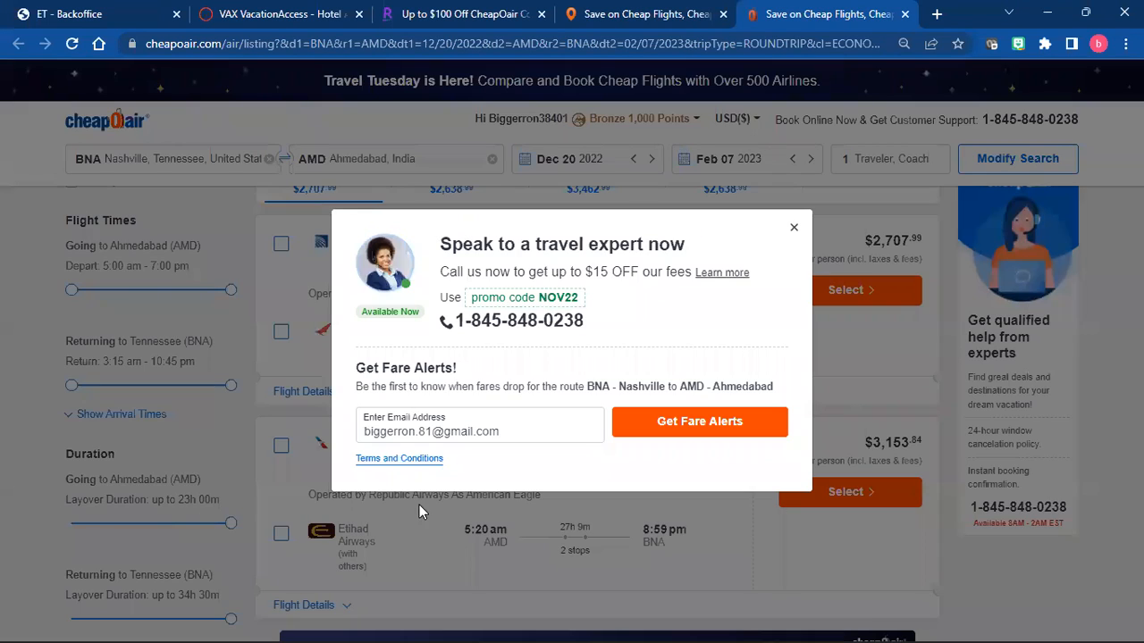
mouse_move(608, 232)
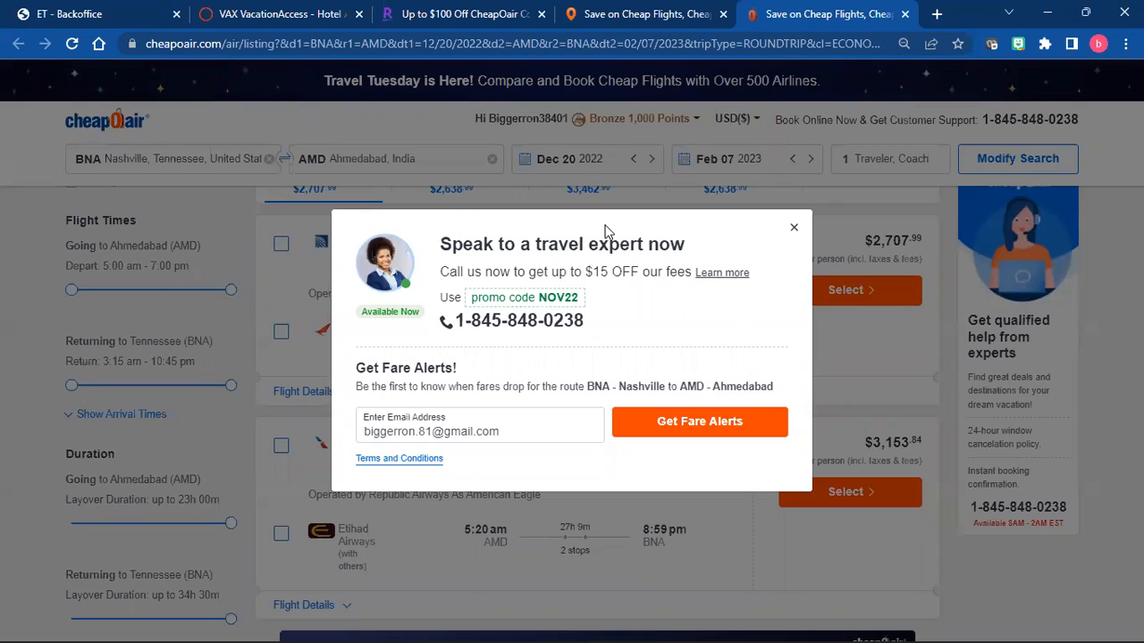
mouse_move(670, 343)
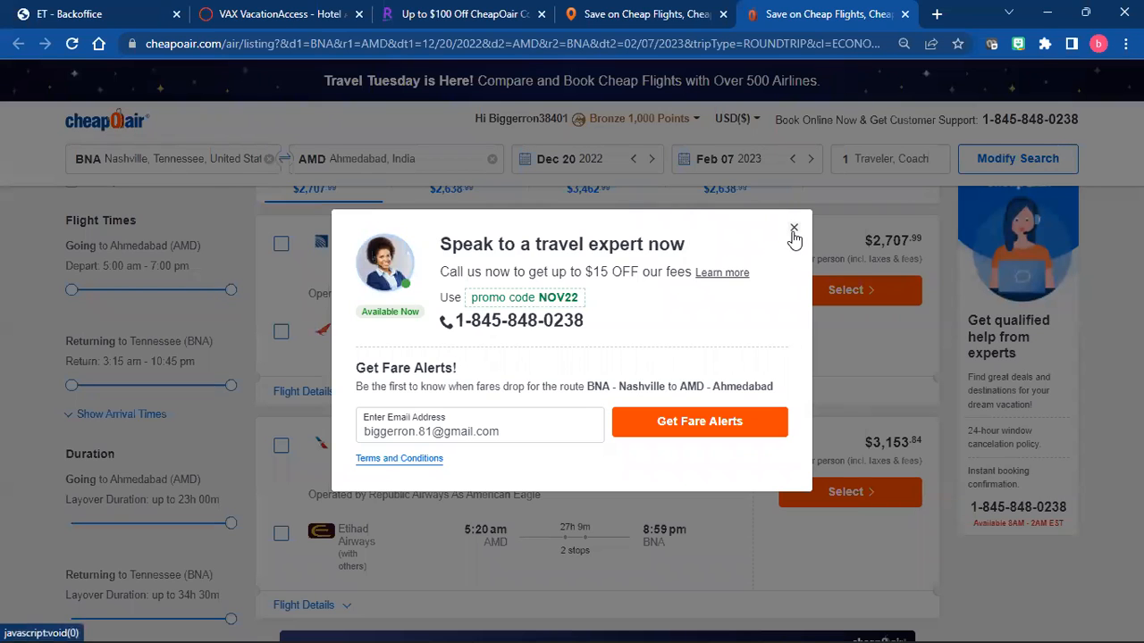
Step: Close the 'Speak to a travel expert now' pop-up over the results
click(793, 230)
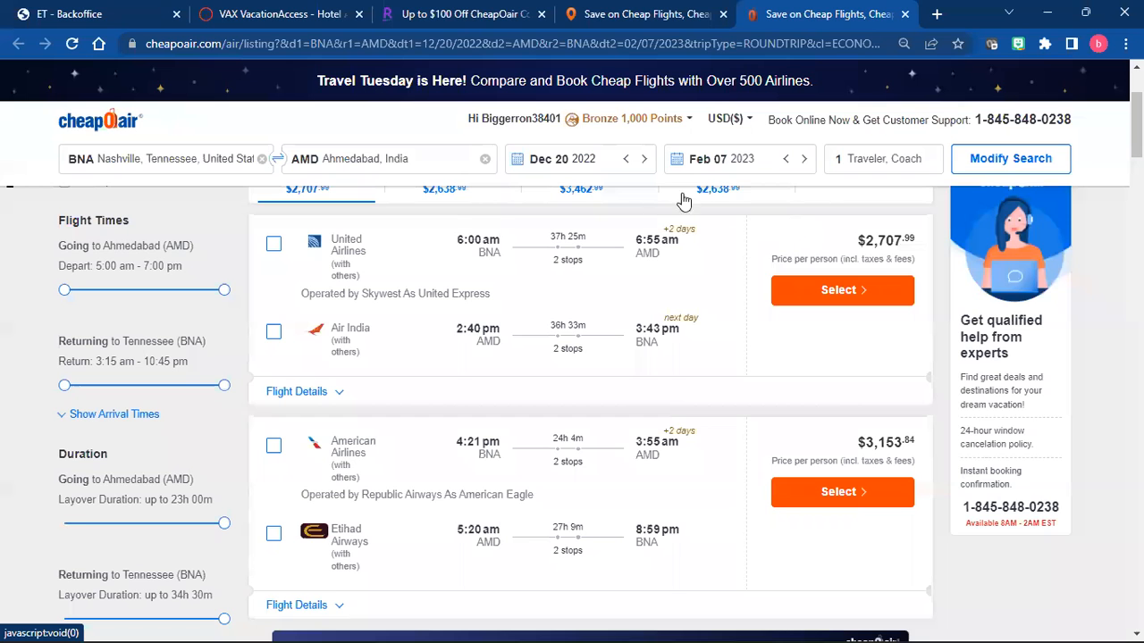
Step: Tick Emirates Airline in the Airlines filter, leaving 40 itineraries from $3,373.74
scroll(down, 3)
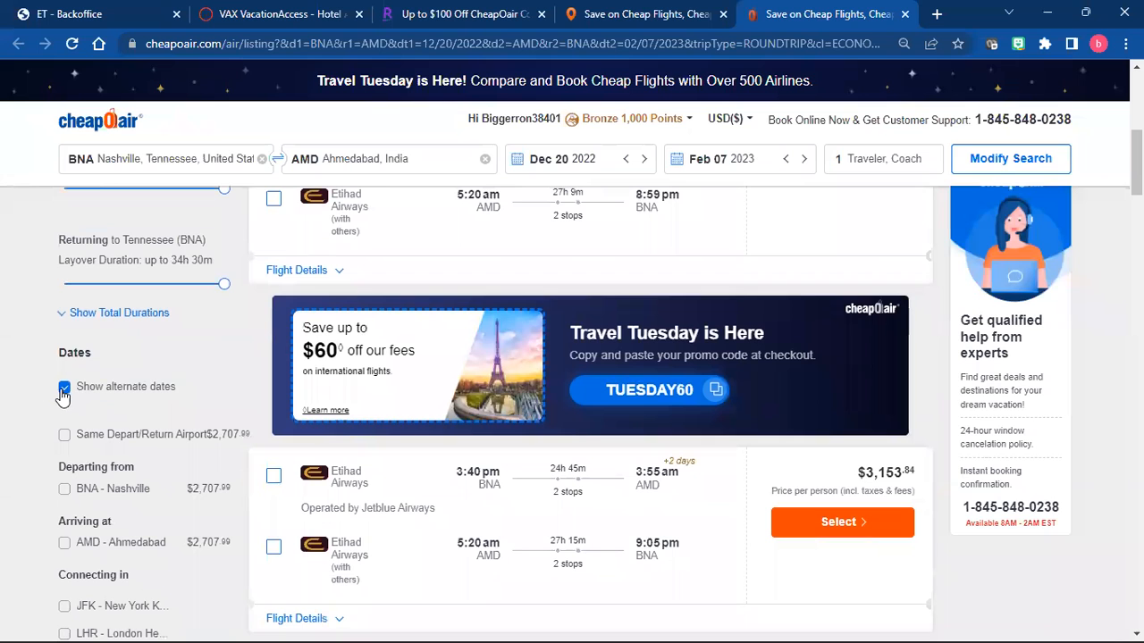
scroll(down, 3)
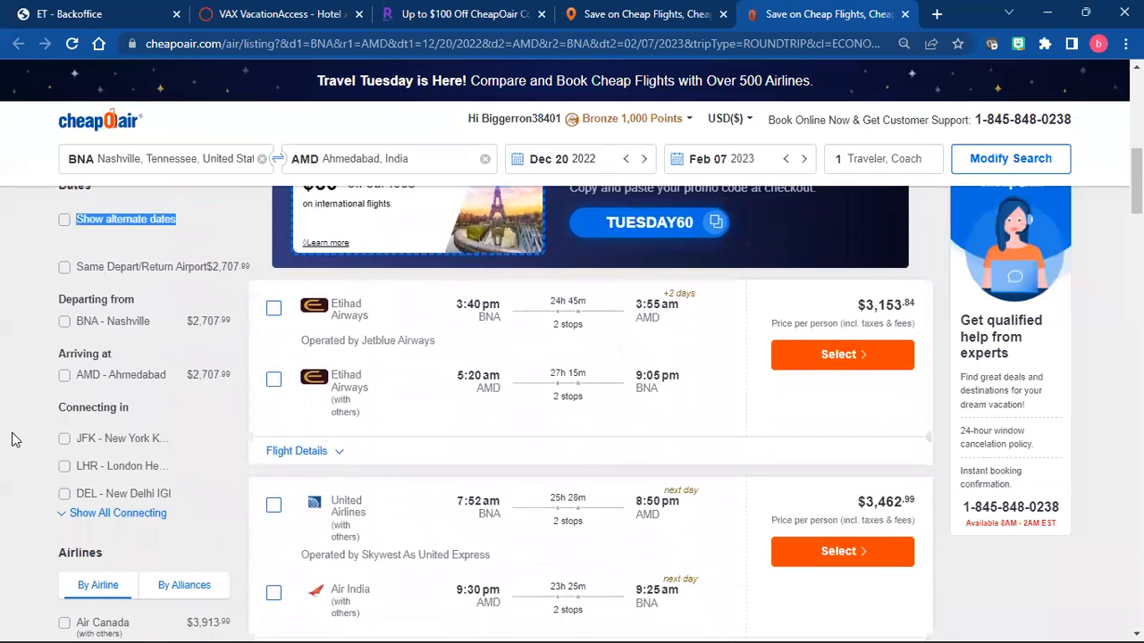
scroll(down, 3)
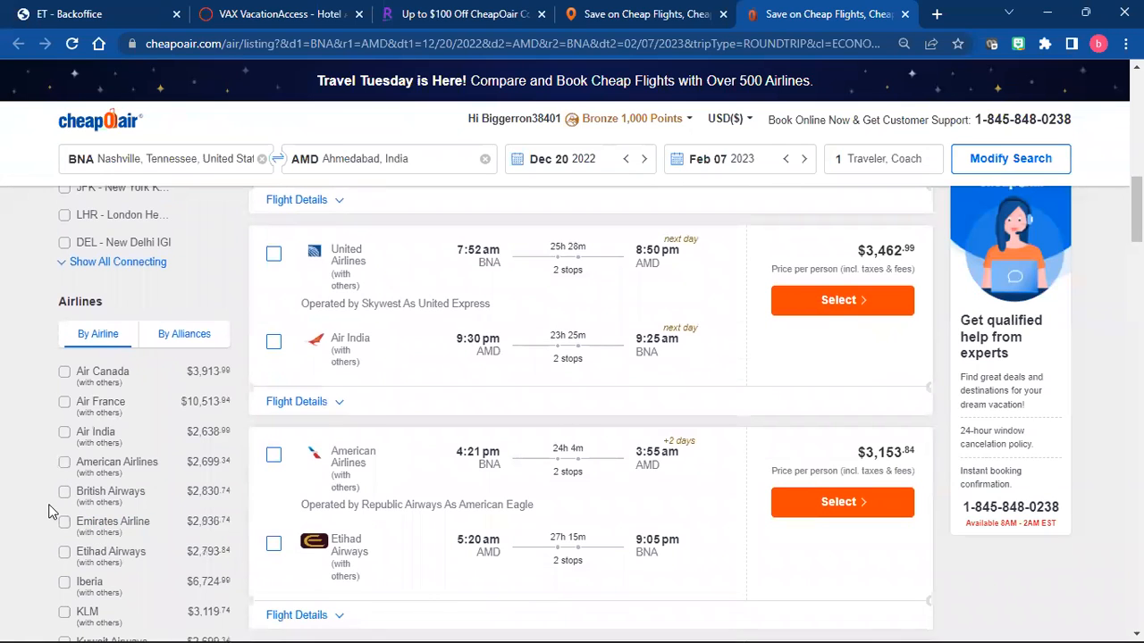
mouse_move(89, 536)
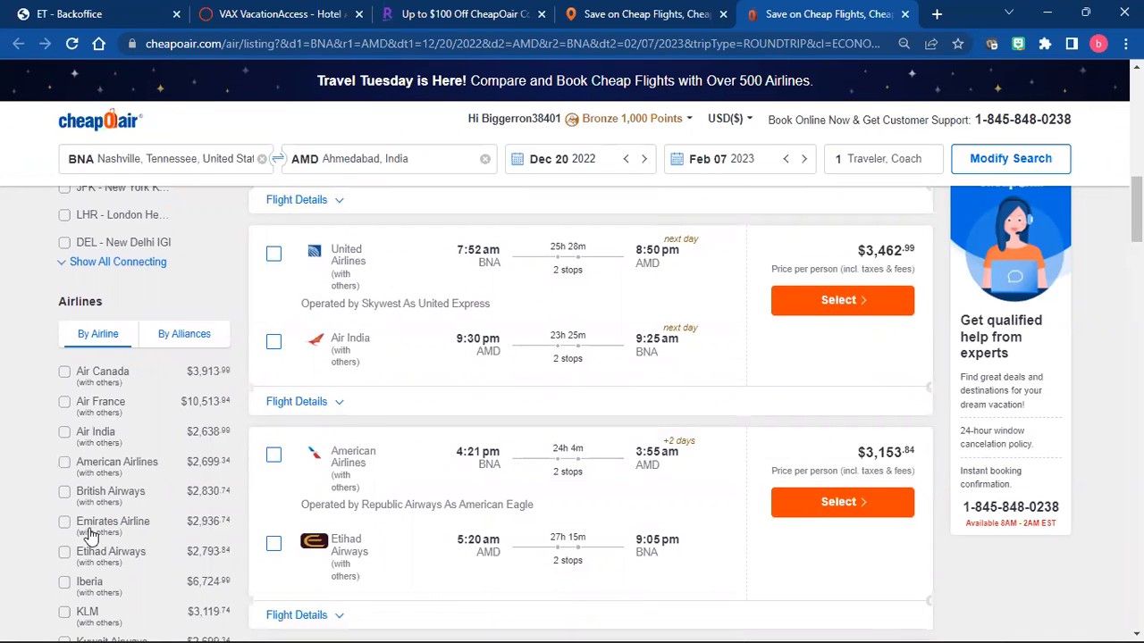
click(64, 522)
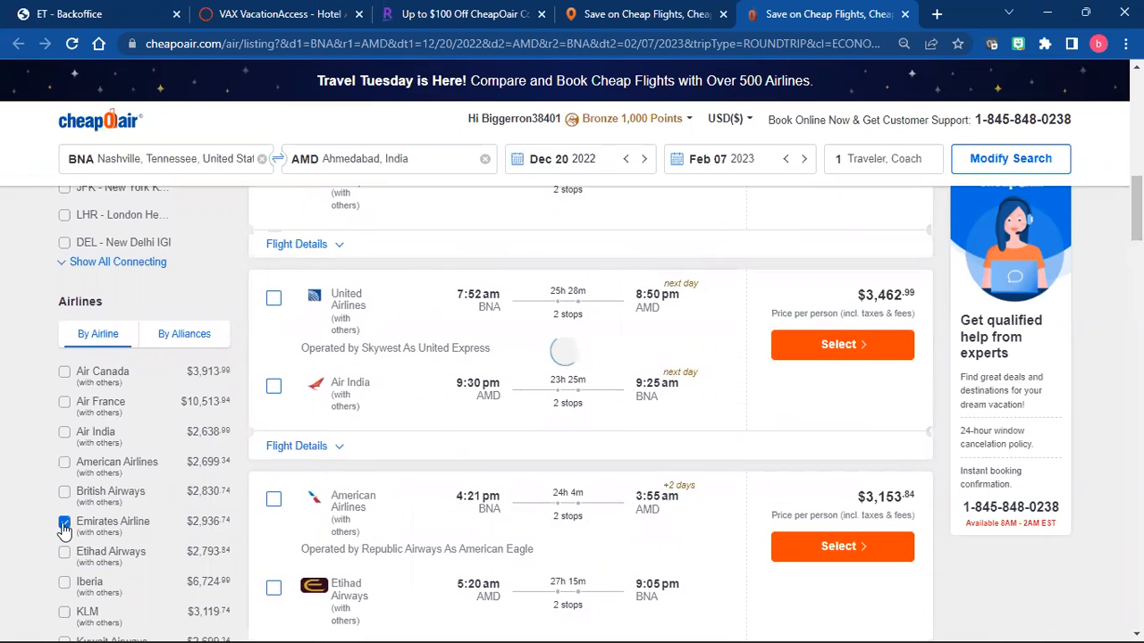
click(64, 525)
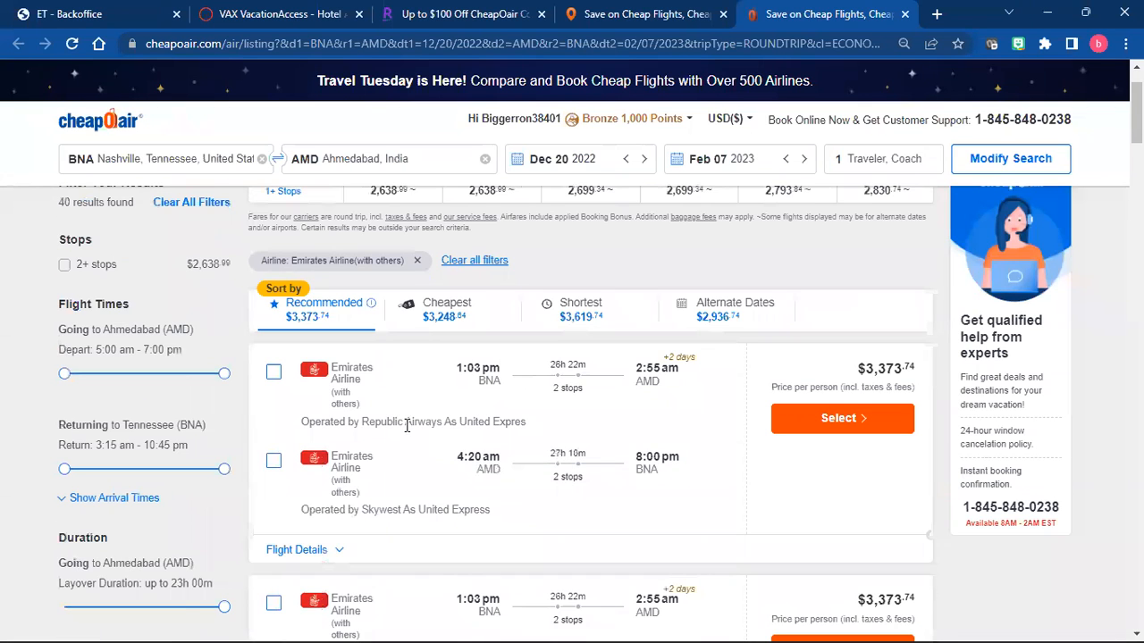
mouse_move(411, 420)
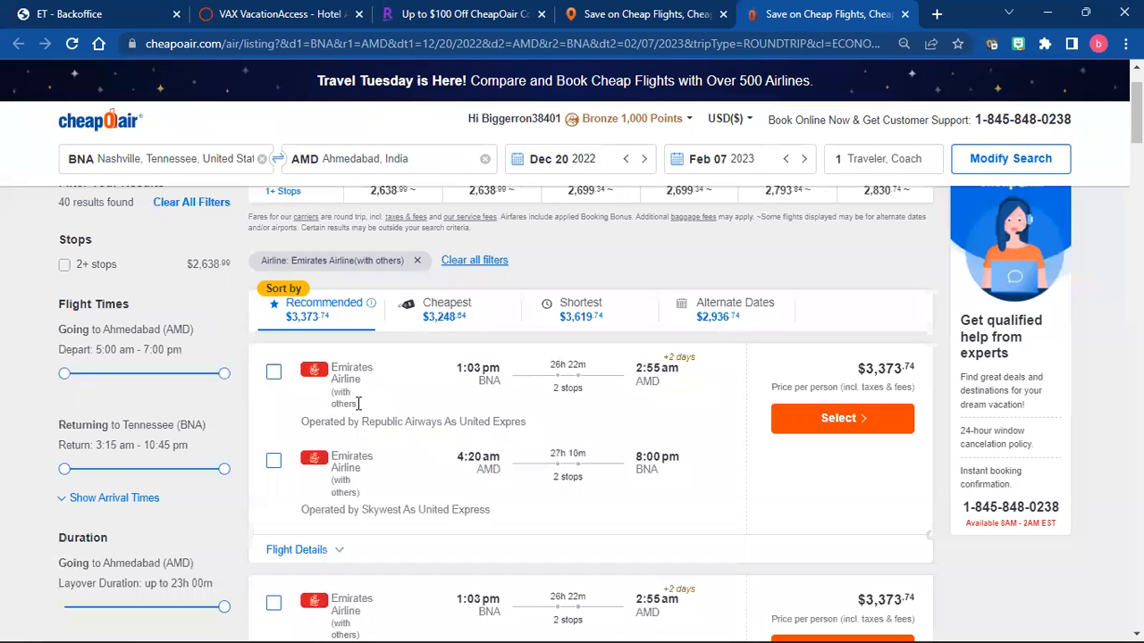
mouse_move(361, 413)
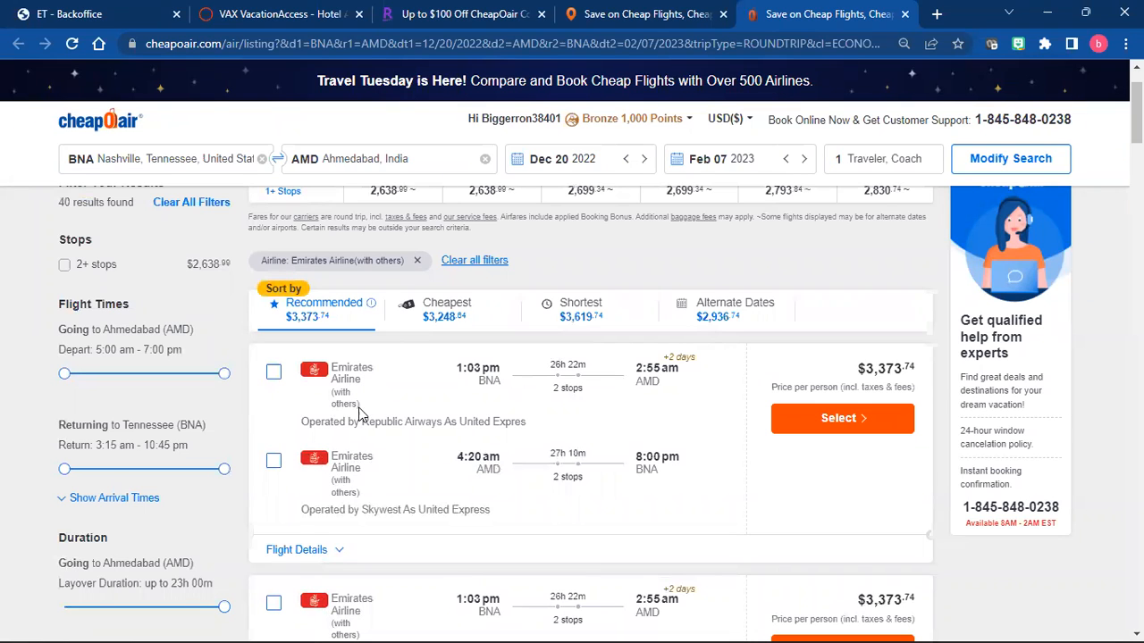
mouse_move(547, 375)
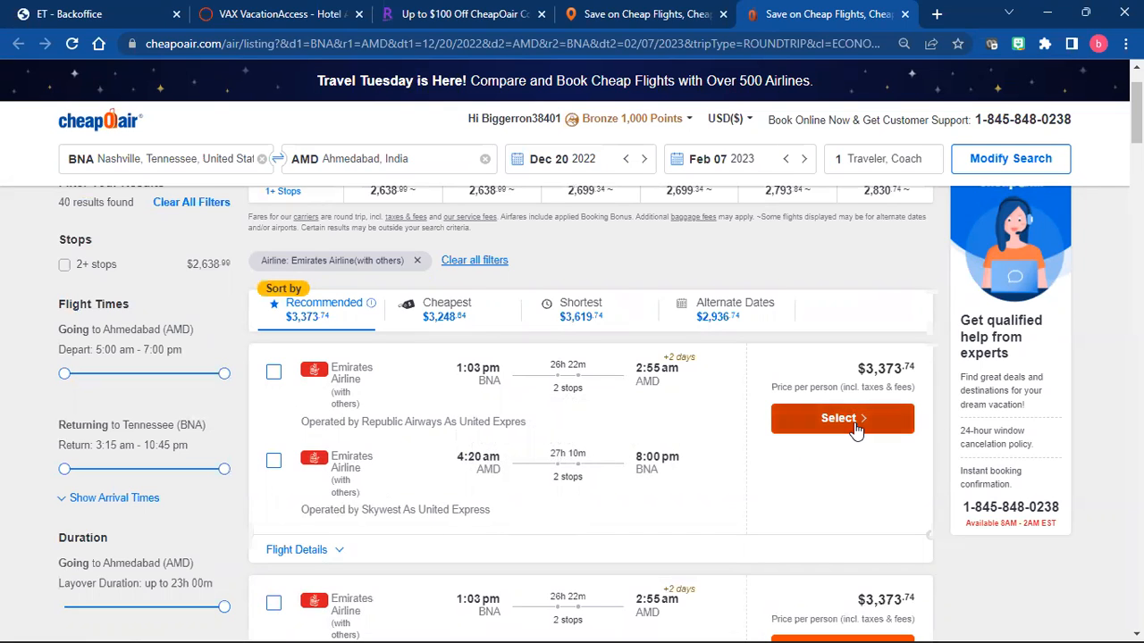
mouse_move(346, 409)
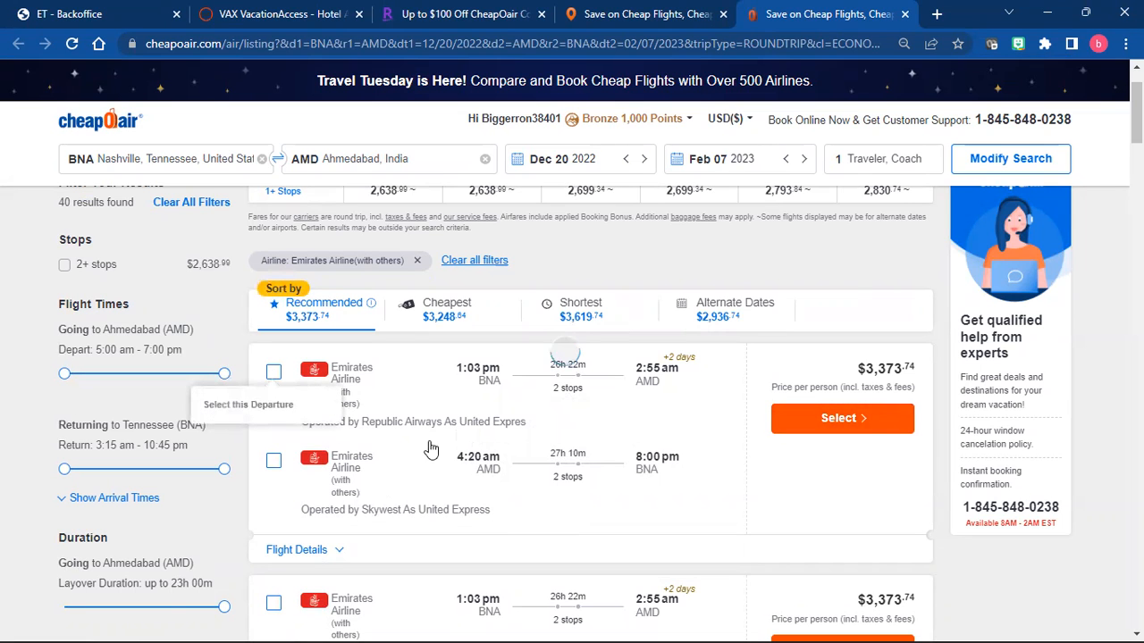
Step: Select the $3,373.74 Emirates Dec 20 departure and browse return flights to Nashville
click(840, 418)
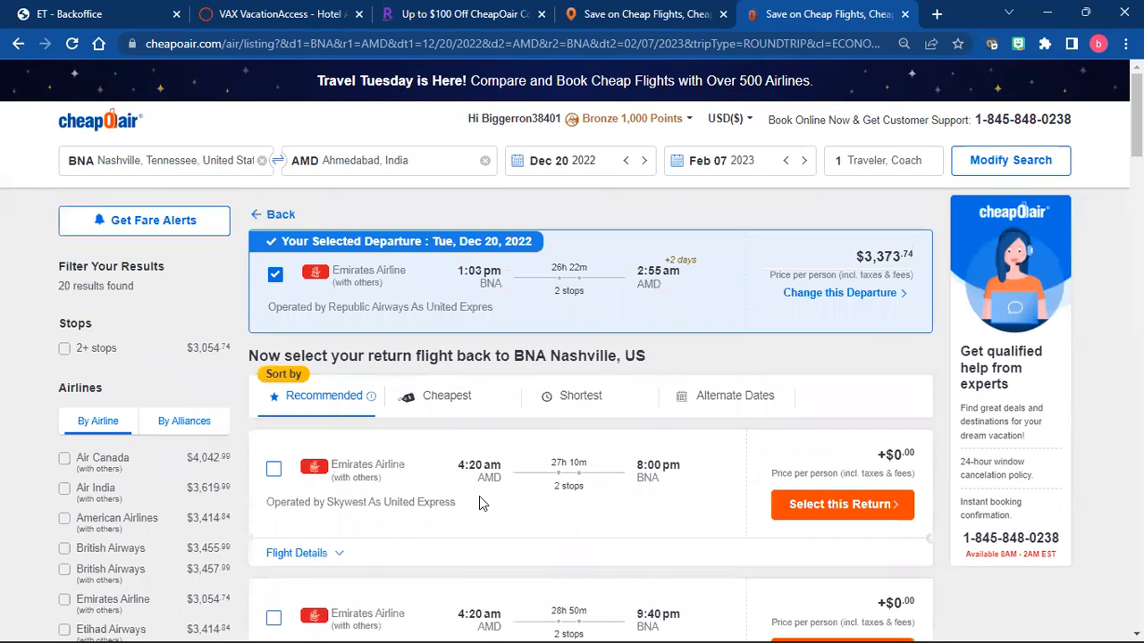
scroll(down, 3)
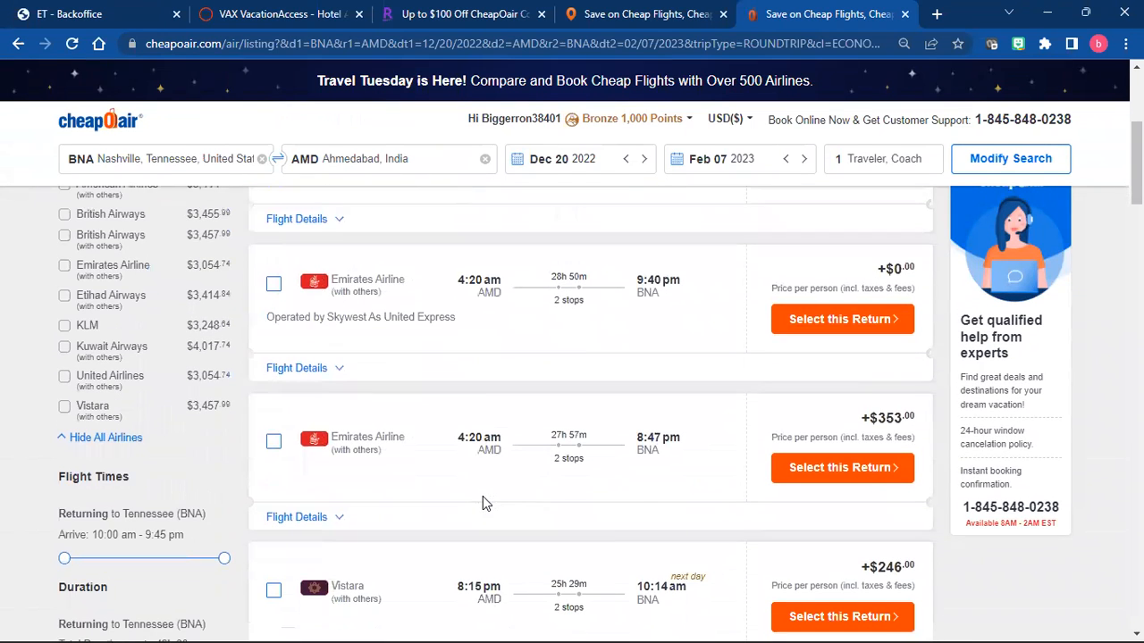
scroll(down, 3)
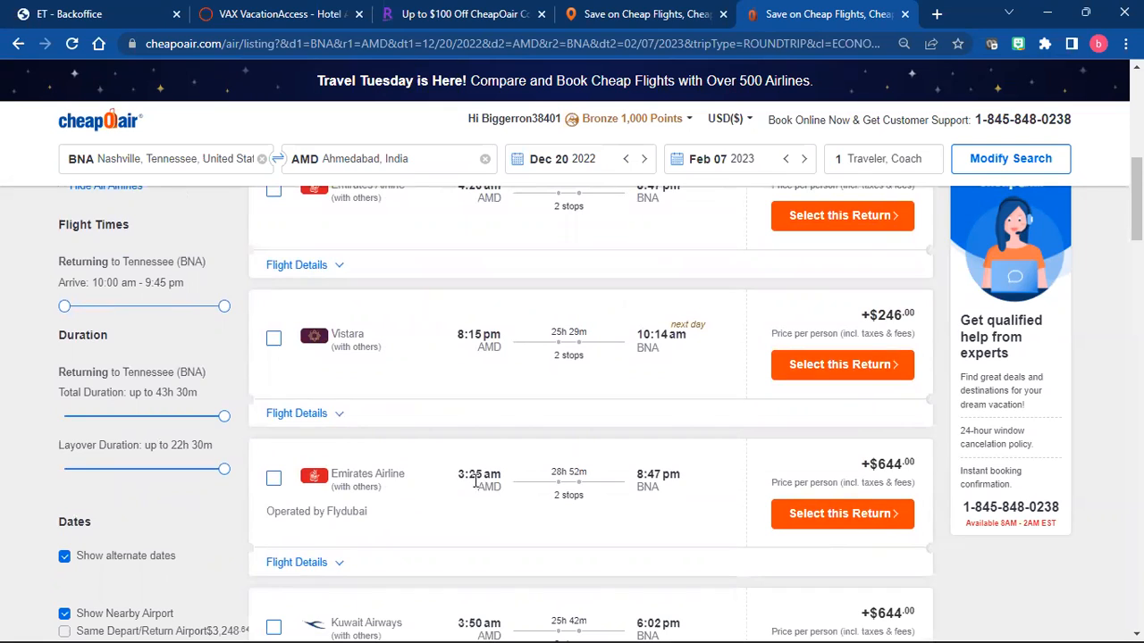
mouse_move(400, 525)
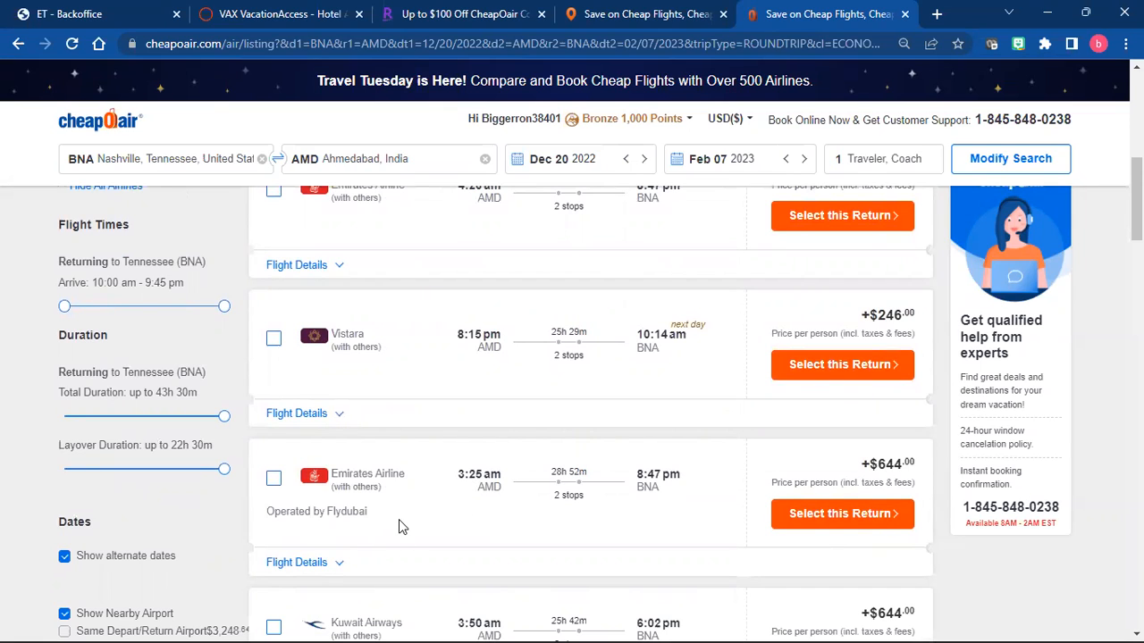
mouse_move(386, 533)
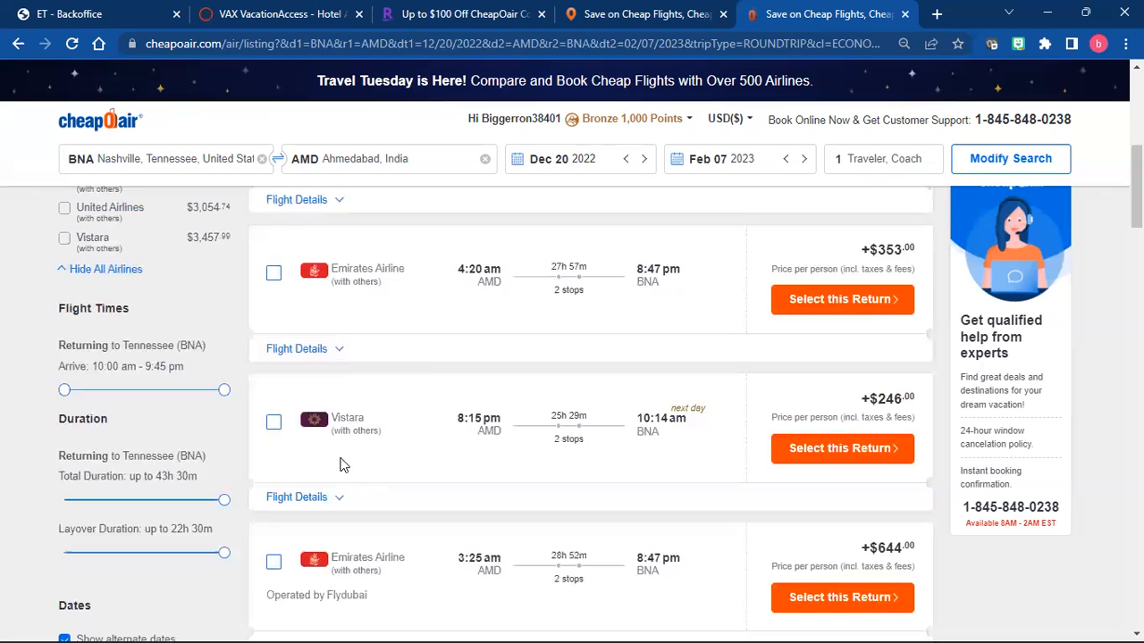
mouse_move(279, 322)
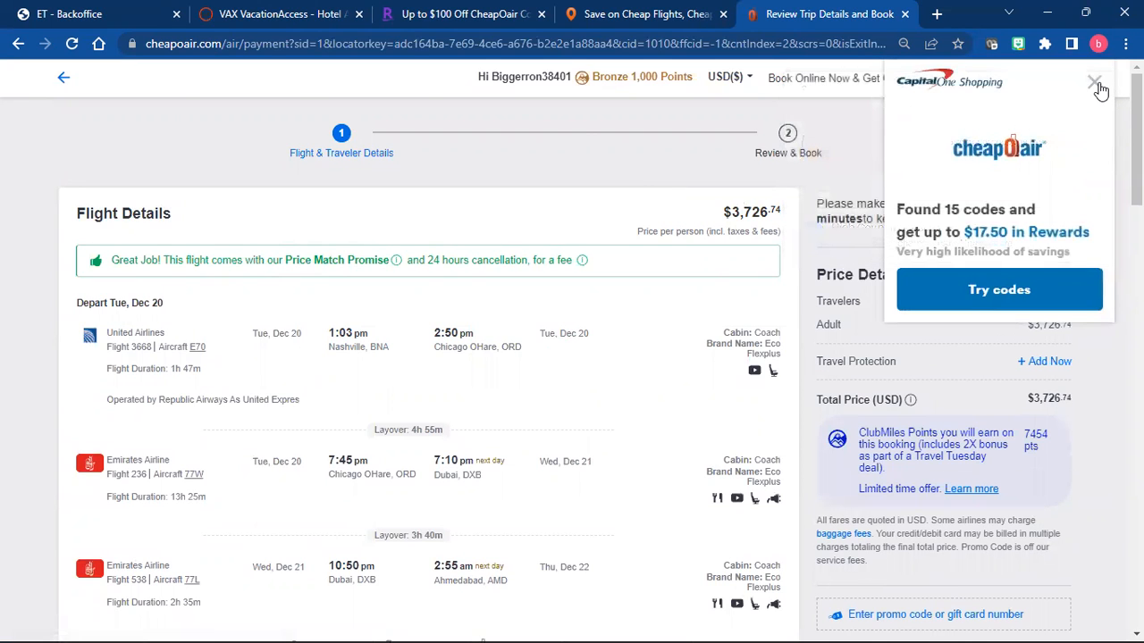
Step: Dismiss the Capital One Shopping popup and review flight details and baggage down to Traveler Details
click(1095, 83)
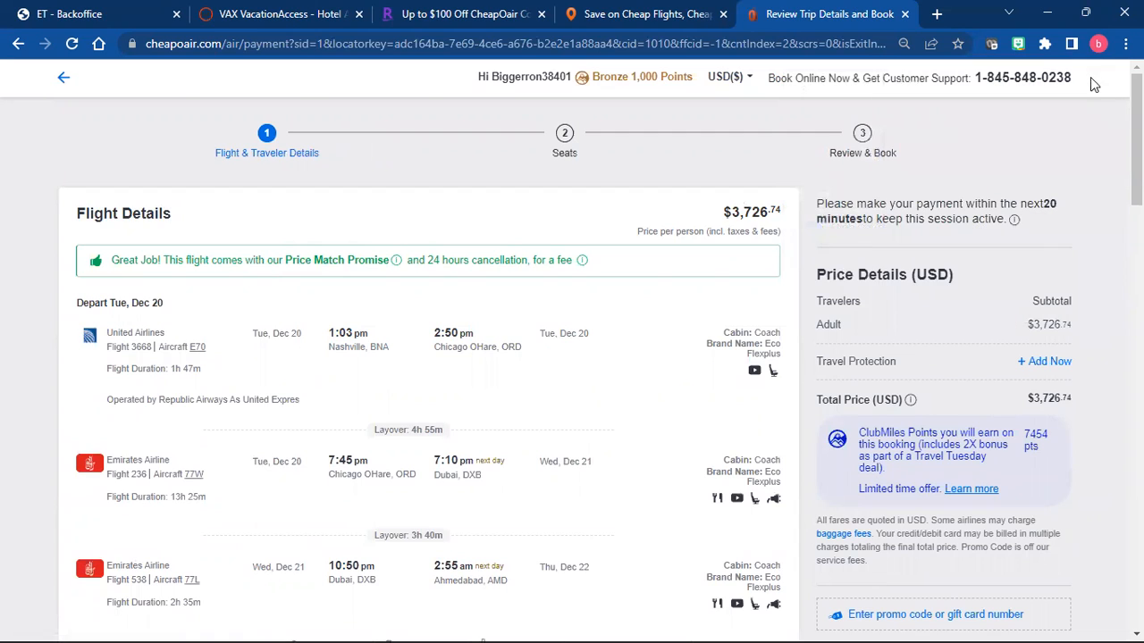
mouse_move(164, 418)
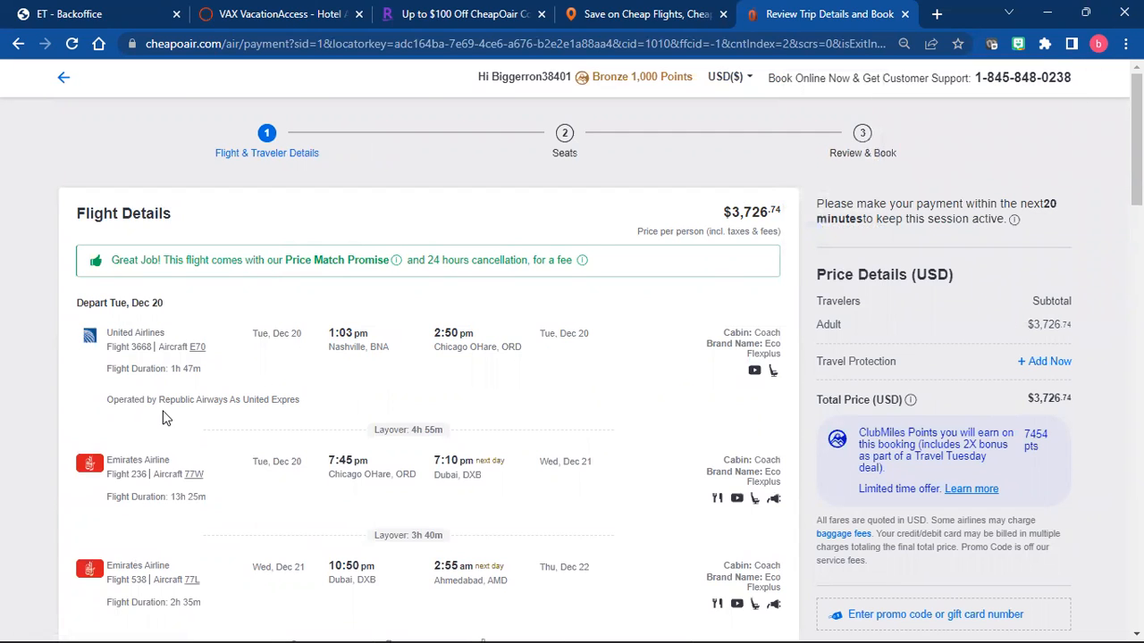
mouse_move(26, 456)
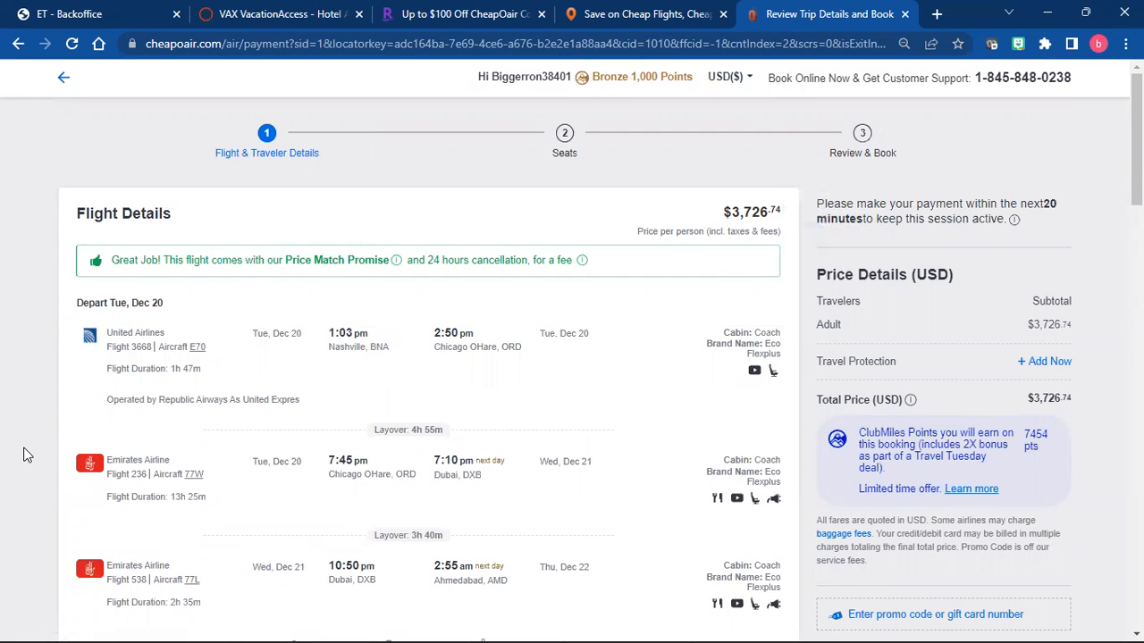
scroll(down, 3)
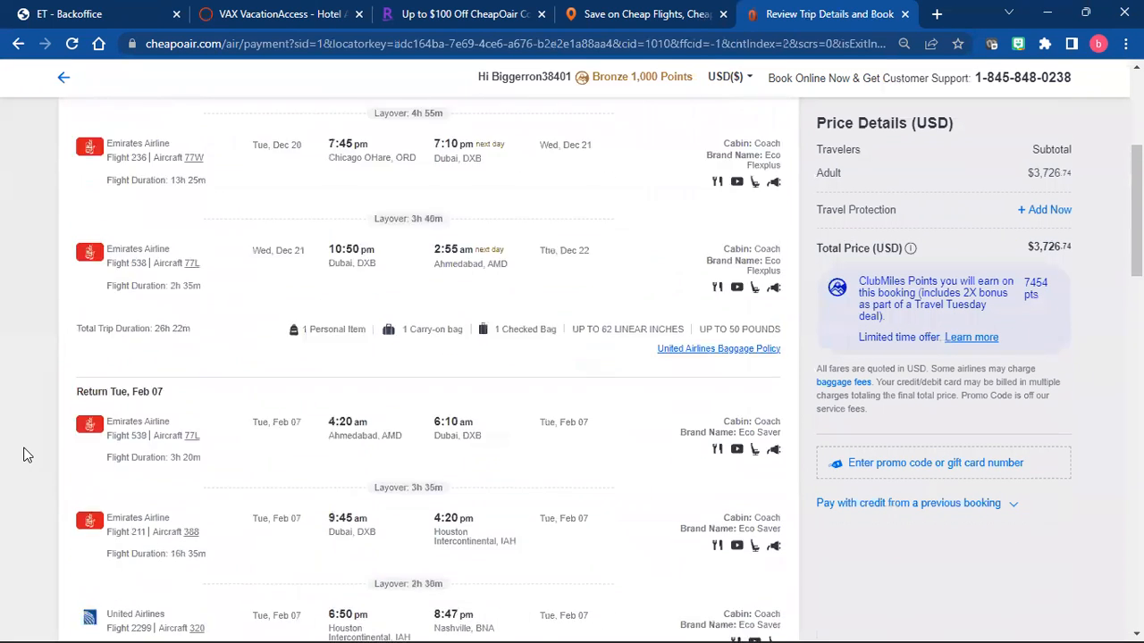
scroll(down, 3)
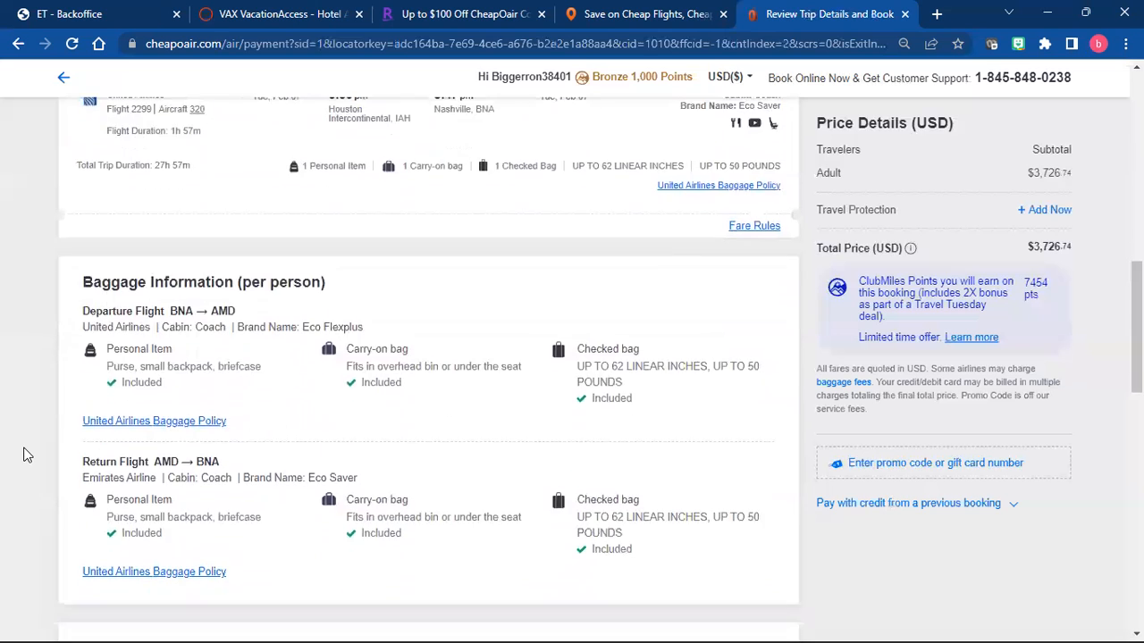
scroll(down, 3)
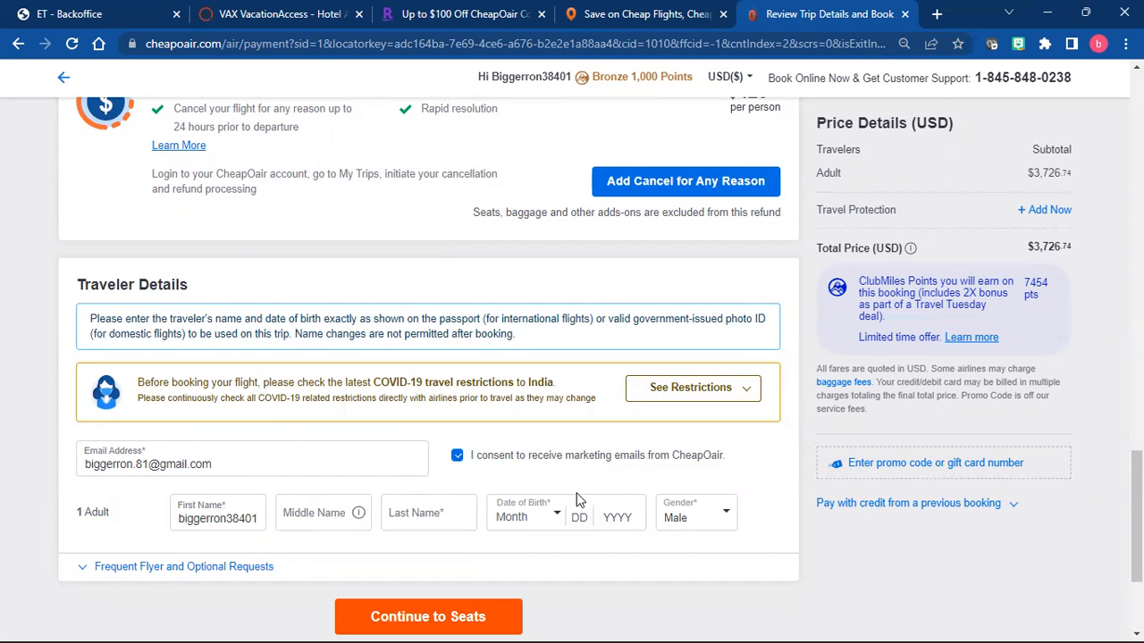
mouse_move(706, 504)
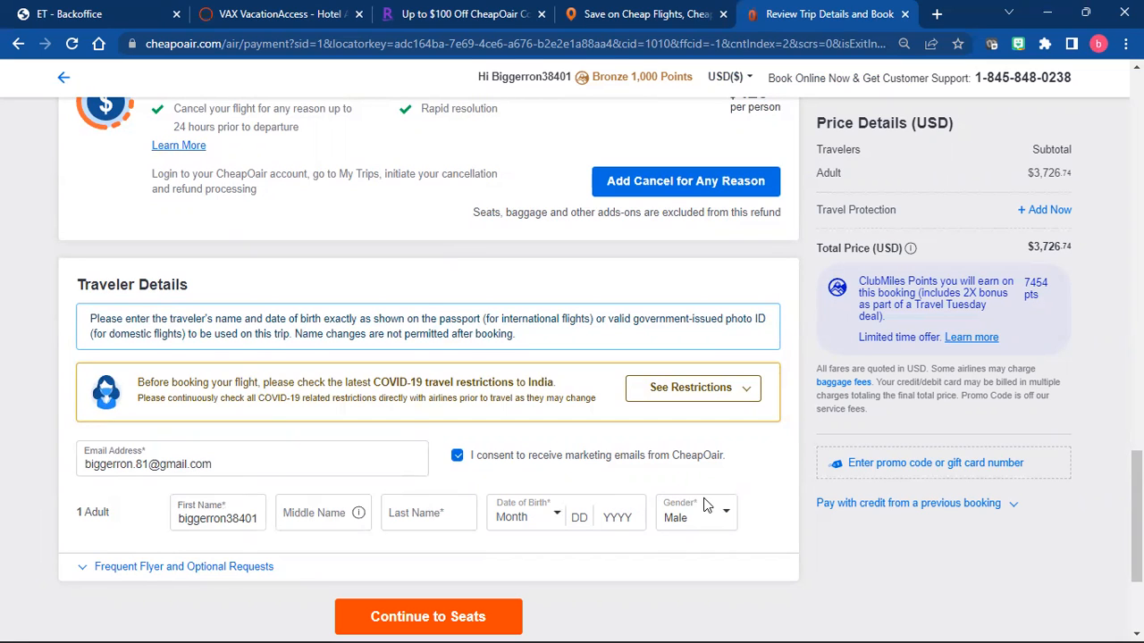
mouse_move(427, 616)
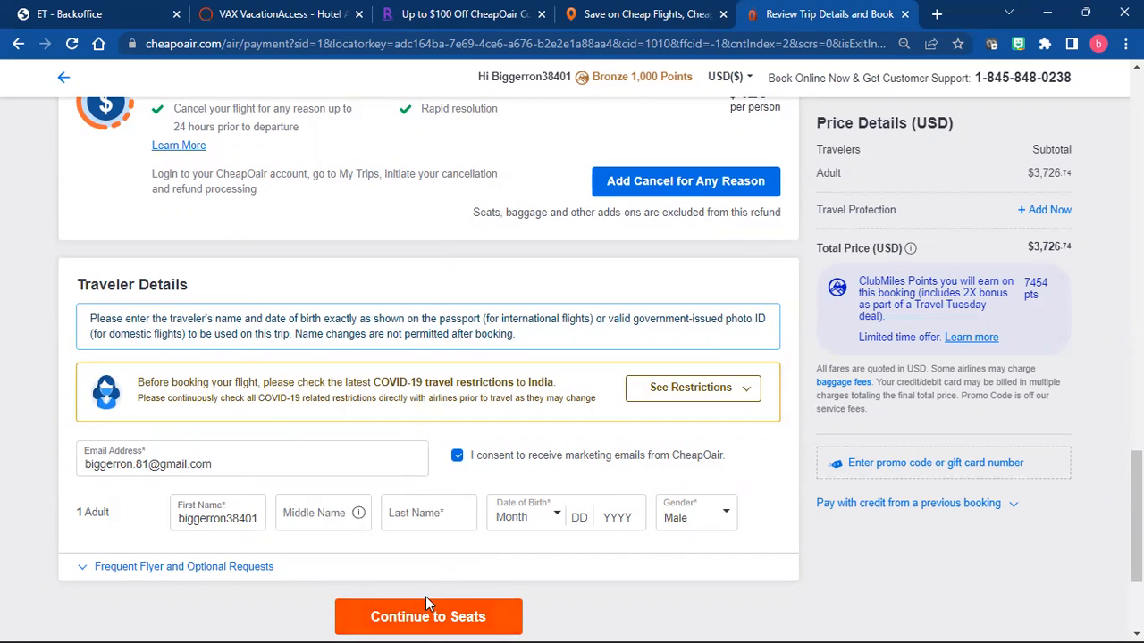
mouse_move(425, 572)
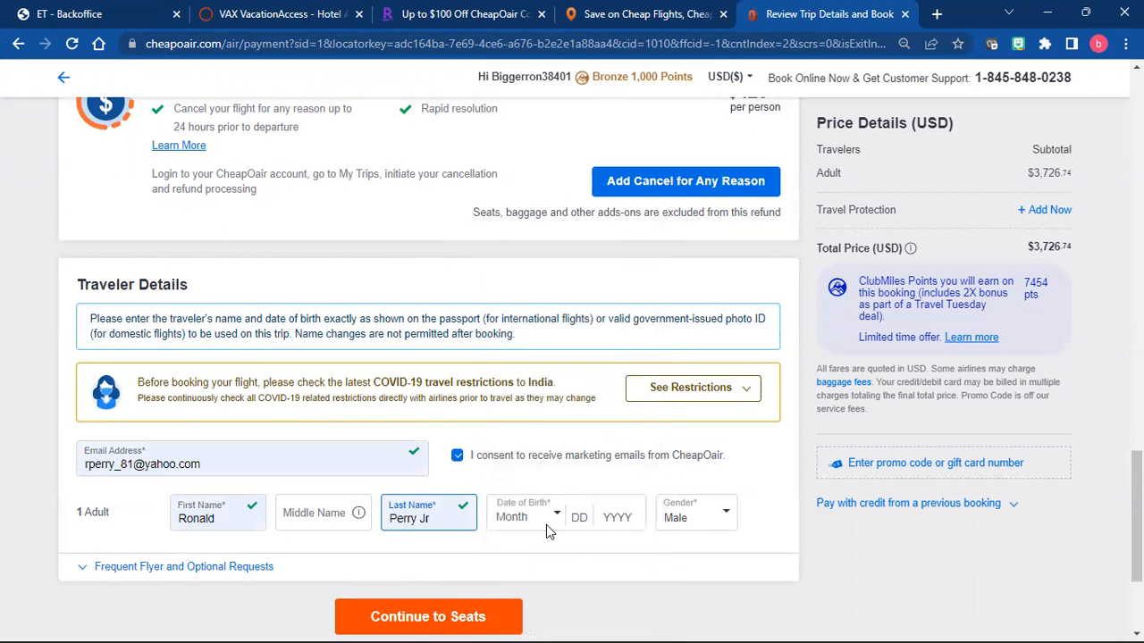
mouse_move(539, 518)
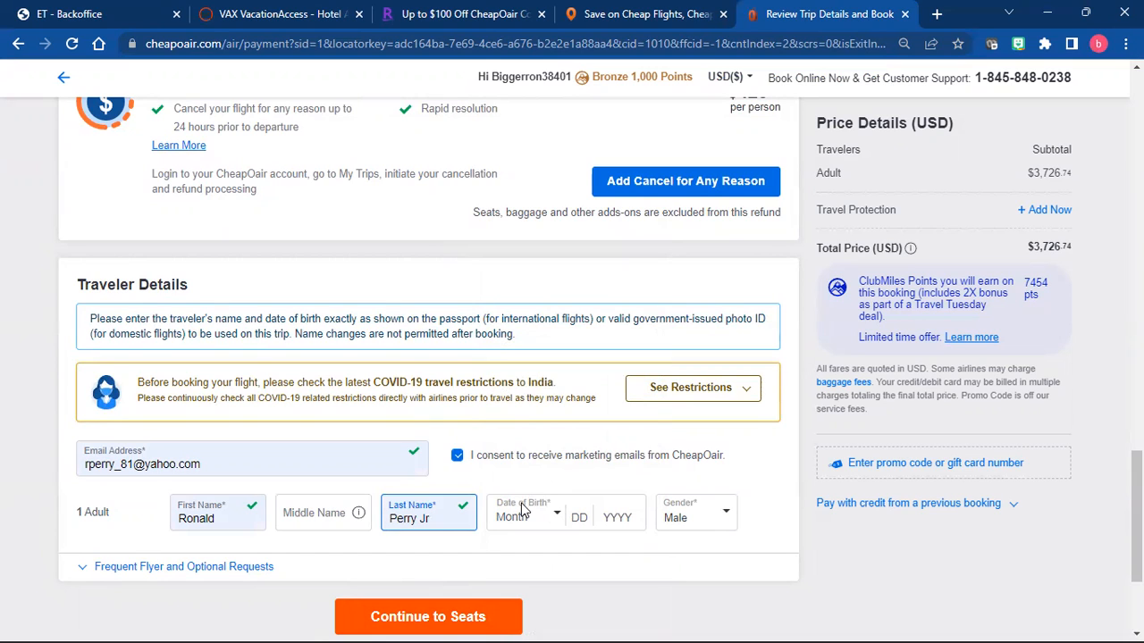
Step: Set the adult traveler's birth date to November 11, 1987
click(525, 516)
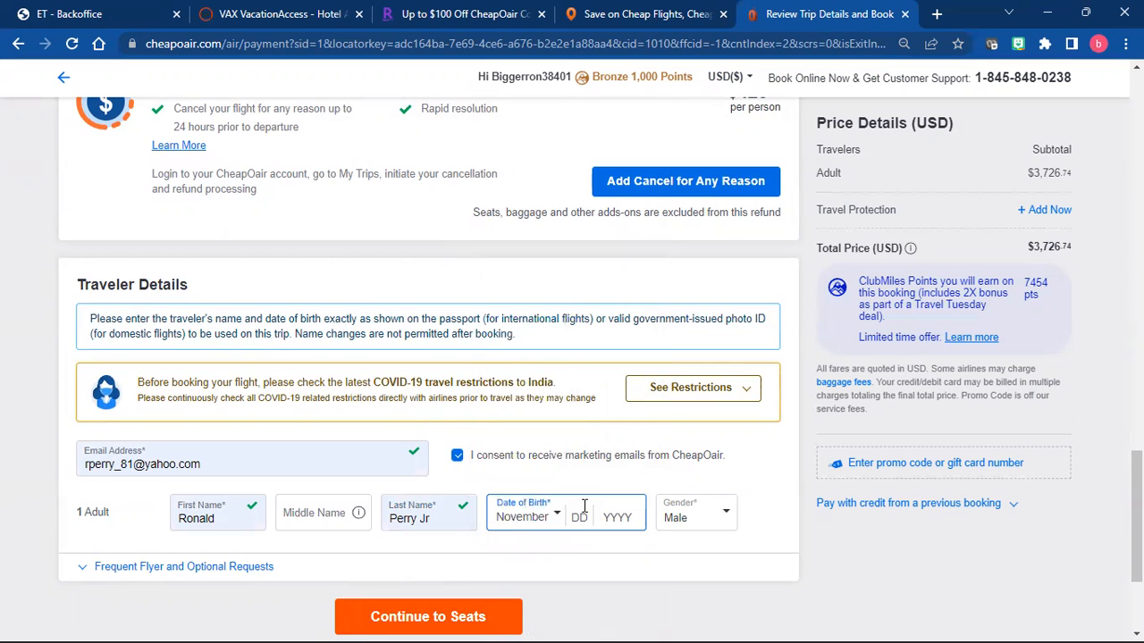
text(11)
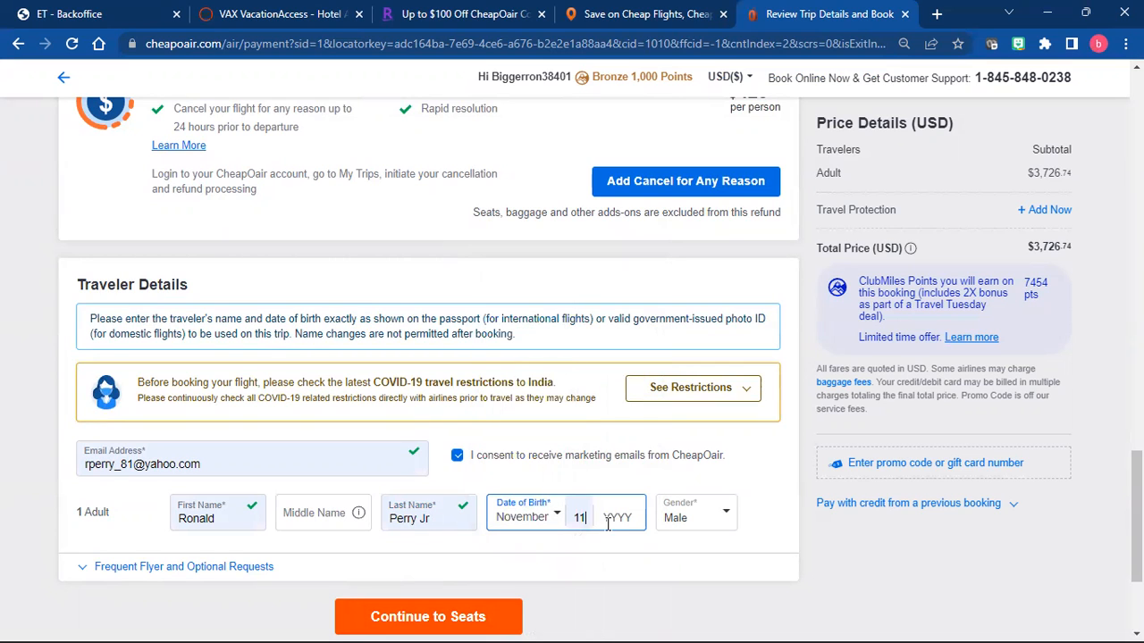
text(1987)
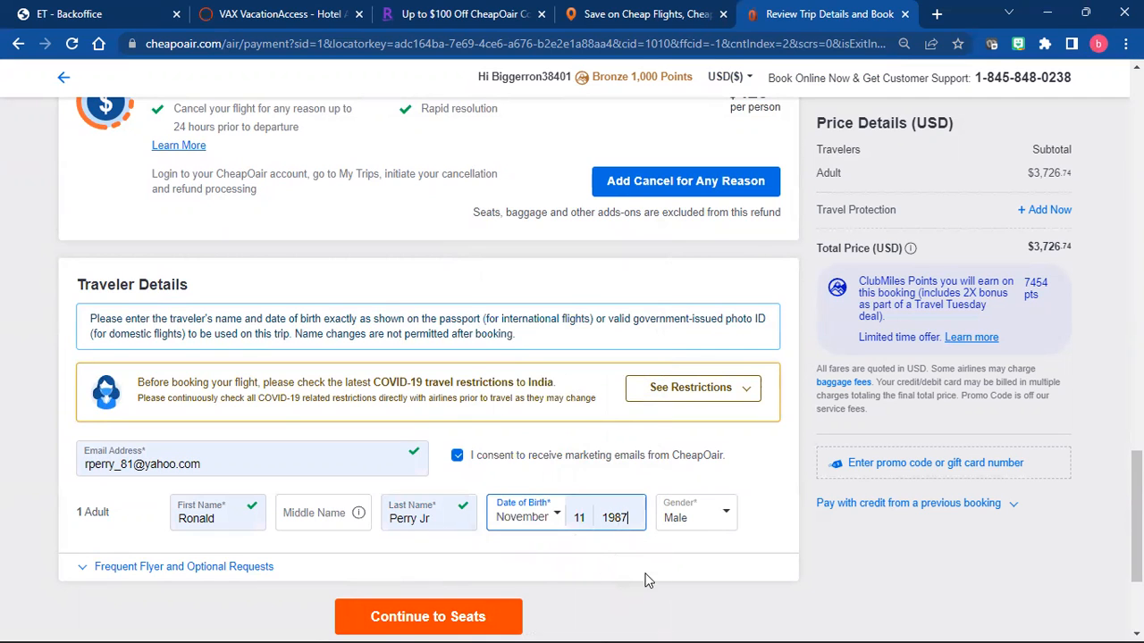
scroll(down, 3)
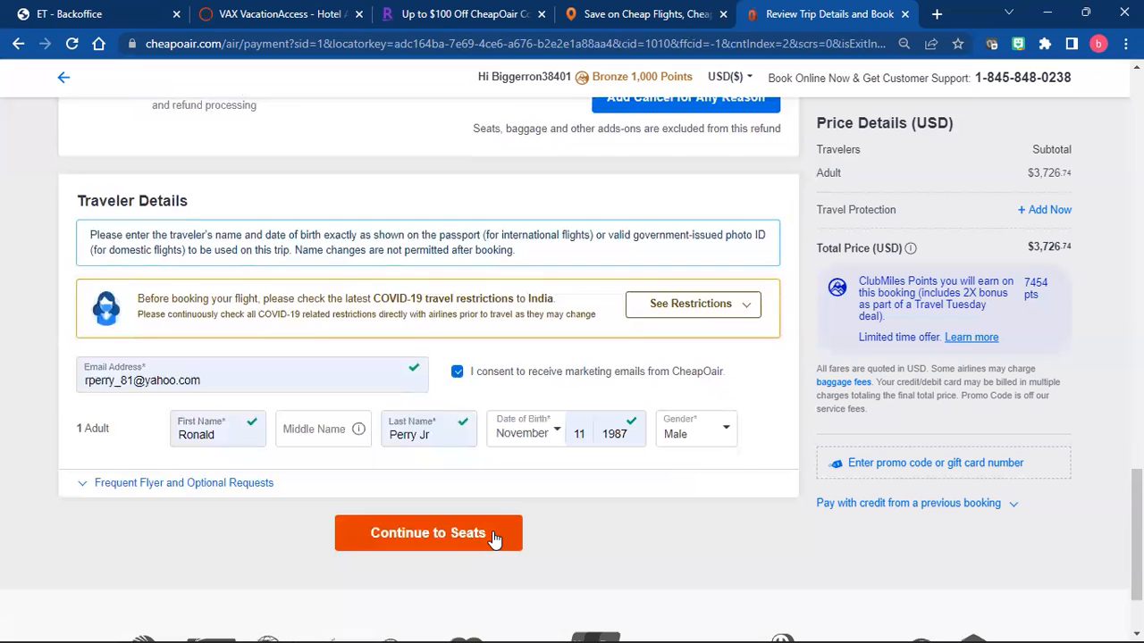
Step: Continue to the seat map and scroll it sideways to inspect the Emirates DXB–AMD seats, choosing none
click(429, 532)
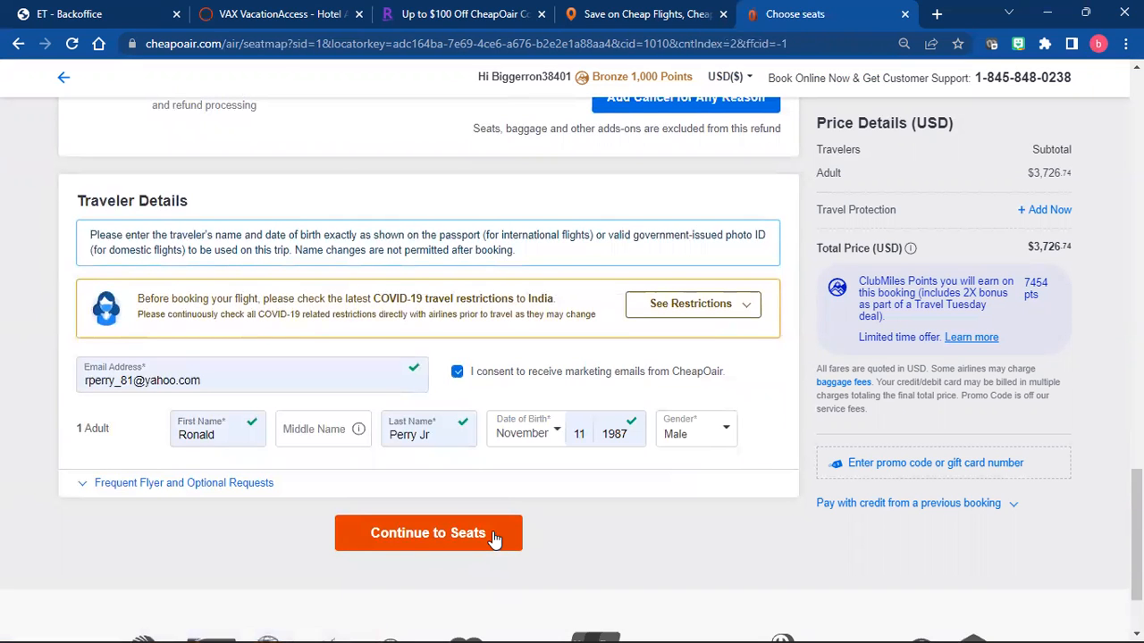
click(429, 532)
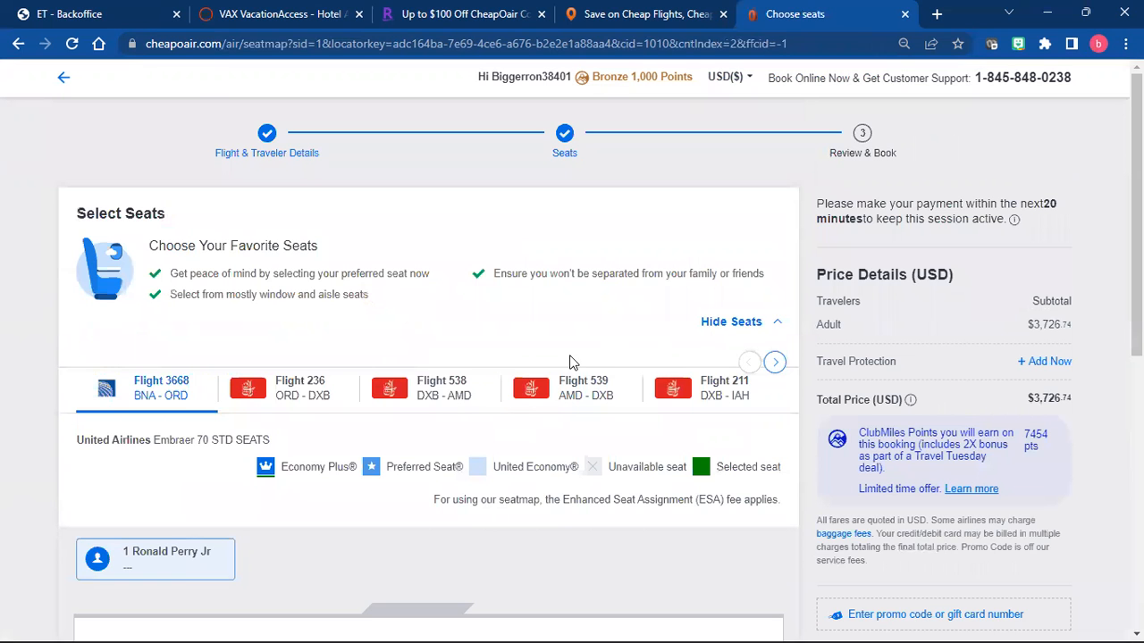
scroll(down, 3)
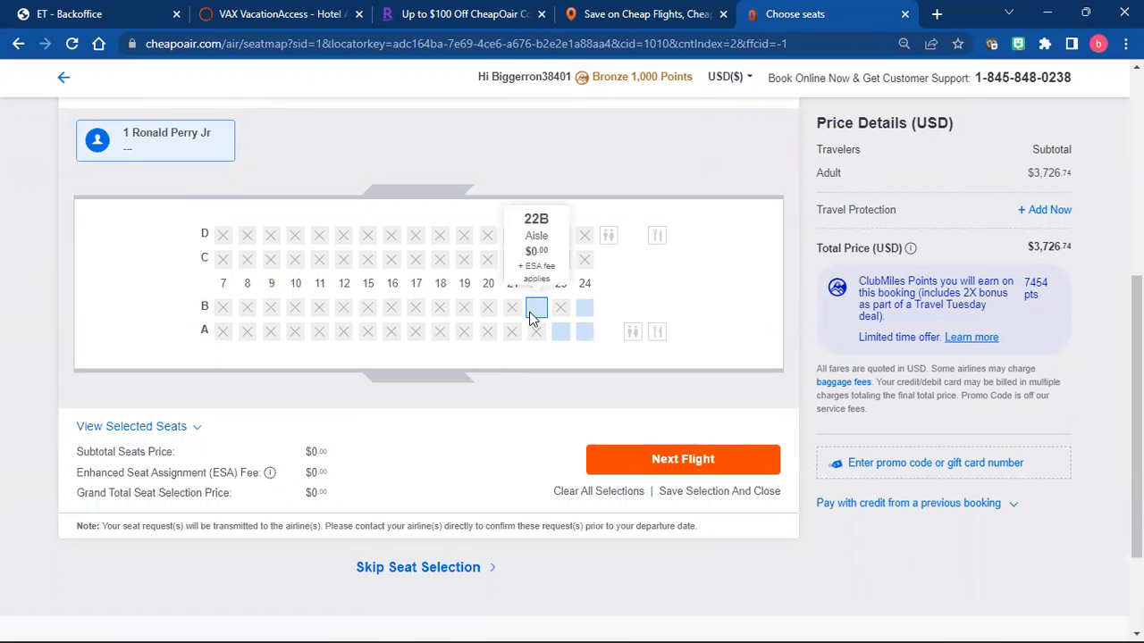
mouse_move(536, 307)
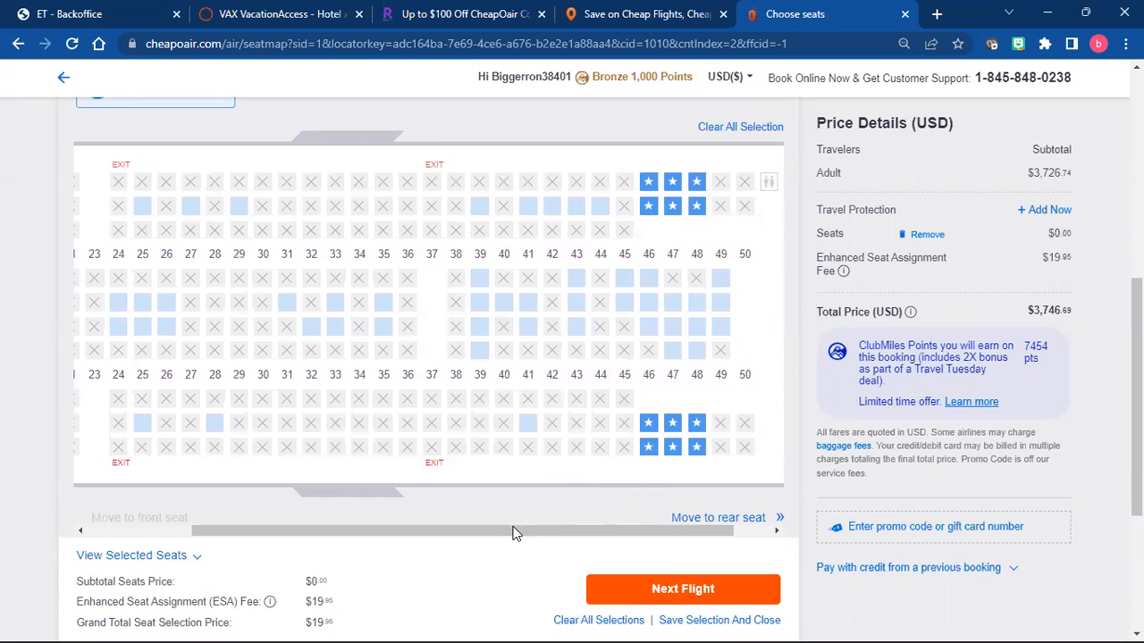
drag(514, 531, 348, 531)
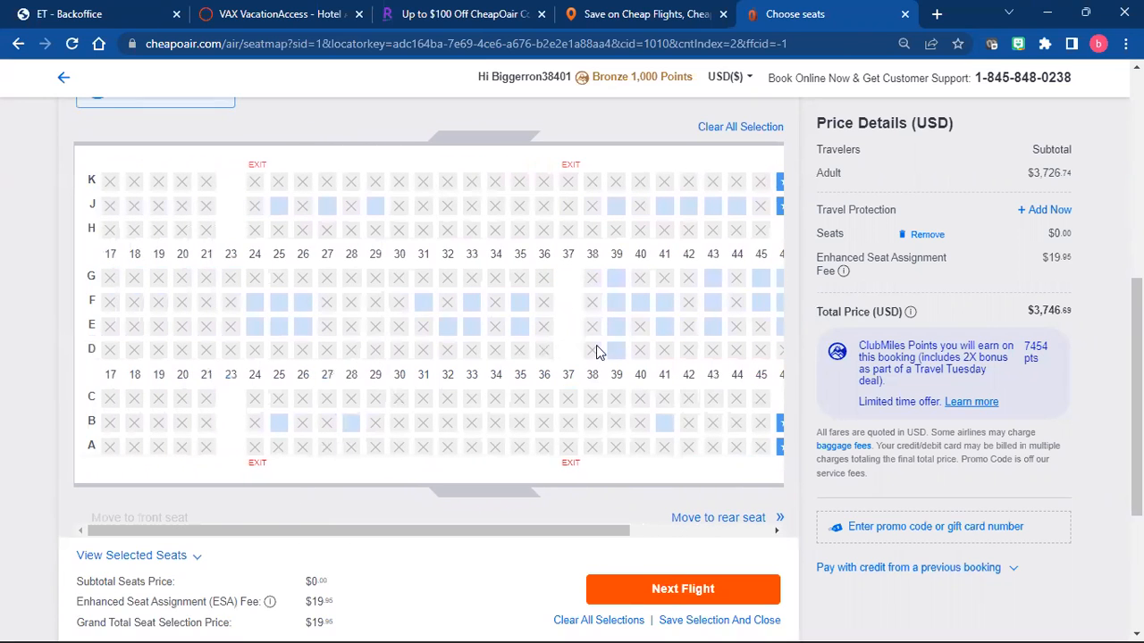
mouse_move(447, 357)
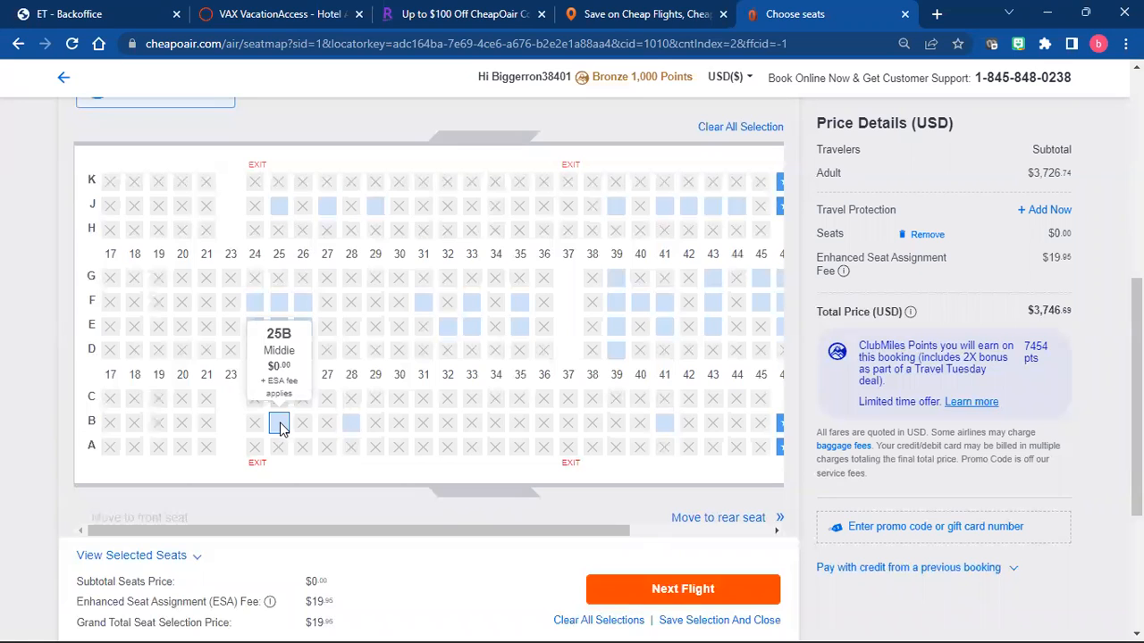
mouse_move(615, 349)
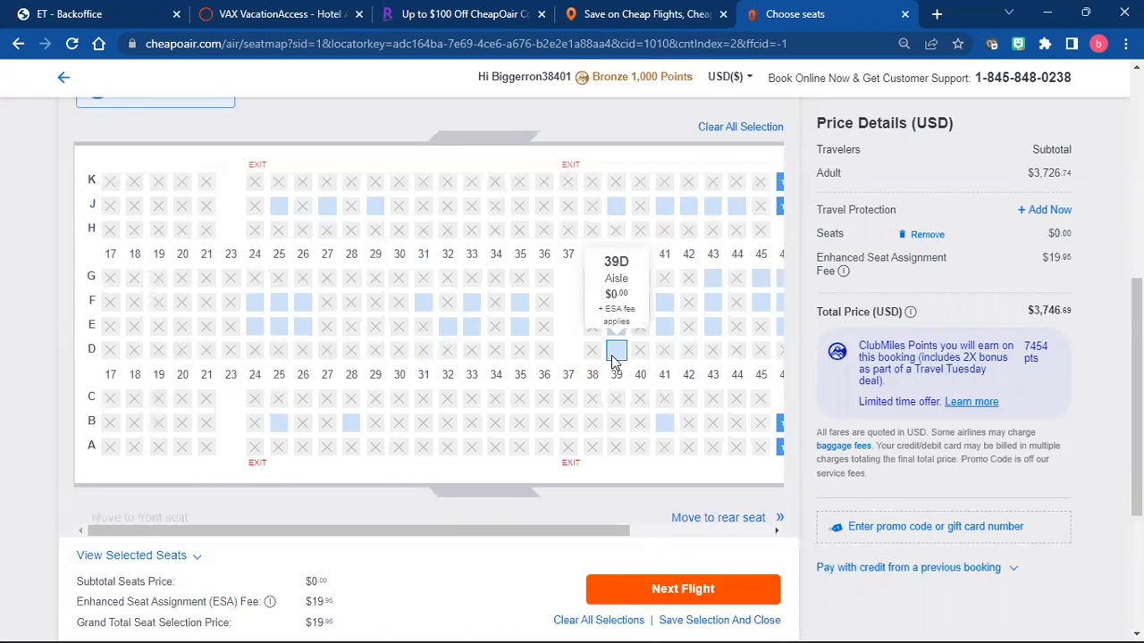
mouse_move(615, 355)
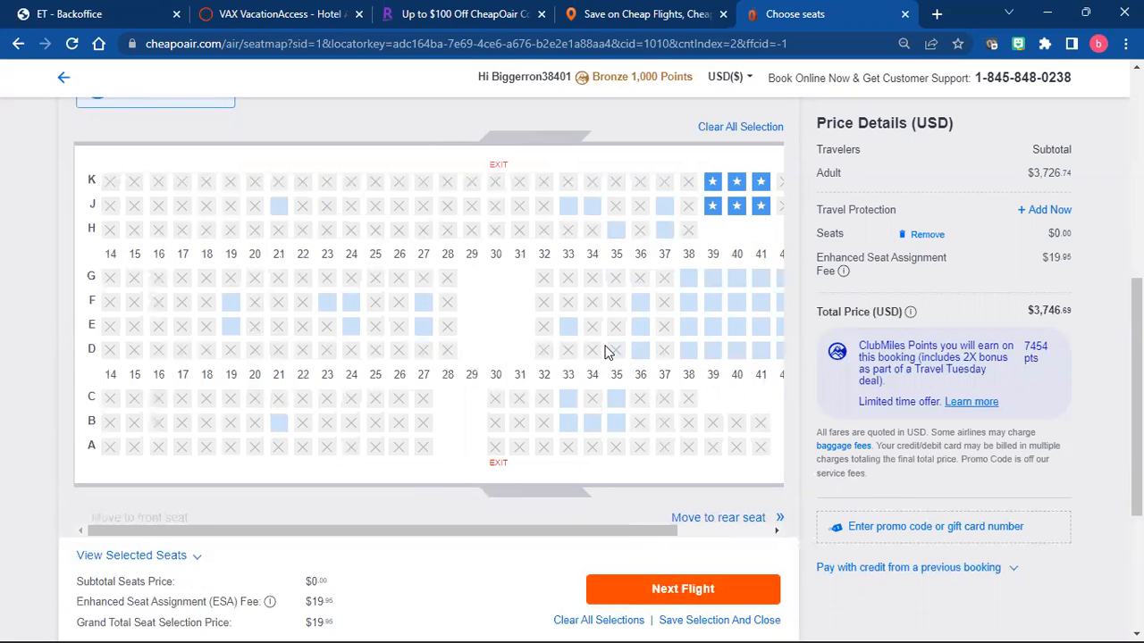
mouse_move(478, 350)
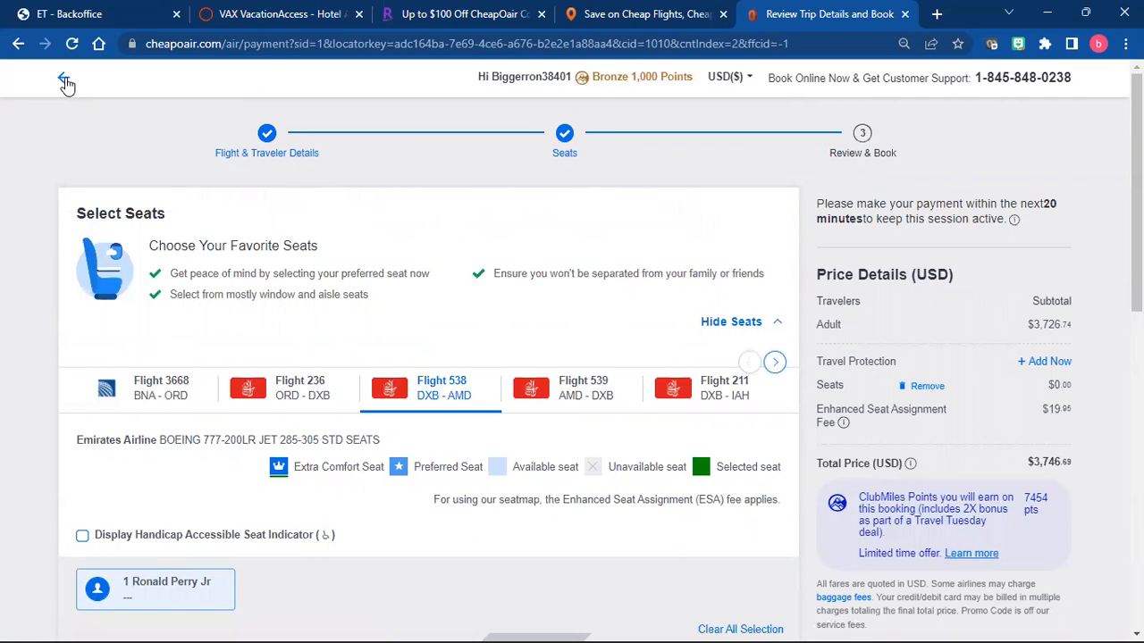
Step: Go back twice in the browser to the Nashville–Ahmedabad return-flight results
click(65, 83)
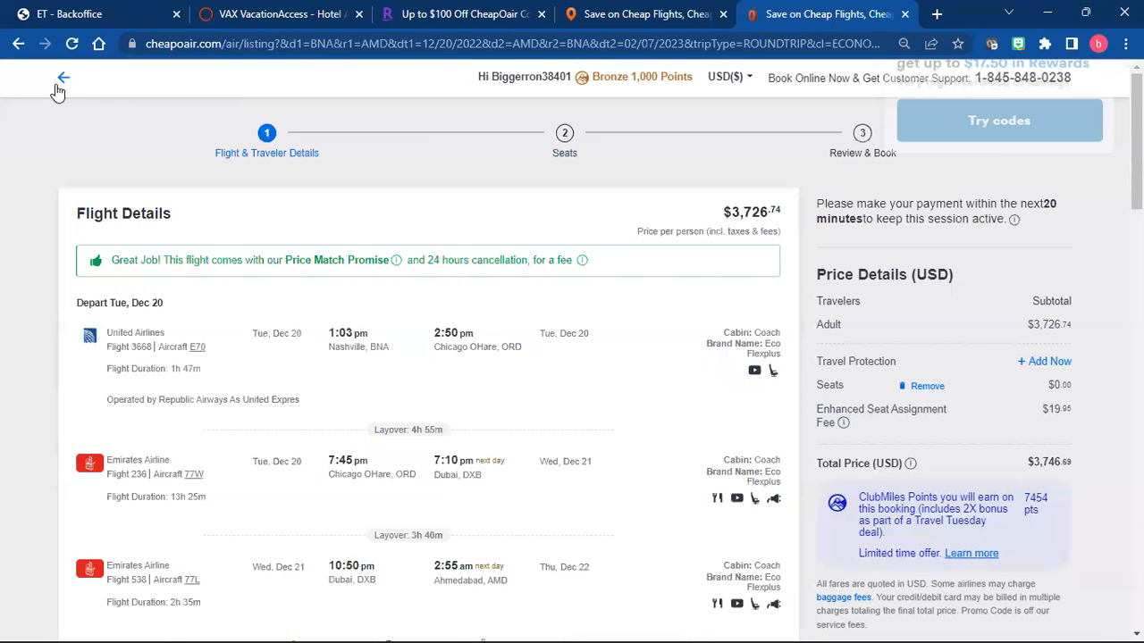
click(63, 78)
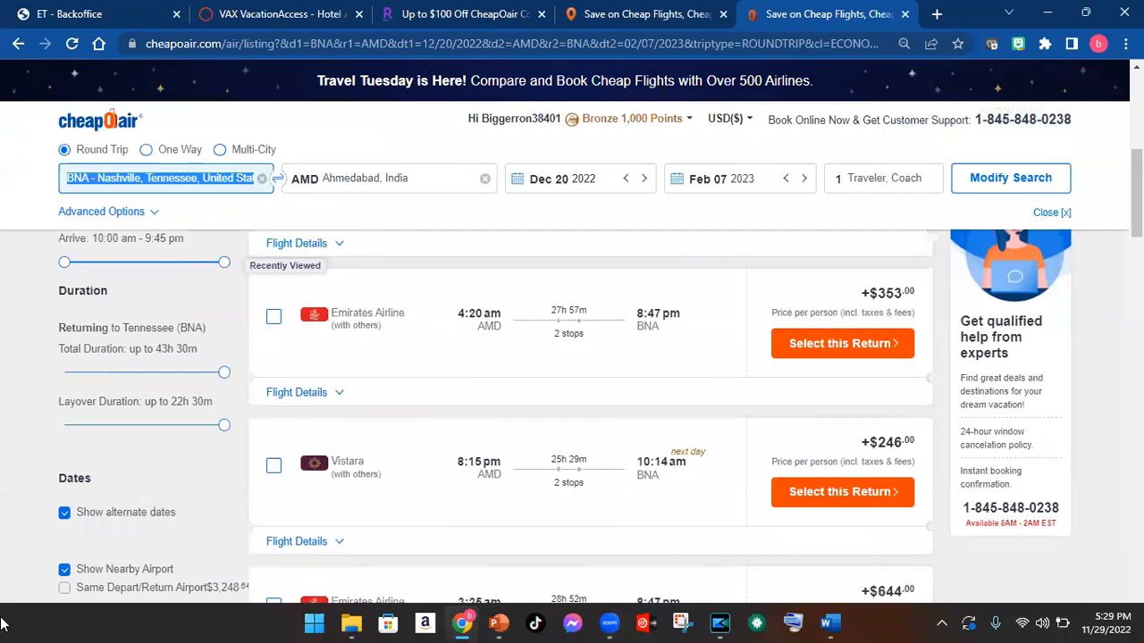
Step: Change the origin to ORD - Chicago O'Hare and rerun the Dec 20 – Feb 7 search
text(ord)
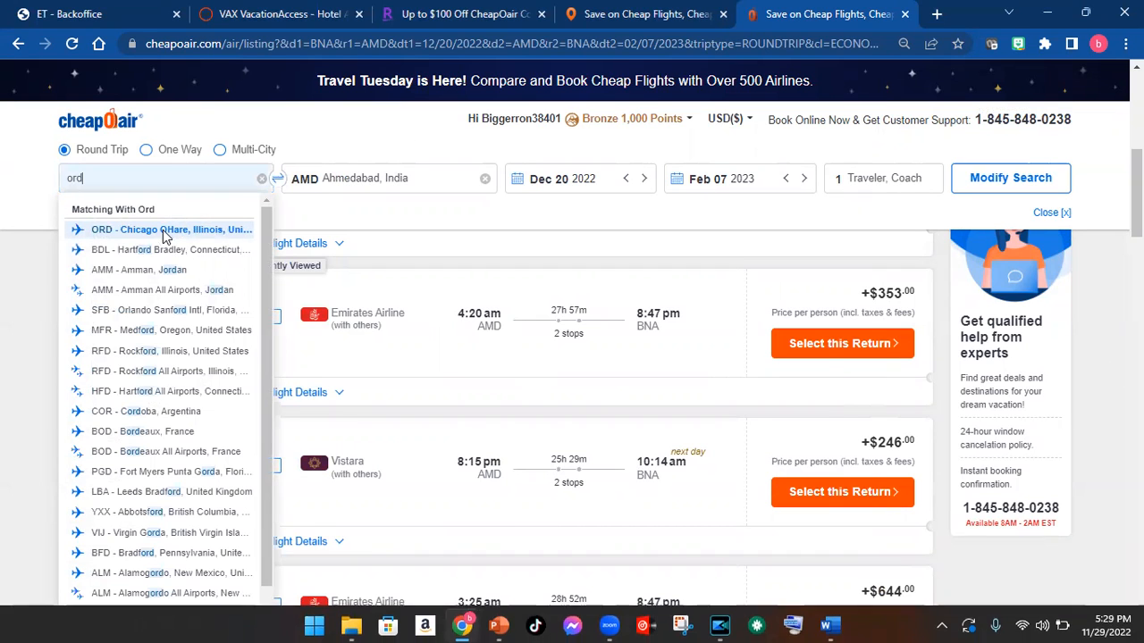
click(172, 229)
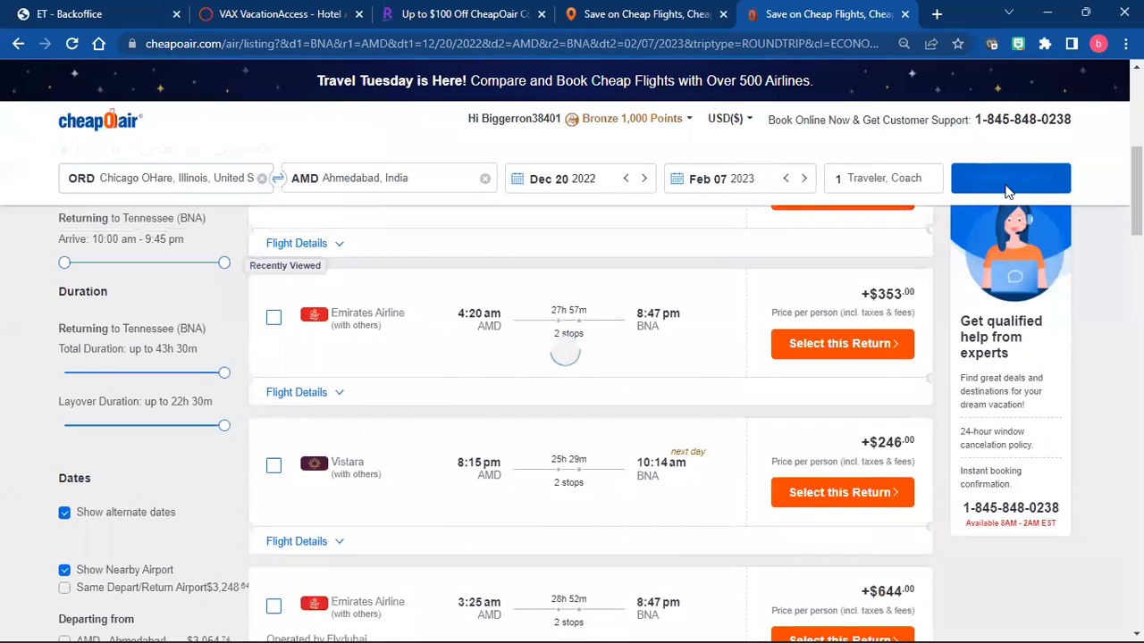
click(1010, 179)
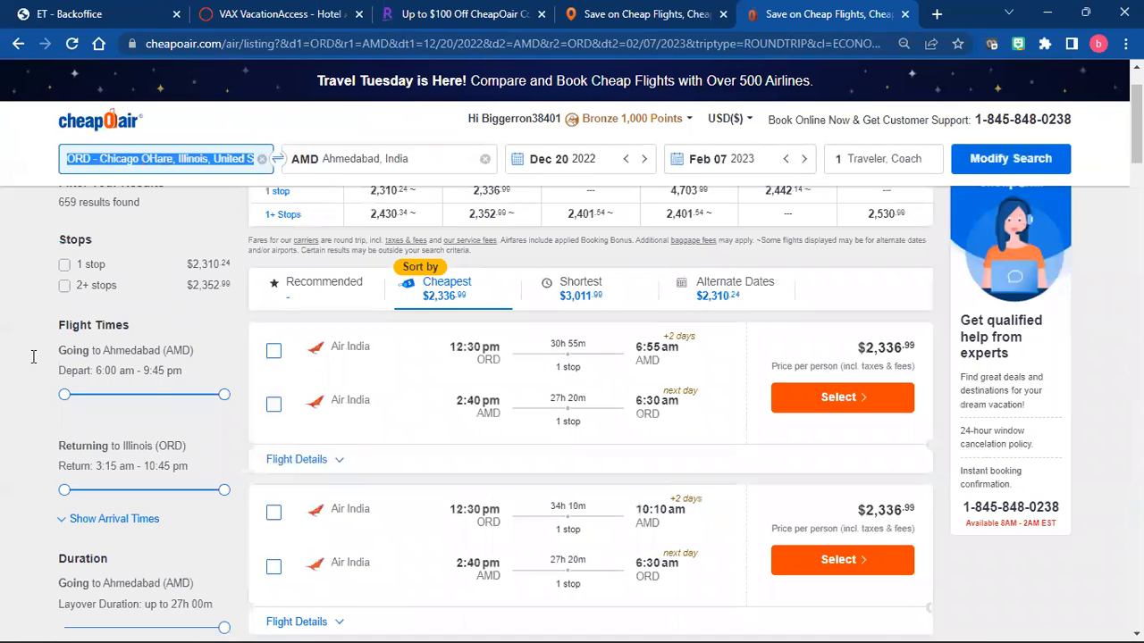
Step: Tick Emirates Airline in the Airlines filter, leaving 3 itineraries from $2,879.14
scroll(down, 3)
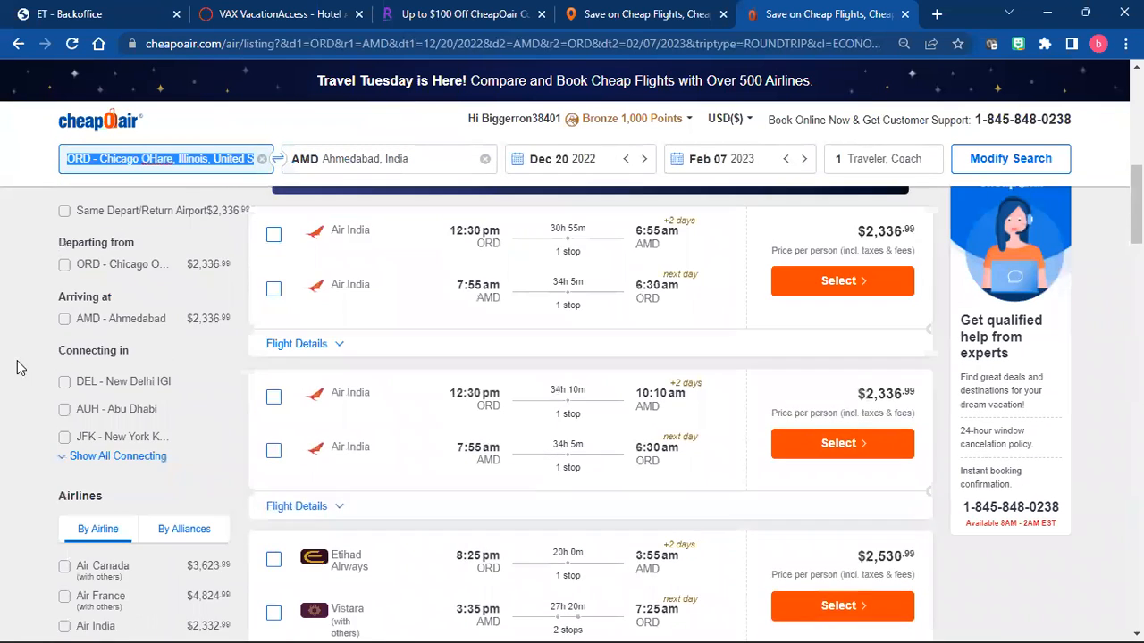
scroll(down, 3)
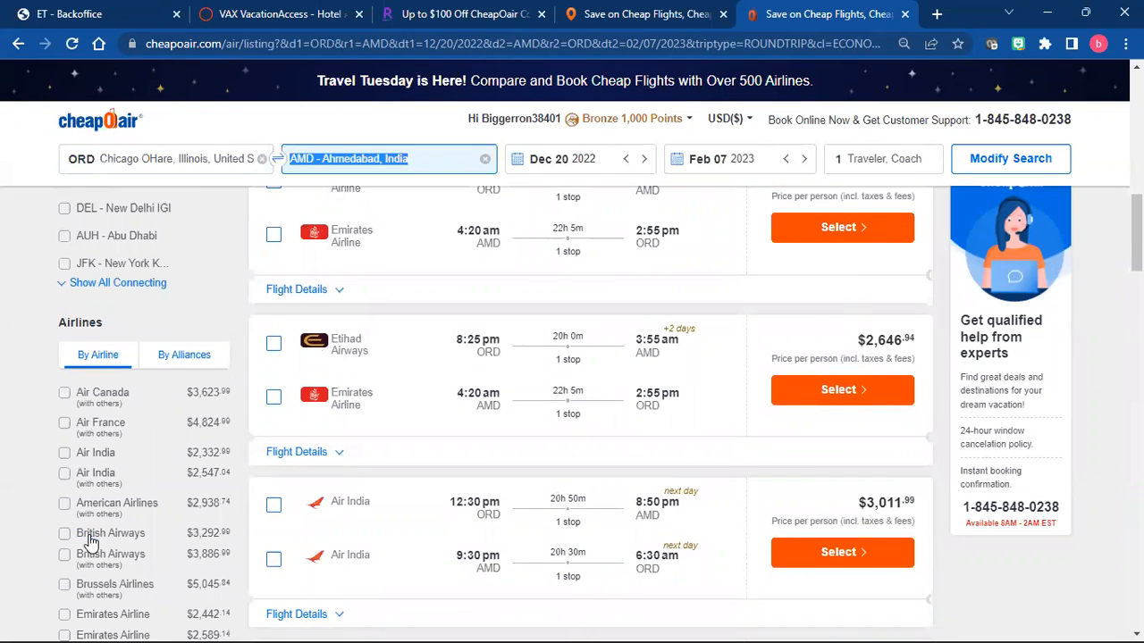
scroll(down, 3)
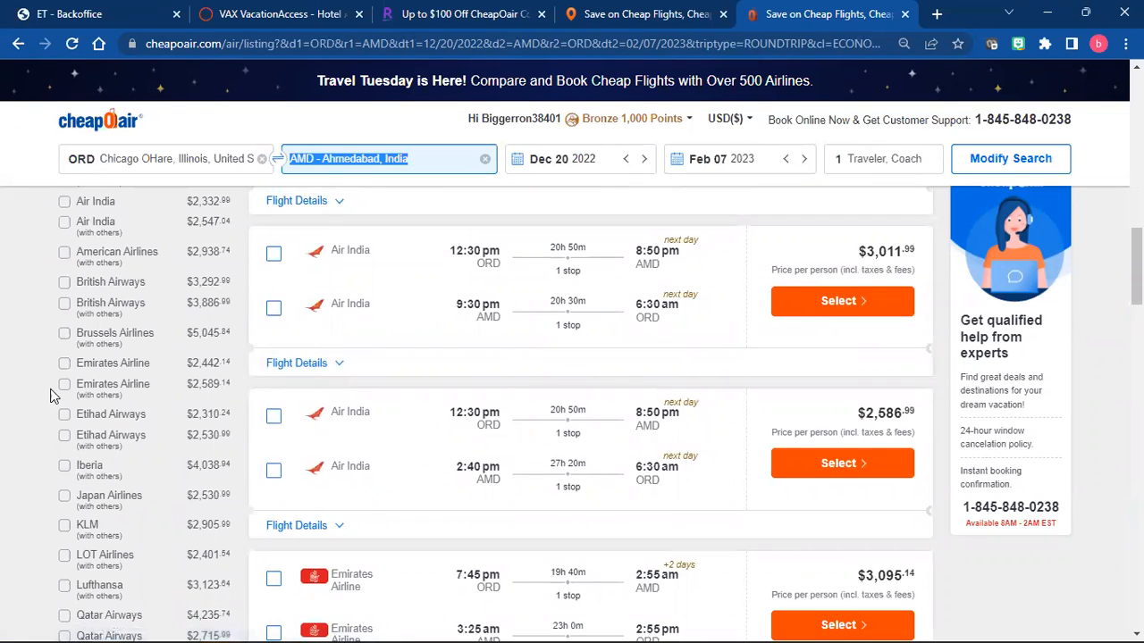
mouse_move(70, 369)
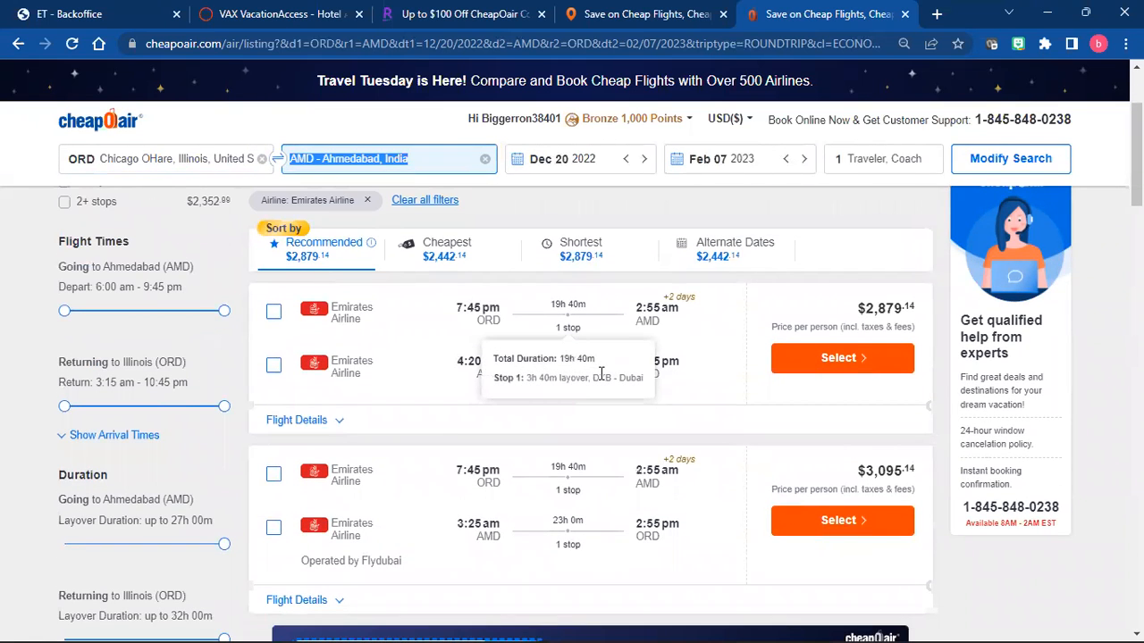
click(164, 157)
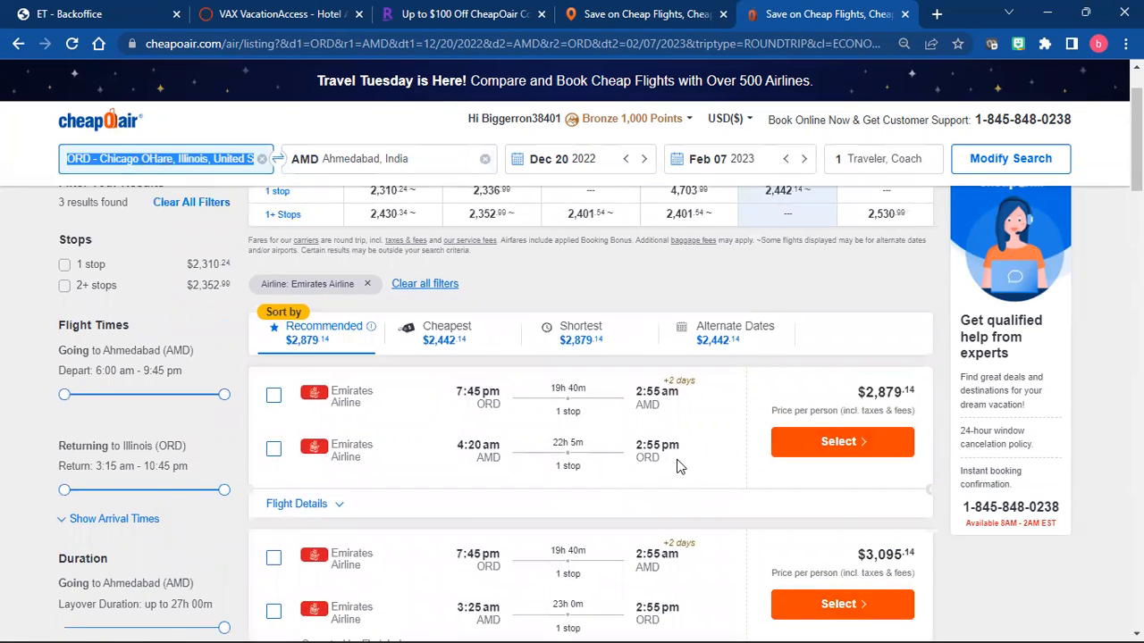
scroll(down, 3)
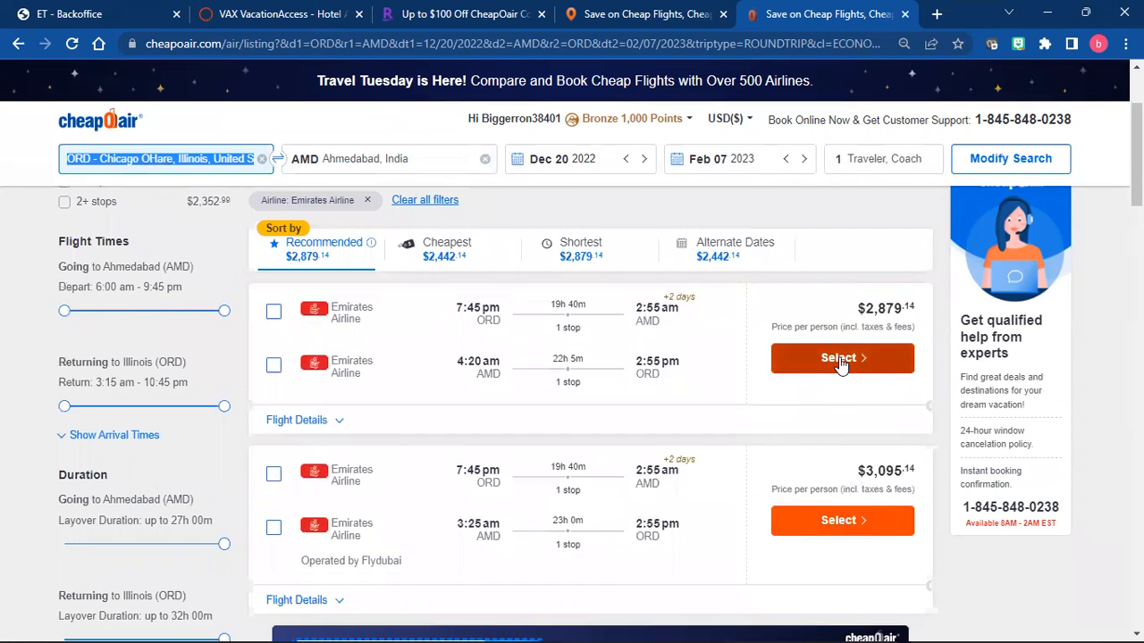
Step: Select the $2,879.14 Emirates itinerary and dismiss the Capital One coupon popup
click(838, 357)
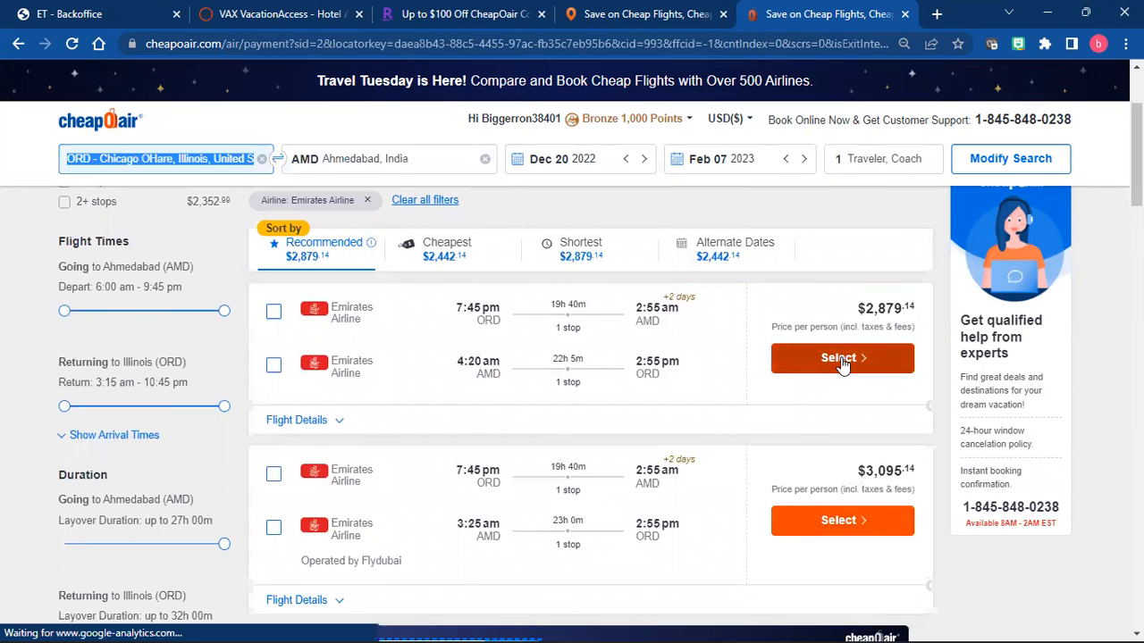
click(842, 357)
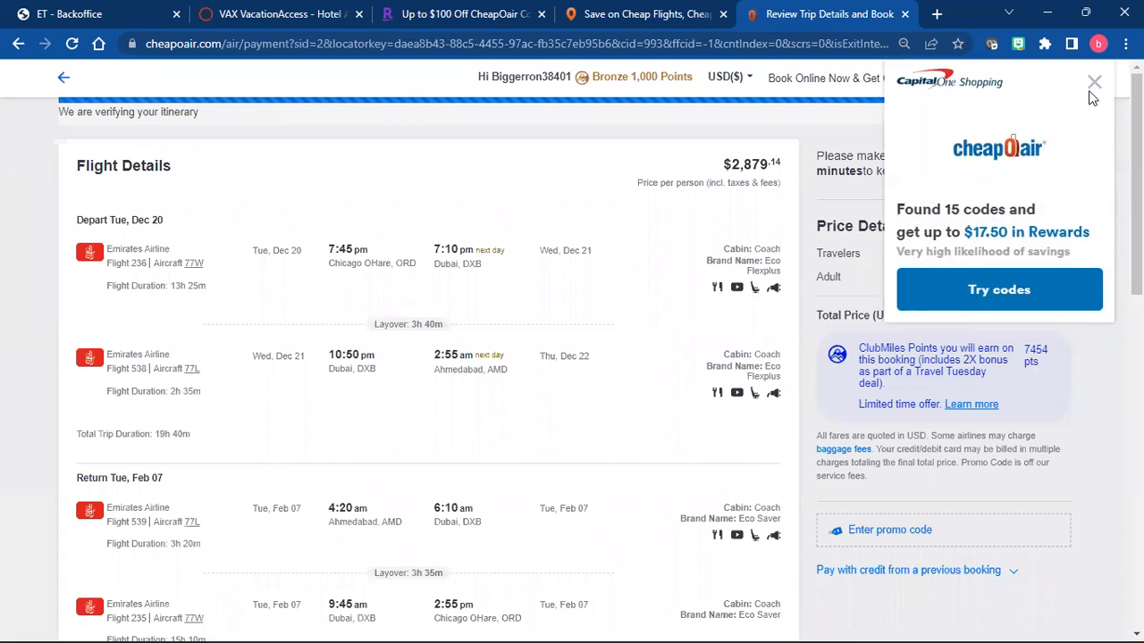
click(1094, 82)
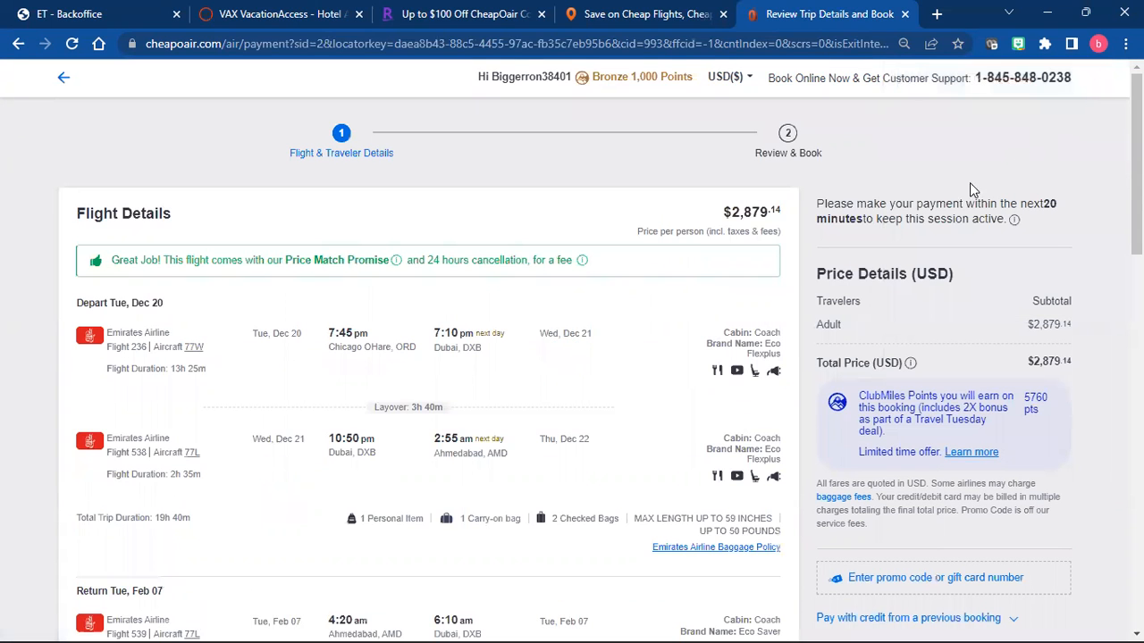
mouse_move(253, 495)
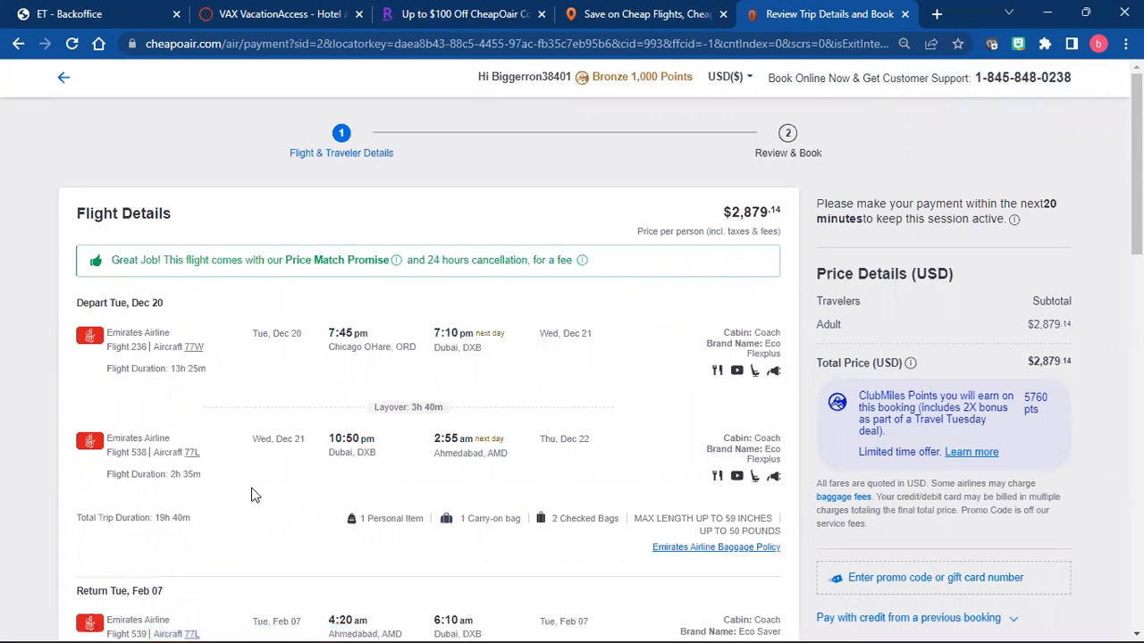
Step: Review the flight details and continue to the seat selection step
scroll(down, 3)
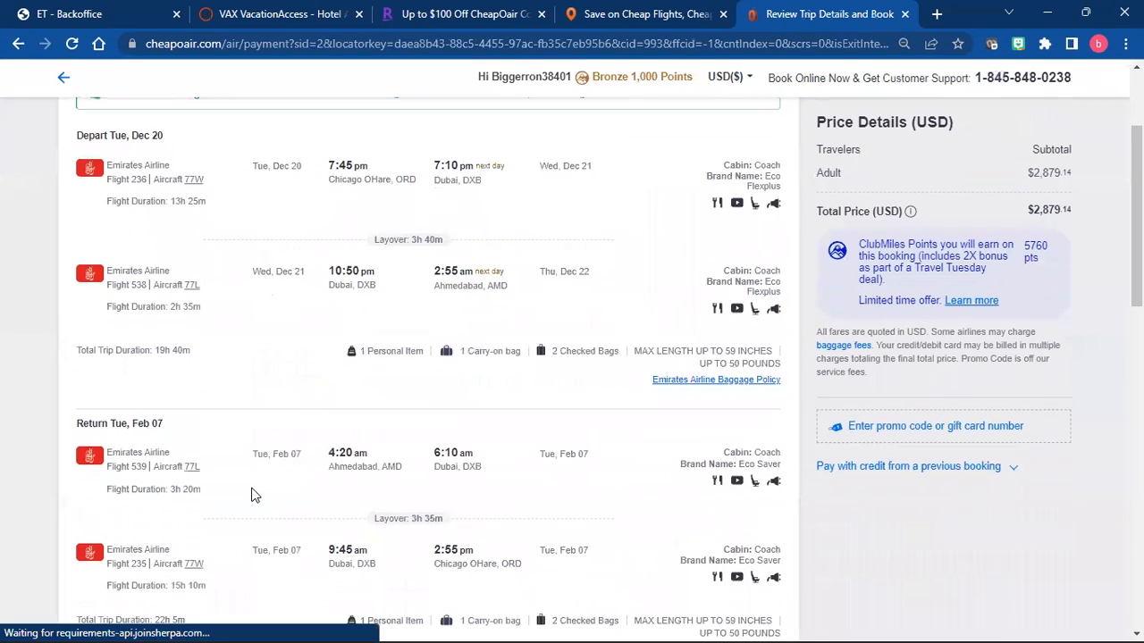
scroll(down, 3)
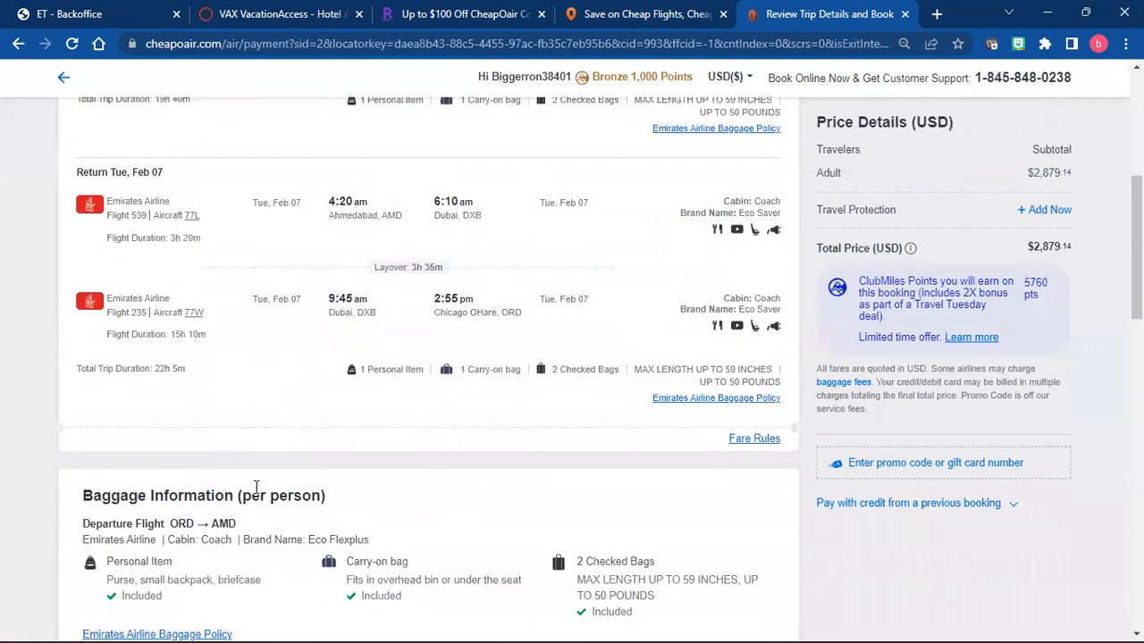
scroll(down, 3)
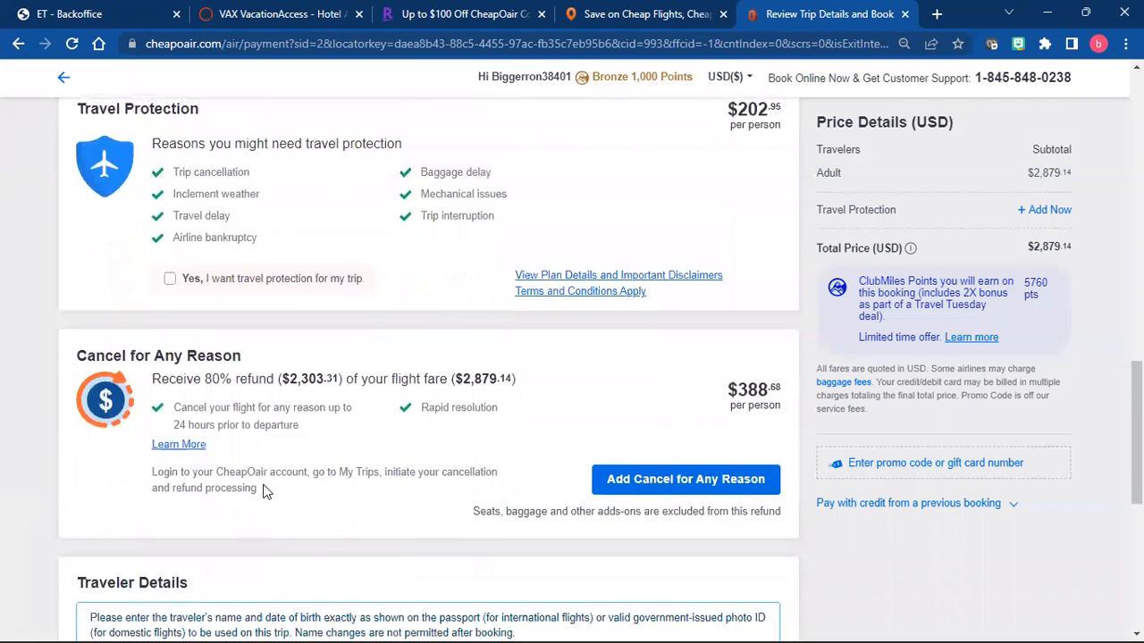
scroll(down, 3)
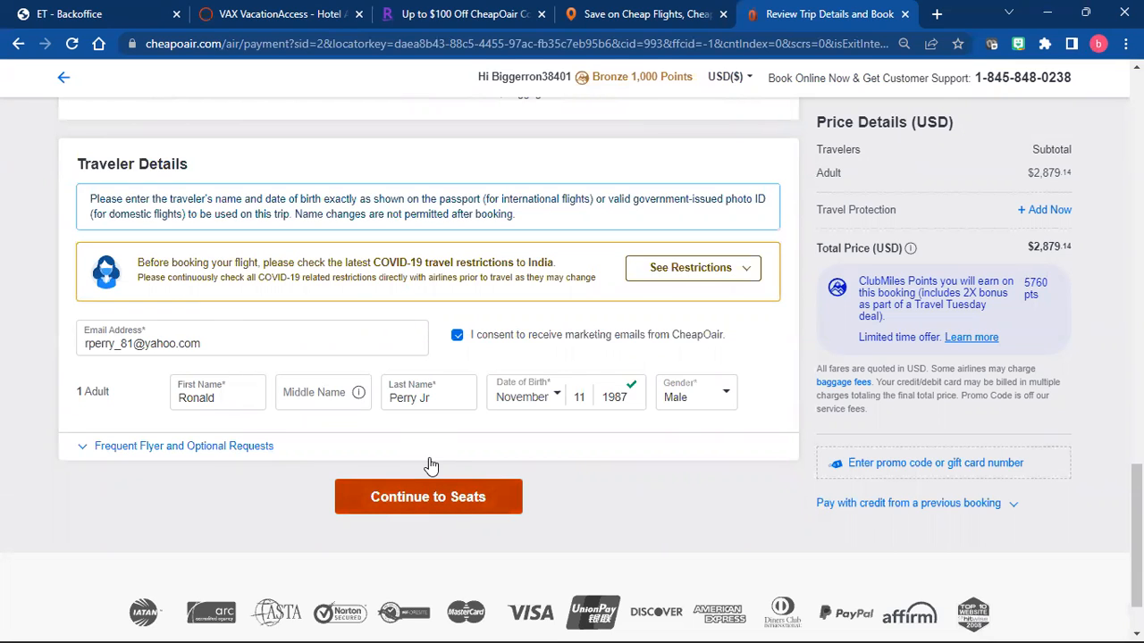
click(427, 497)
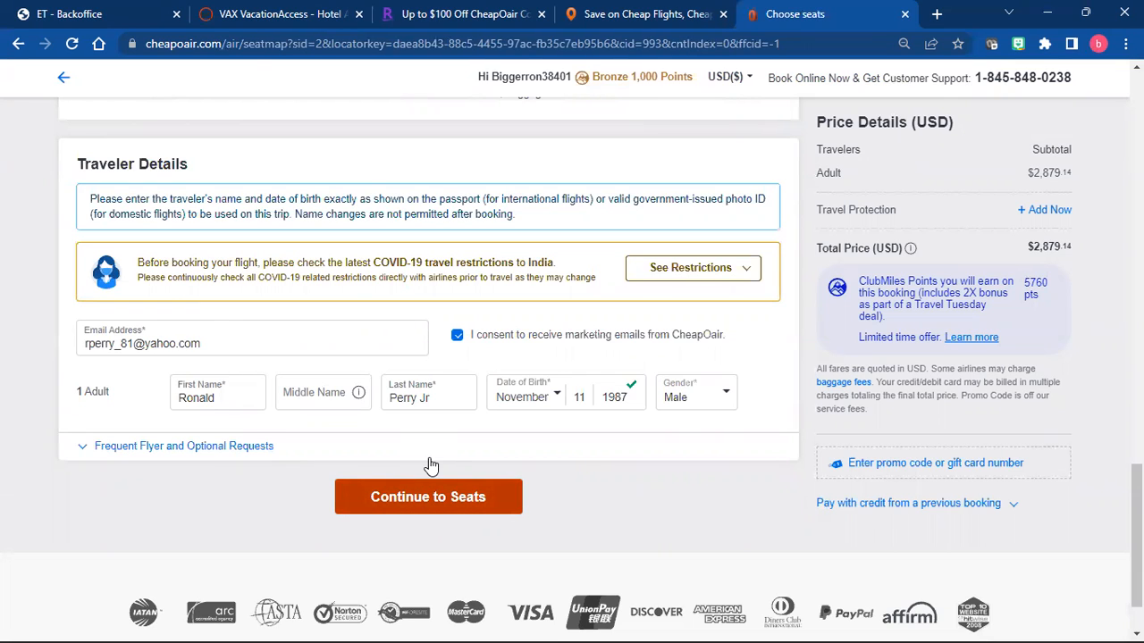
click(427, 497)
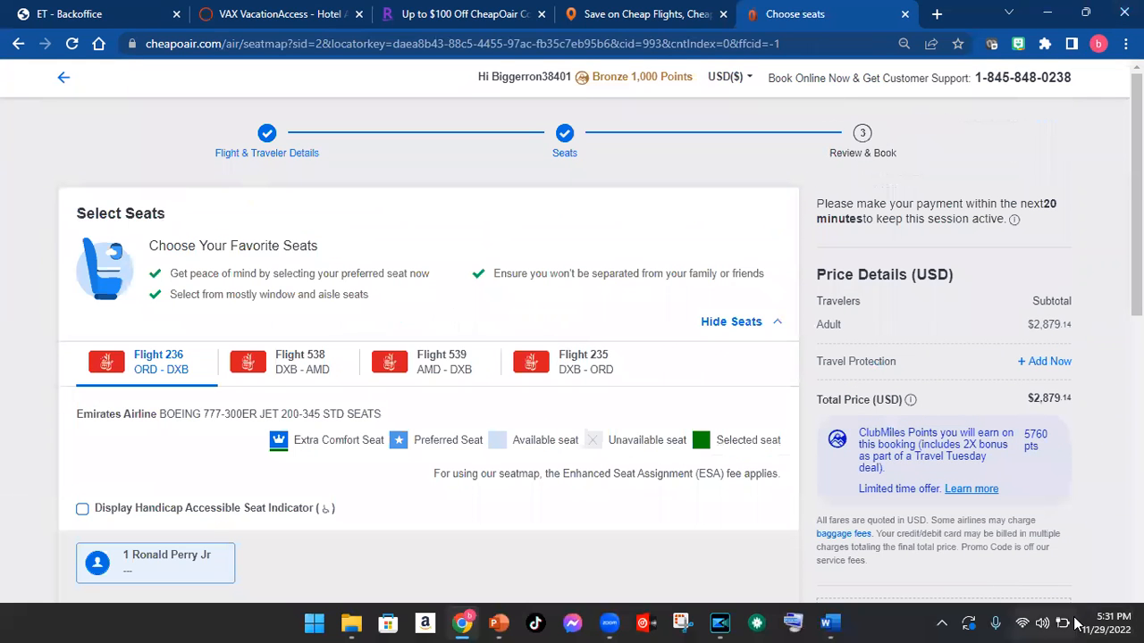
mouse_move(777, 622)
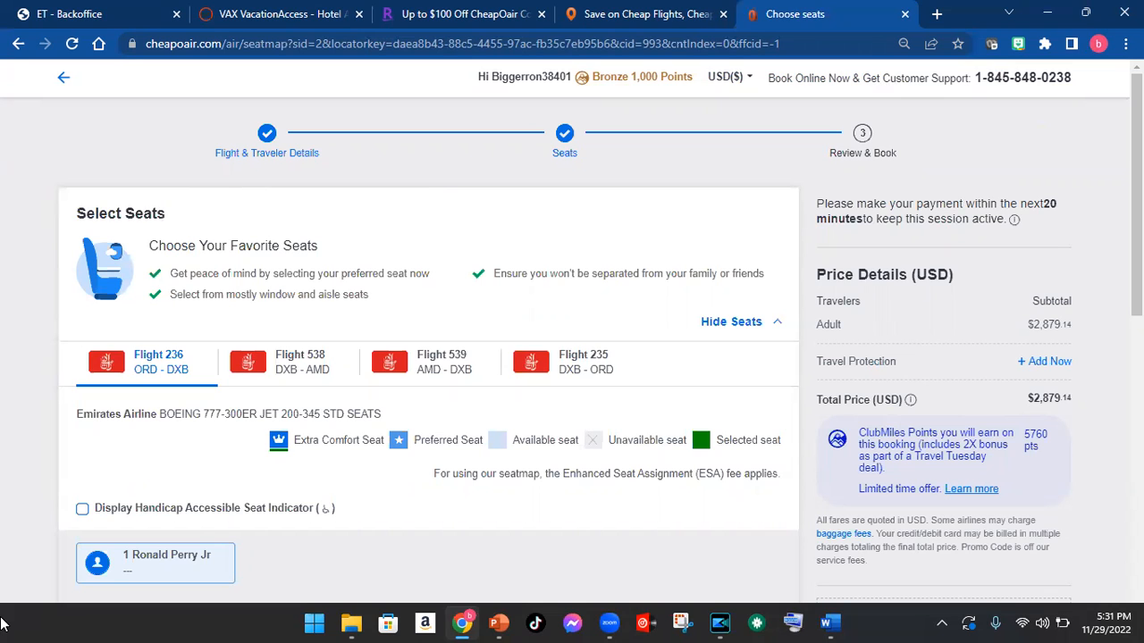
scroll(down, 3)
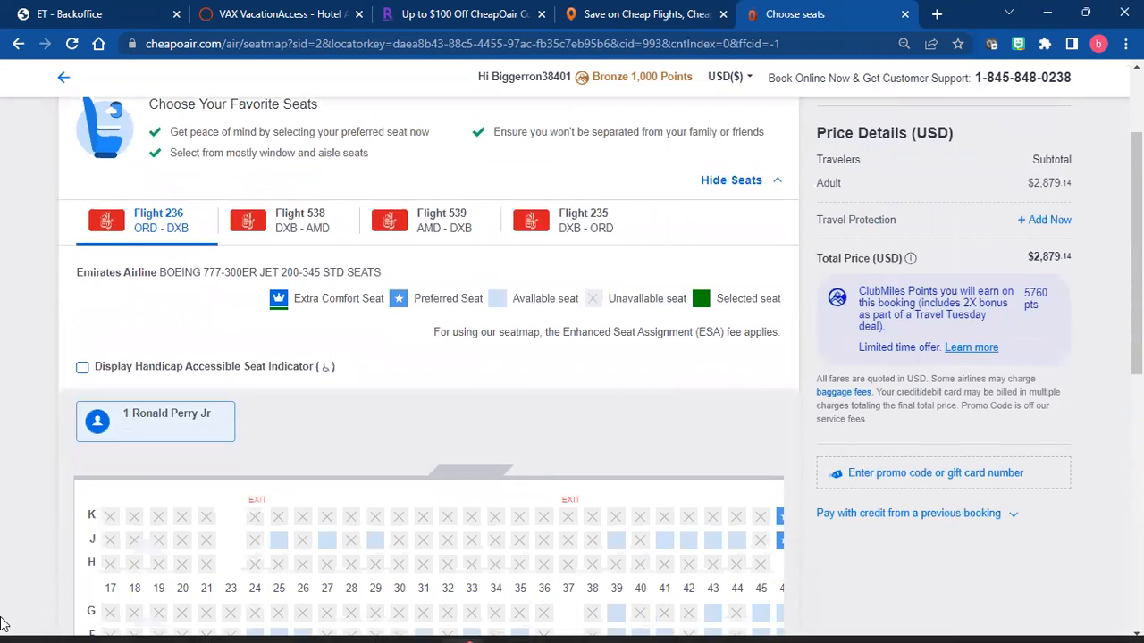
scroll(down, 3)
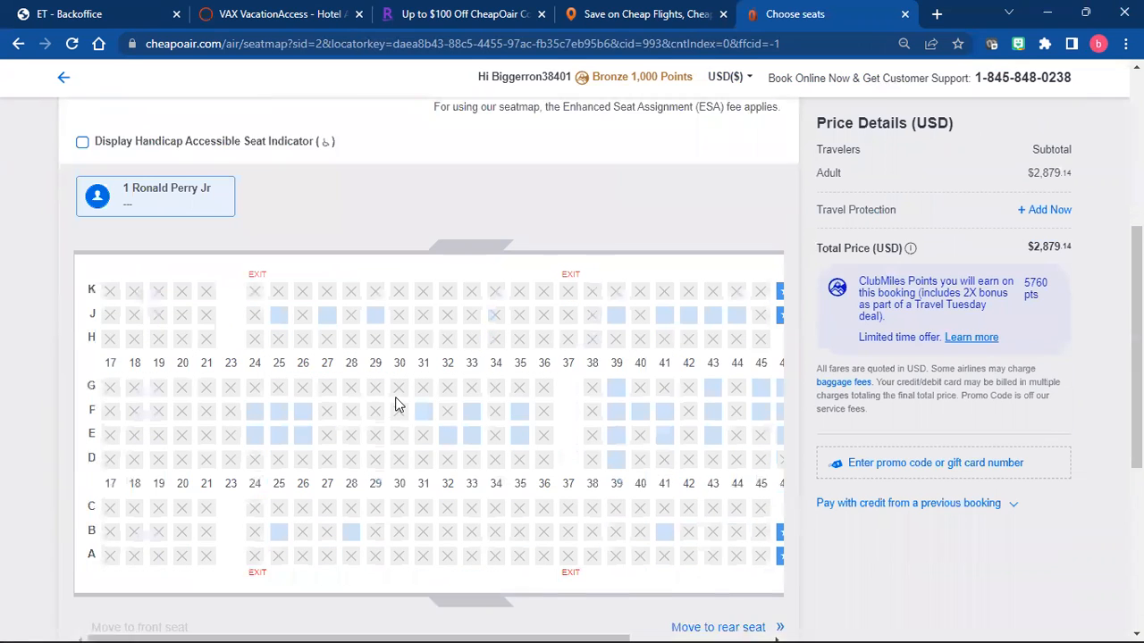
scroll(down, 3)
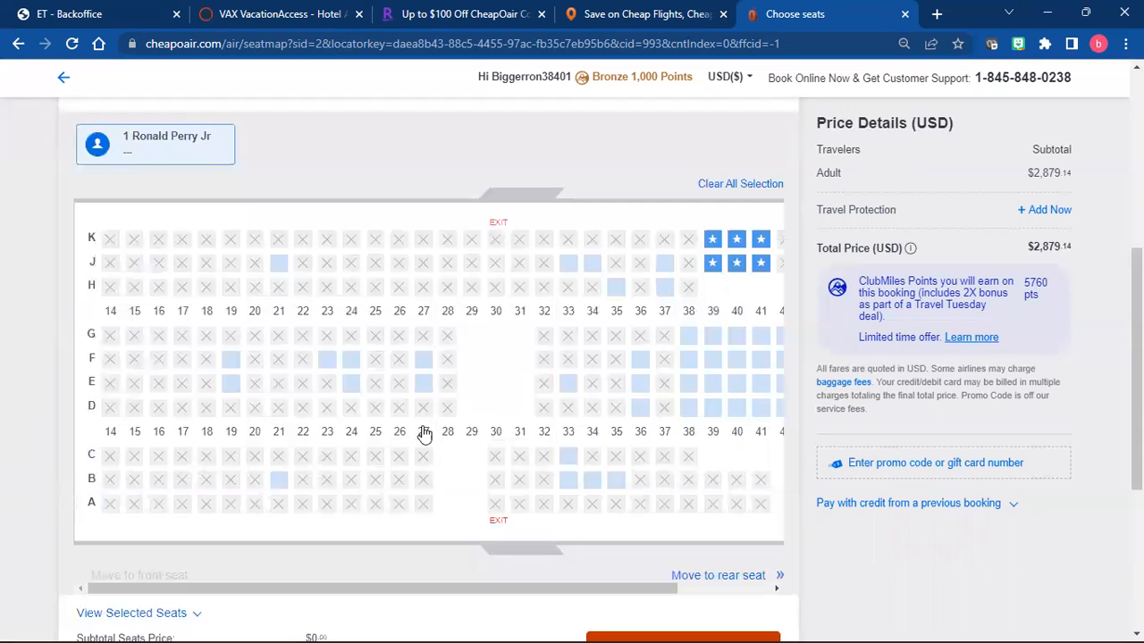
mouse_move(497, 473)
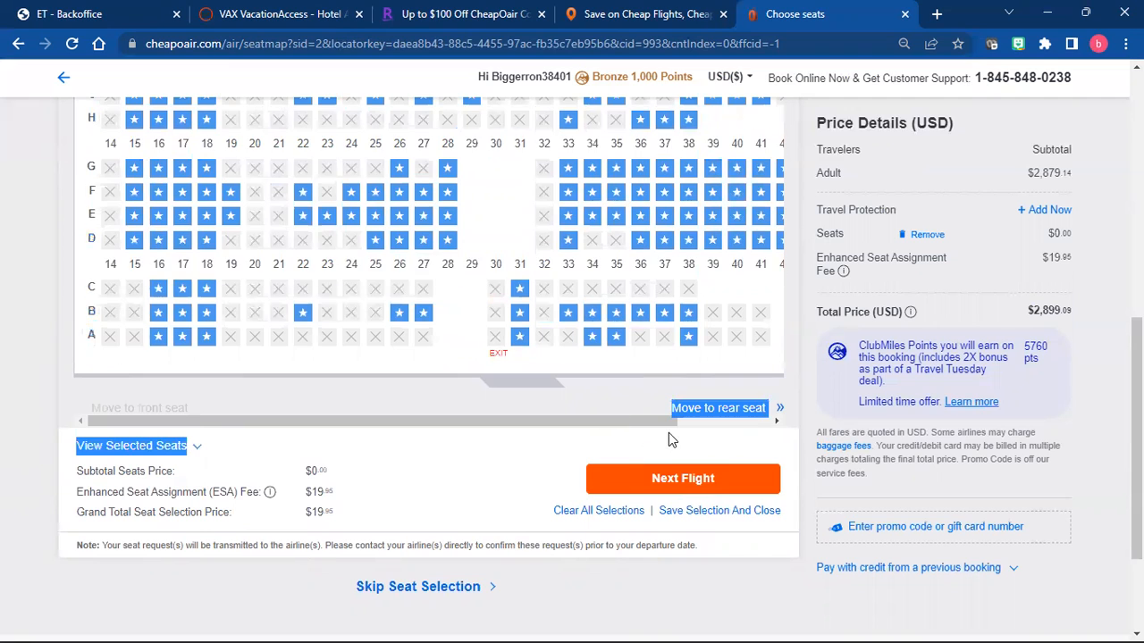
mouse_move(672, 395)
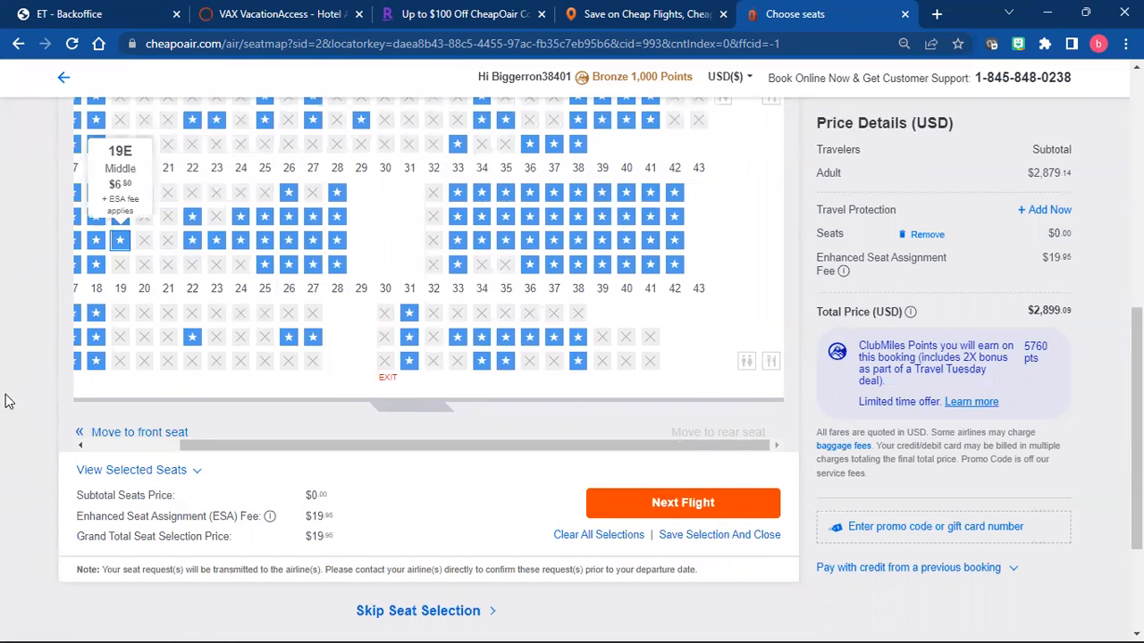
mouse_move(682, 502)
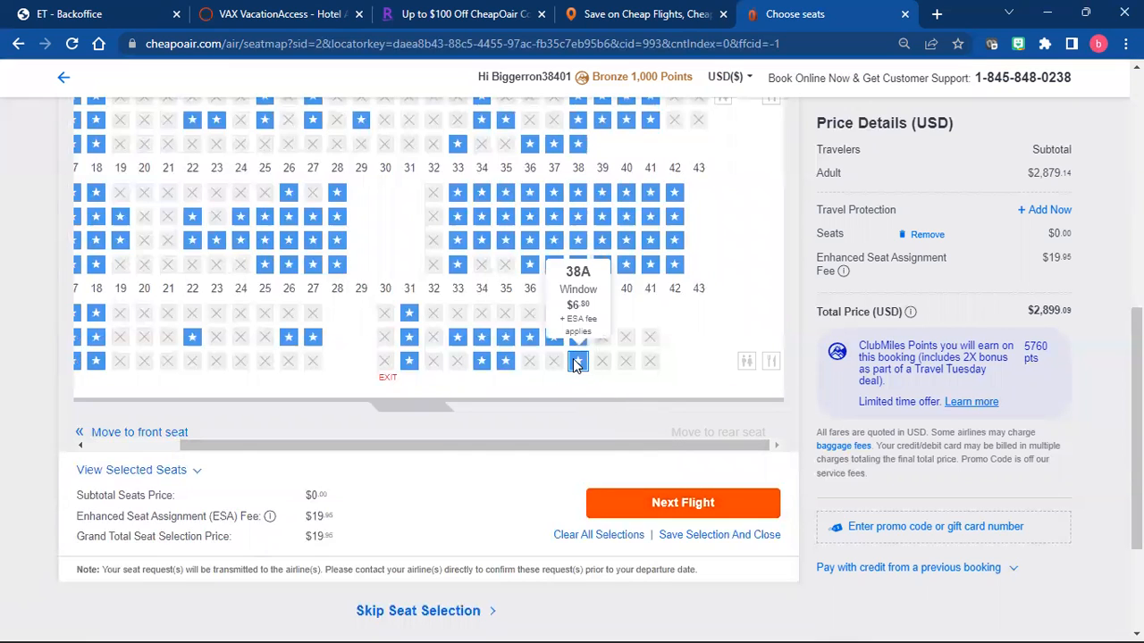
mouse_move(407, 313)
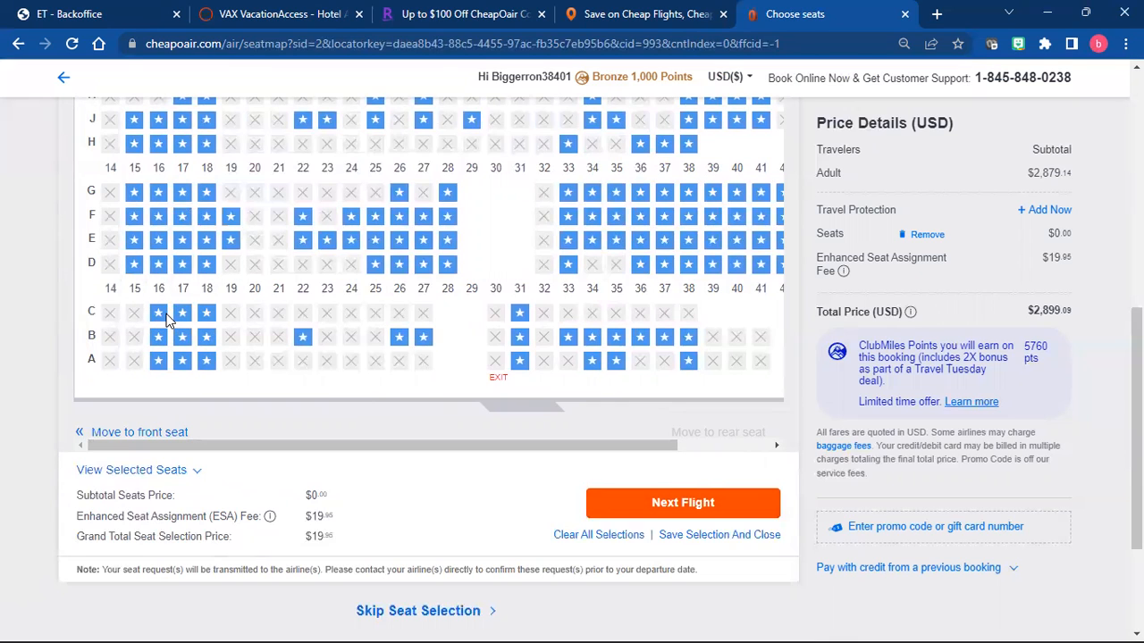
mouse_move(375, 265)
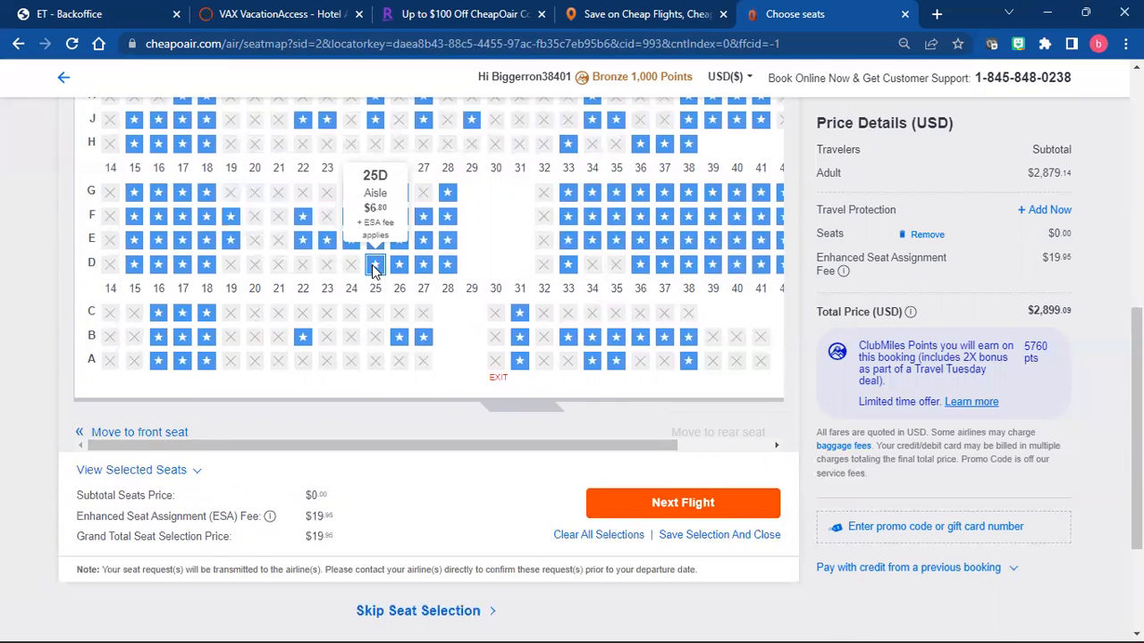
Step: Reserve aisle seat 25D and continue to the payment options page
click(375, 264)
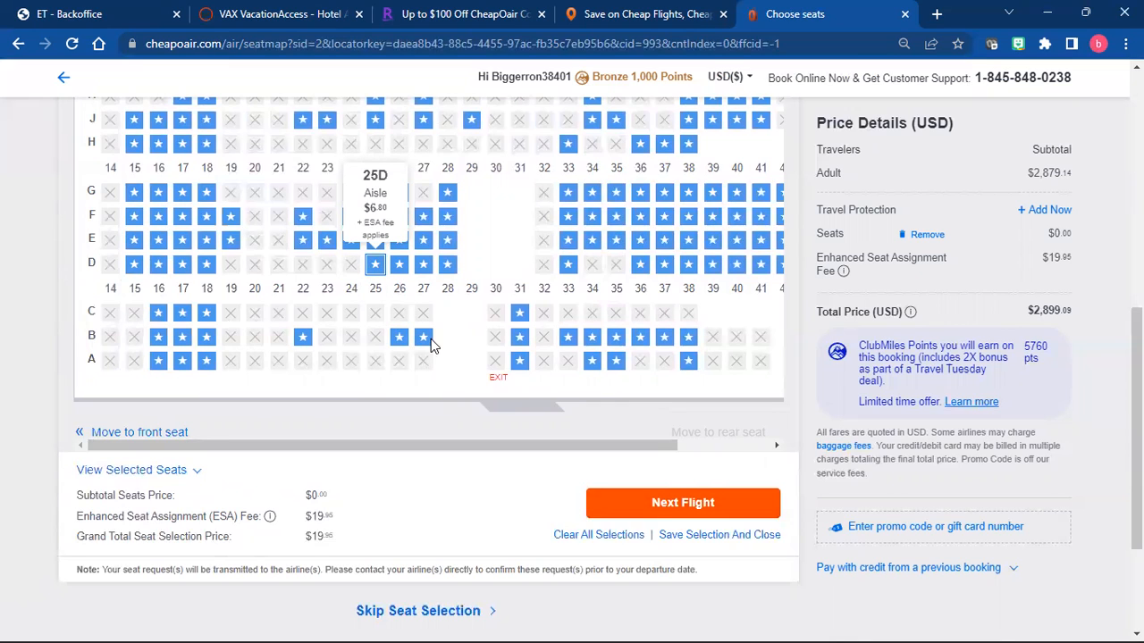
mouse_move(682, 502)
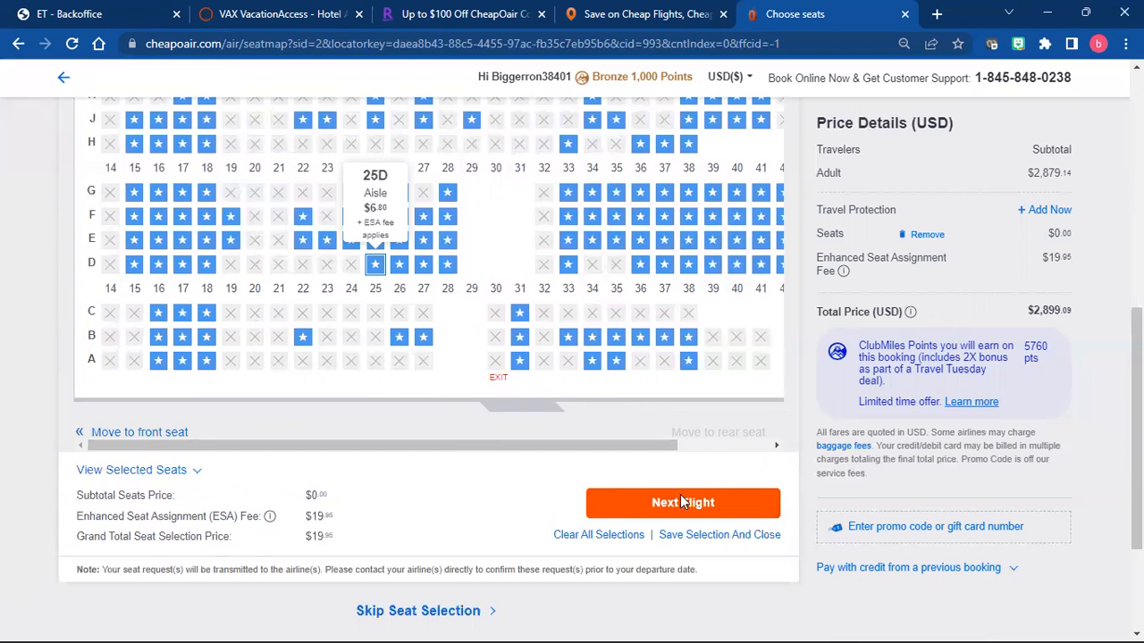
mouse_move(634, 497)
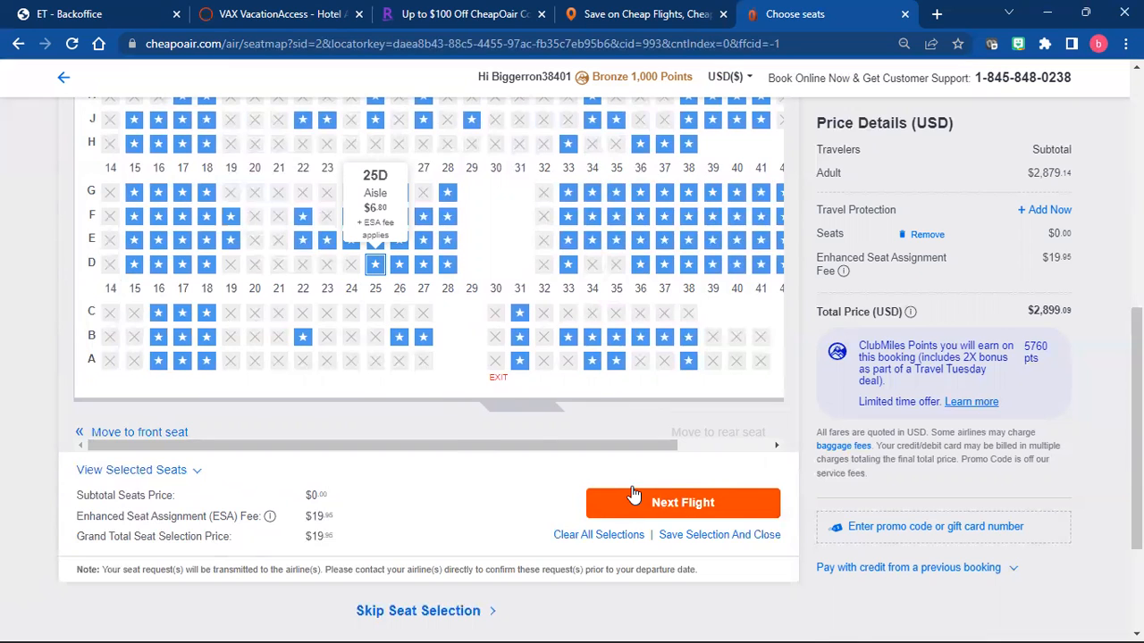
click(683, 502)
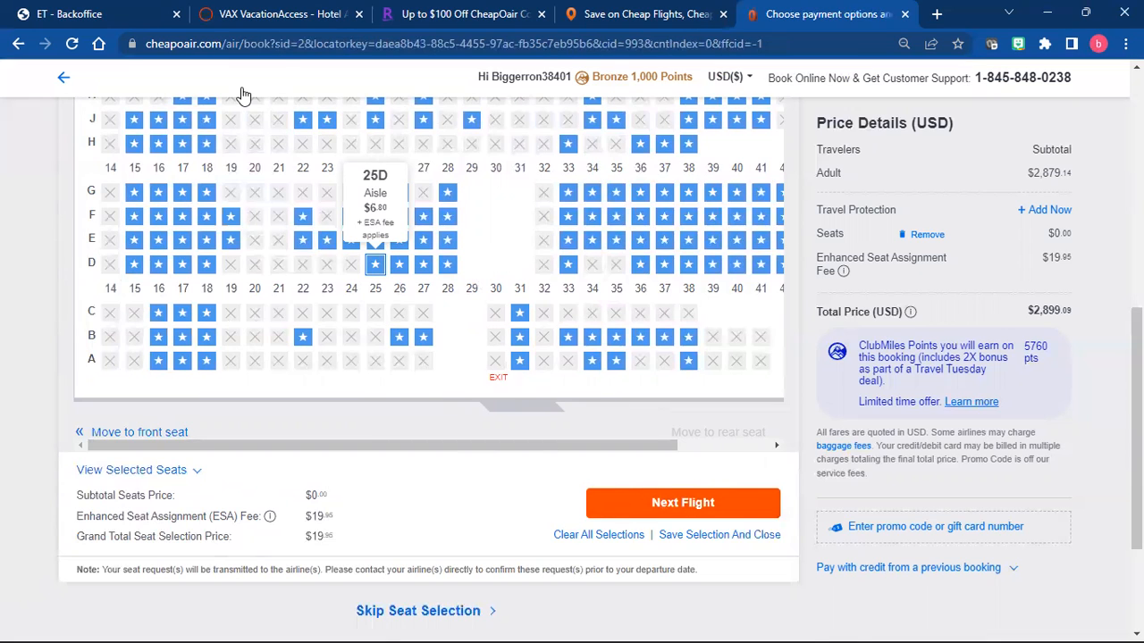
mouse_move(7, 158)
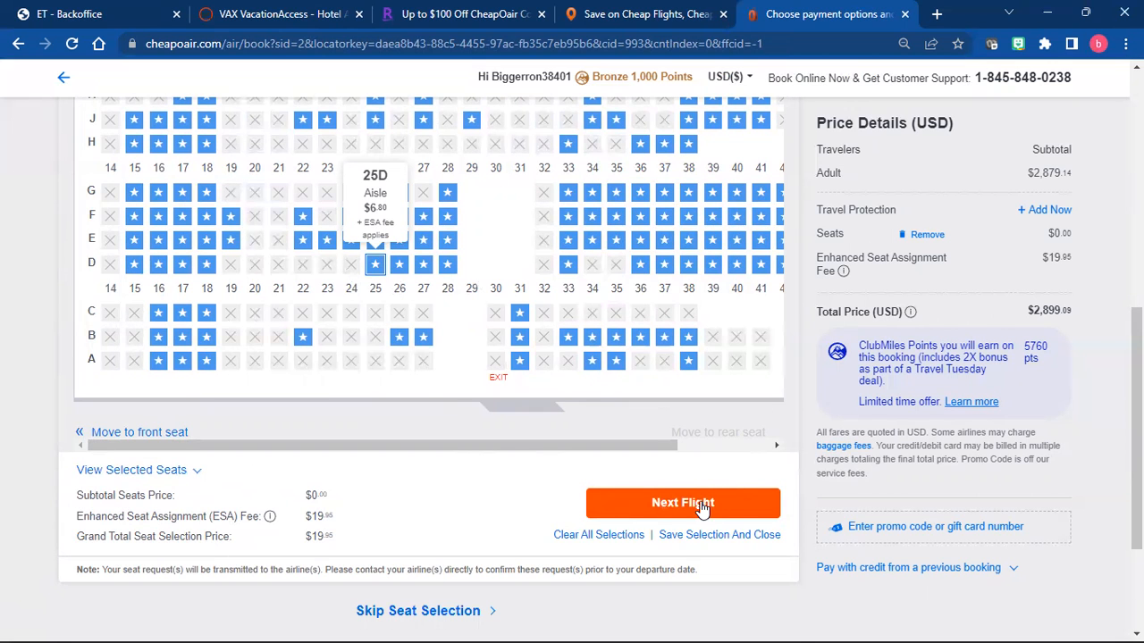
click(682, 502)
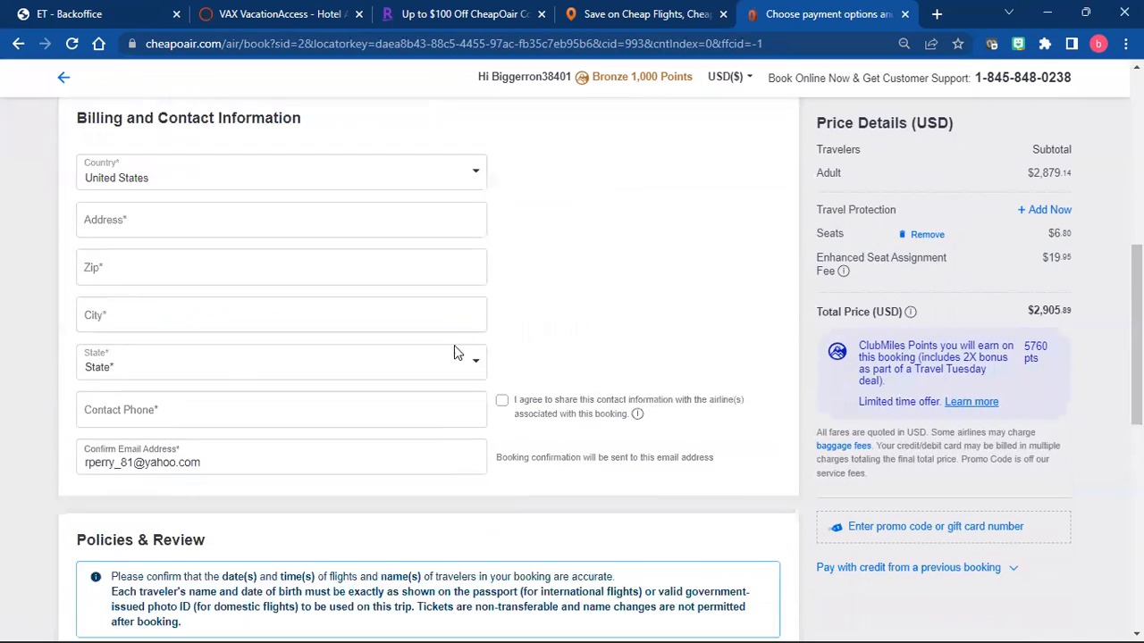
Step: Review the ORD–AMD flight times and Dubai layover, then return to Payment Options
scroll(down, 3)
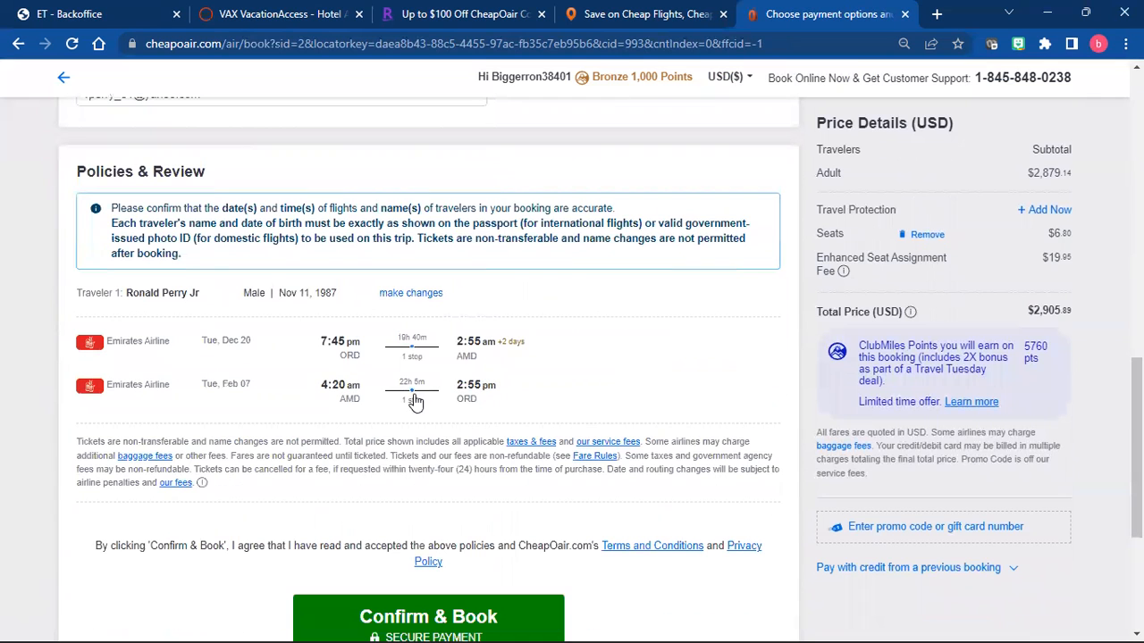
mouse_move(411, 400)
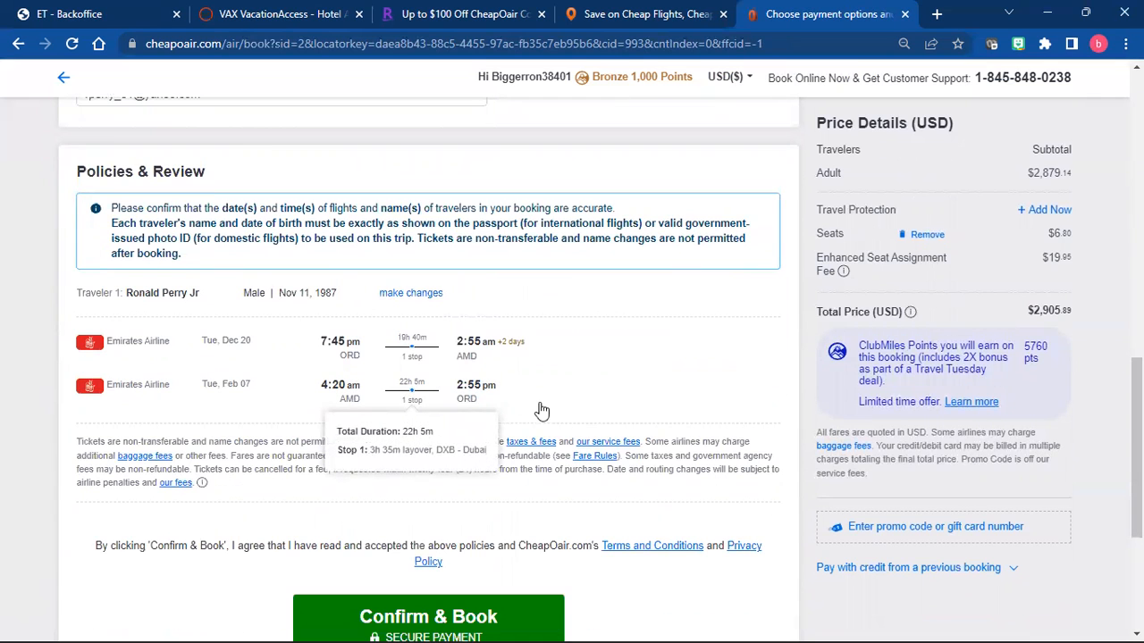
mouse_move(657, 337)
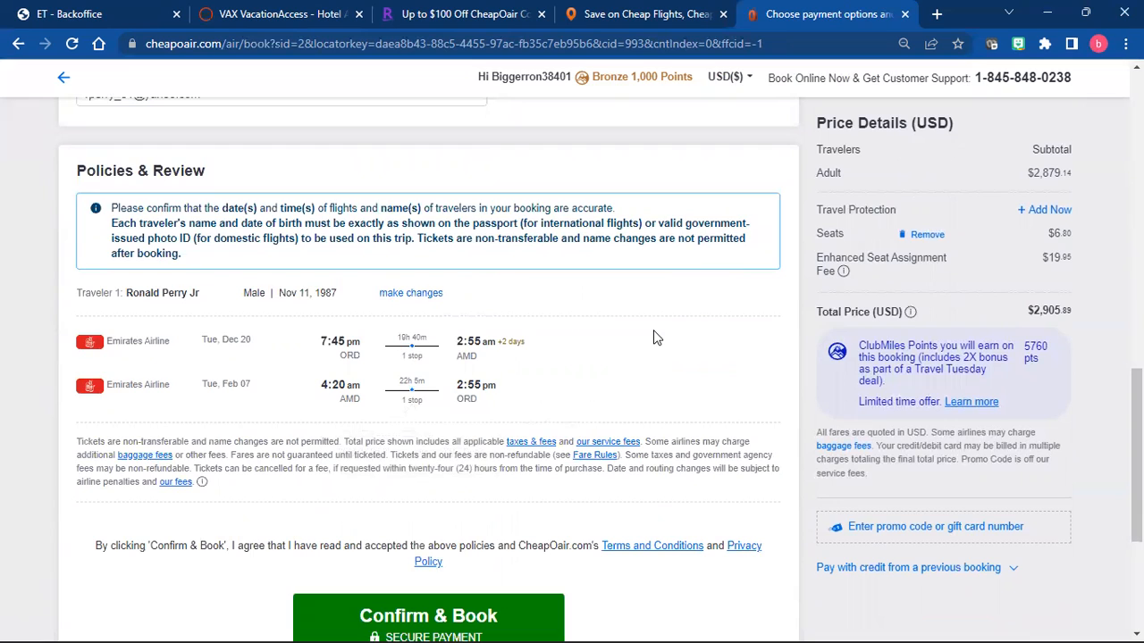
mouse_move(651, 318)
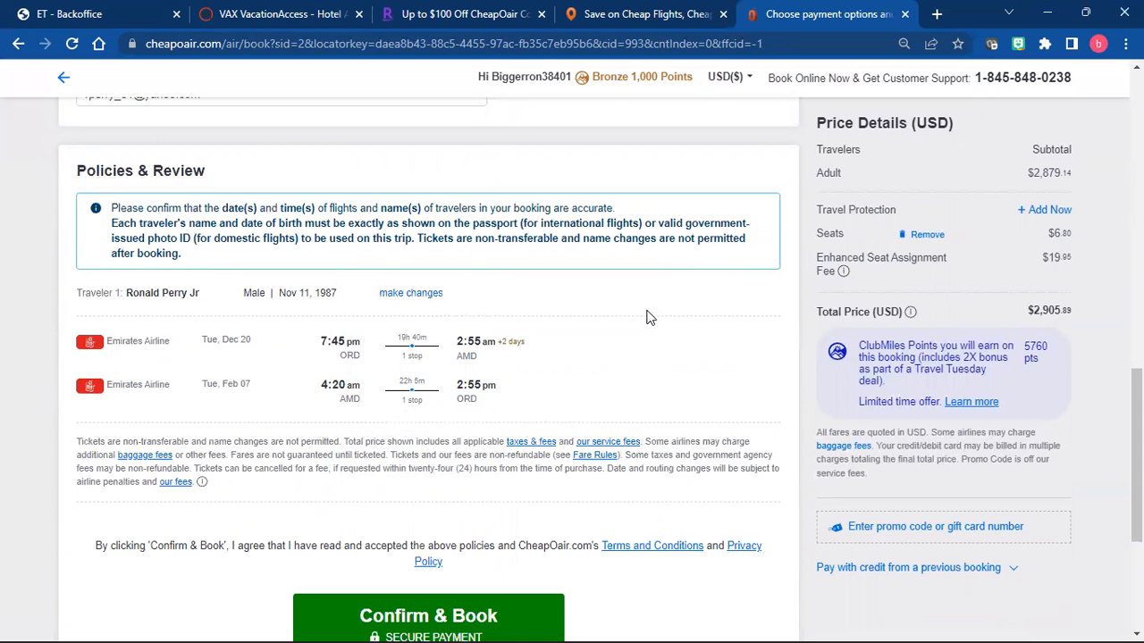
mouse_move(647, 318)
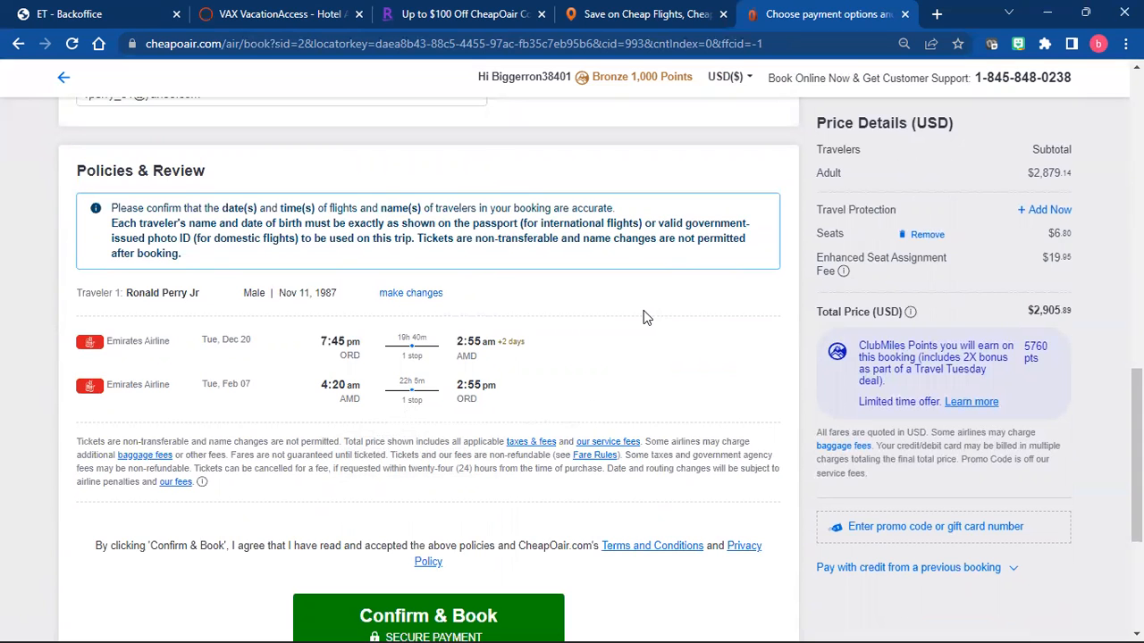
click(429, 615)
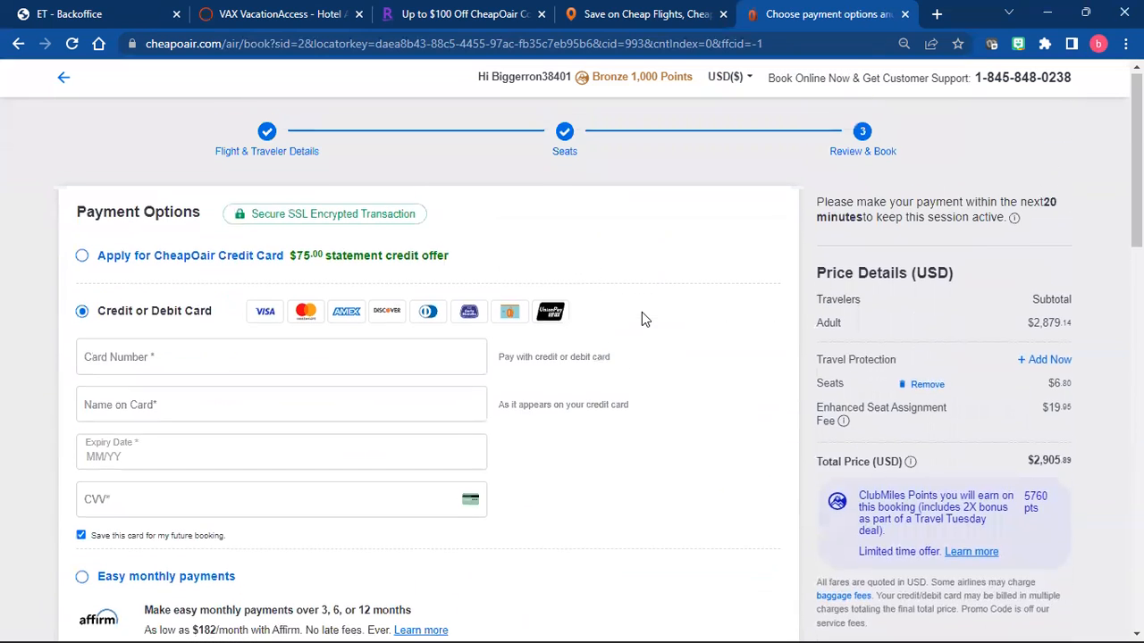
scroll(down, 3)
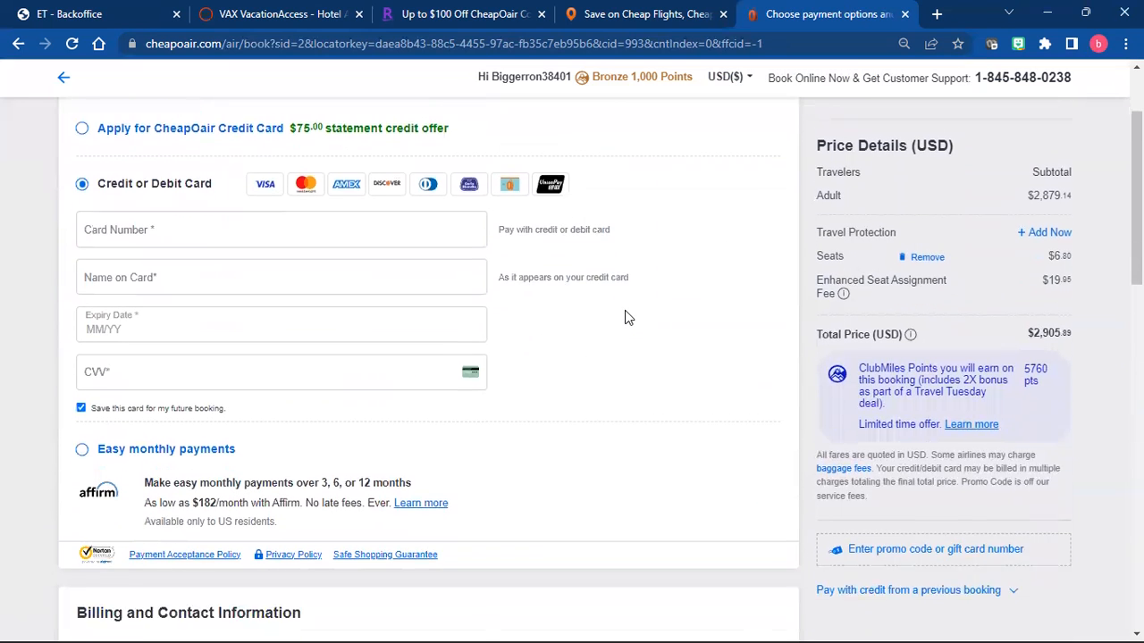
scroll(down, 3)
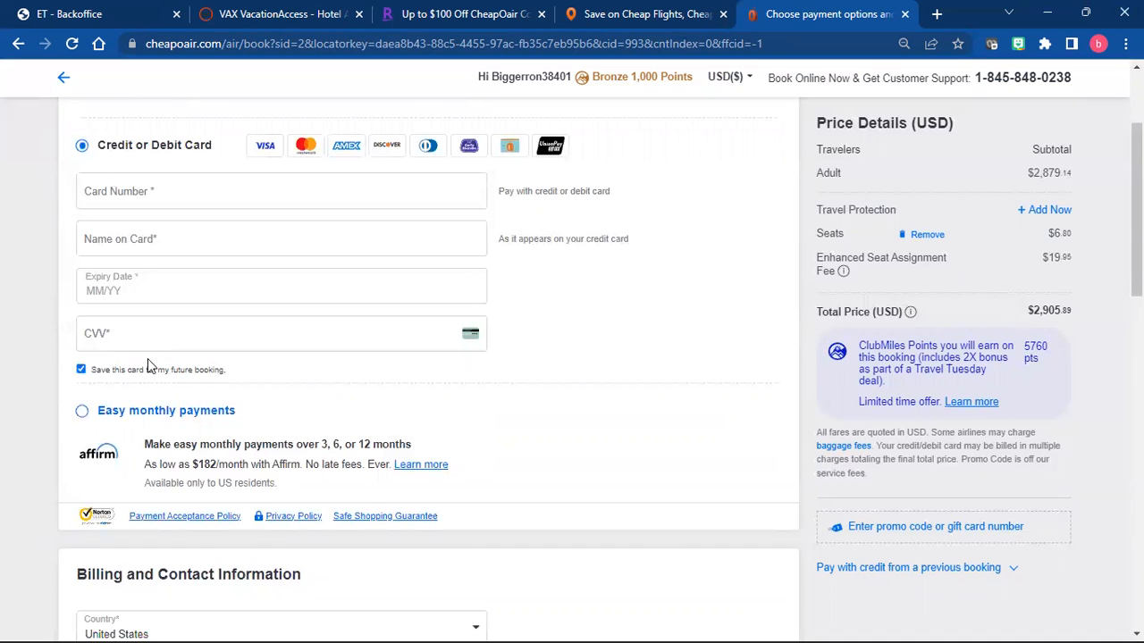
scroll(down, 3)
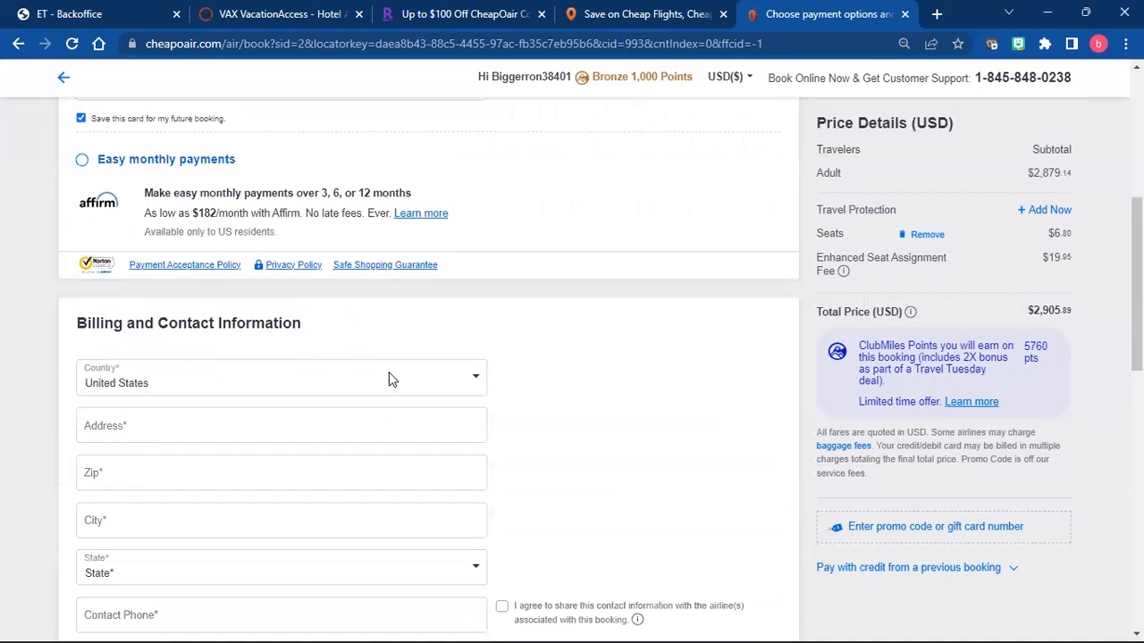
scroll(down, 3)
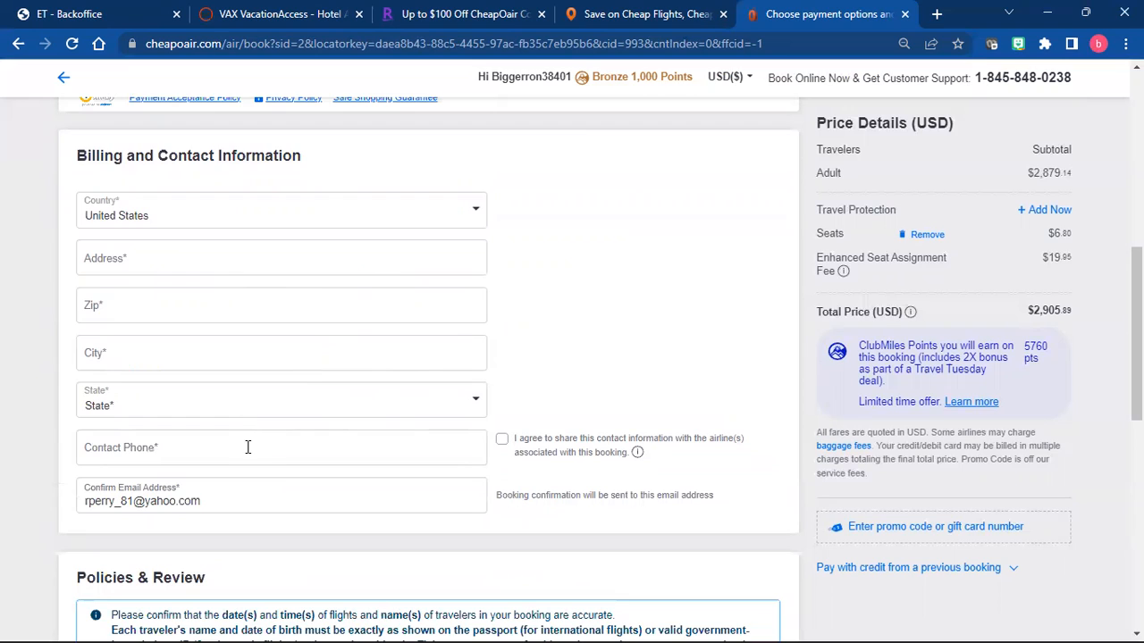
mouse_move(325, 430)
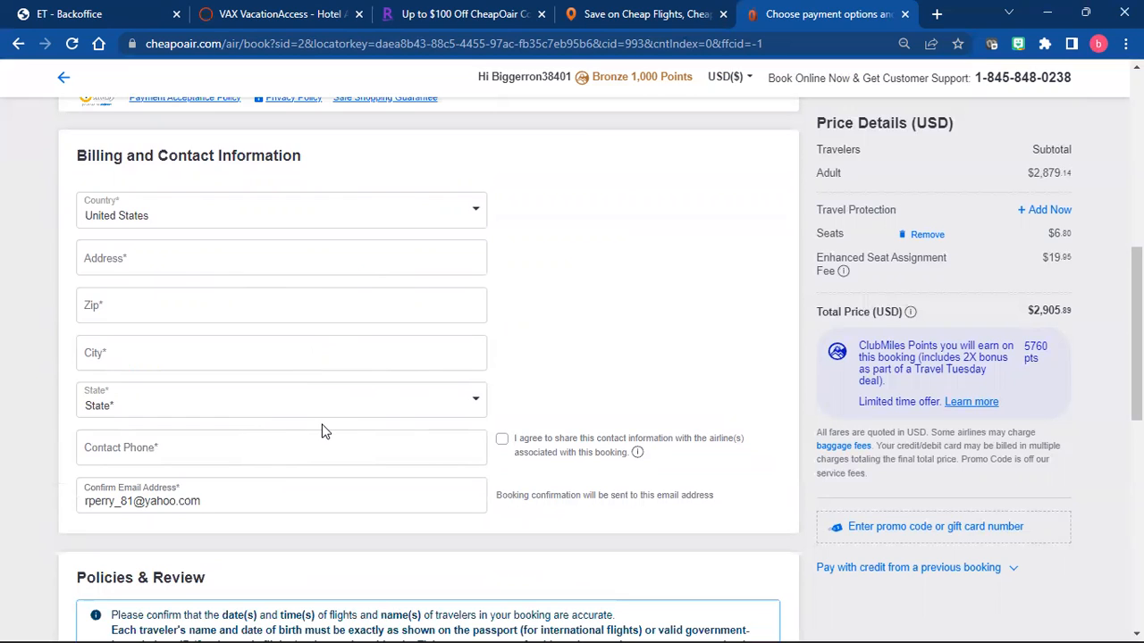
mouse_move(257, 534)
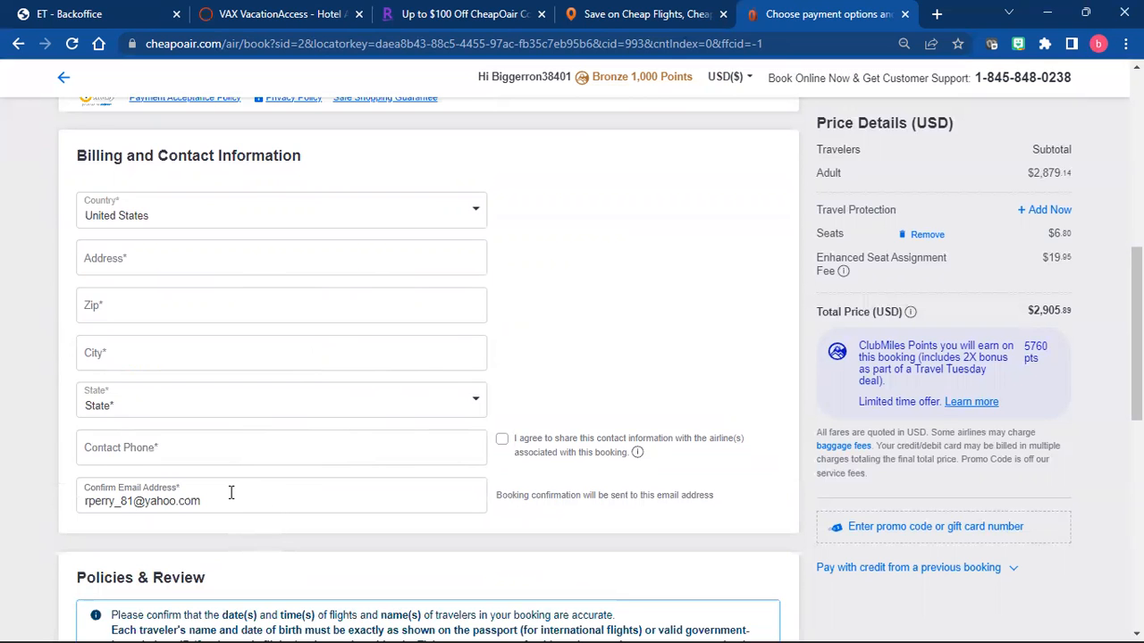
scroll(down, 3)
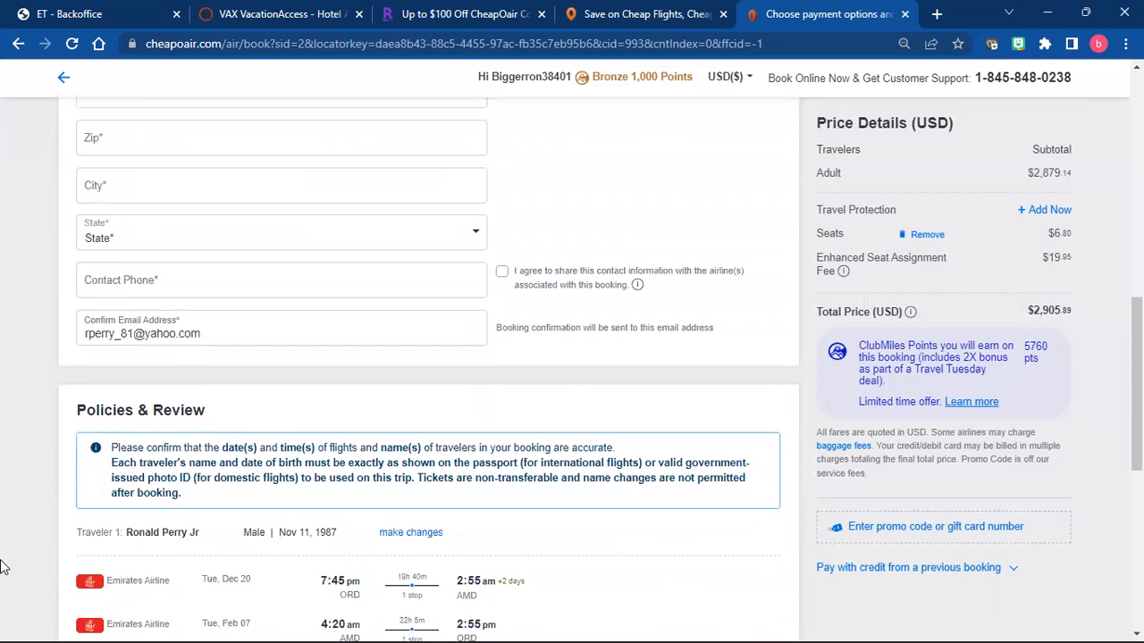
scroll(down, 3)
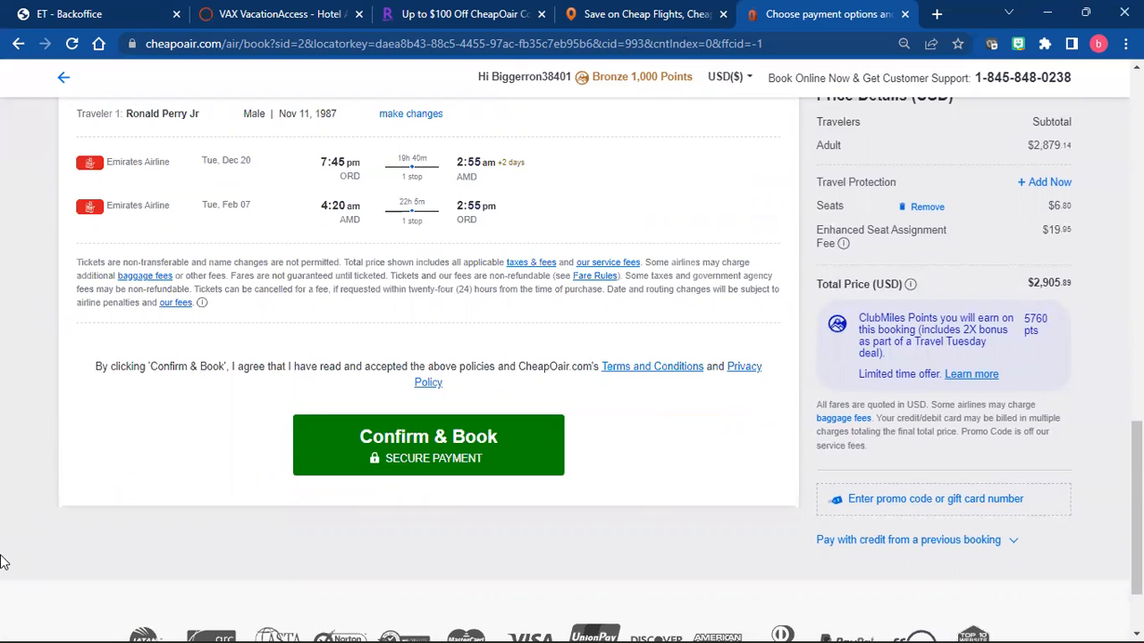
mouse_move(556, 565)
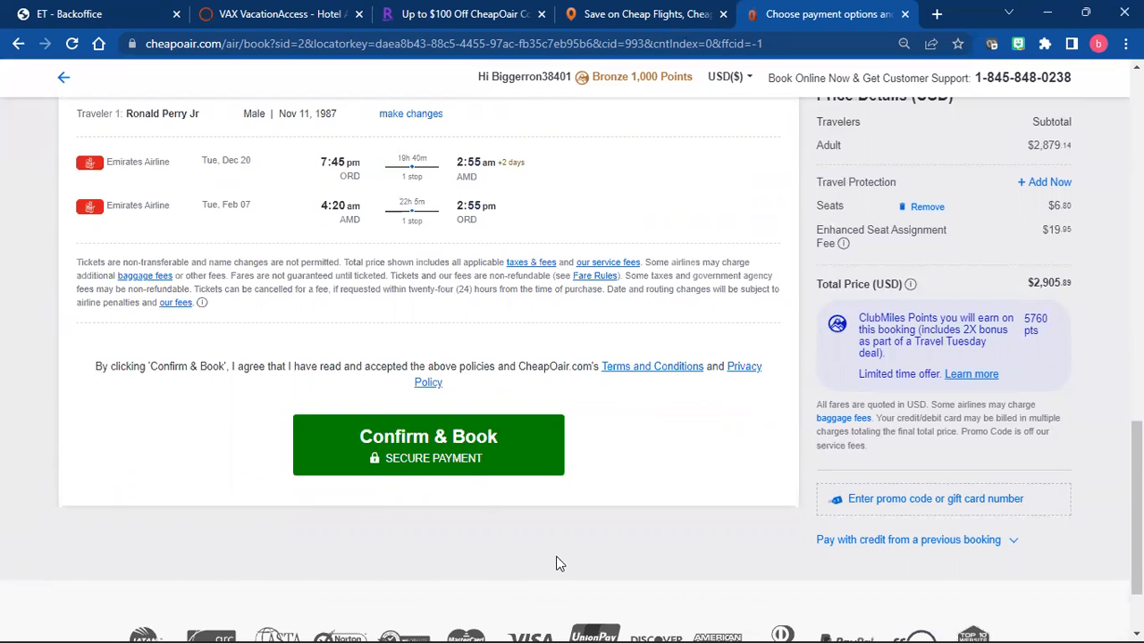
mouse_move(429, 443)
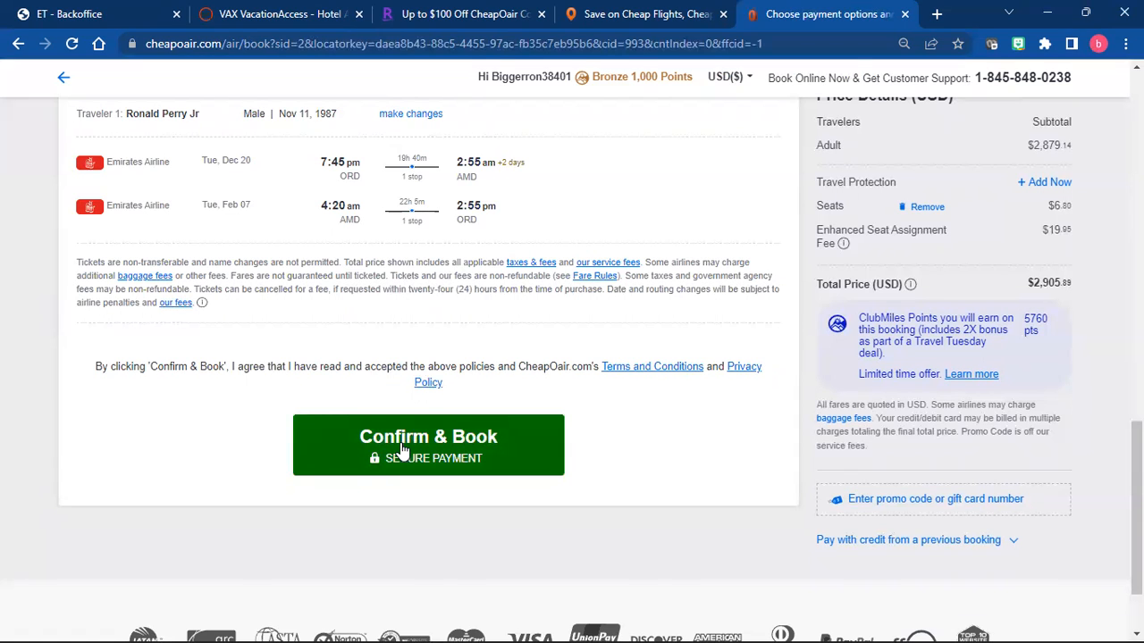
mouse_move(788, 361)
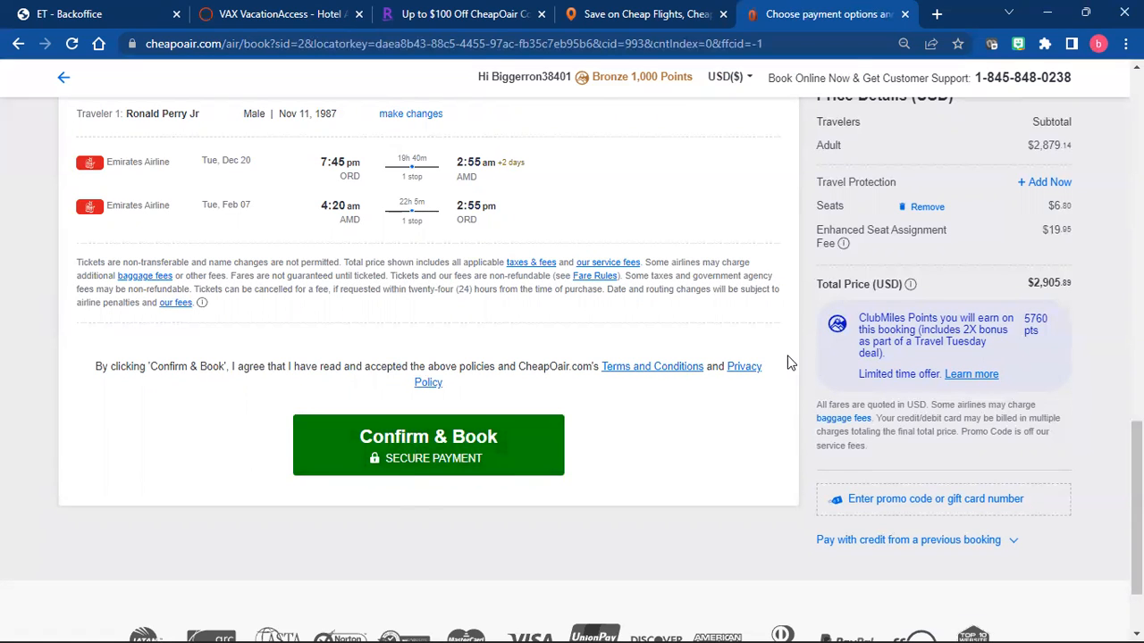
mouse_move(501, 409)
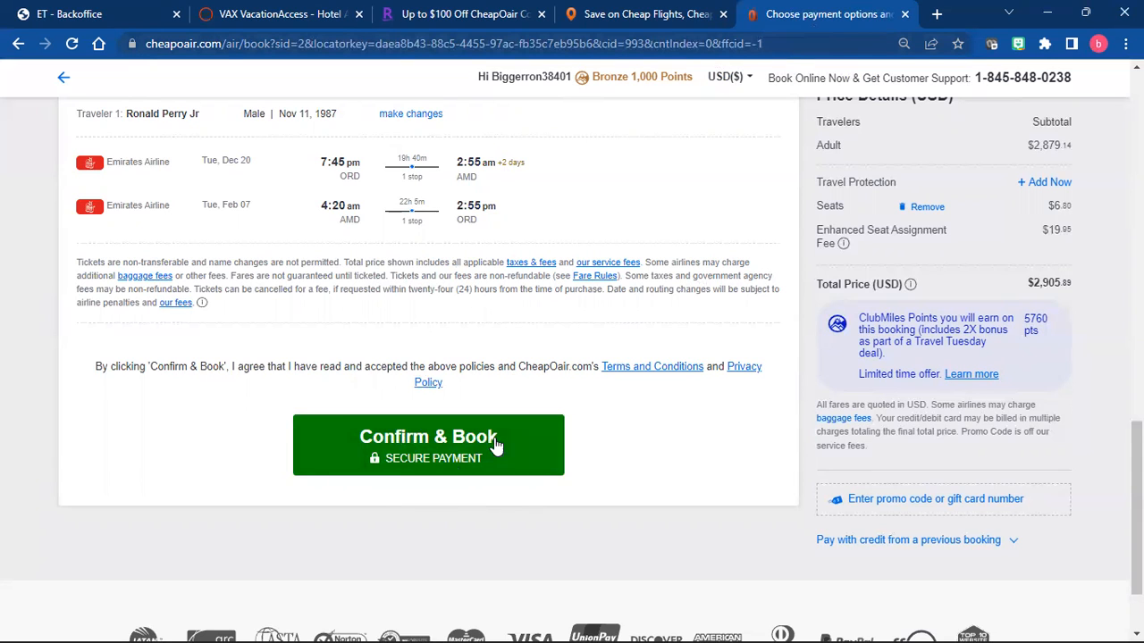
mouse_move(586, 404)
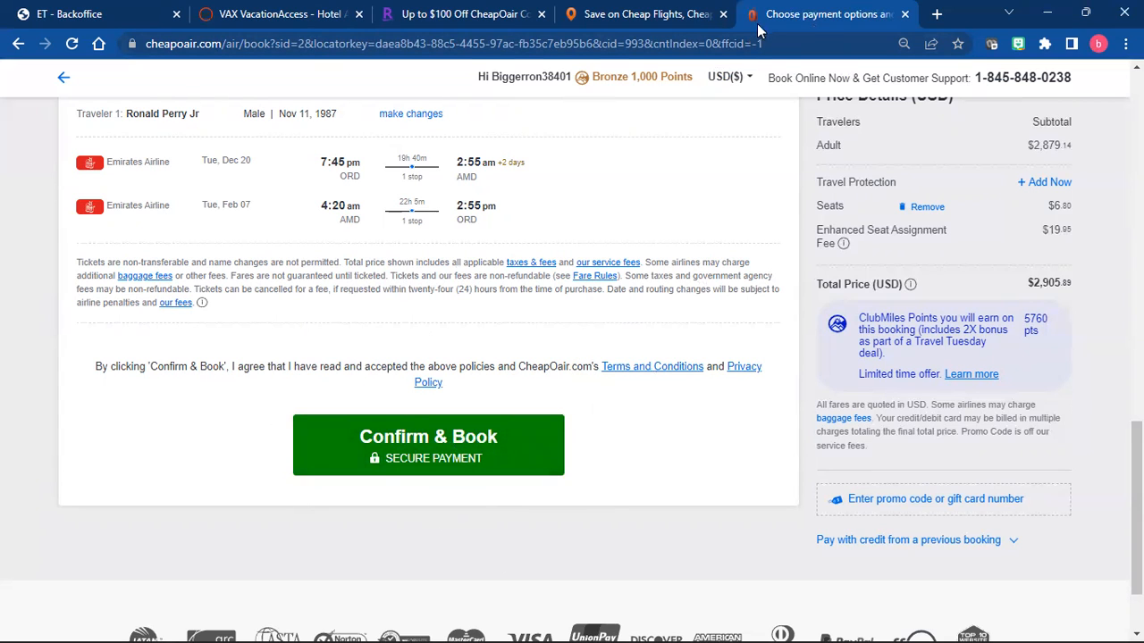
mouse_move(936, 14)
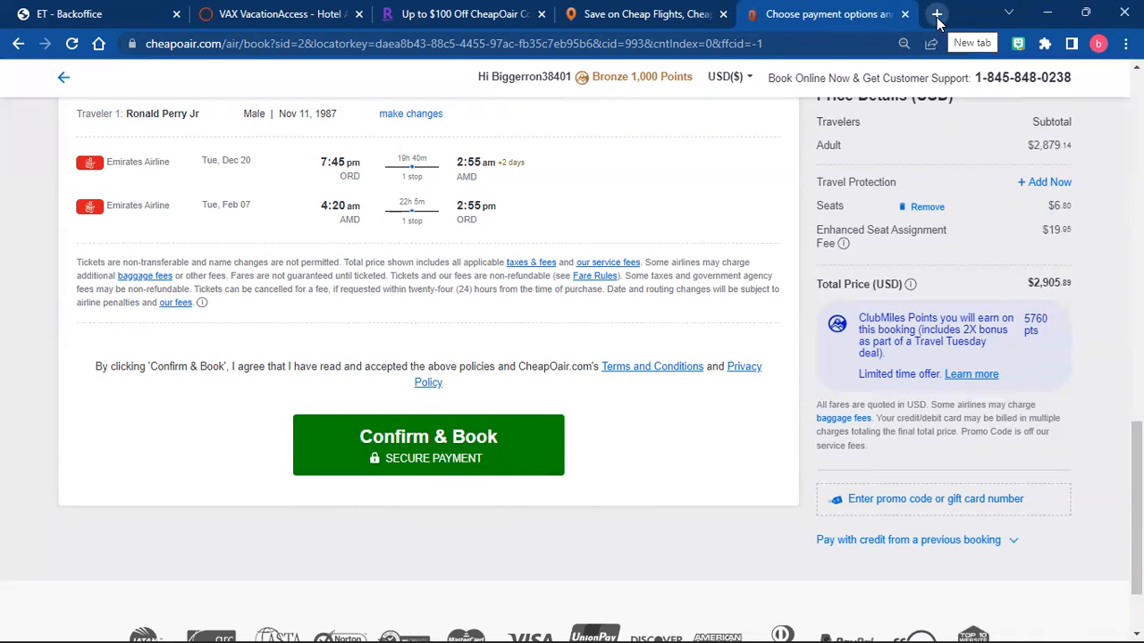
mouse_move(338, 54)
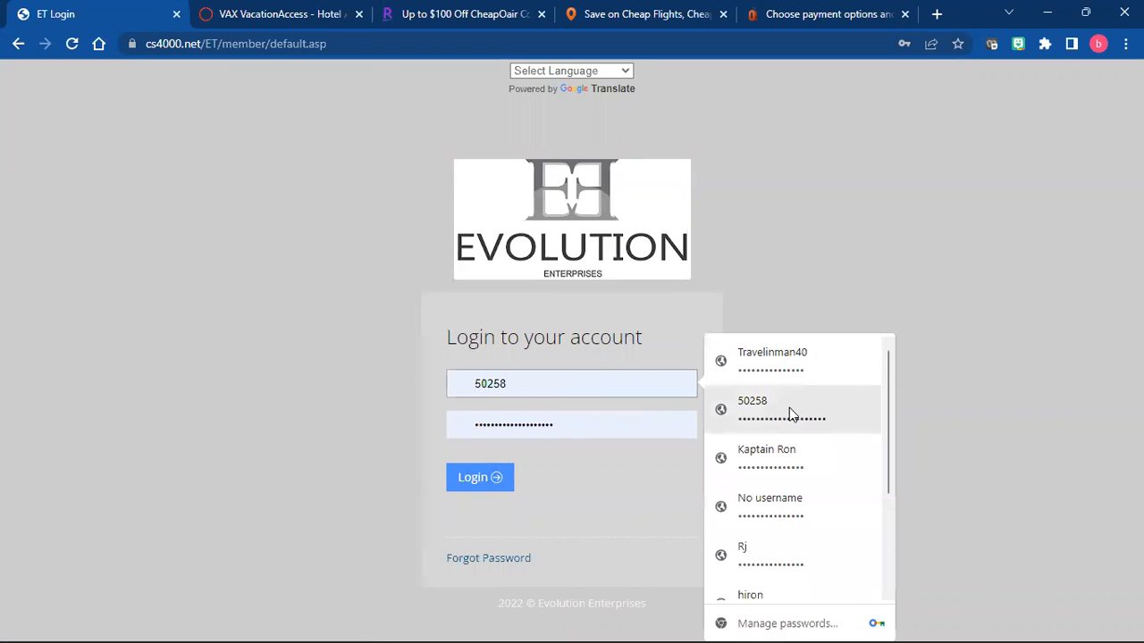
Step: Log in to the Backoffice using Chrome's saved agent credentials
click(478, 478)
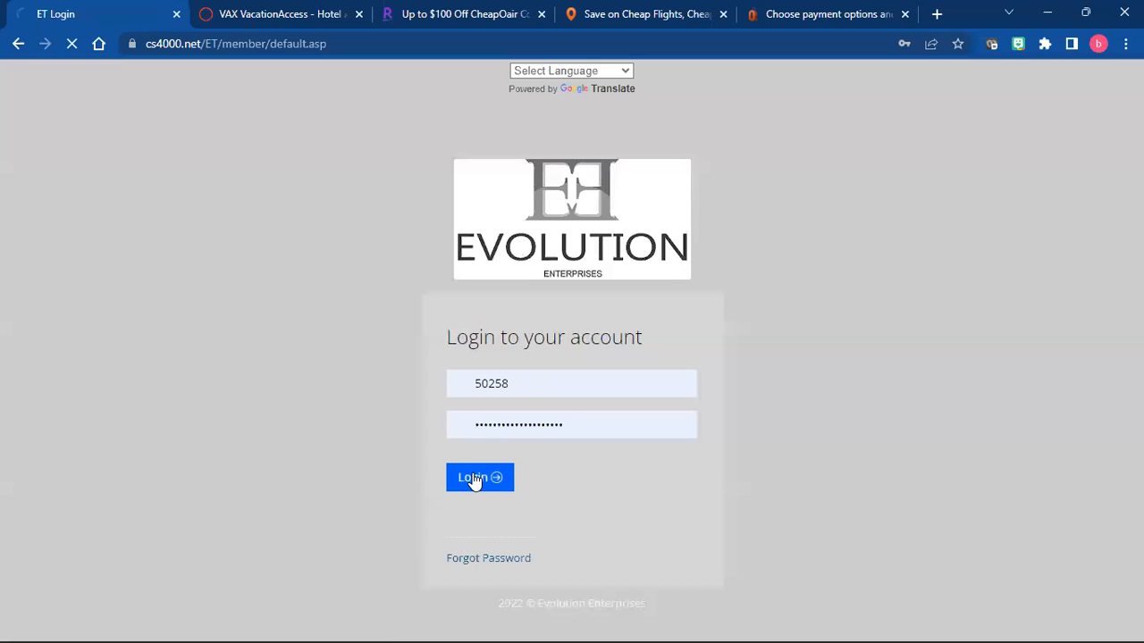
click(479, 477)
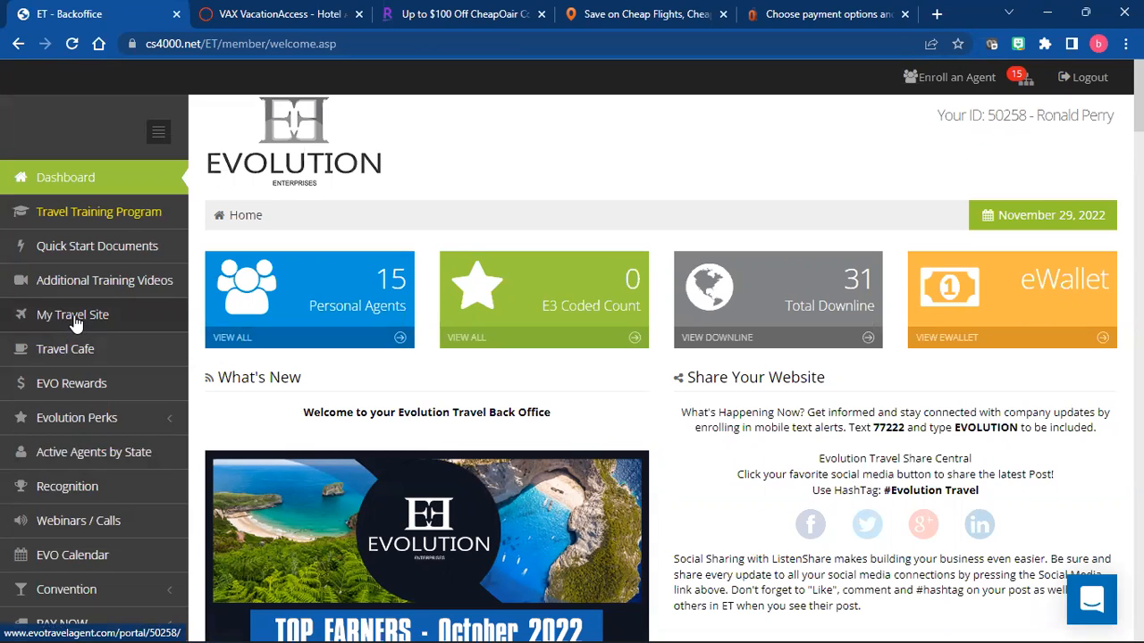
mouse_move(64, 349)
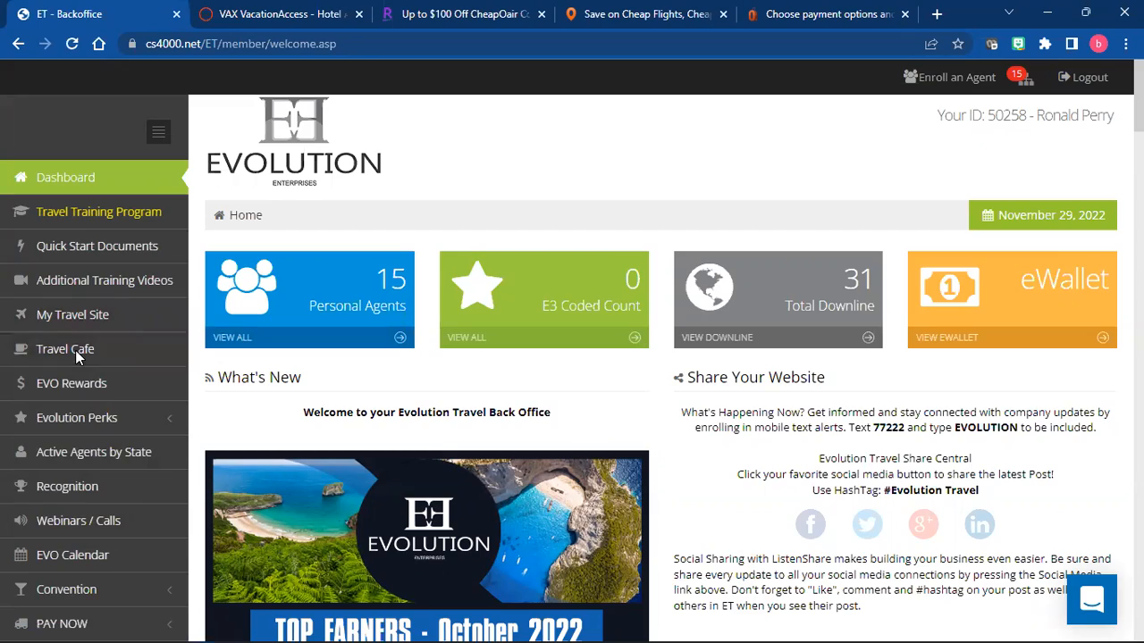
Step: Go to the Travel Cafe site and its Forms > Credit Card Authorization Form page
click(64, 349)
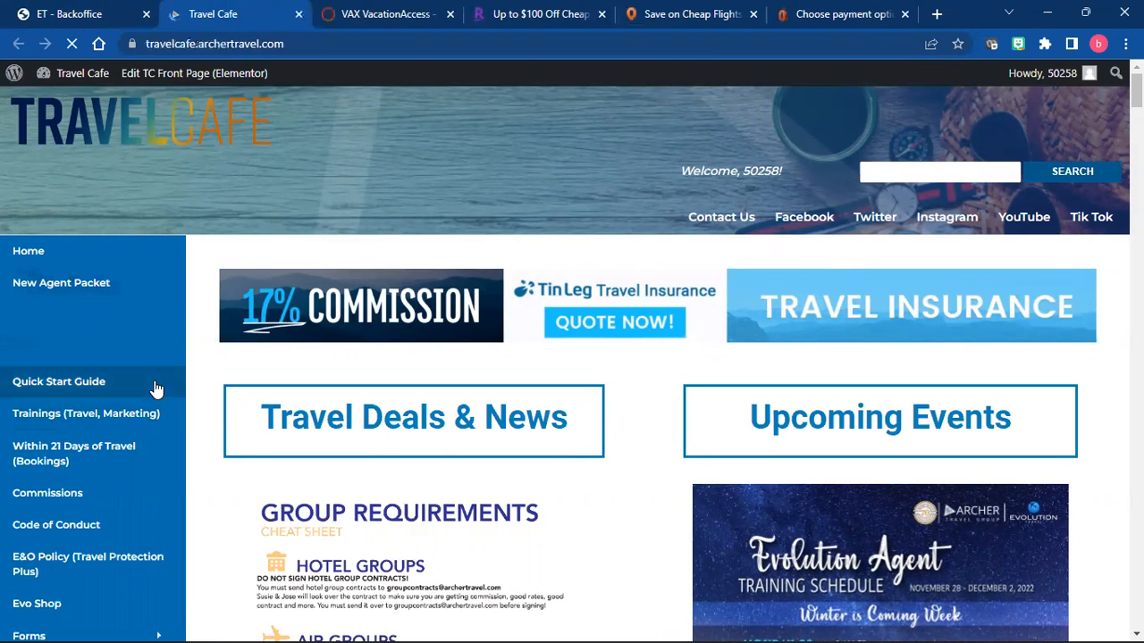
mouse_move(187, 497)
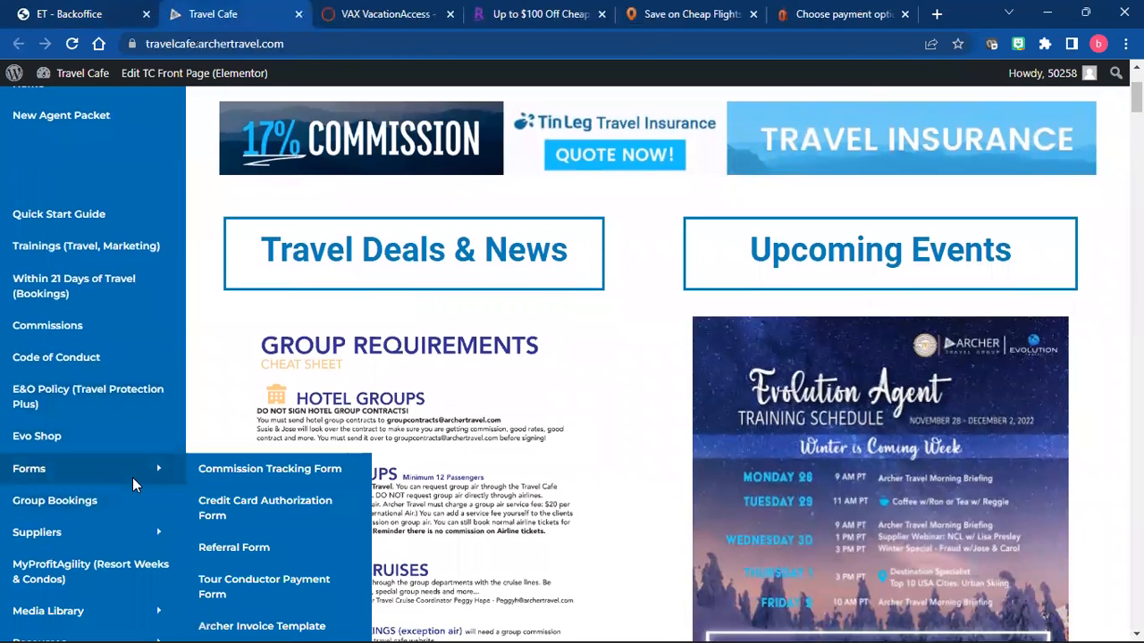
mouse_move(39, 481)
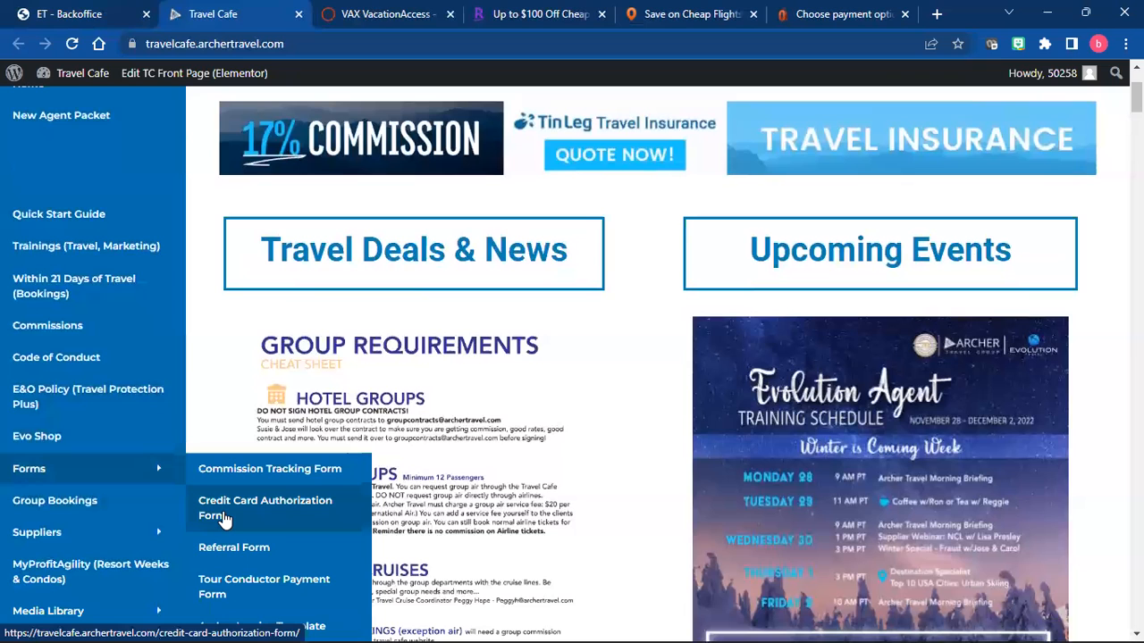
click(264, 507)
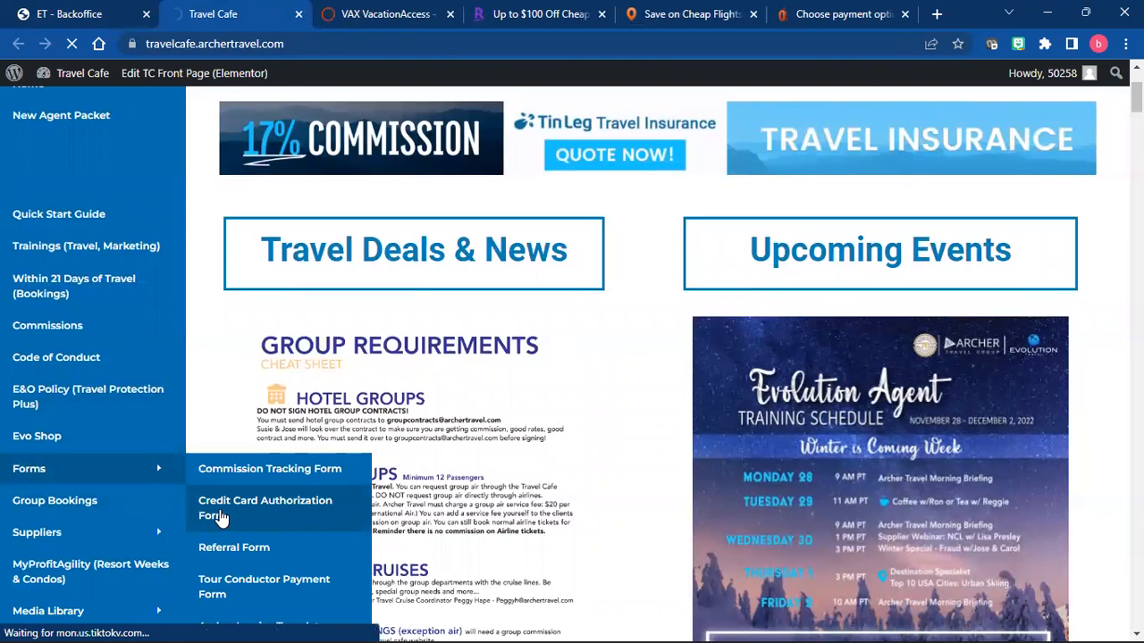
click(265, 507)
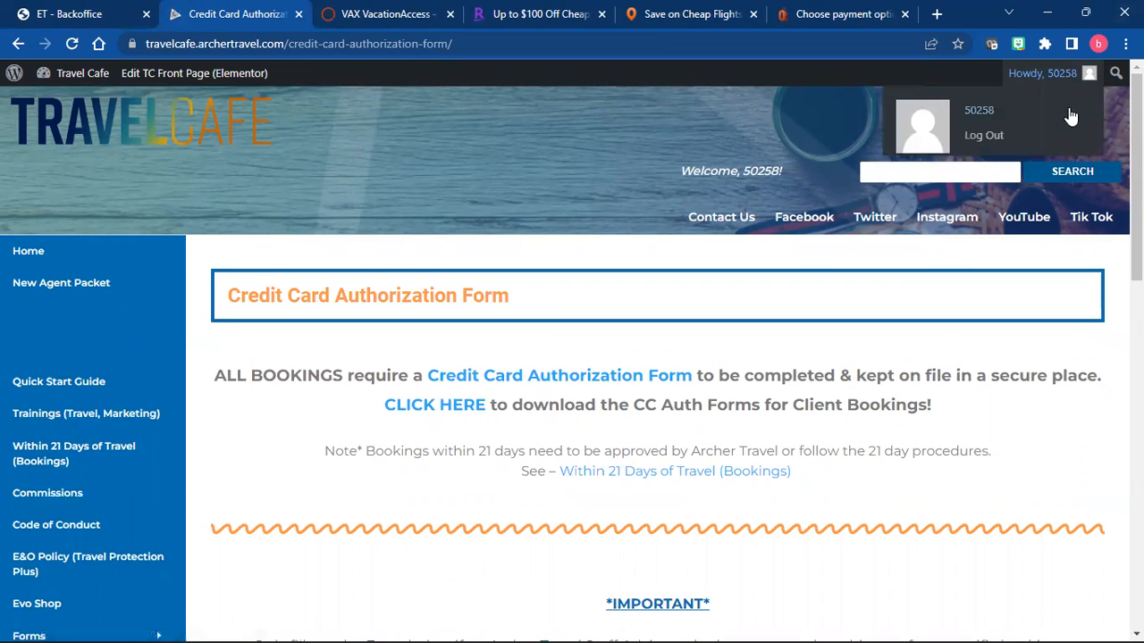
mouse_move(983, 135)
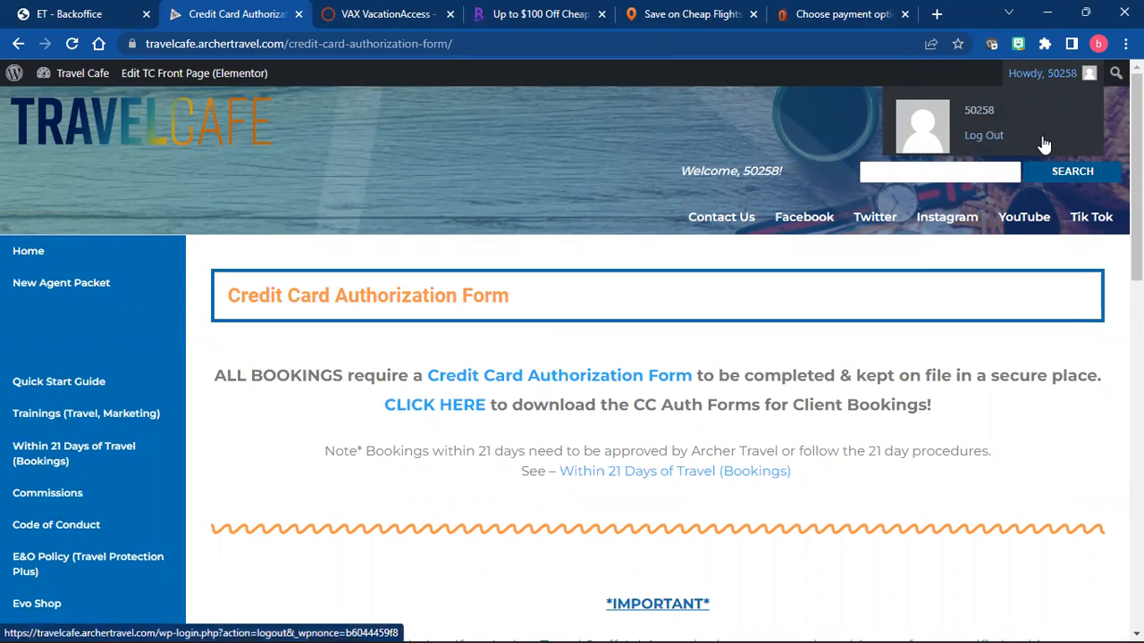
mouse_move(1042, 147)
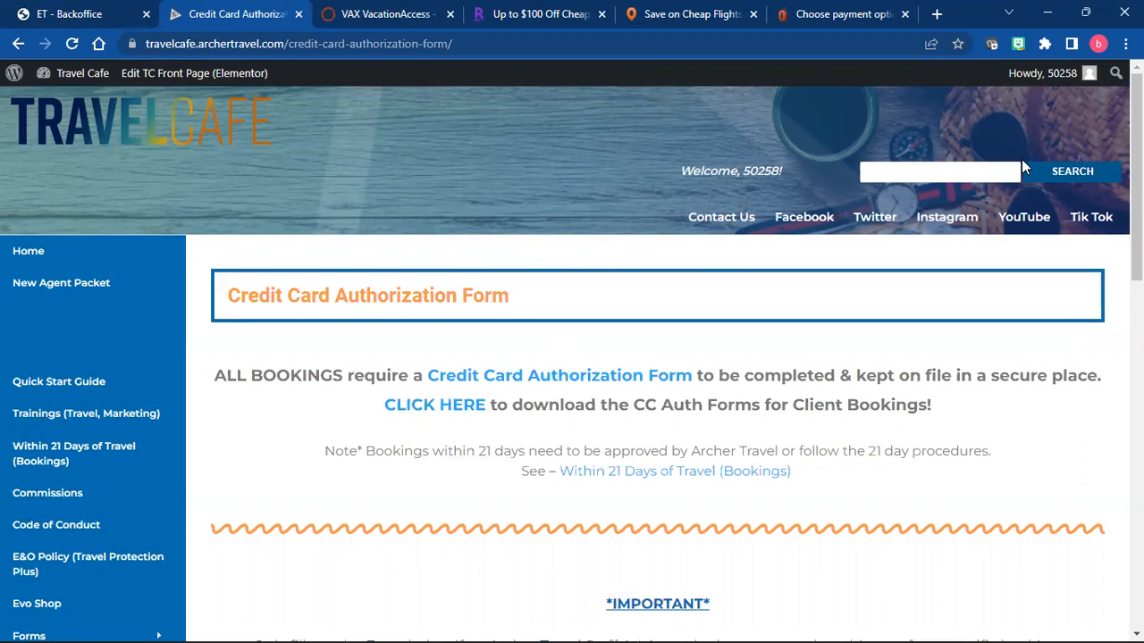
mouse_move(1015, 283)
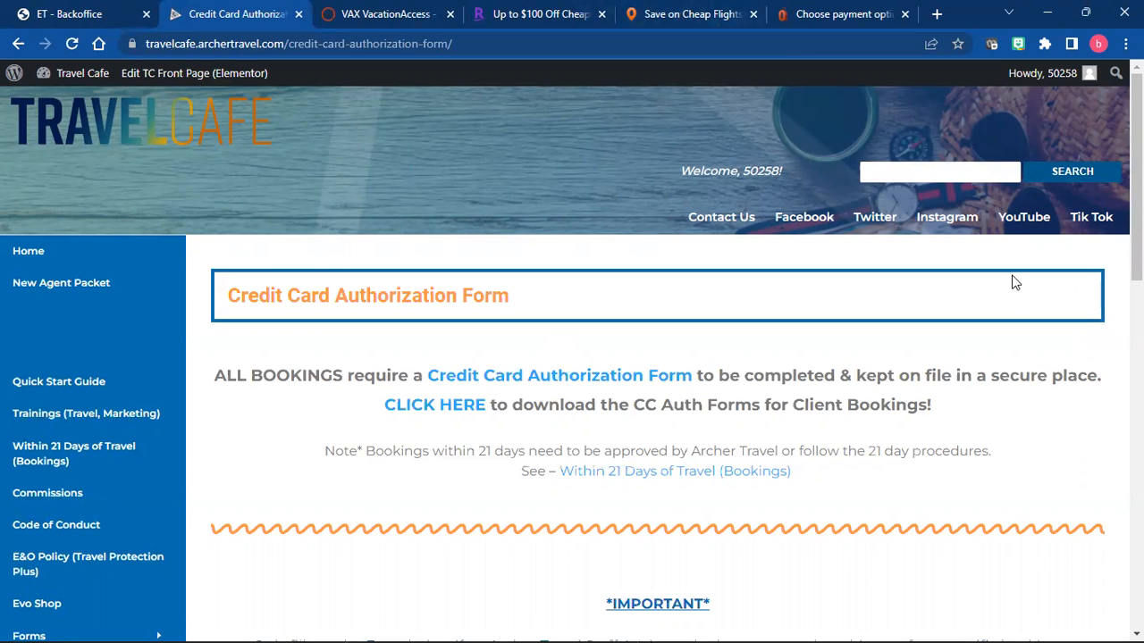
Step: Follow the CLICK HERE link to the client form download page
scroll(down, 3)
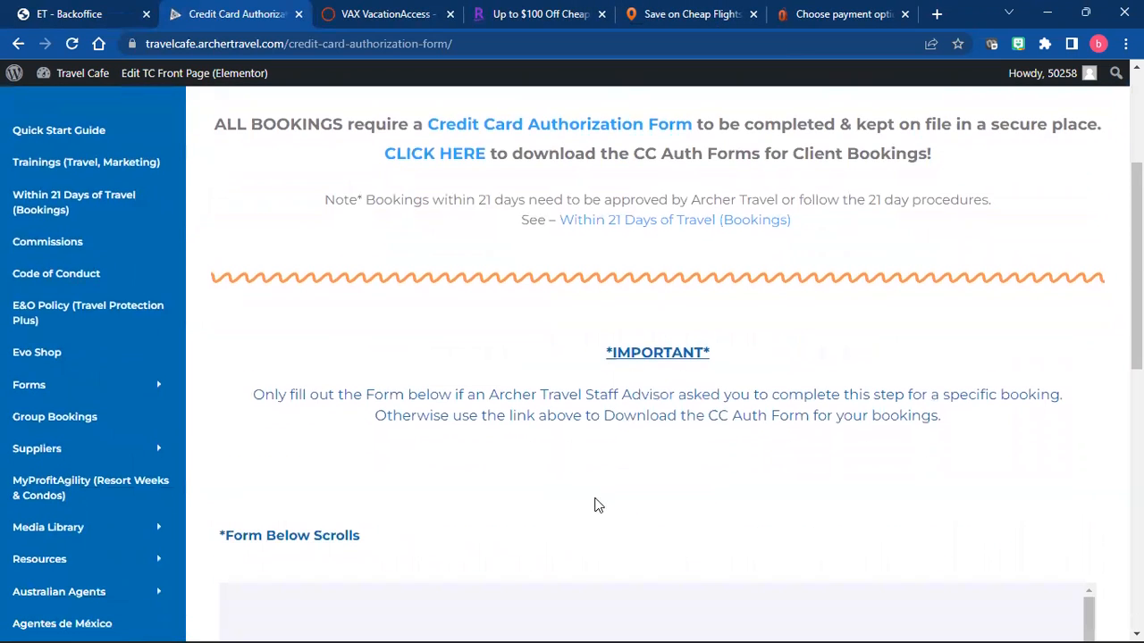
scroll(down, 3)
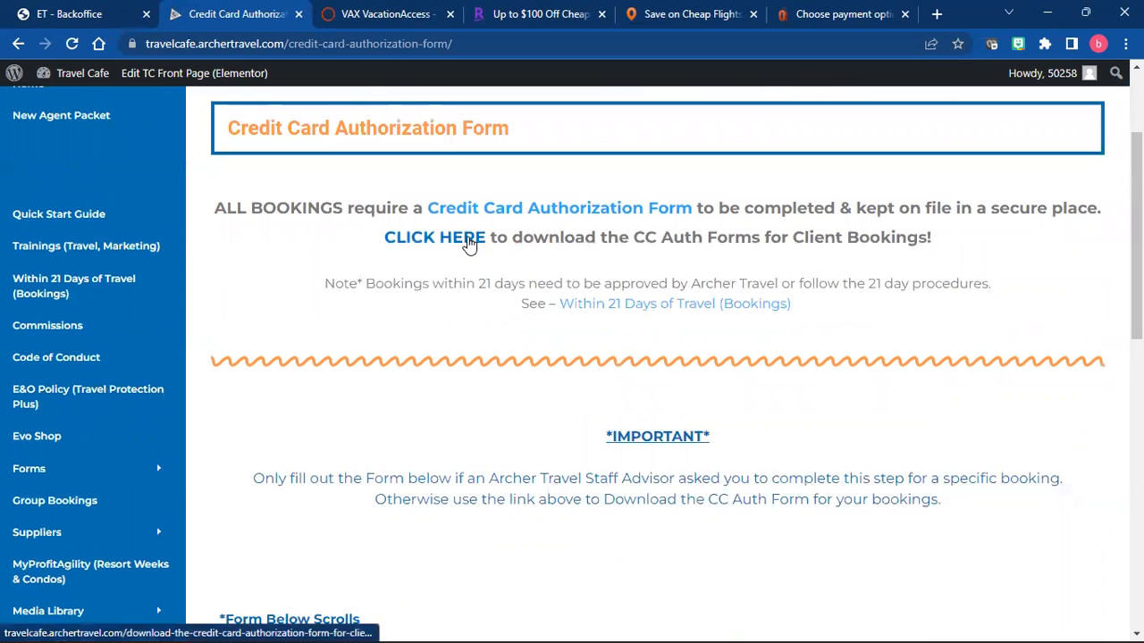
click(436, 236)
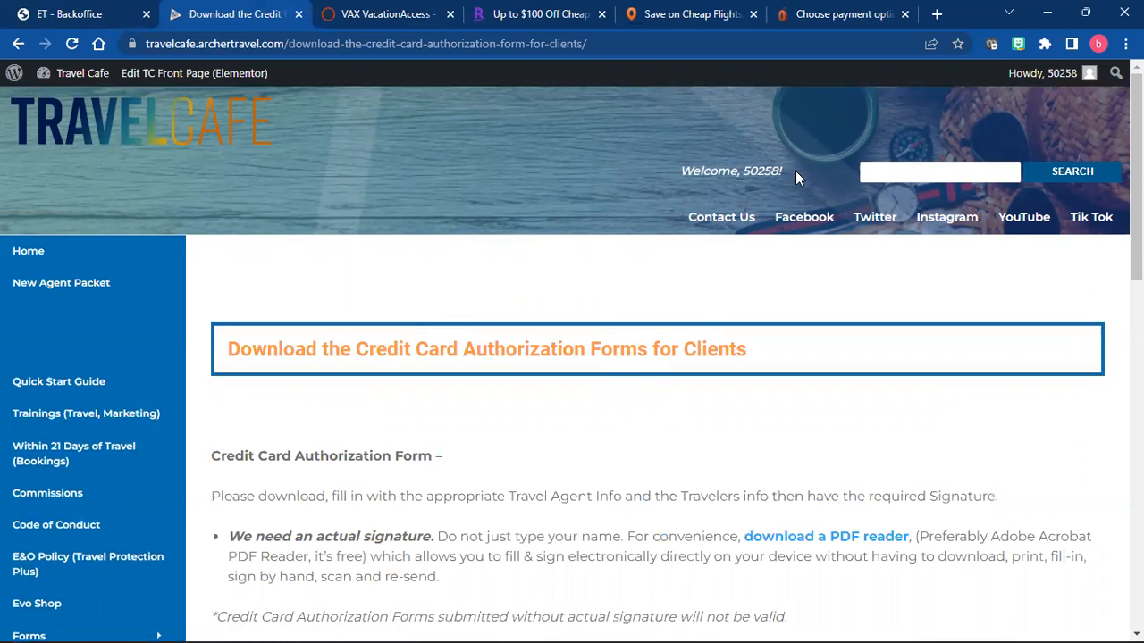
mouse_move(425, 414)
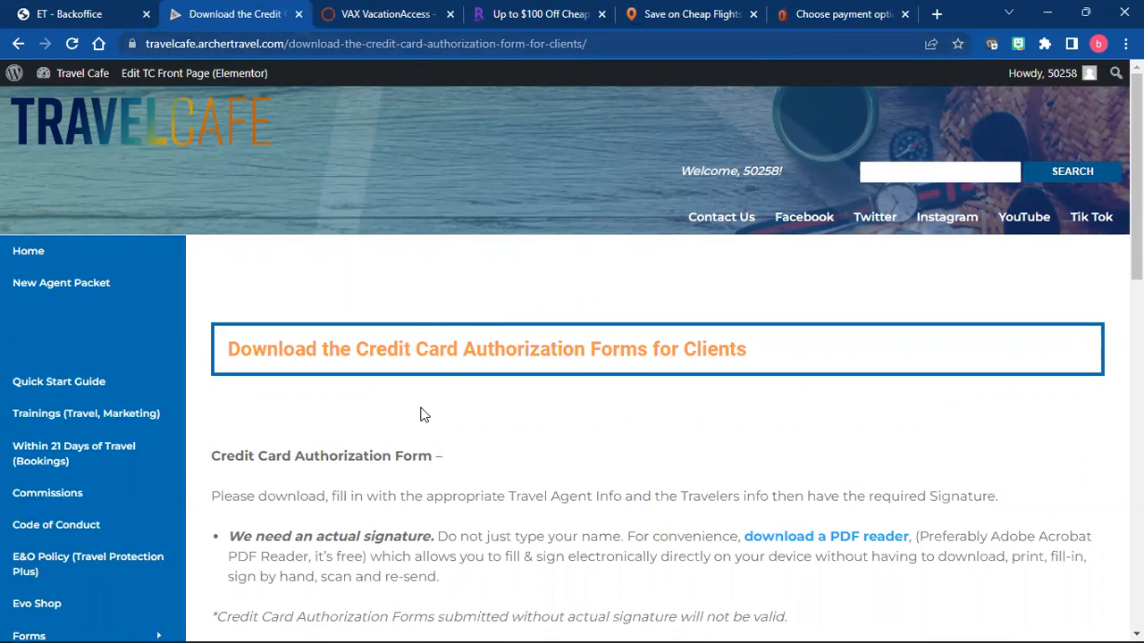
Step: Download the English Credit Card Authorization Form PDF into a new tab
scroll(down, 3)
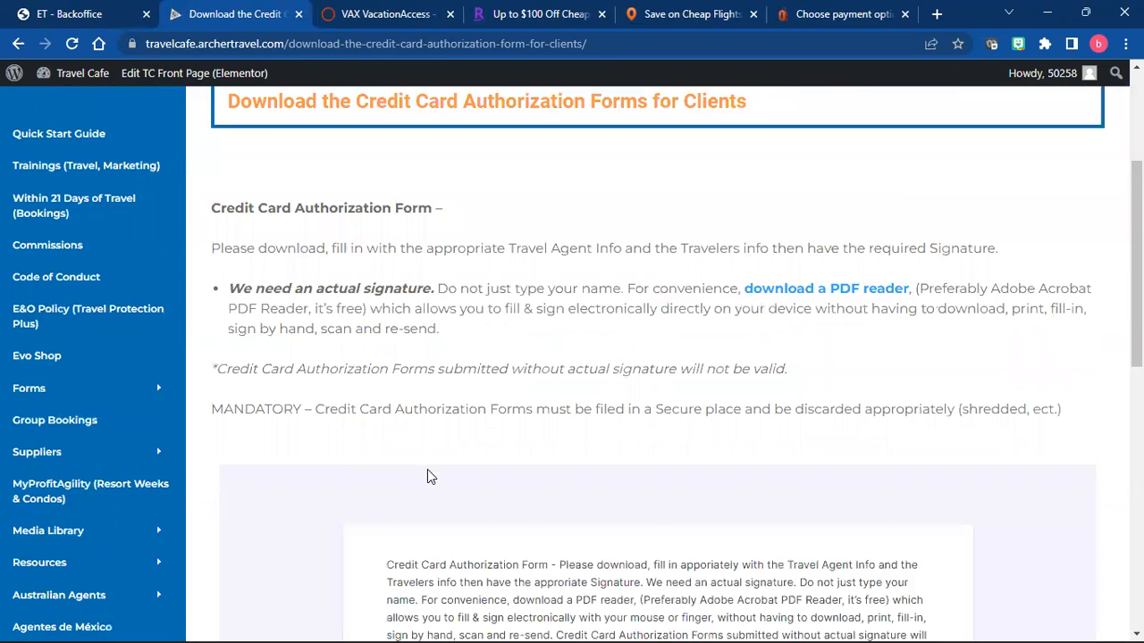
scroll(down, 3)
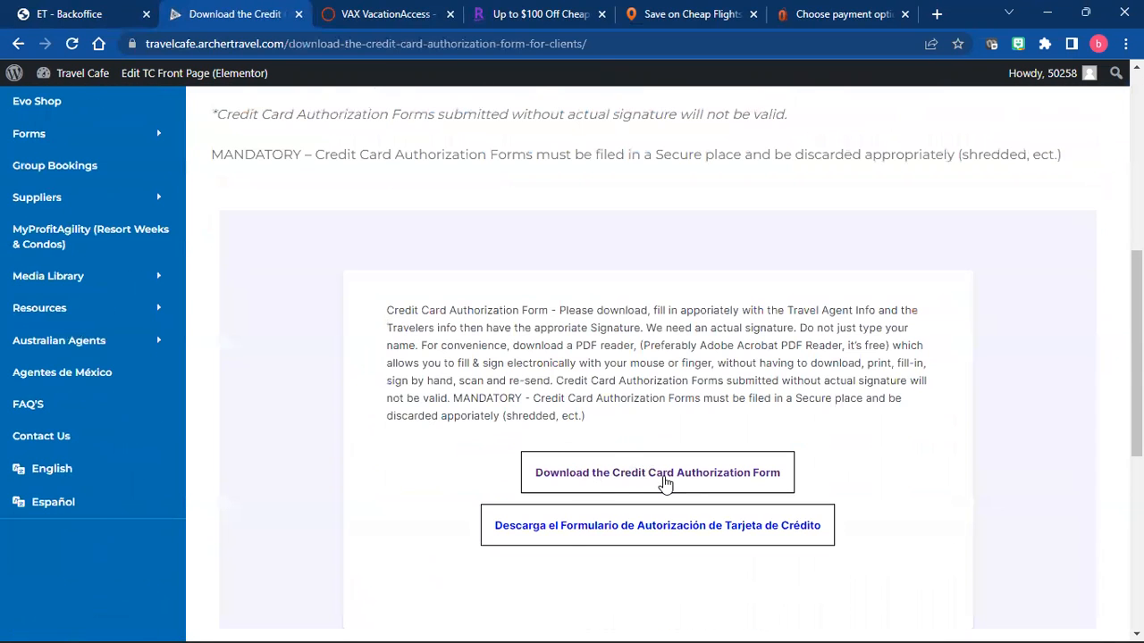
click(658, 472)
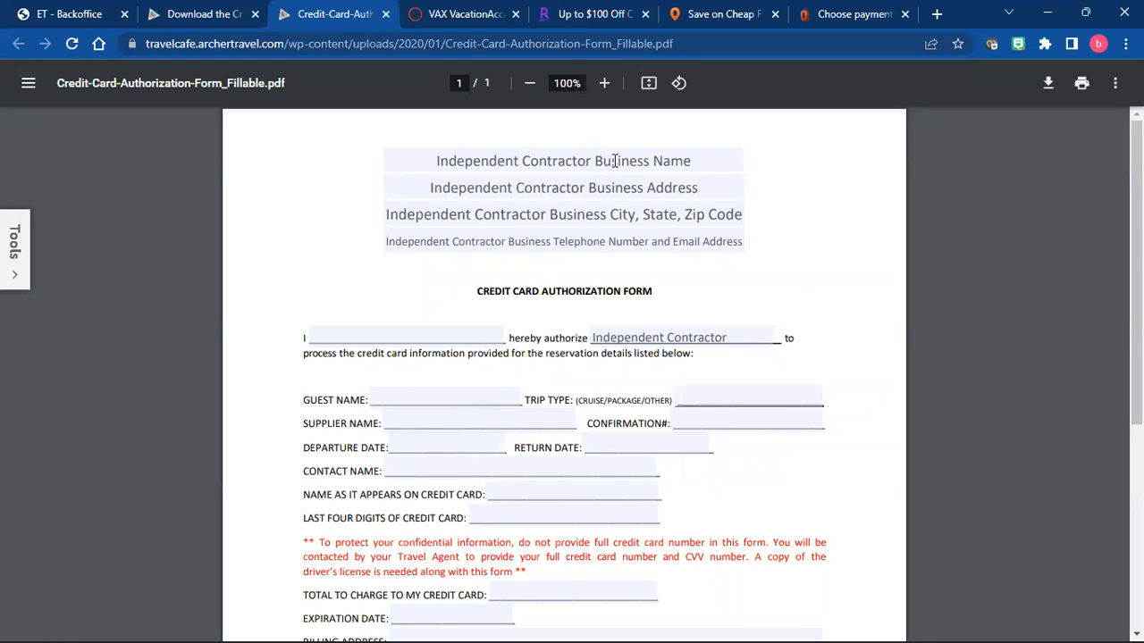
Step: Replace the business name and address fields with 'Your name' and 'your business name'
double_click(563, 160)
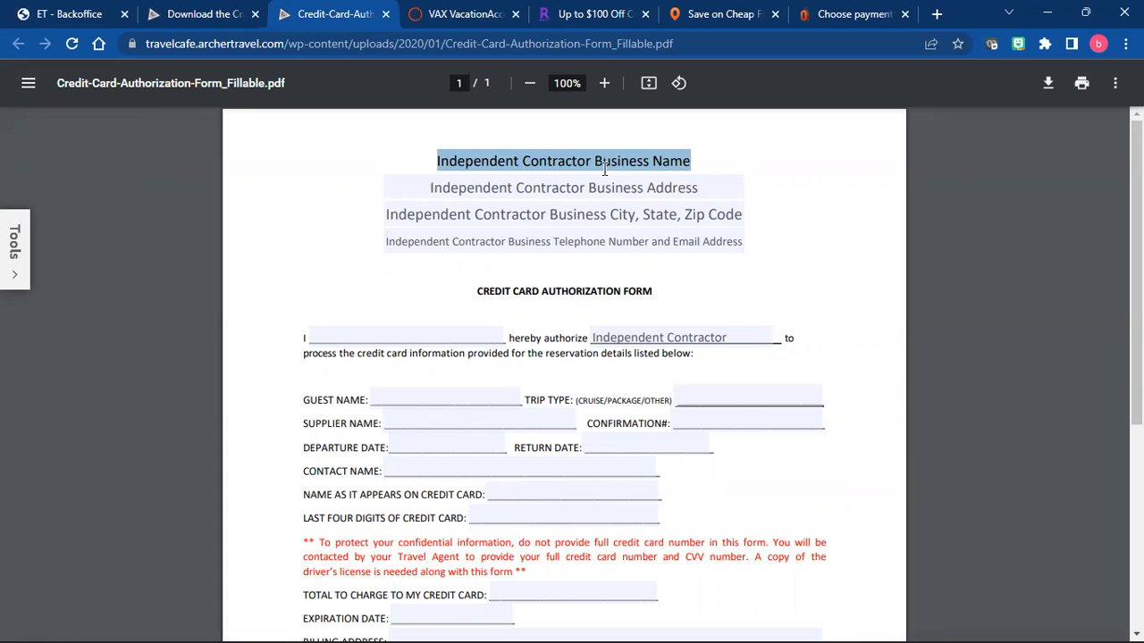
mouse_move(482, 272)
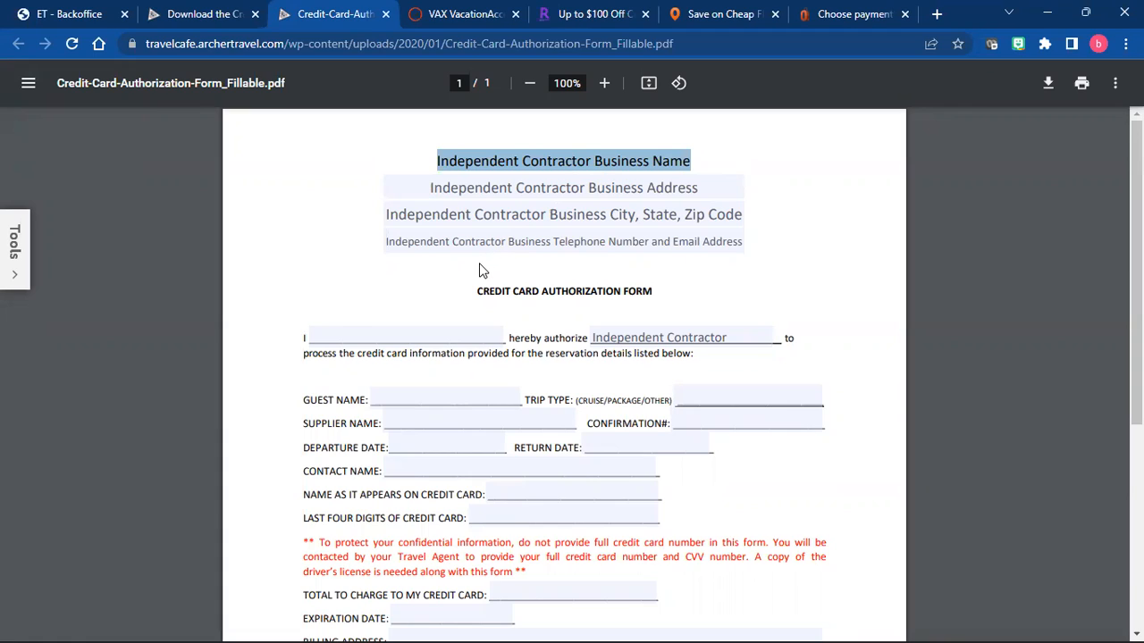
text(you)
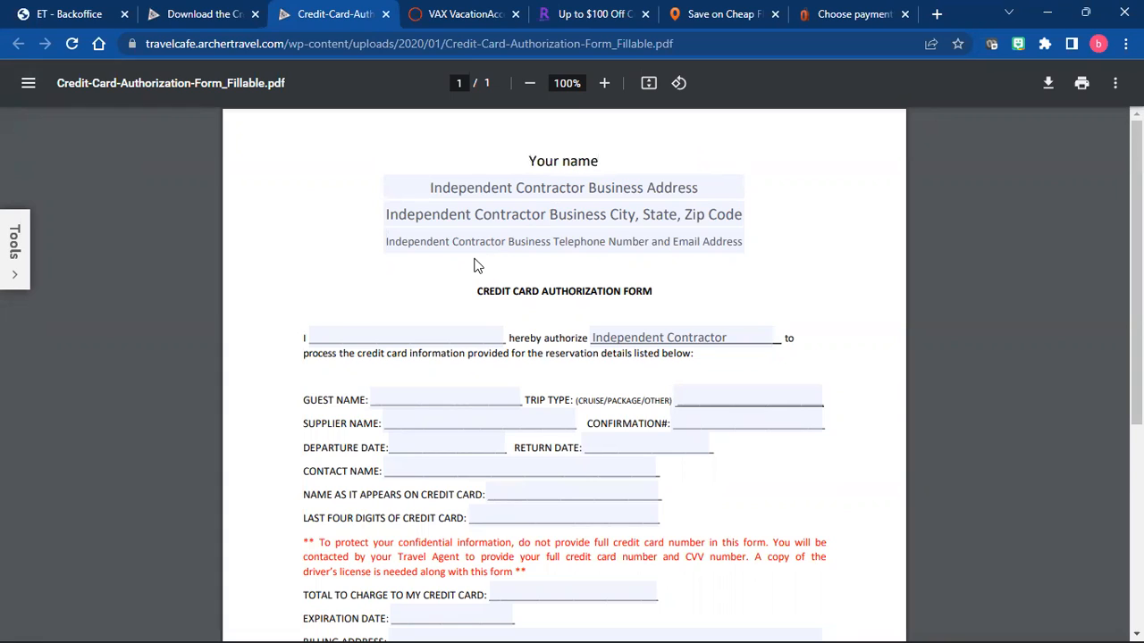
triple_click(562, 188)
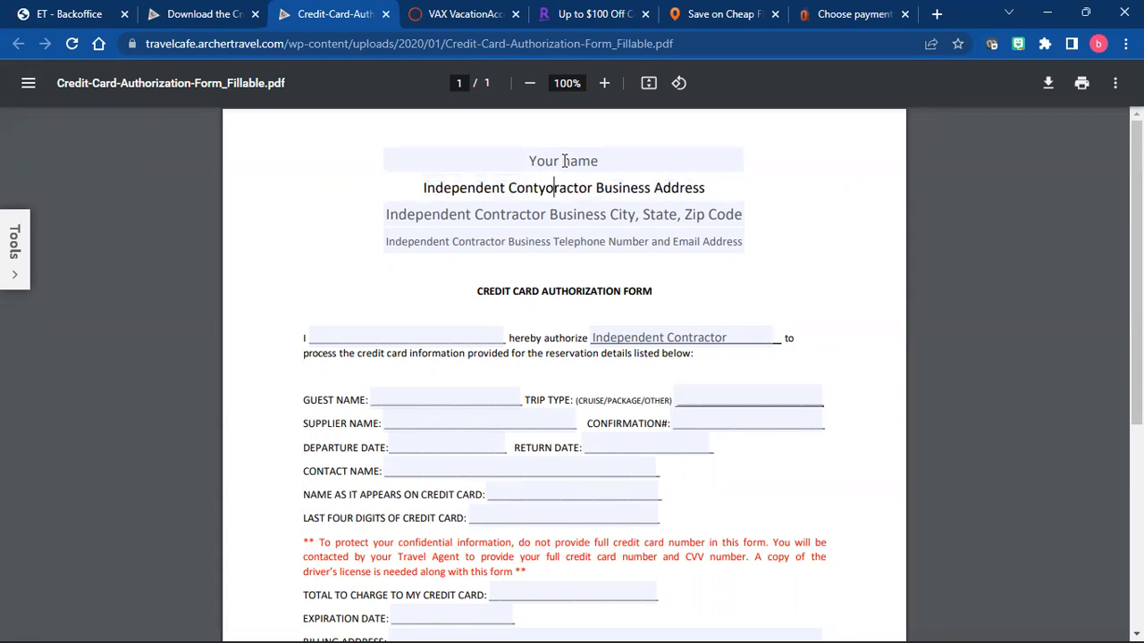
text(your bus)
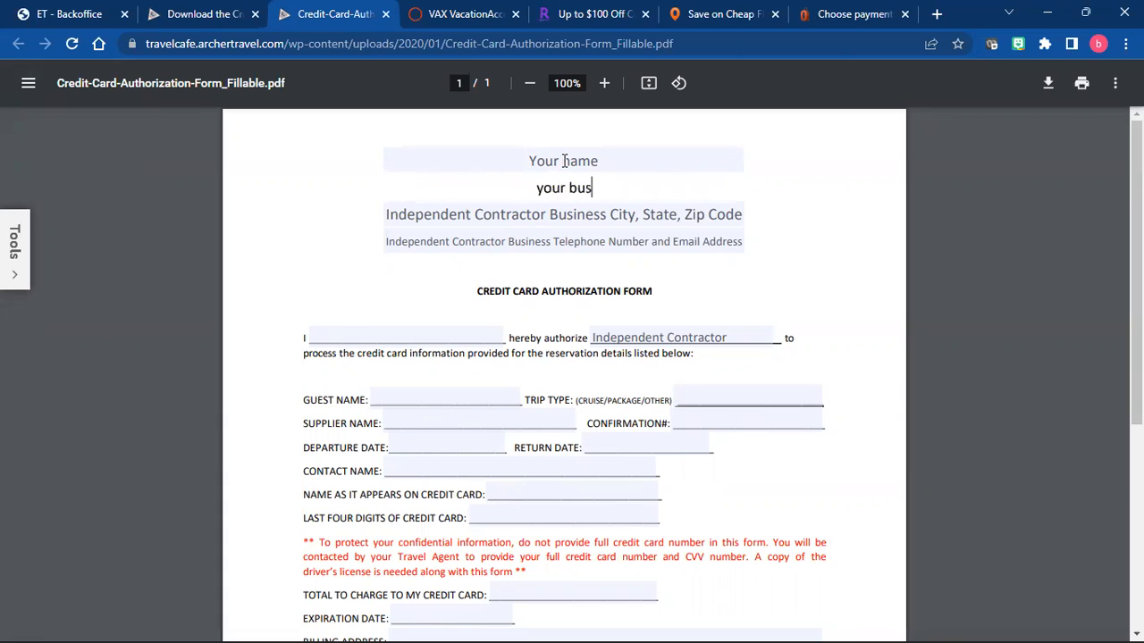
text(iness name)
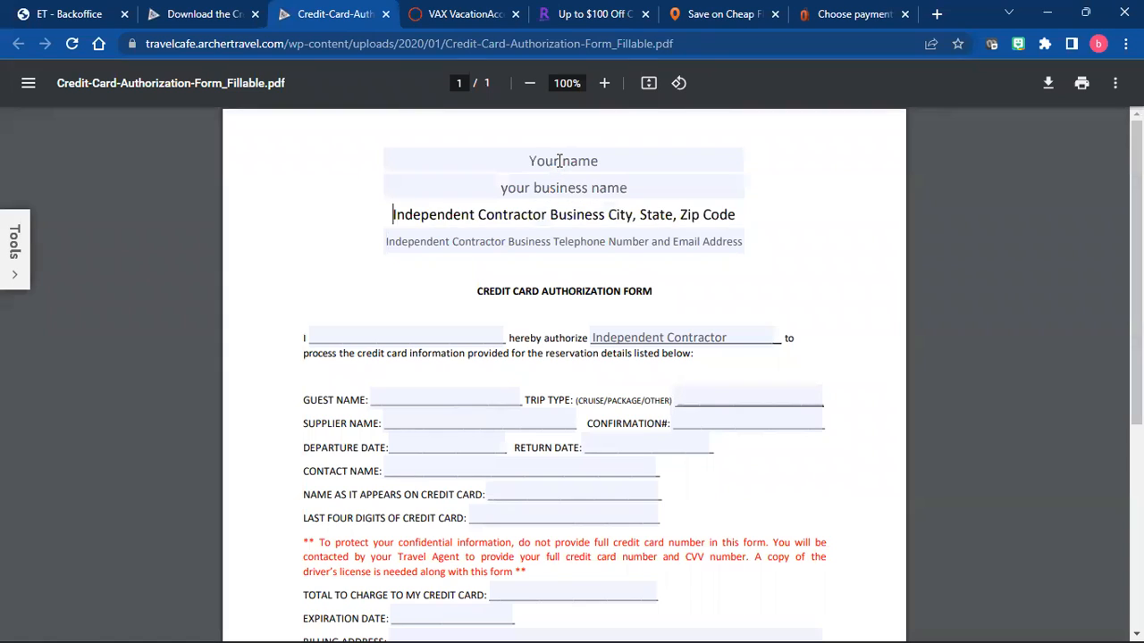
Step: Replace the city/state/zip and next header fields with 'email' and 'phone#', removing stray letters
double_click(562, 215)
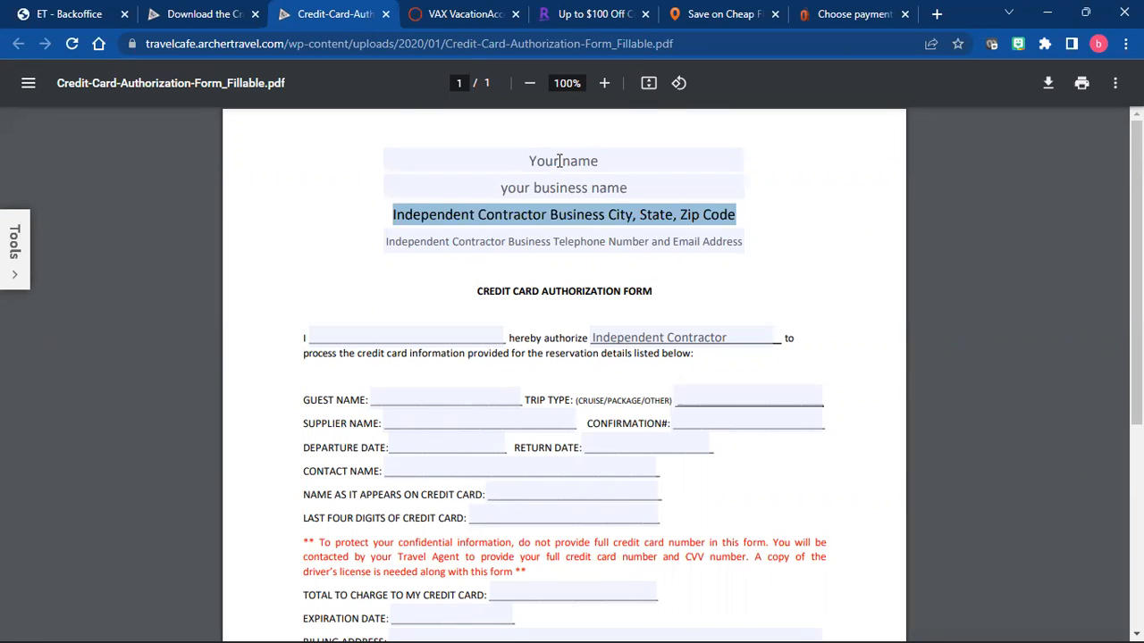
click(563, 214)
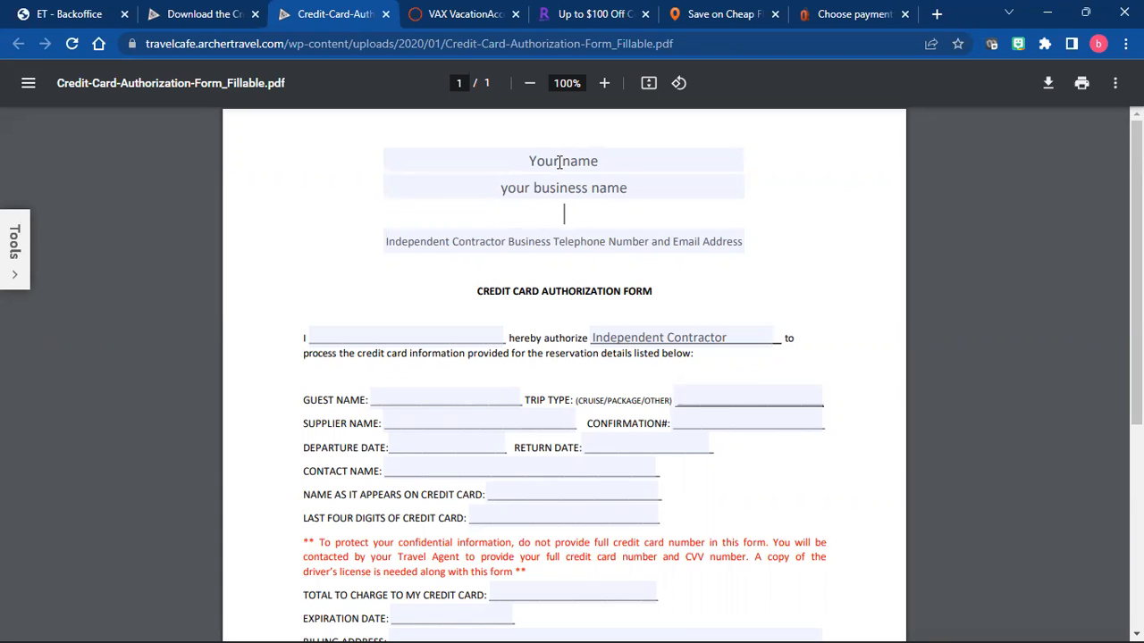
text(email)
click(563, 241)
text(phone#)
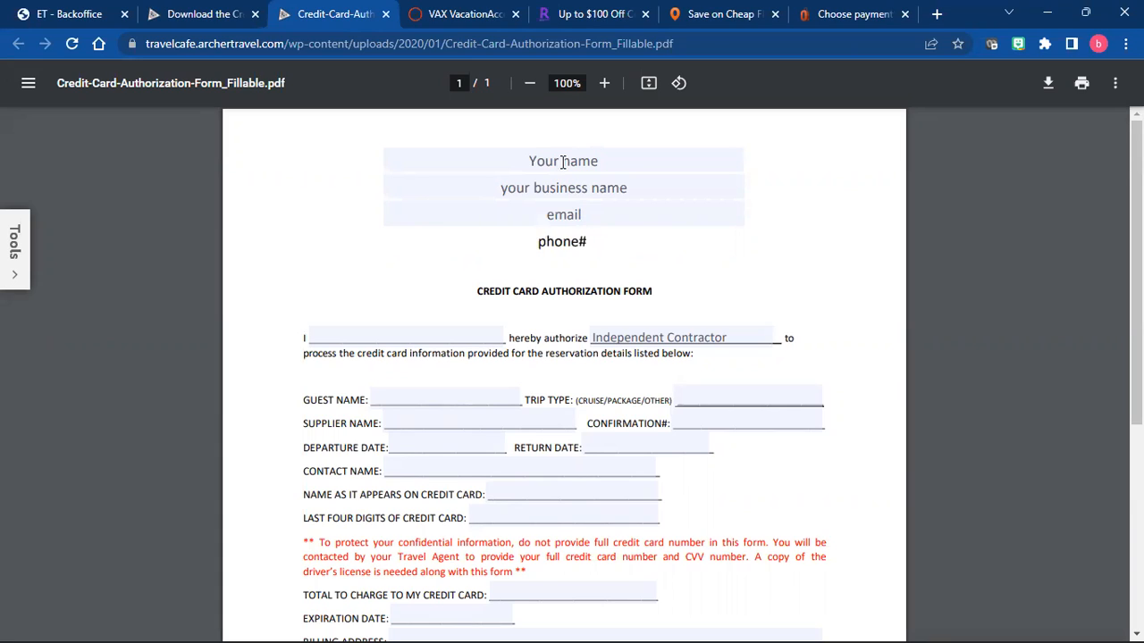
text(anf)
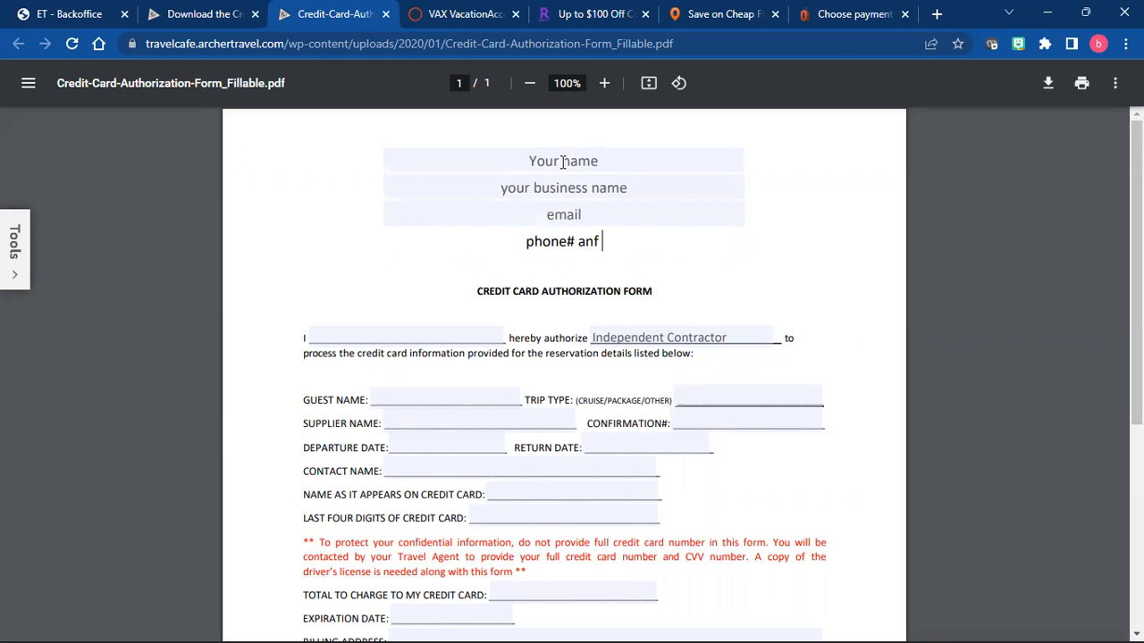
key(Backspace)
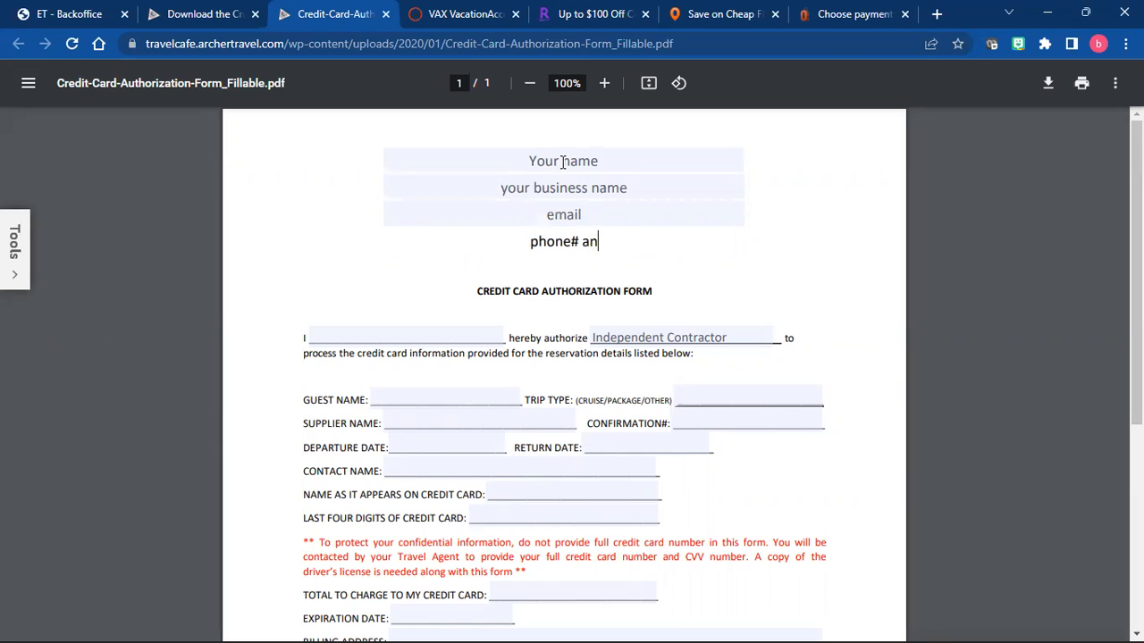
key(Backspace)
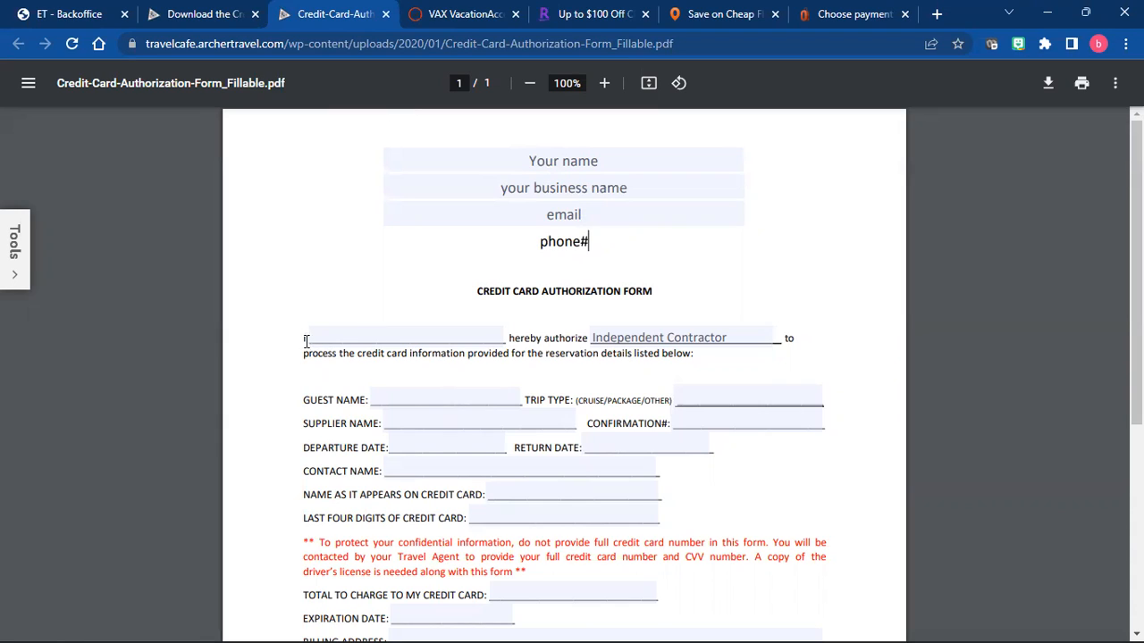
mouse_move(379, 330)
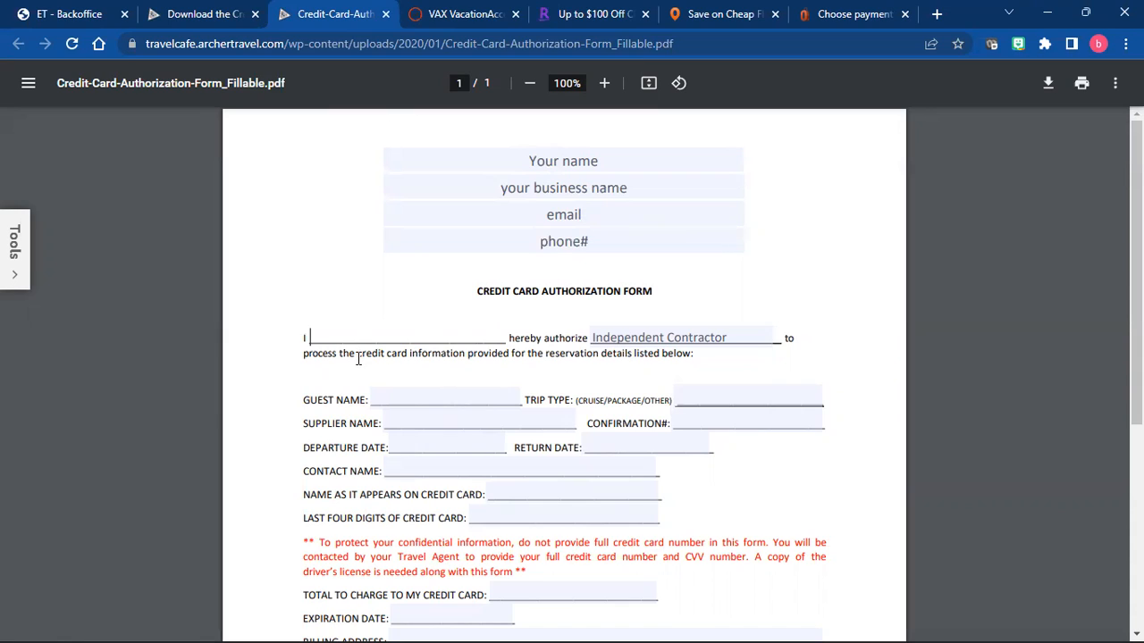
Step: Enter 'clients name' in the form's opening 'I' blank, correcting a mistype
text(ck)
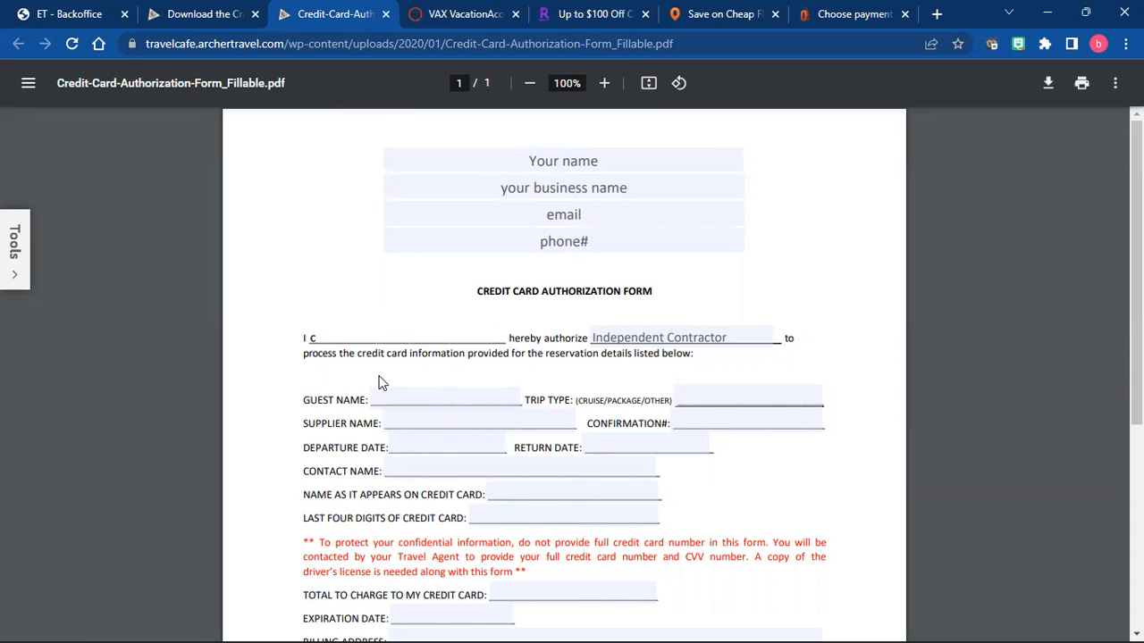
text(kue)
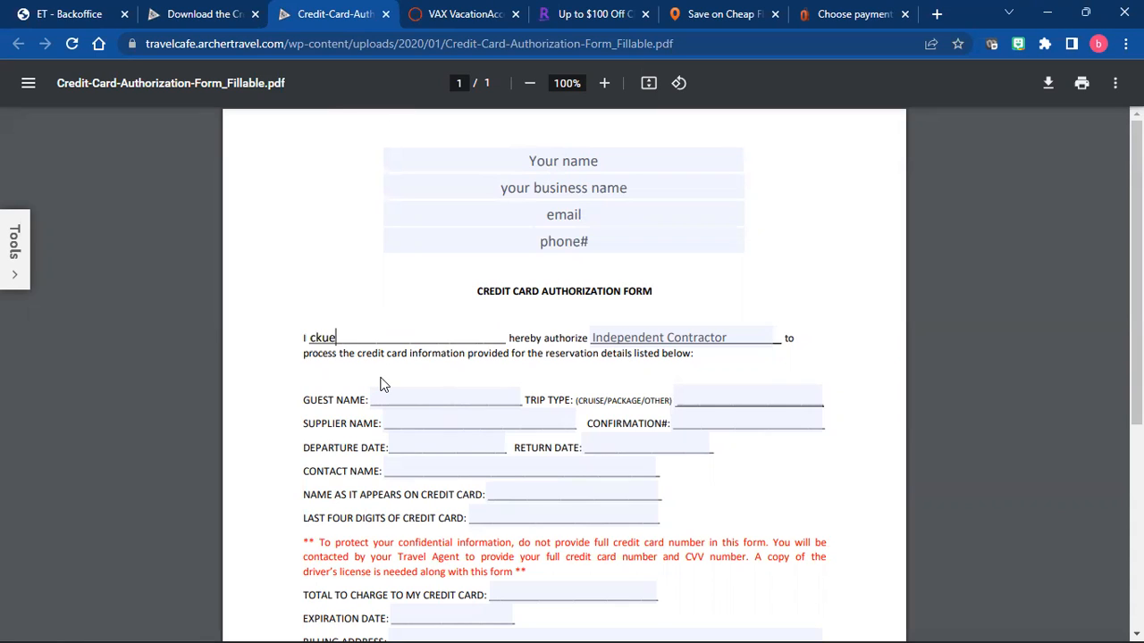
key(BackSpace)
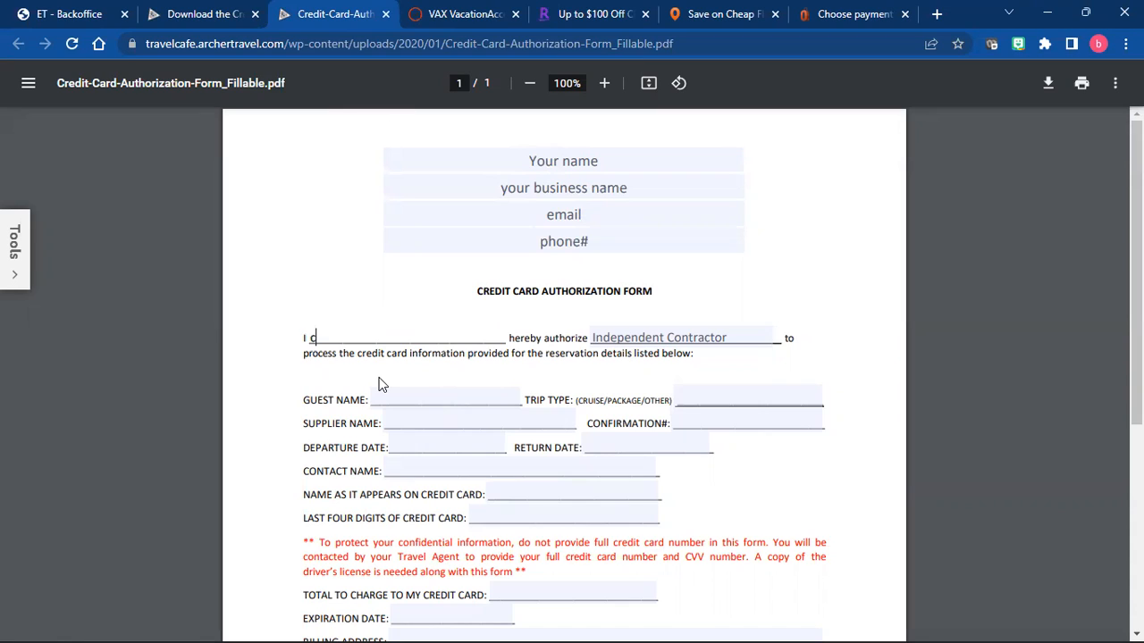
text(lients name)
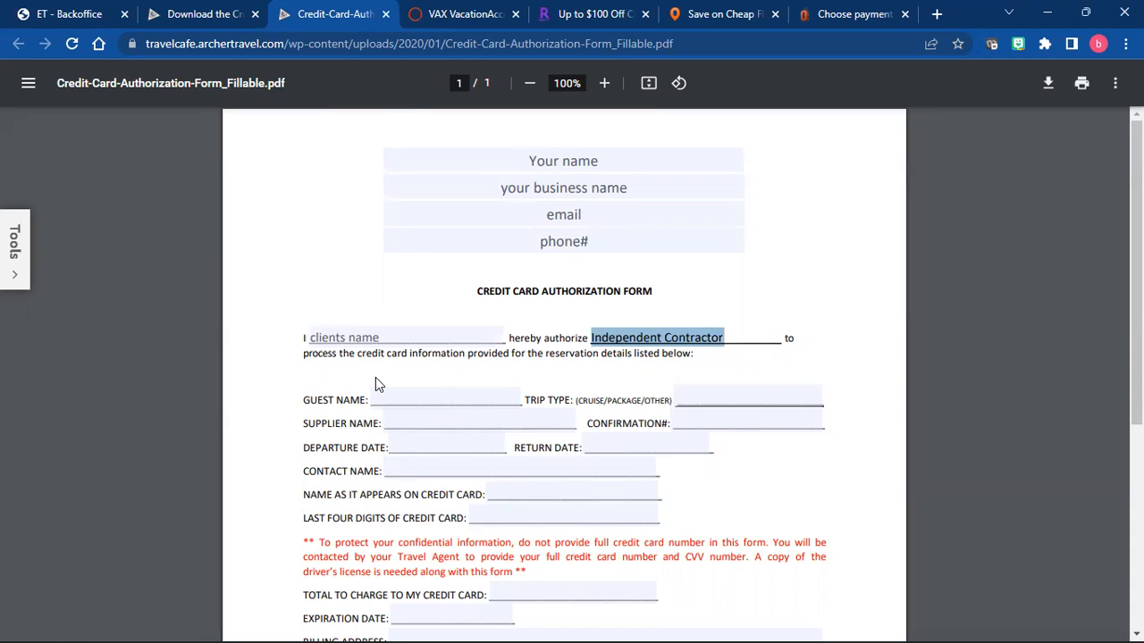
Step: Enter 'Ronald' as the authorized party and 'client' as the guest name
text(Ronald)
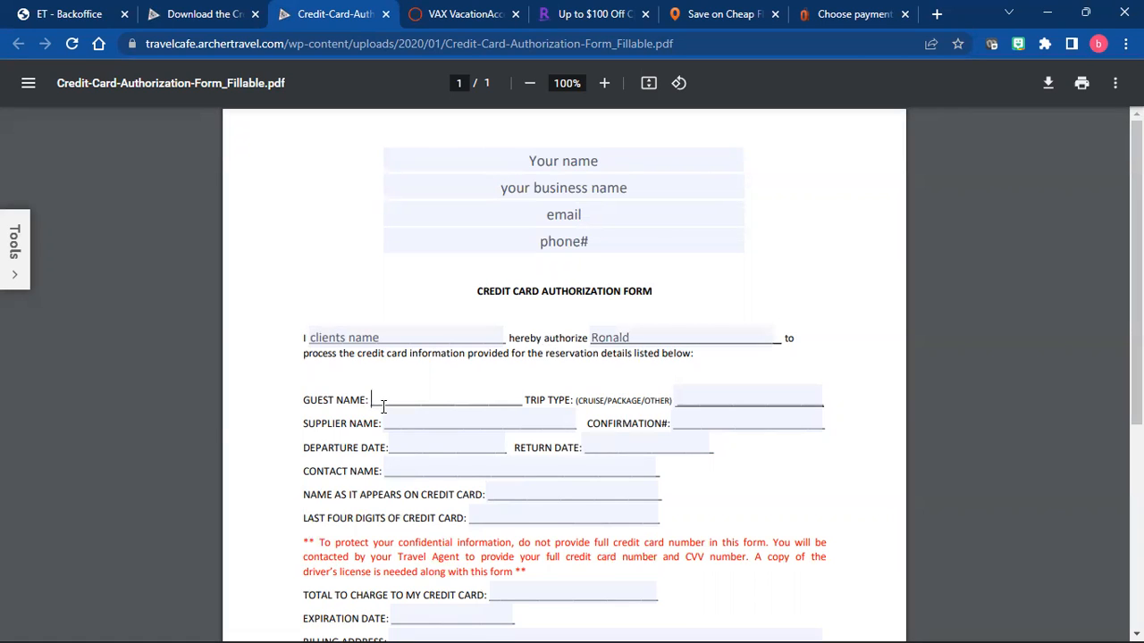
text(clea)
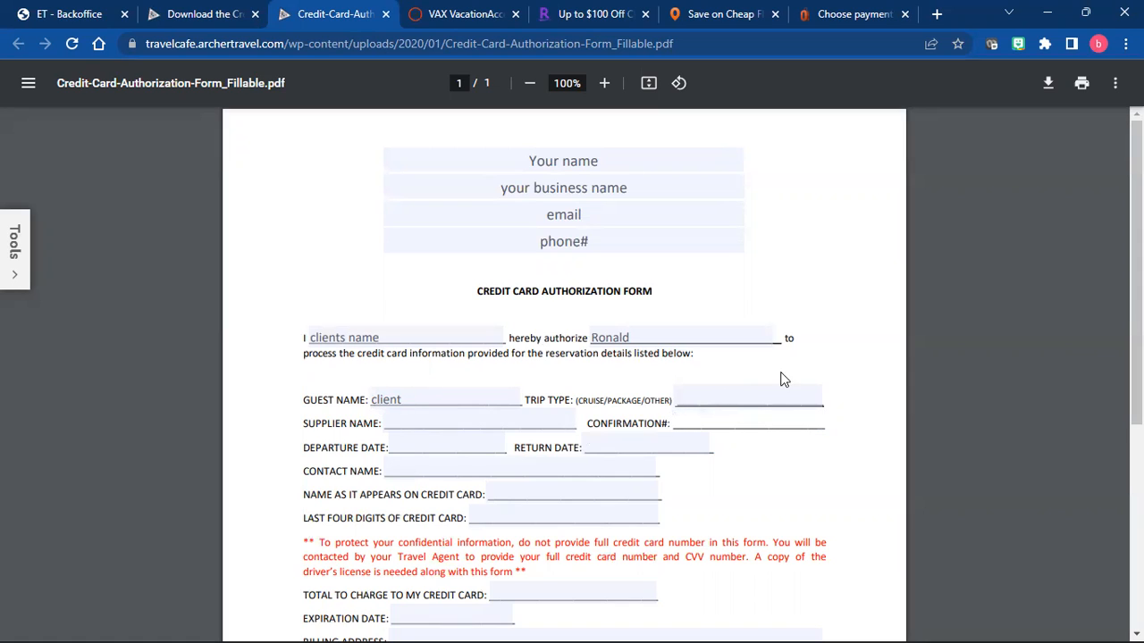
click(747, 401)
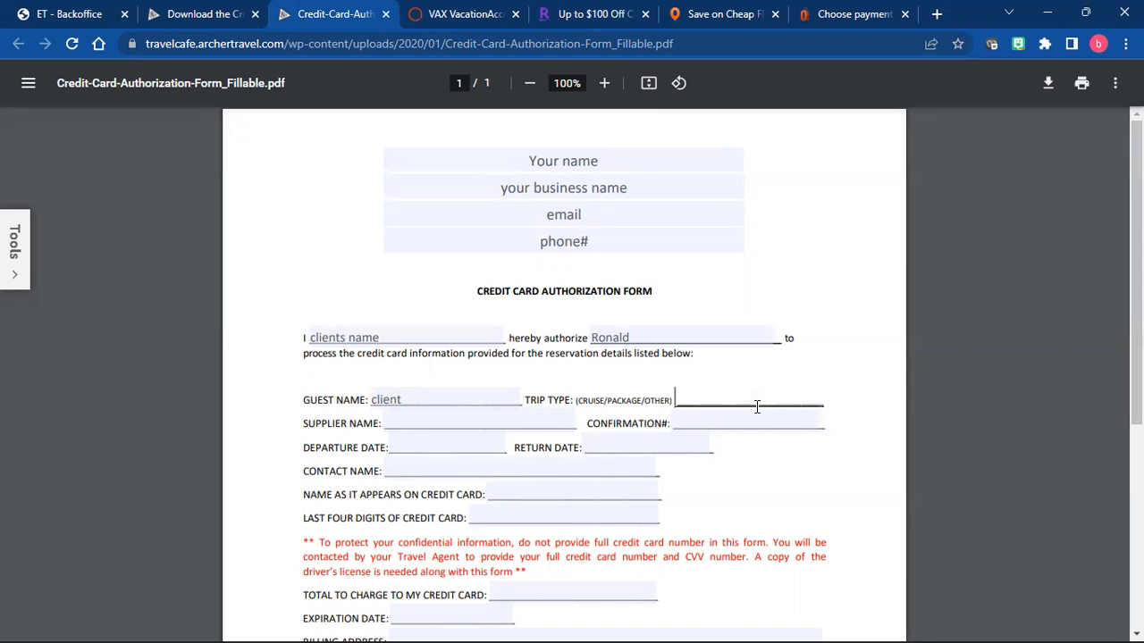
Step: Enter trip type 'flight', supplier name 'blank' and confirmation# '001'
text(flight)
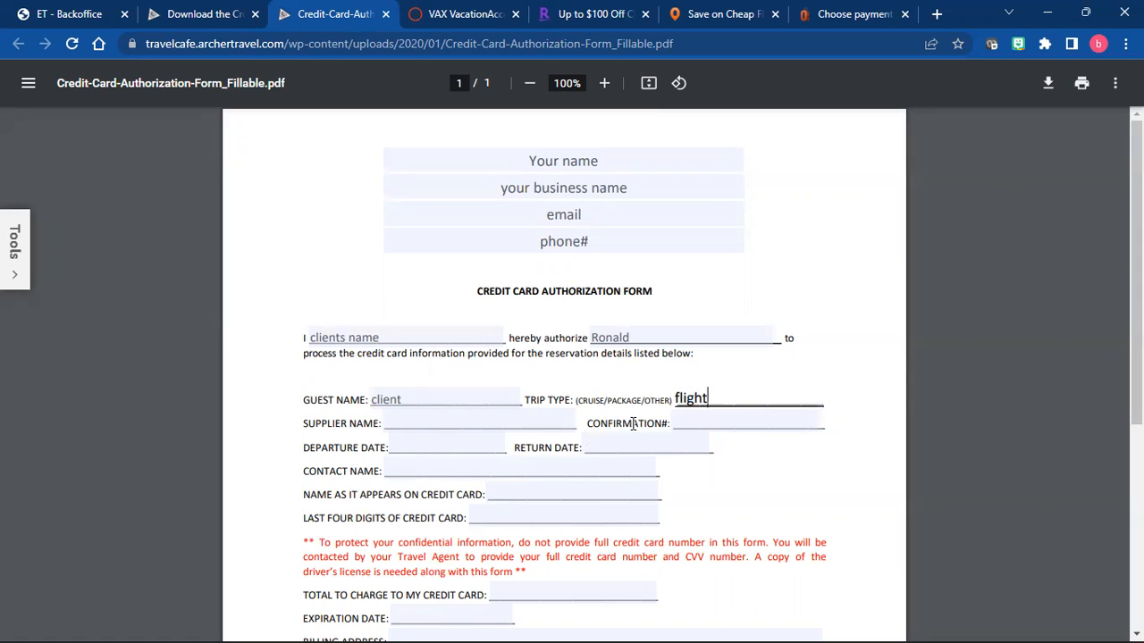
click(479, 421)
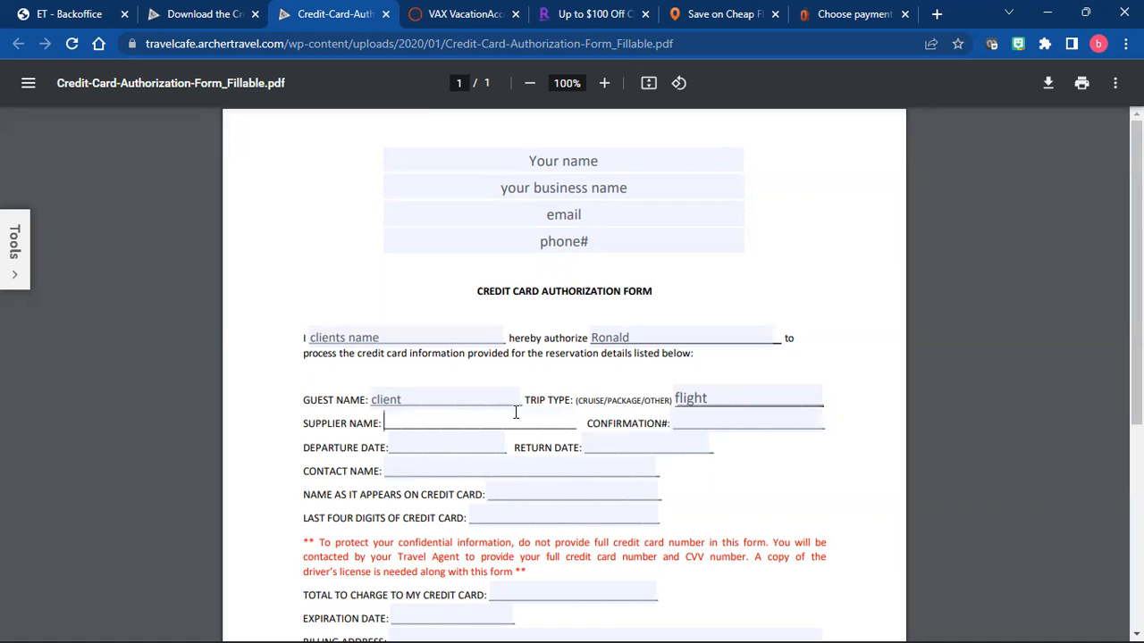
text(blank)
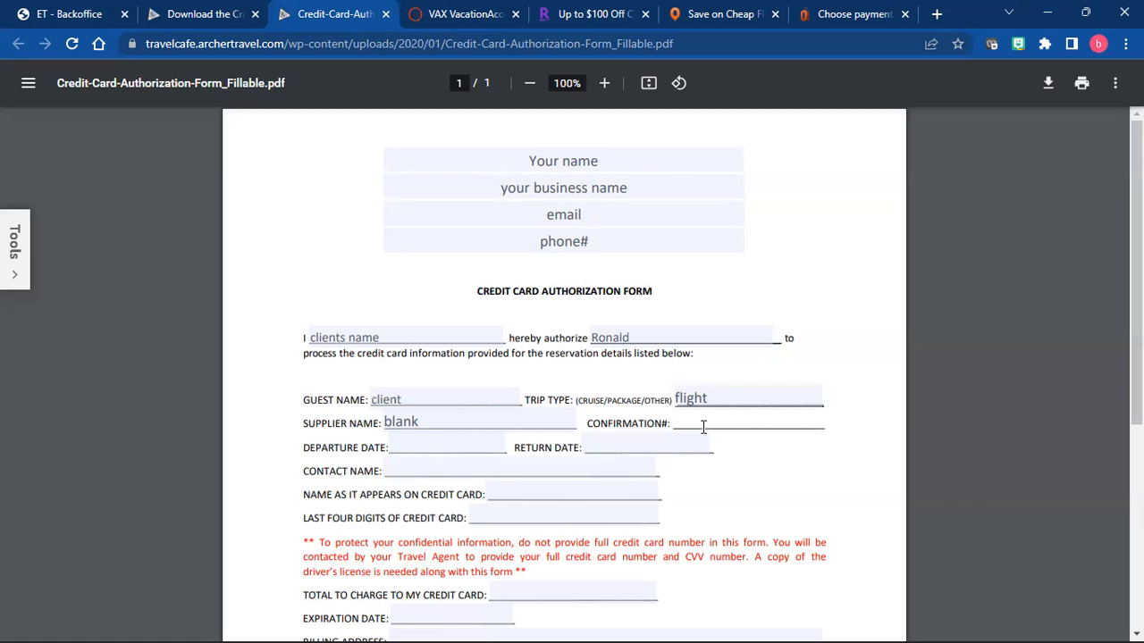
mouse_move(659, 447)
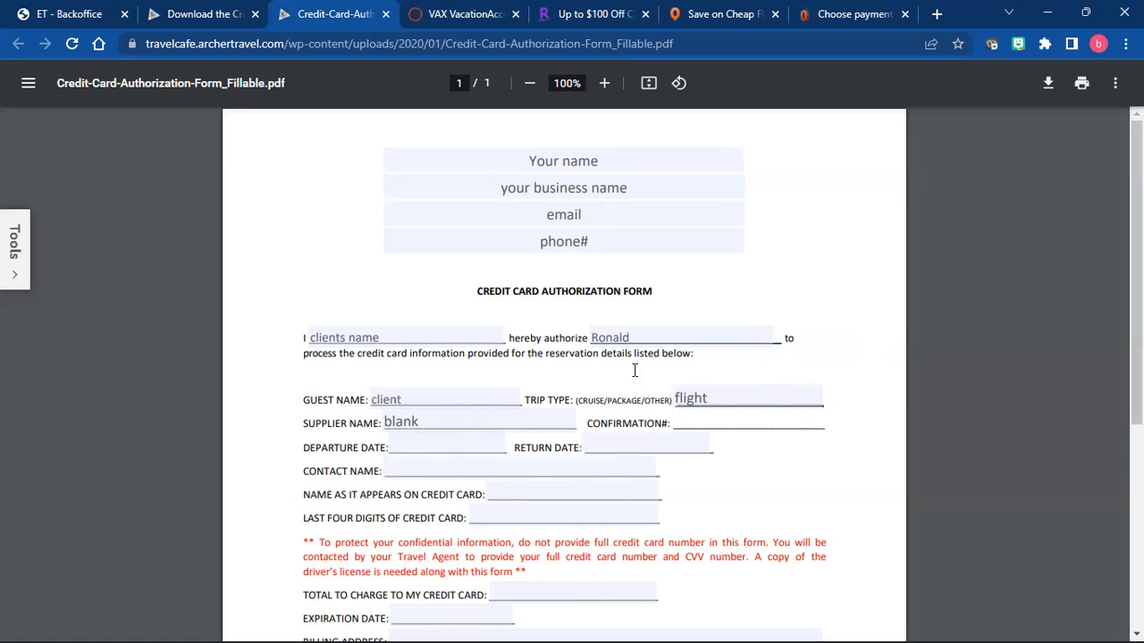
mouse_move(718, 511)
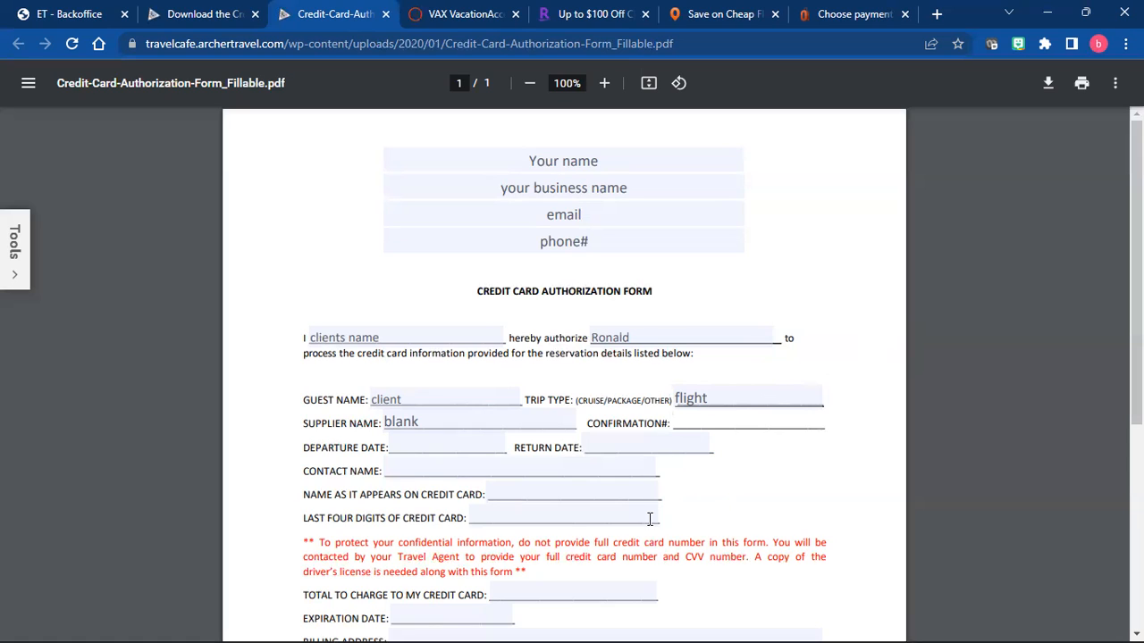
click(747, 422)
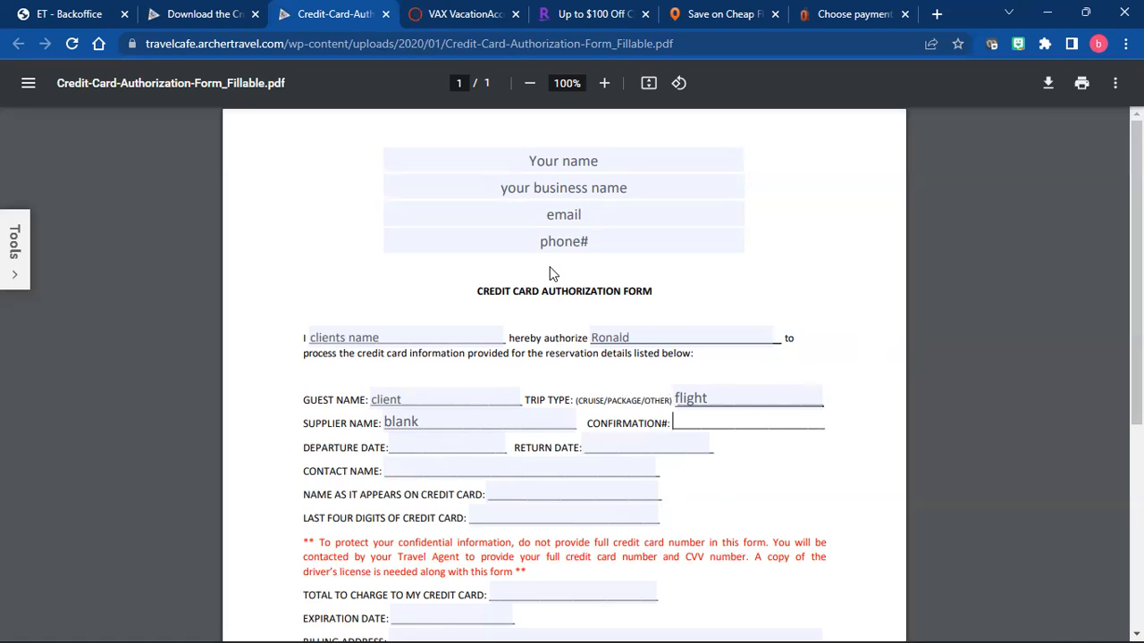
text(0)
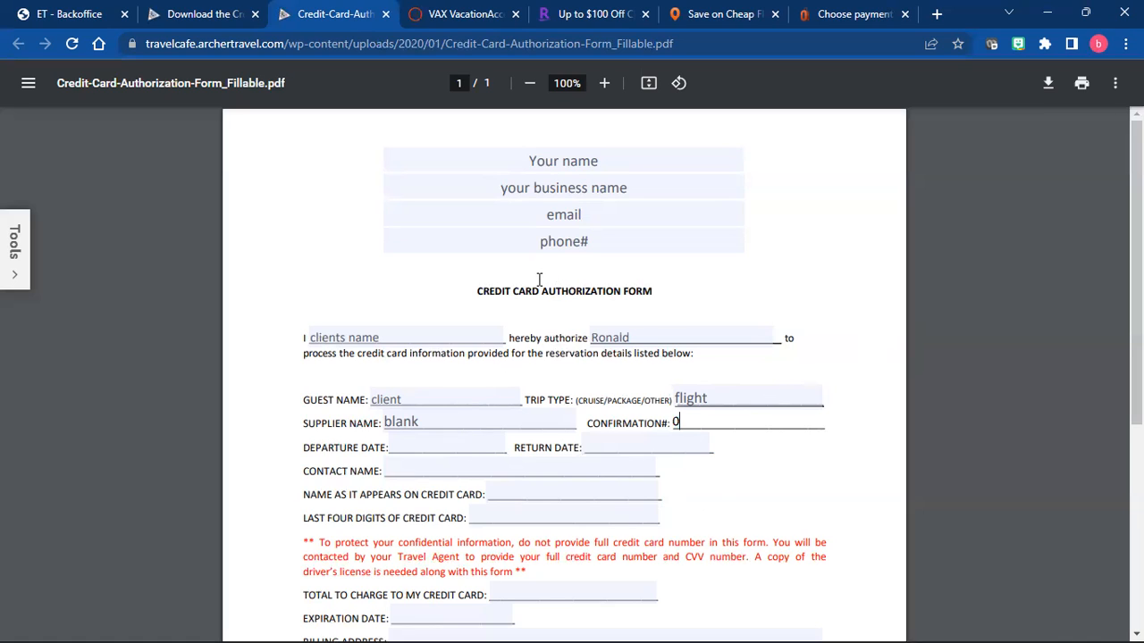
text(01)
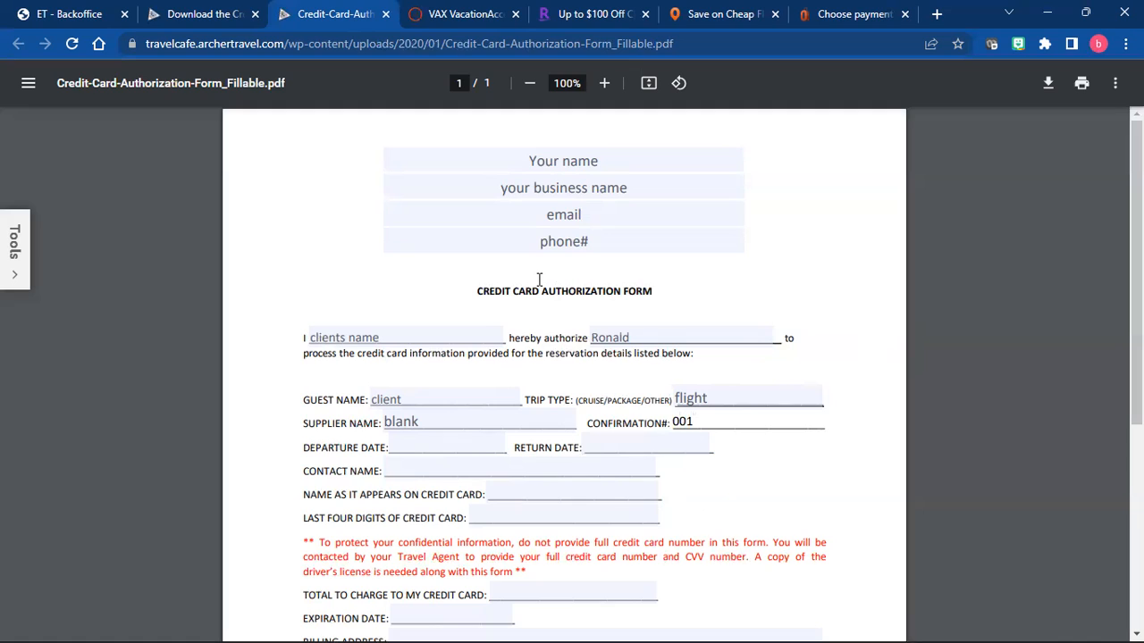
mouse_move(450, 454)
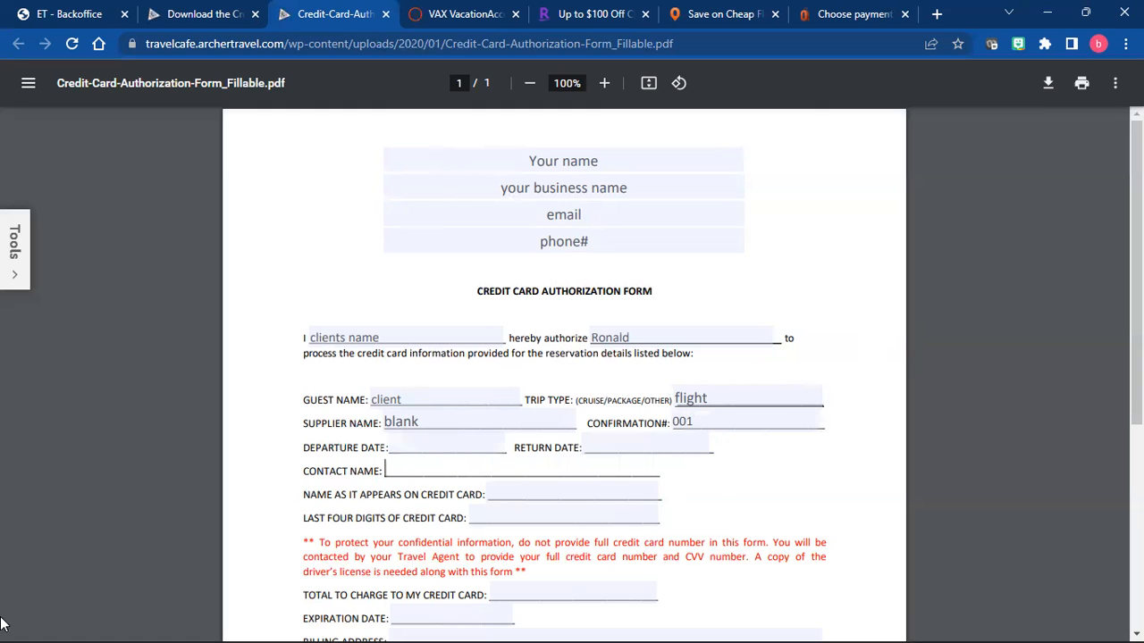
Step: Enter contact name 'cleint' and name on card 'client', then clear the last four digits field
text(cleint)
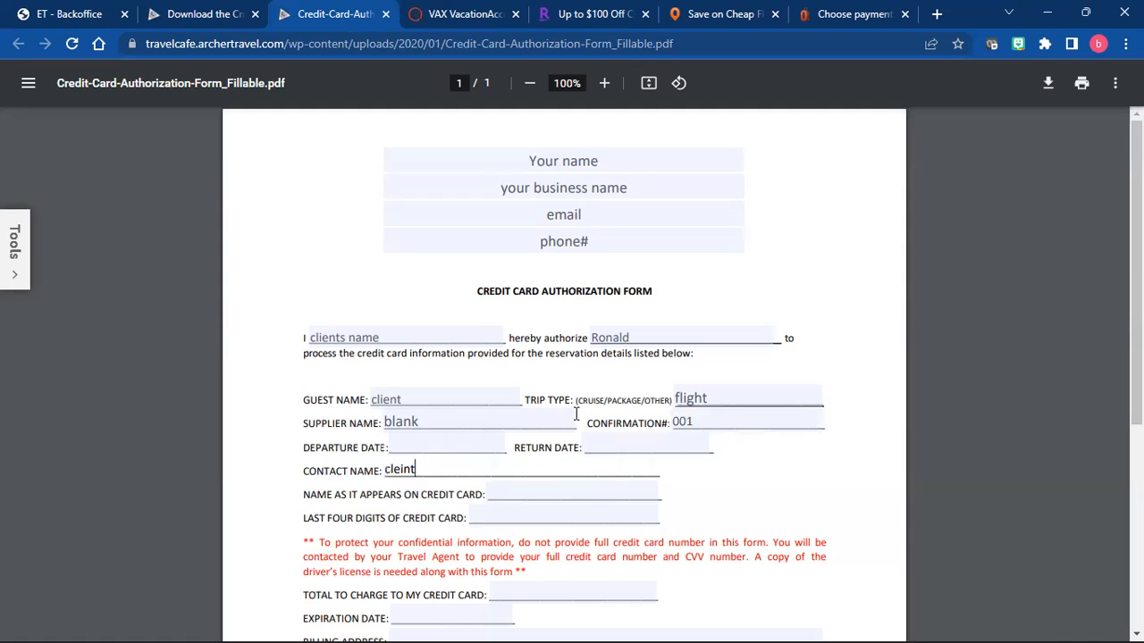
mouse_move(522, 499)
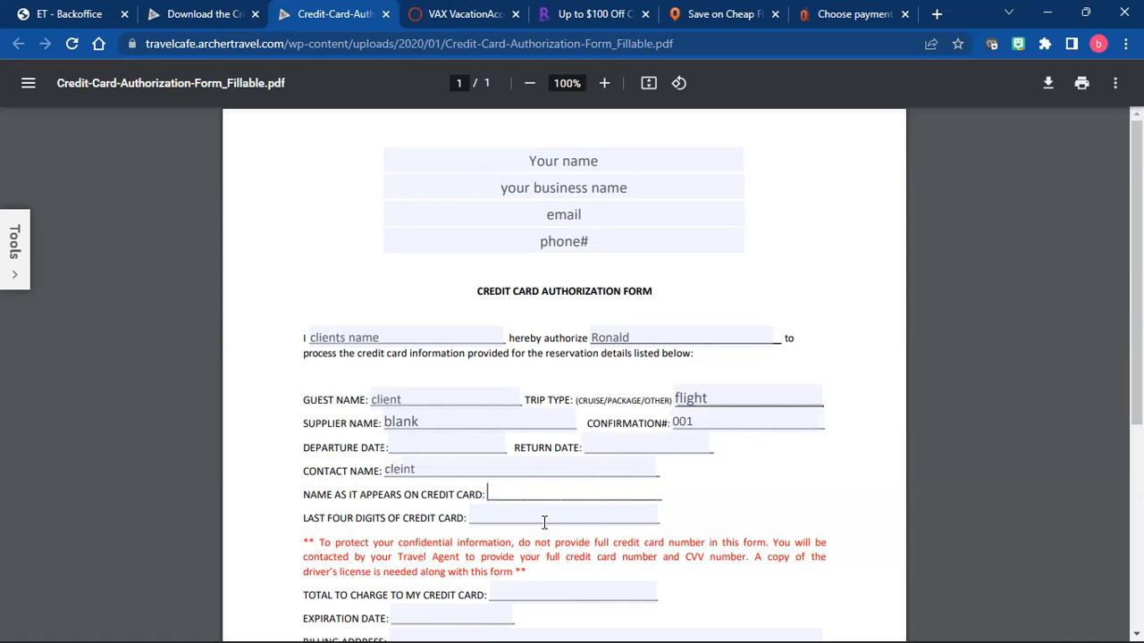
text(clein)
click(563, 518)
text(oemnt)
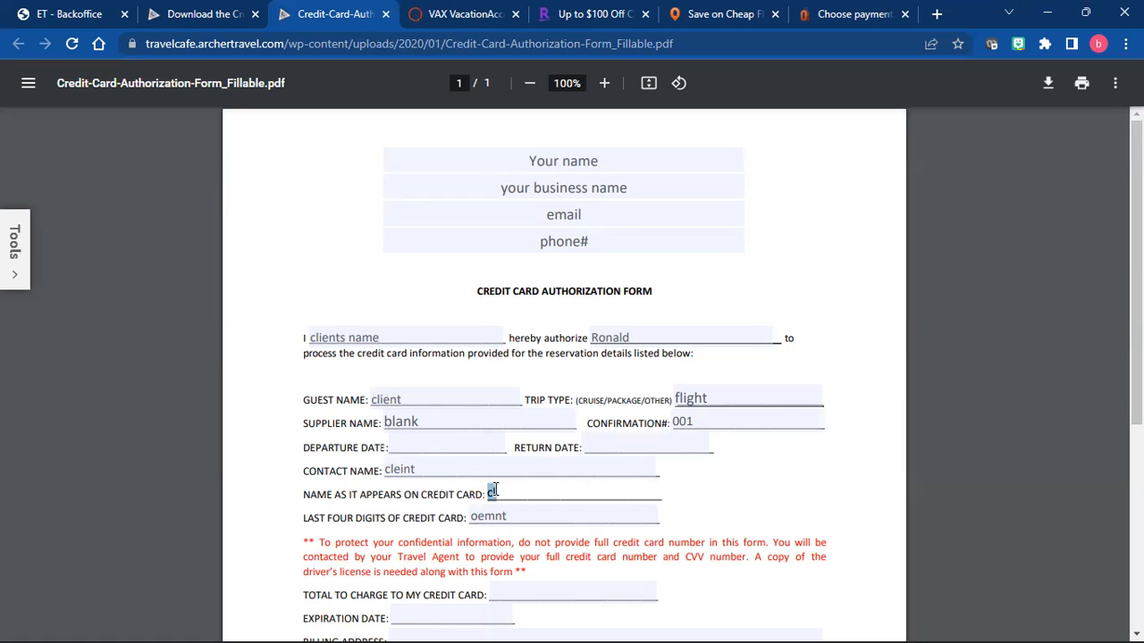
text(clien)
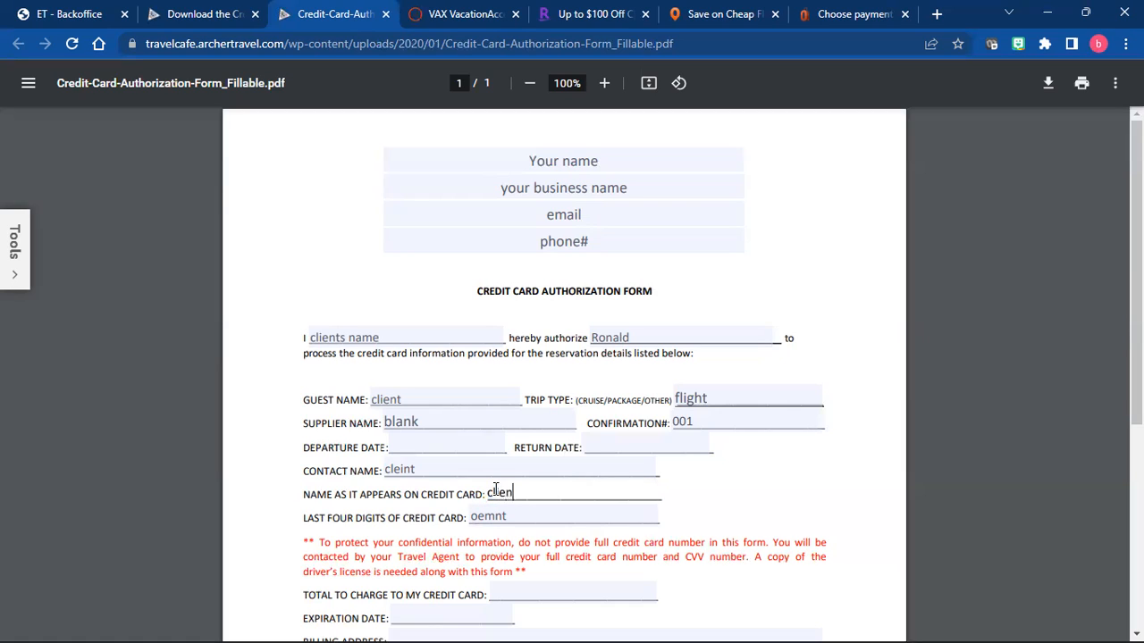
text(client)
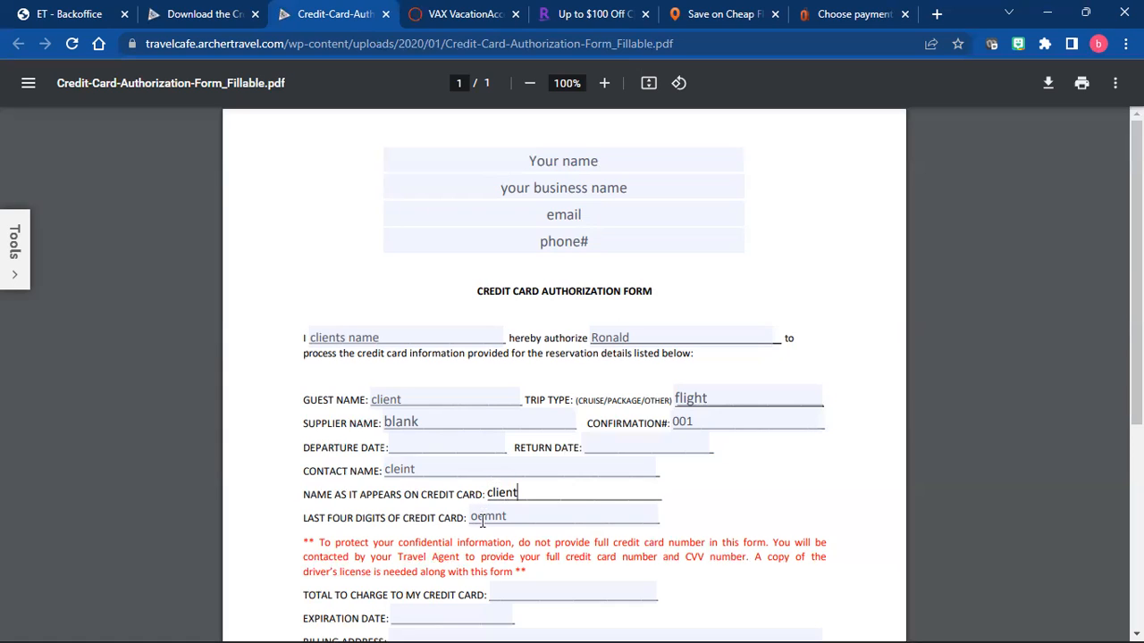
double_click(488, 516)
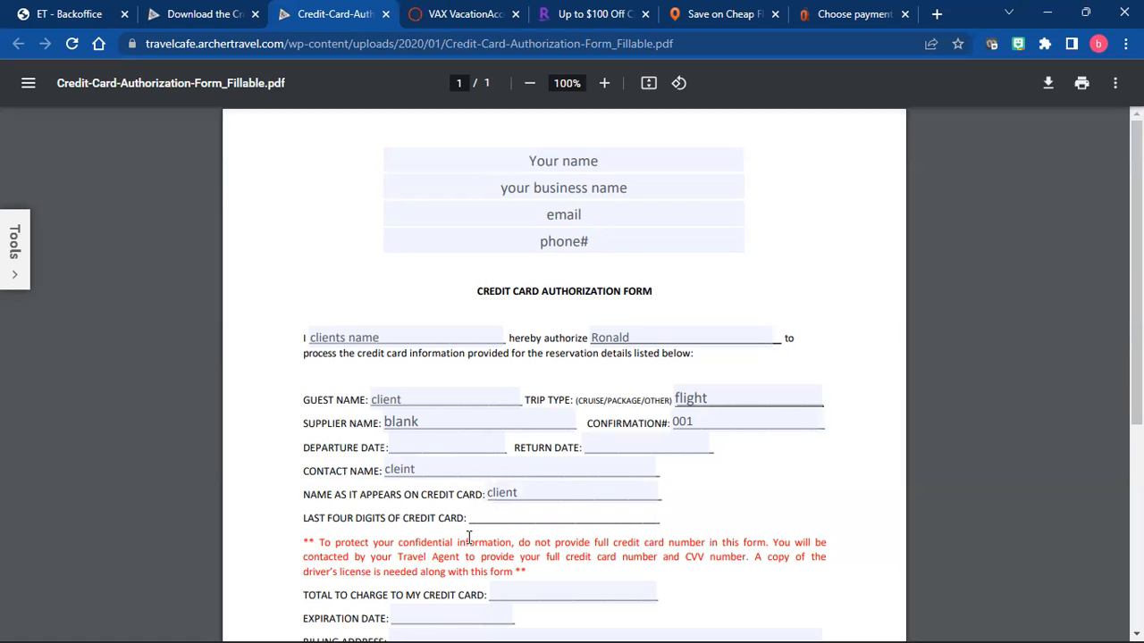
mouse_move(465, 543)
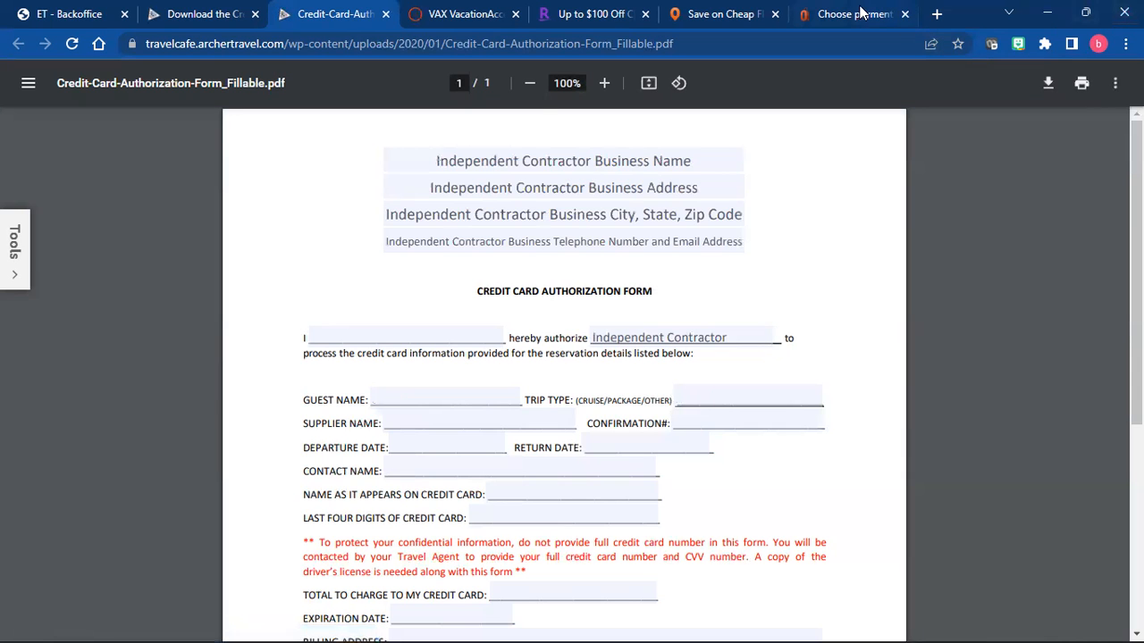
click(854, 15)
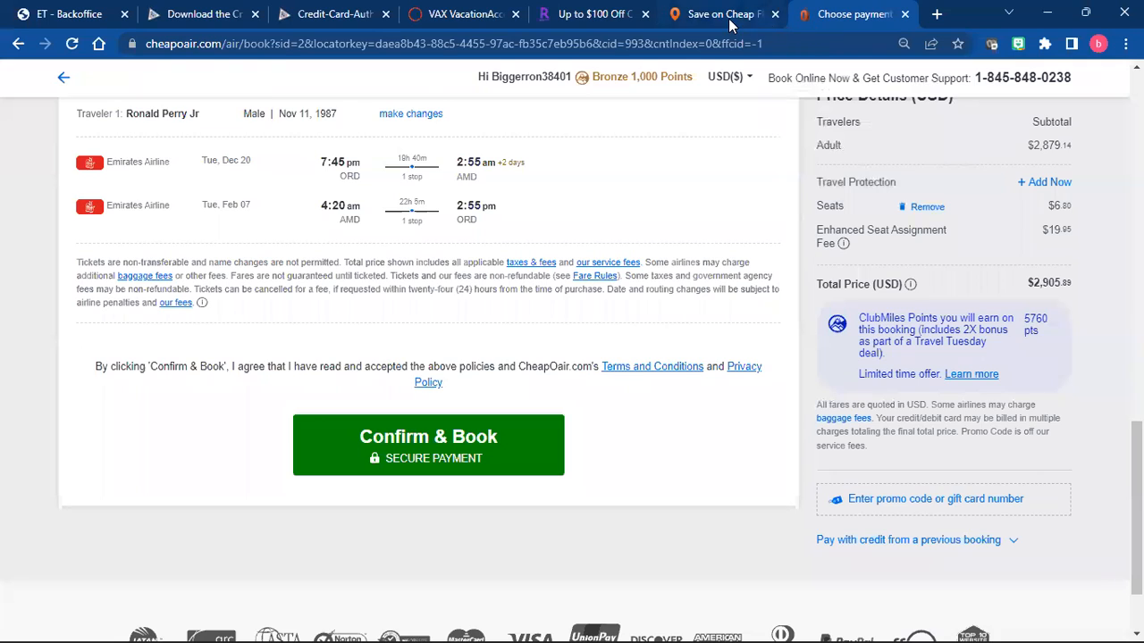
click(590, 14)
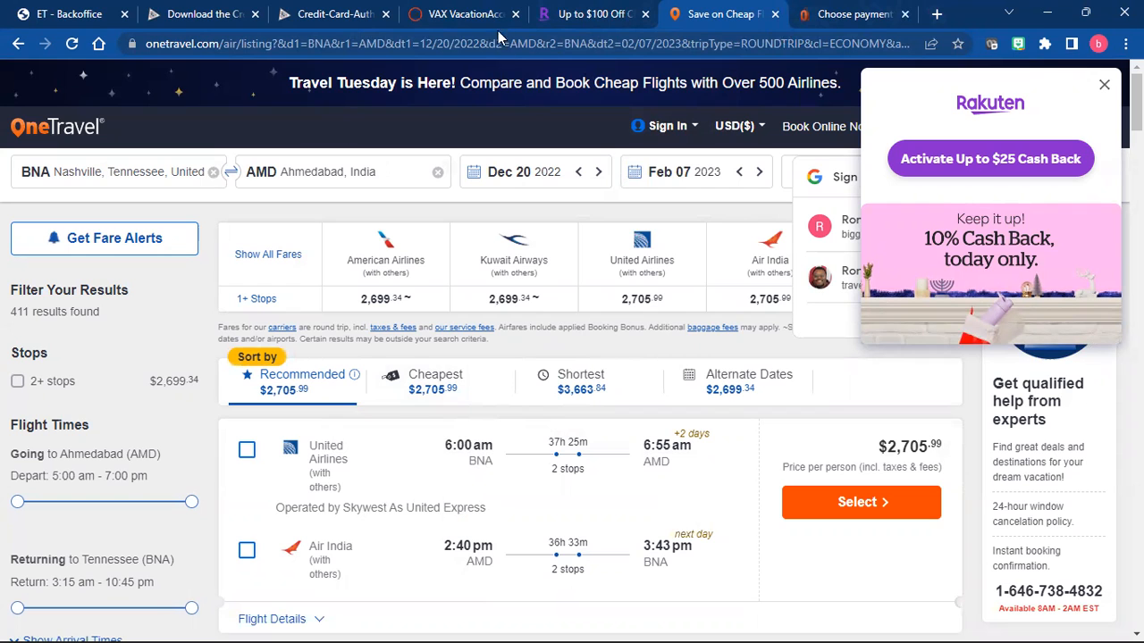
click(202, 14)
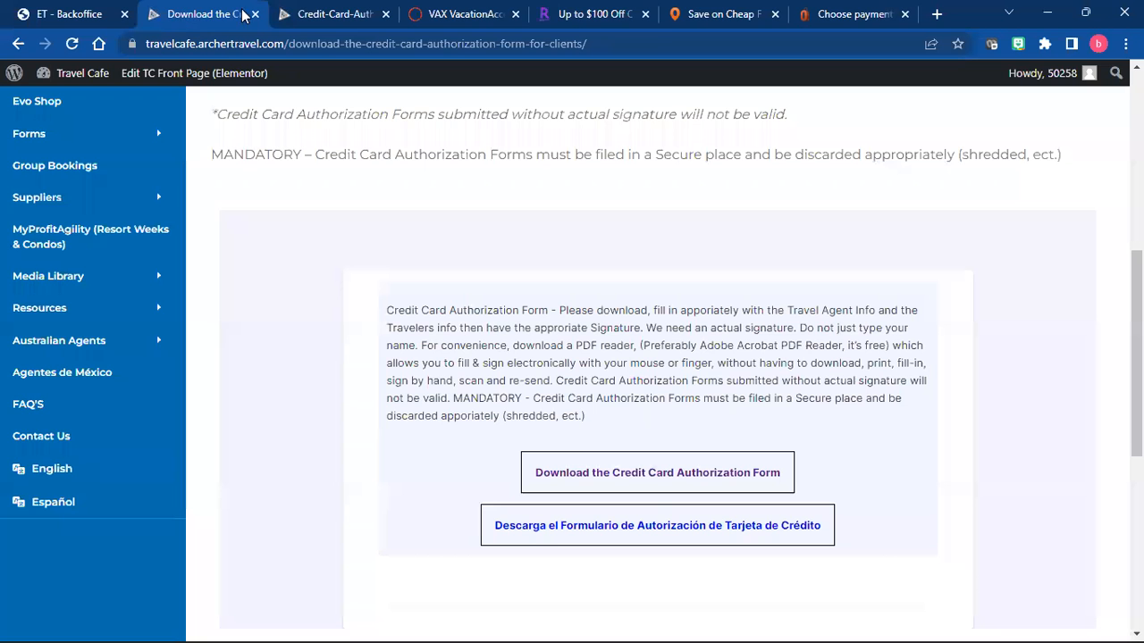
click(655, 472)
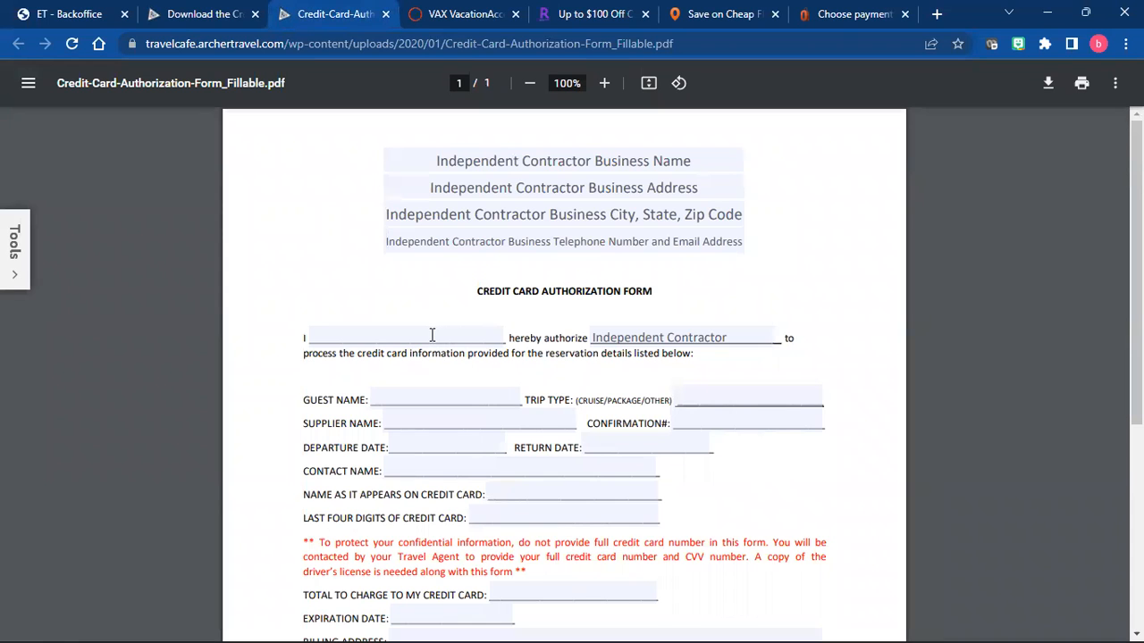
click(201, 15)
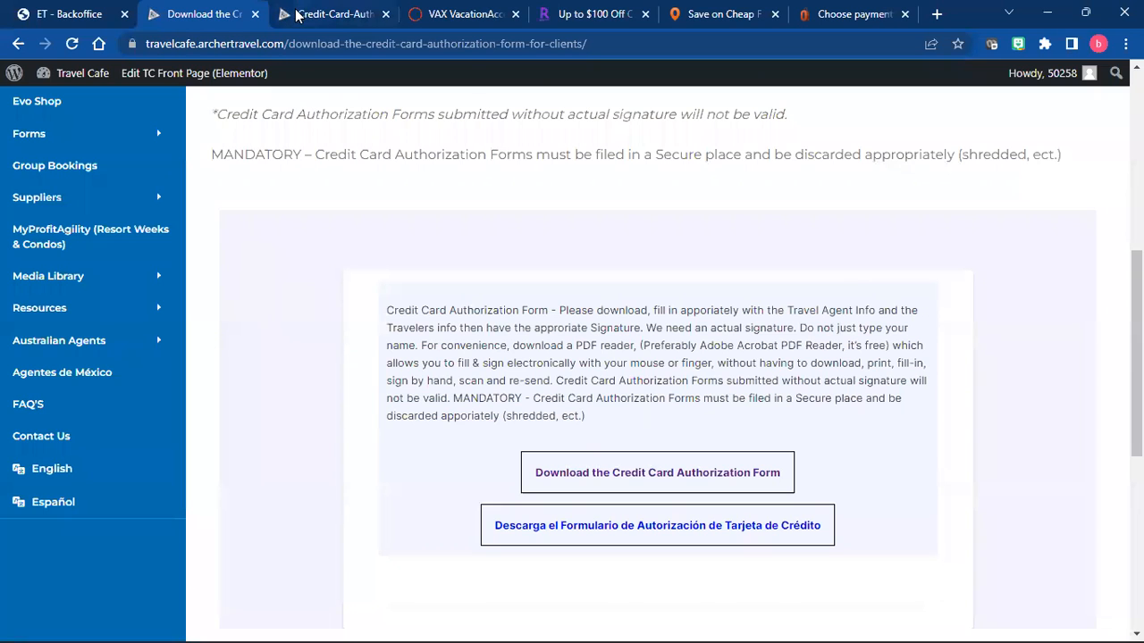
click(658, 472)
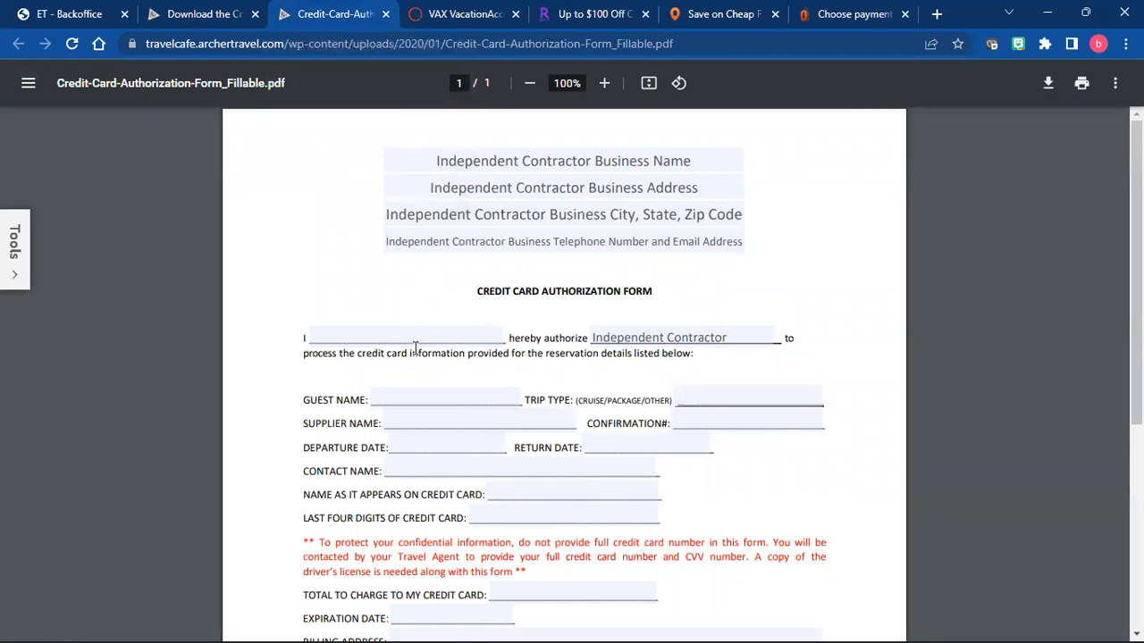
mouse_move(429, 311)
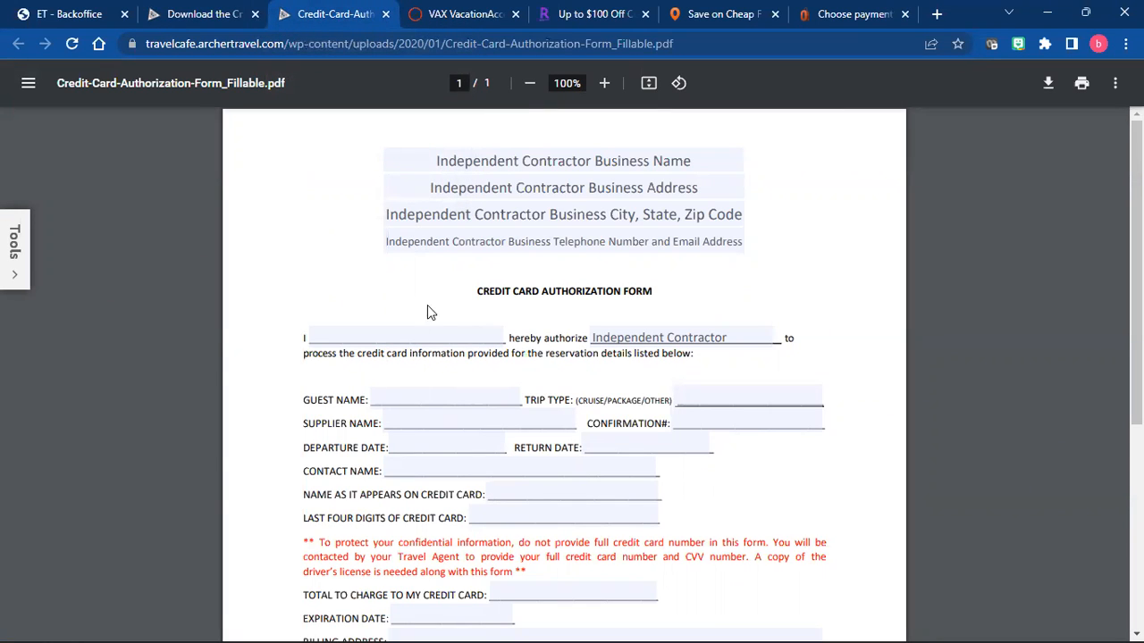
mouse_move(411, 493)
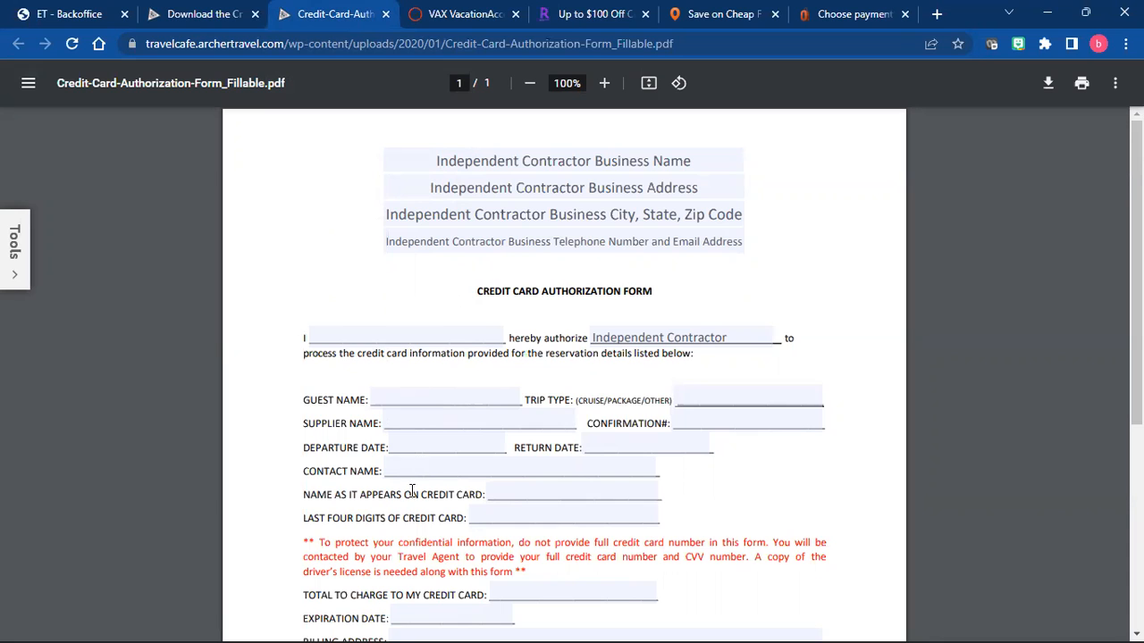
Step: Scroll down to the form's guest, billing and cardholder signature fields
scroll(down, 3)
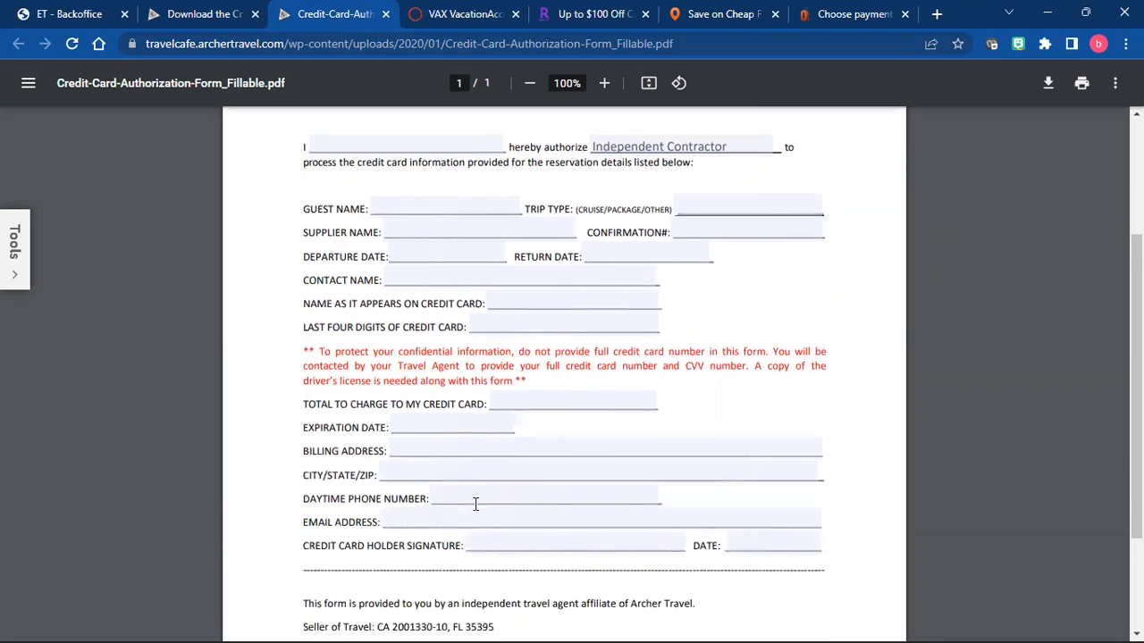
scroll(down, 3)
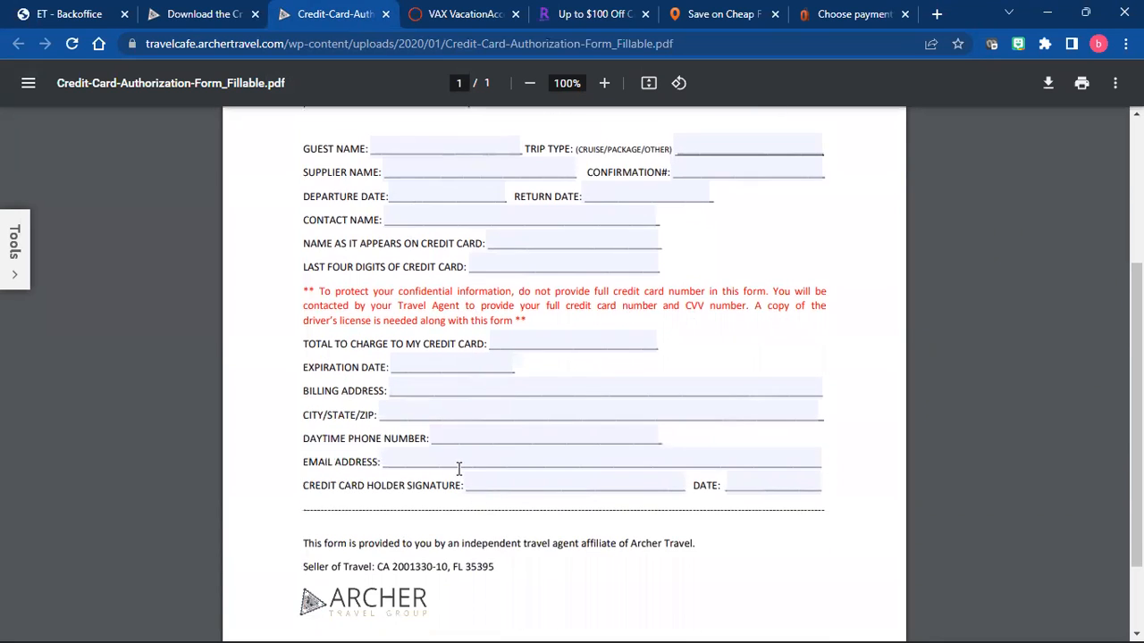
mouse_move(450, 430)
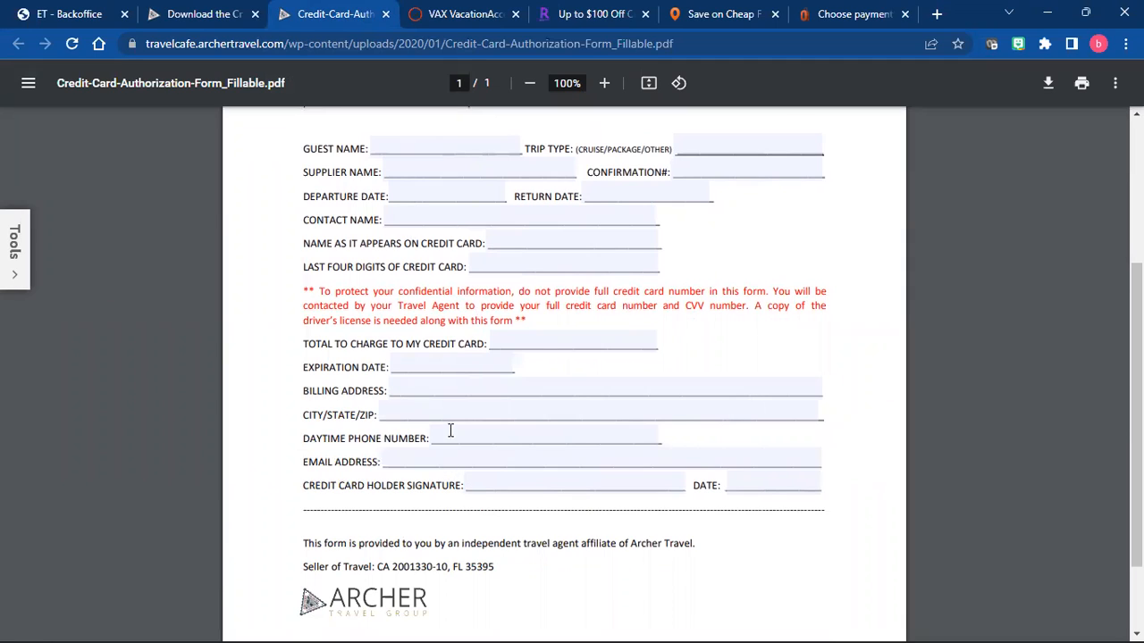
mouse_move(468, 463)
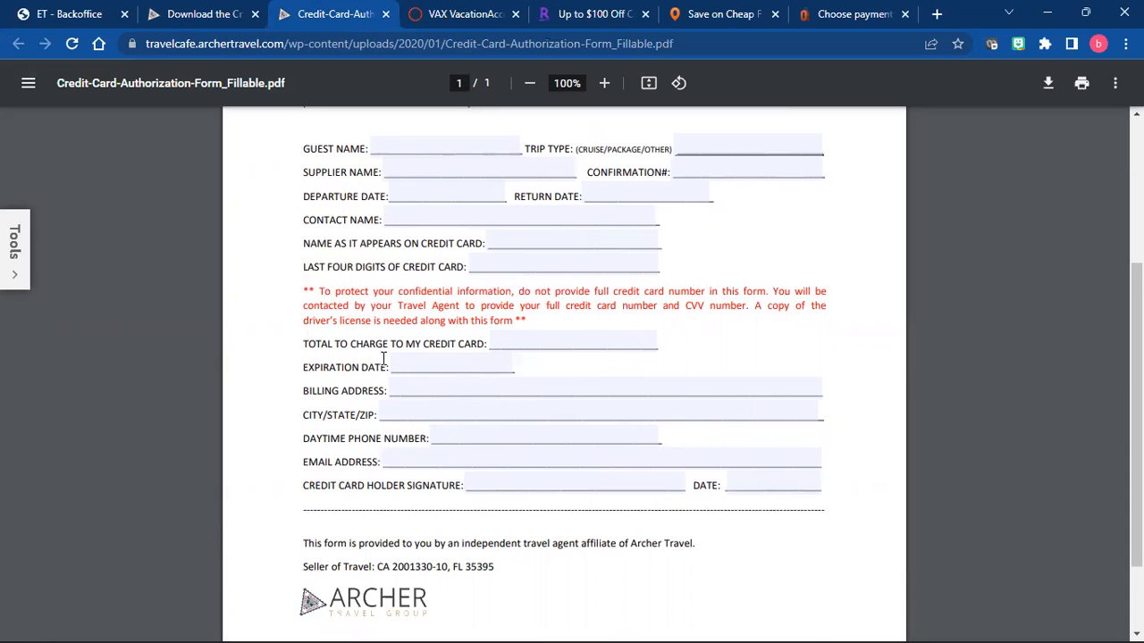
mouse_move(358, 382)
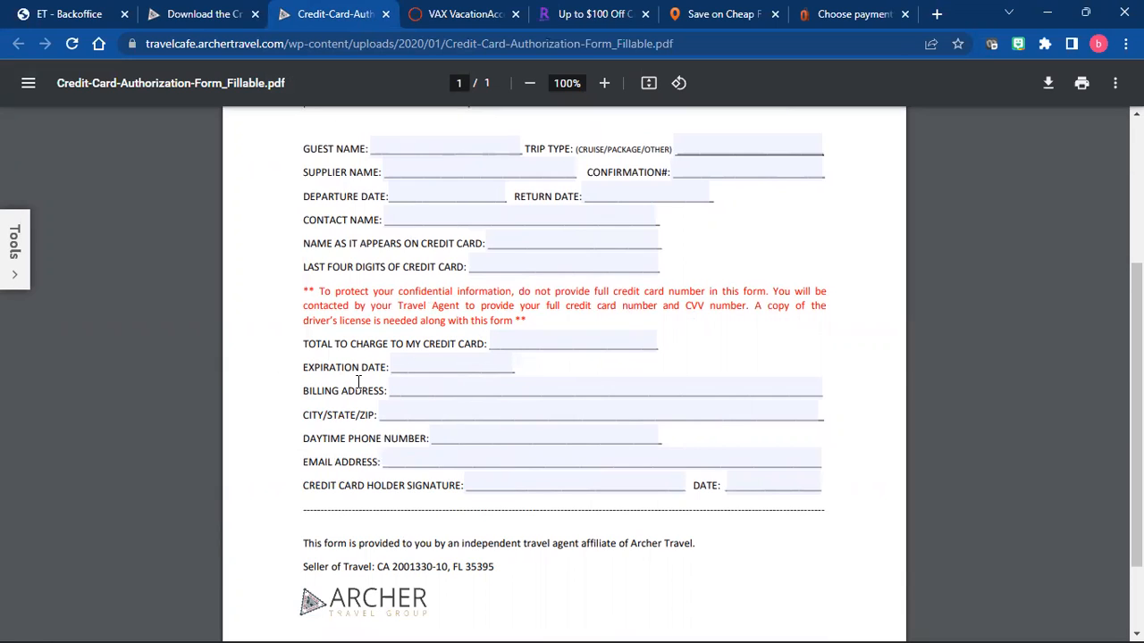
mouse_move(390, 343)
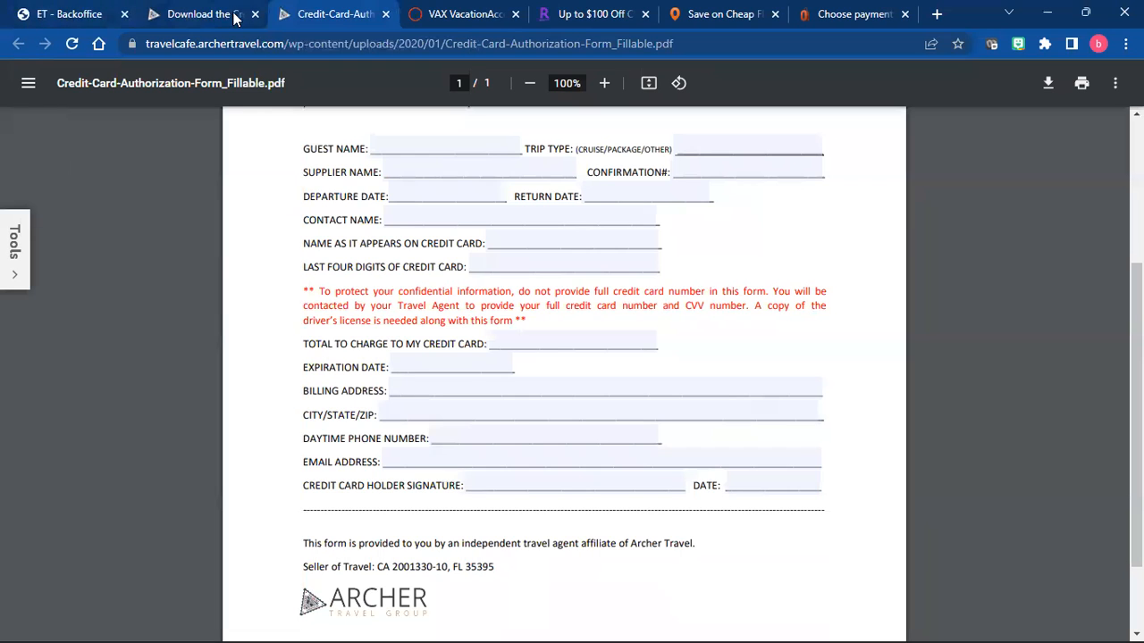
Step: Activate Rakuten's up to $25 cash back at OneTravel, then return to the CheapOair coupons page
click(594, 14)
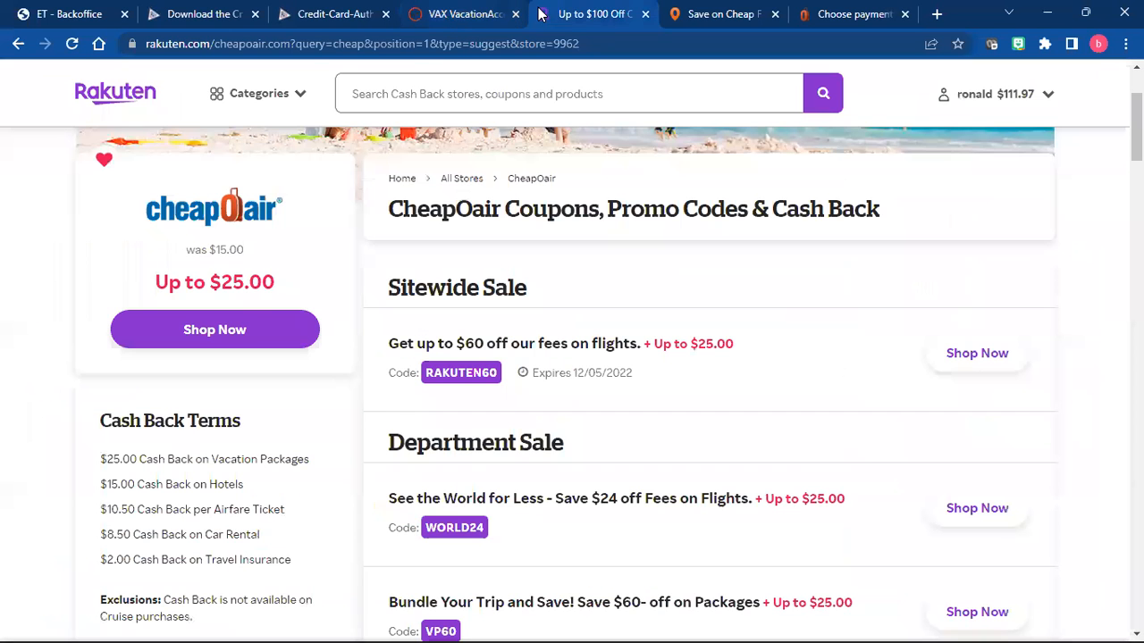
click(724, 14)
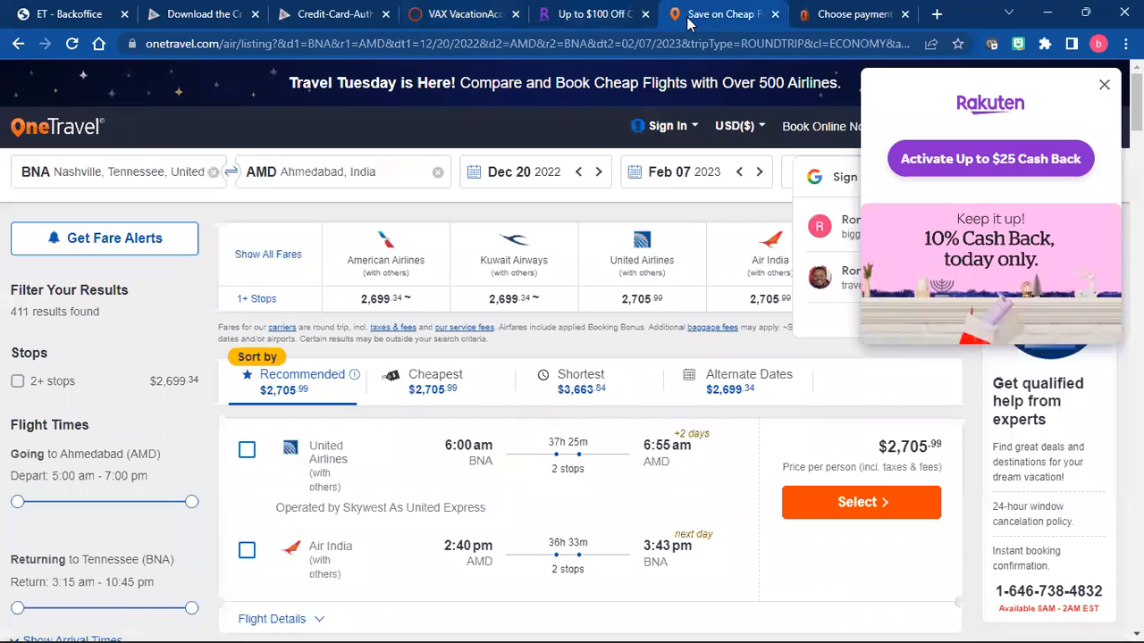
mouse_move(639, 259)
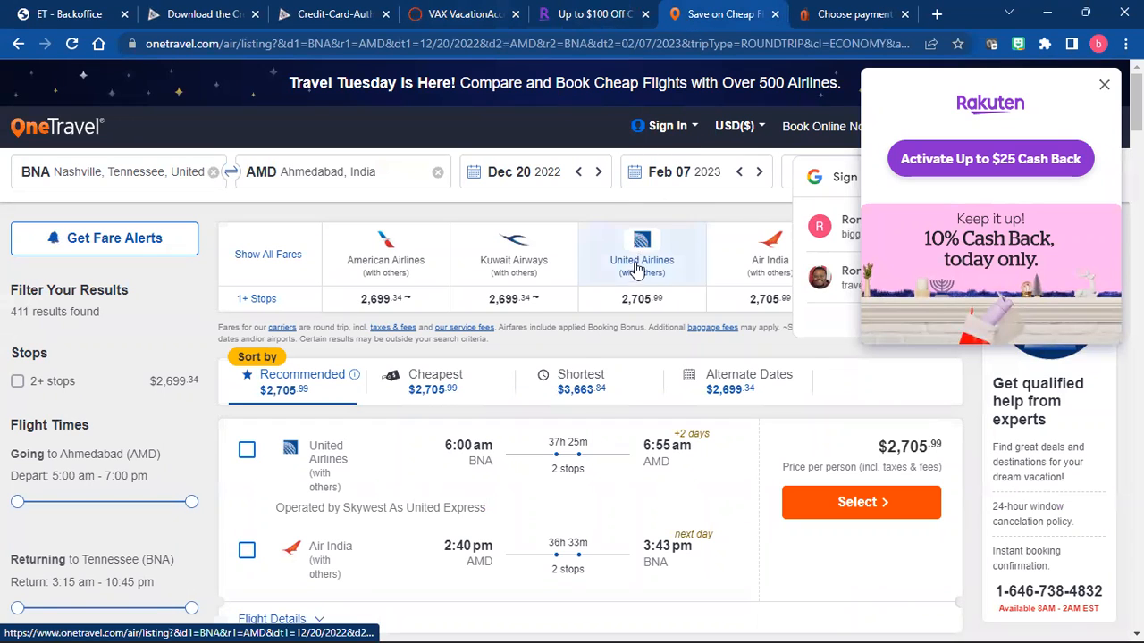
mouse_move(551, 368)
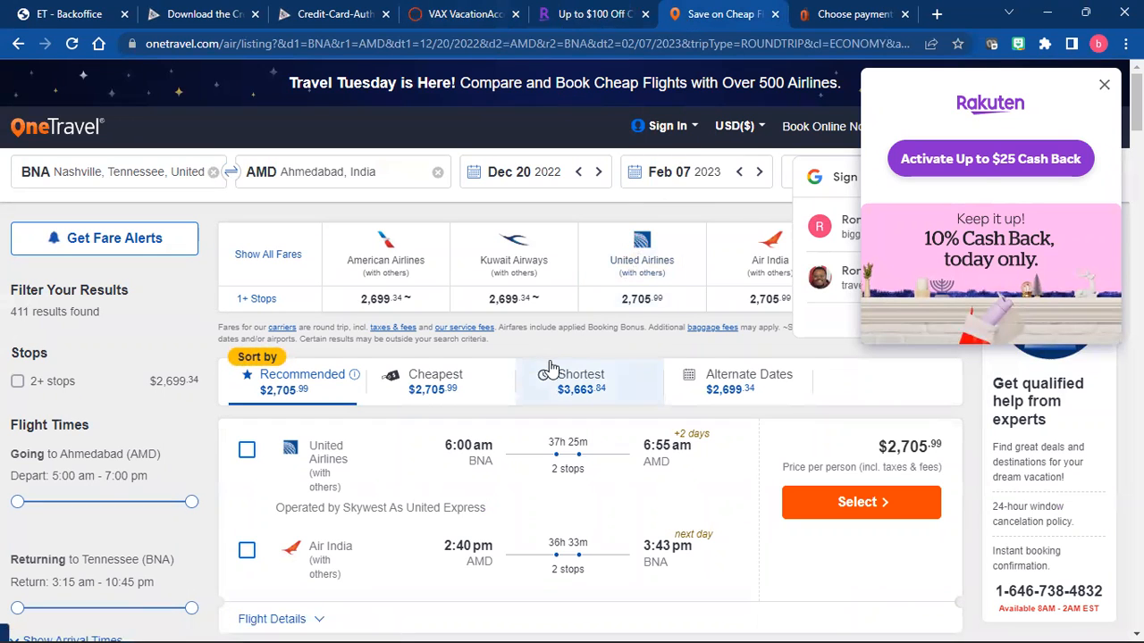
mouse_move(518, 378)
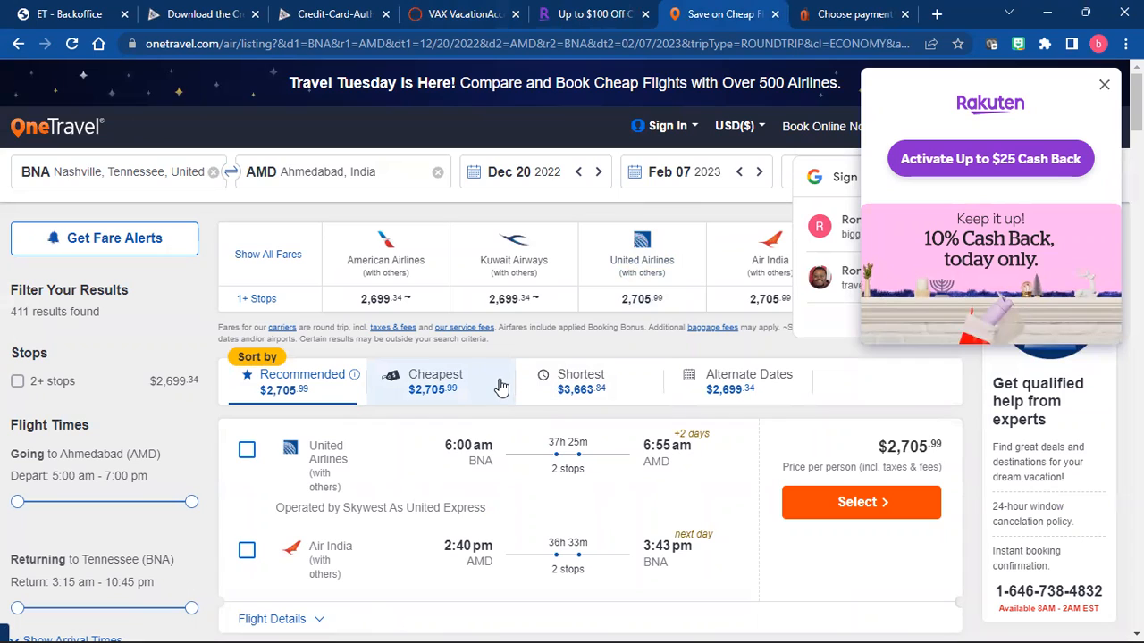
mouse_move(501, 386)
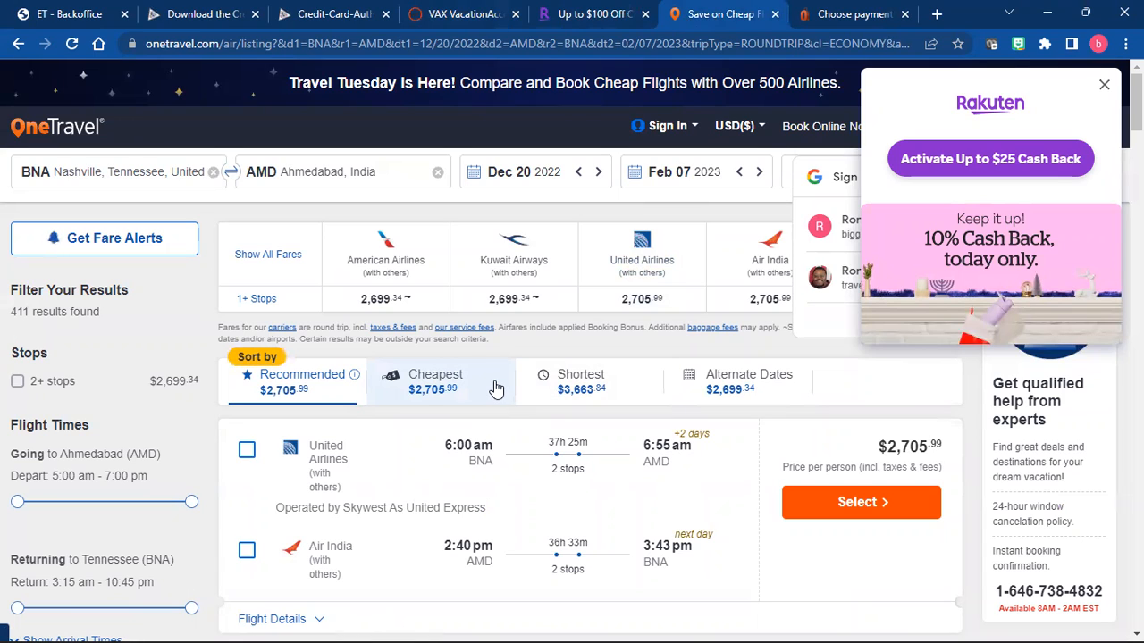
mouse_move(496, 389)
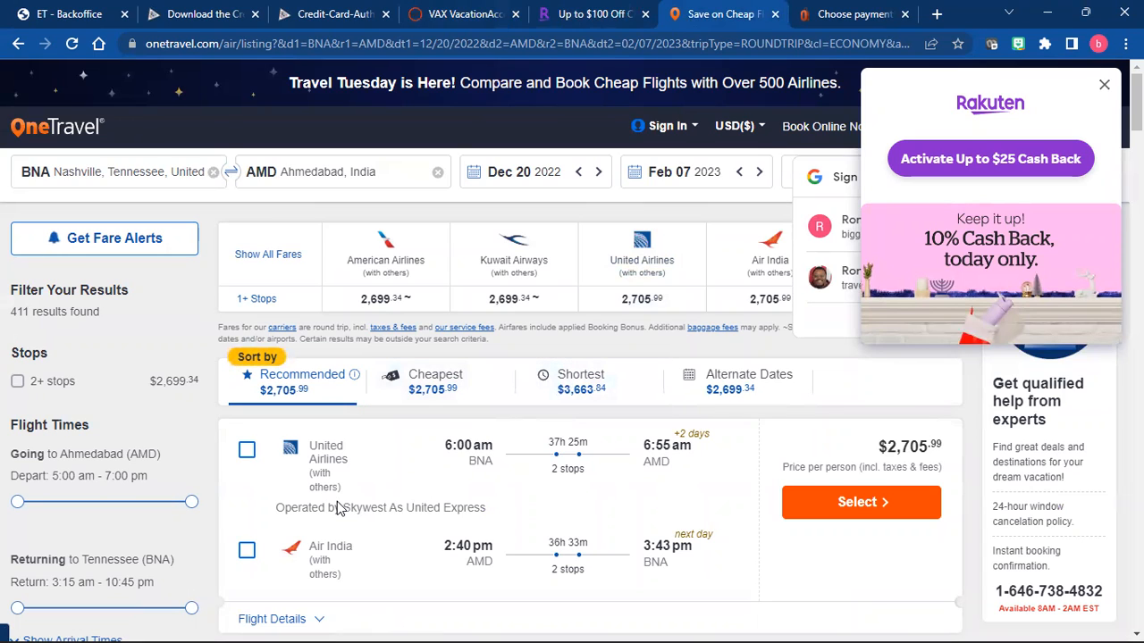
scroll(down, 3)
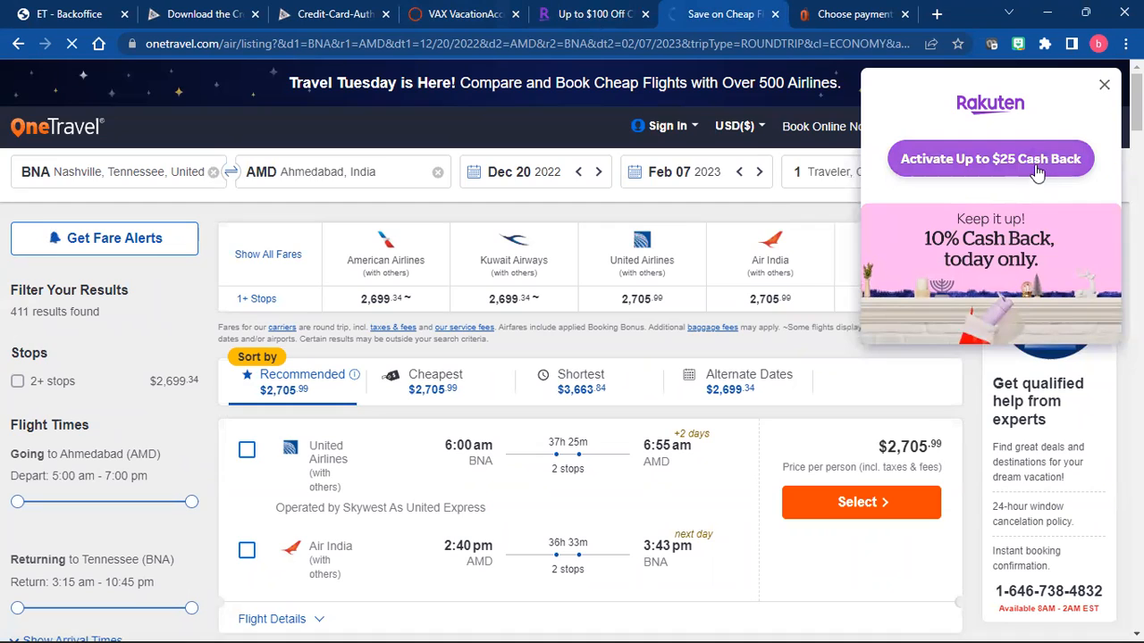
click(990, 159)
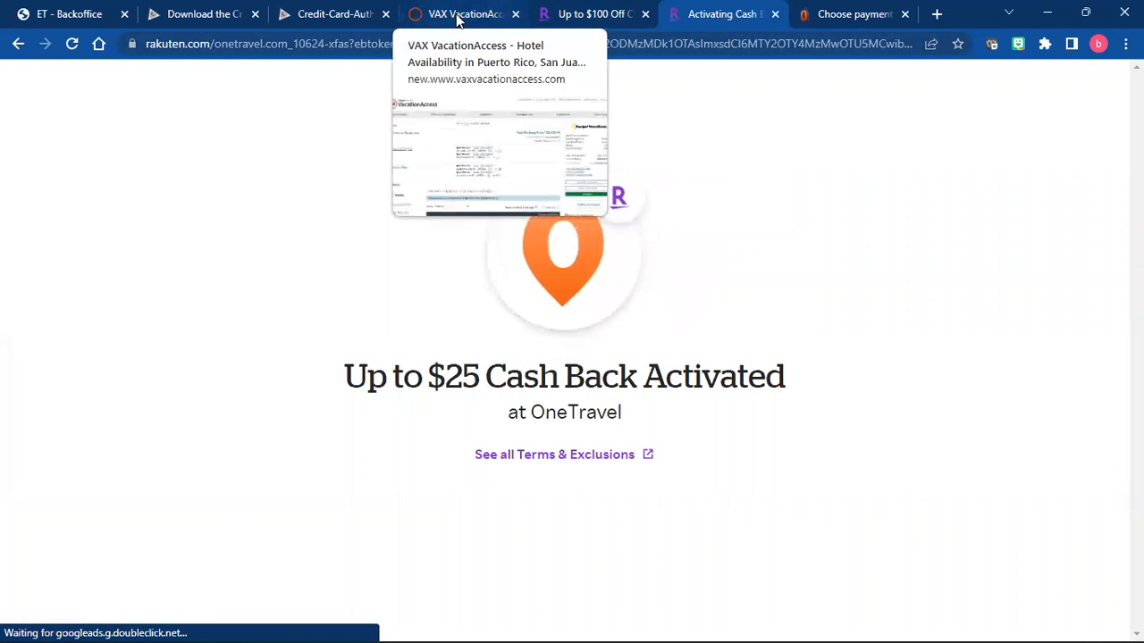
click(589, 14)
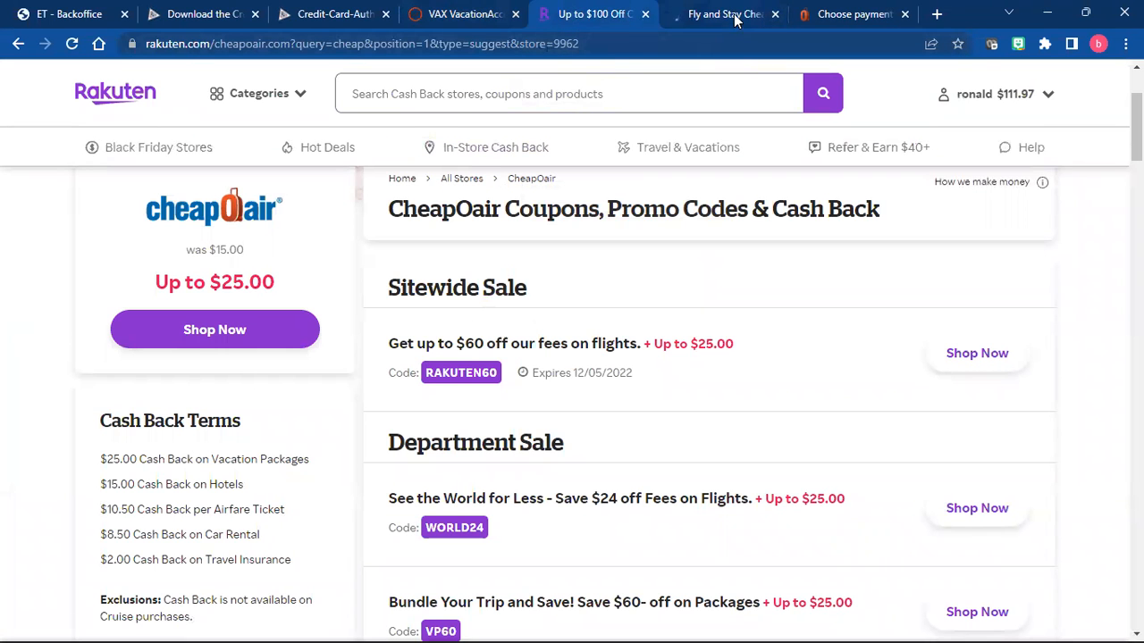
Step: Switch to the CheapOair booking review at Confirm & Book, total $2,905.89
click(854, 14)
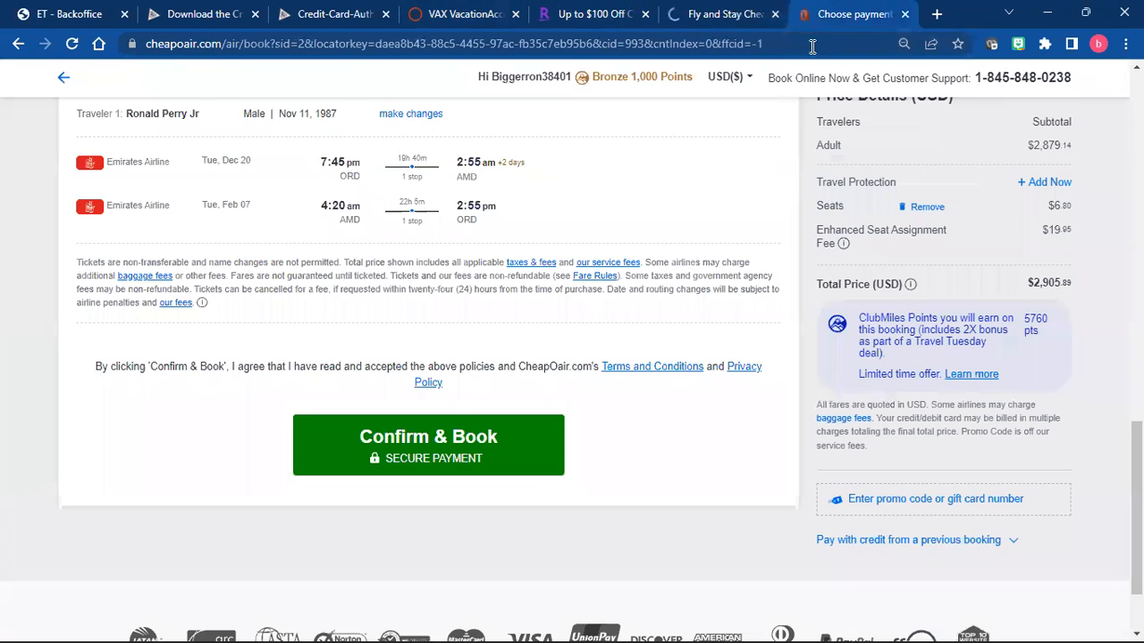
mouse_move(975, 282)
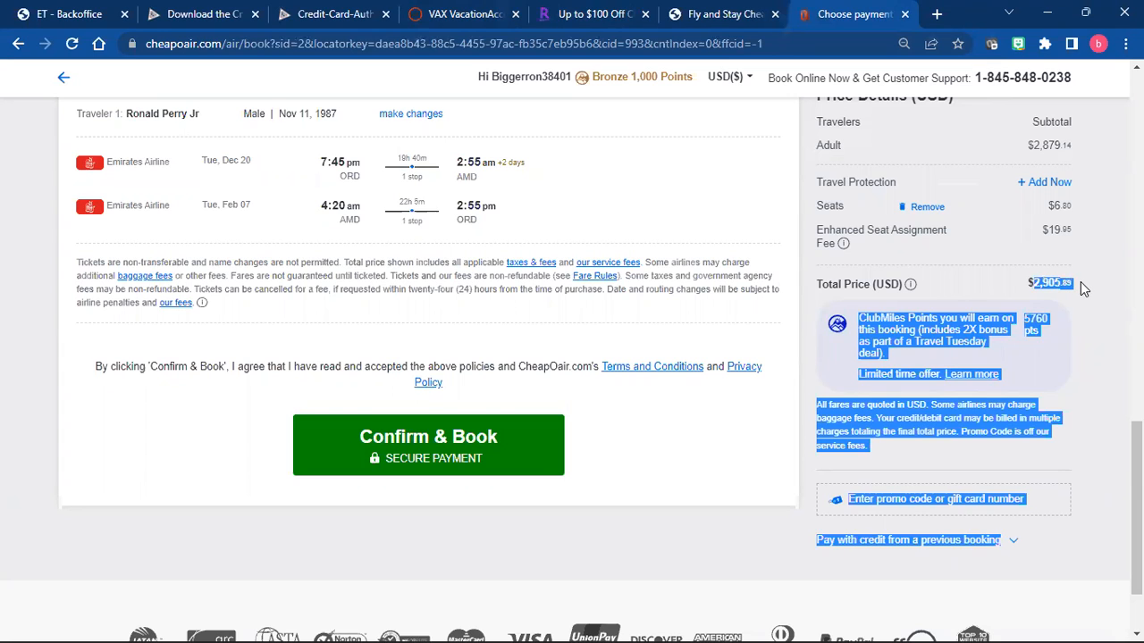
mouse_move(1047, 297)
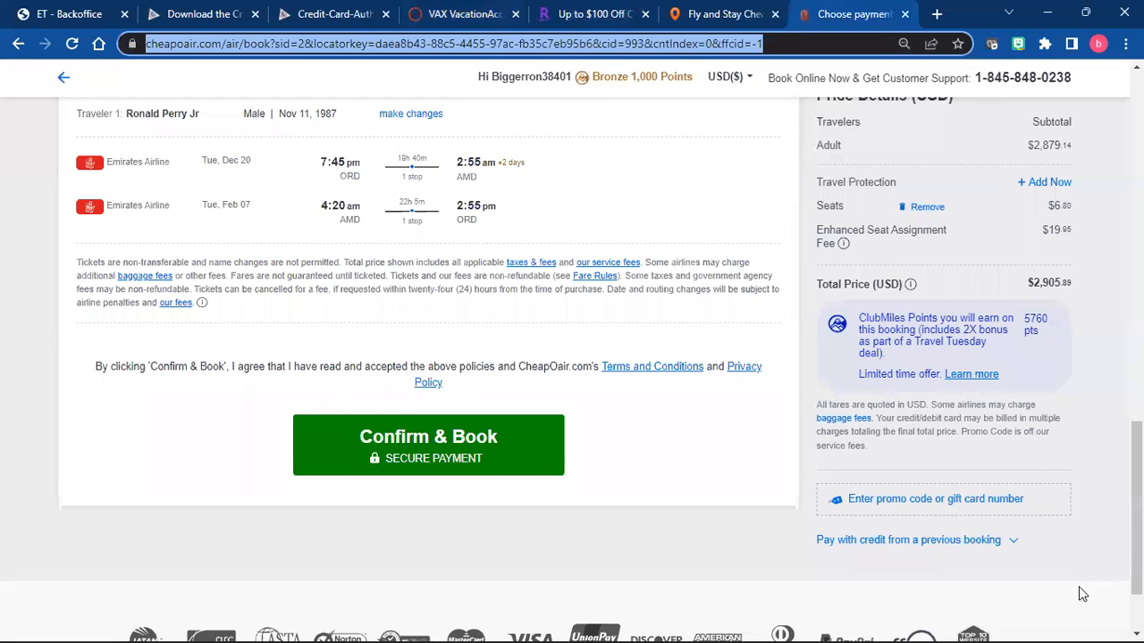
mouse_move(1072, 600)
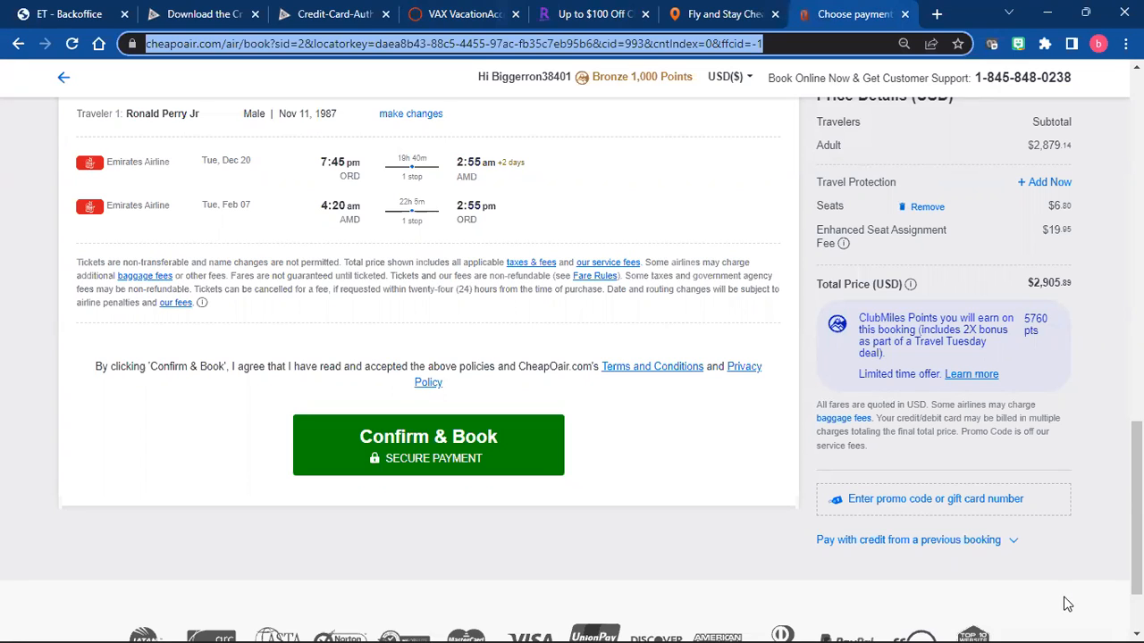
mouse_move(1055, 611)
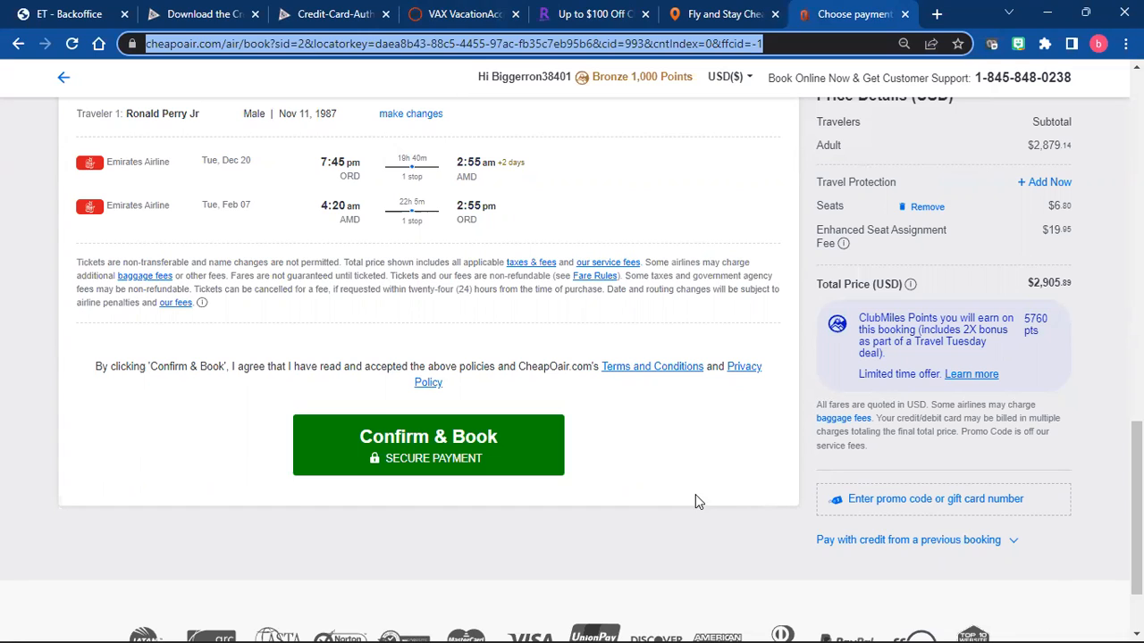
mouse_move(711, 91)
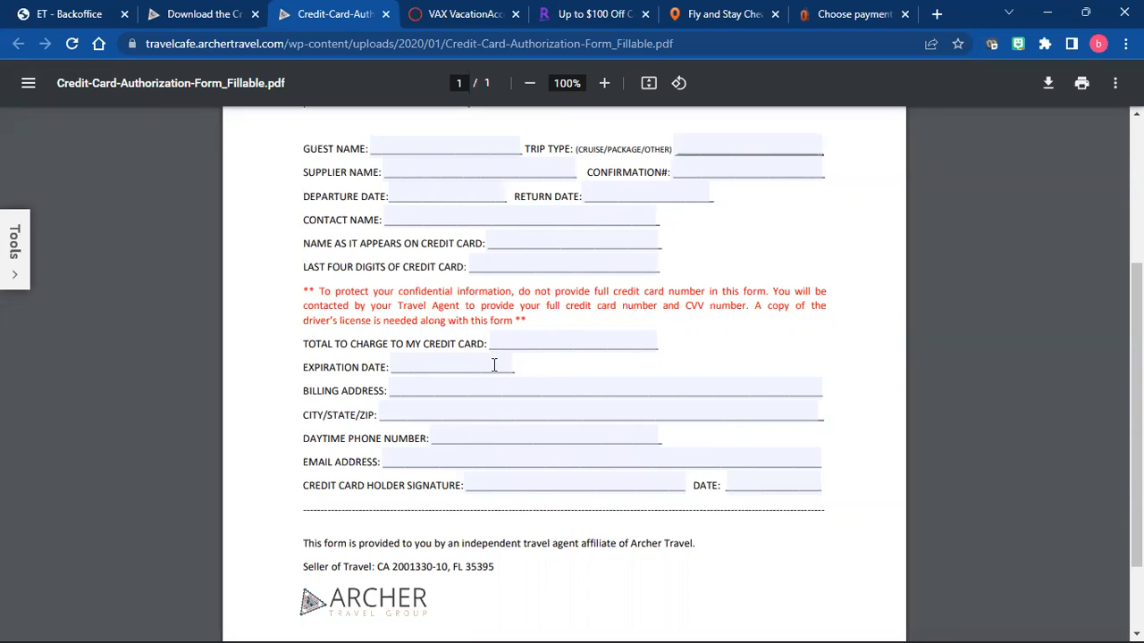
mouse_move(396, 466)
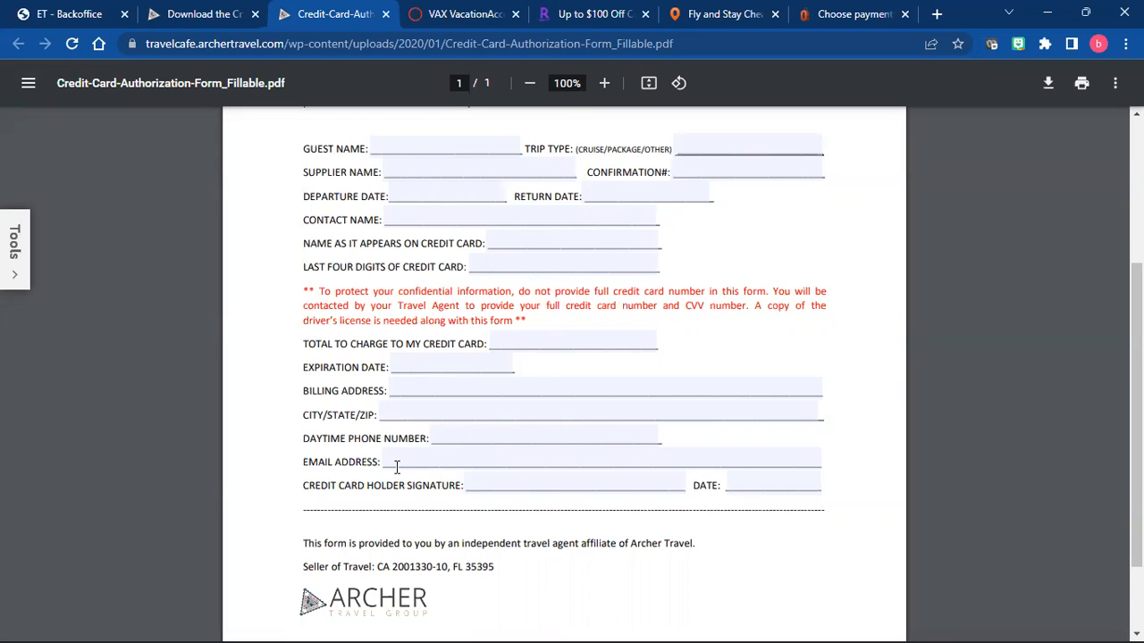
mouse_move(204, 386)
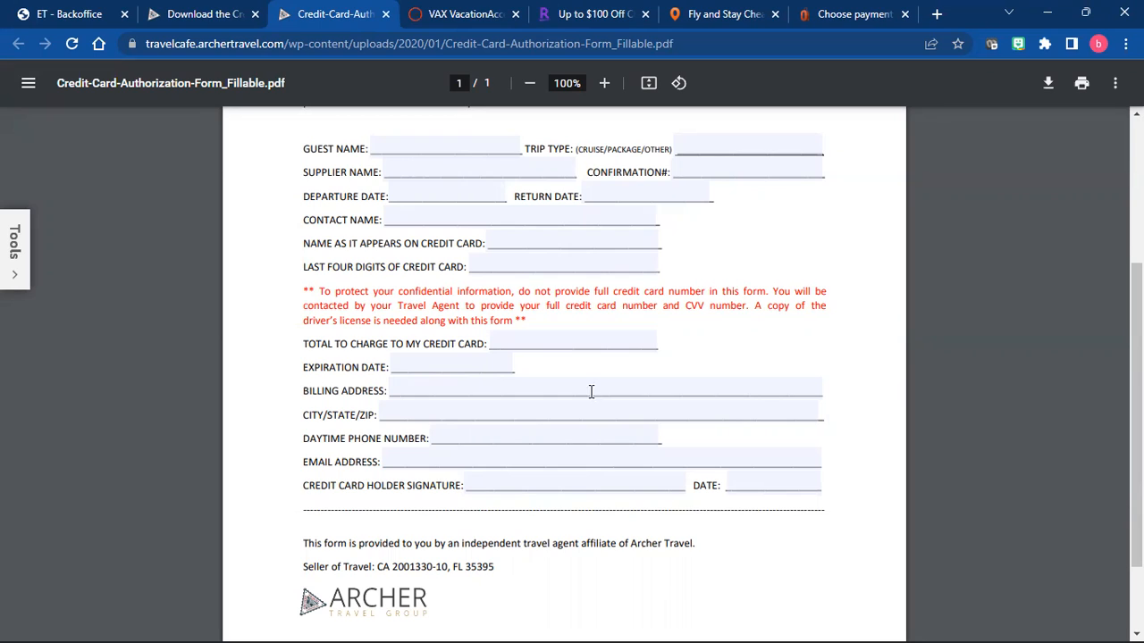
mouse_move(580, 622)
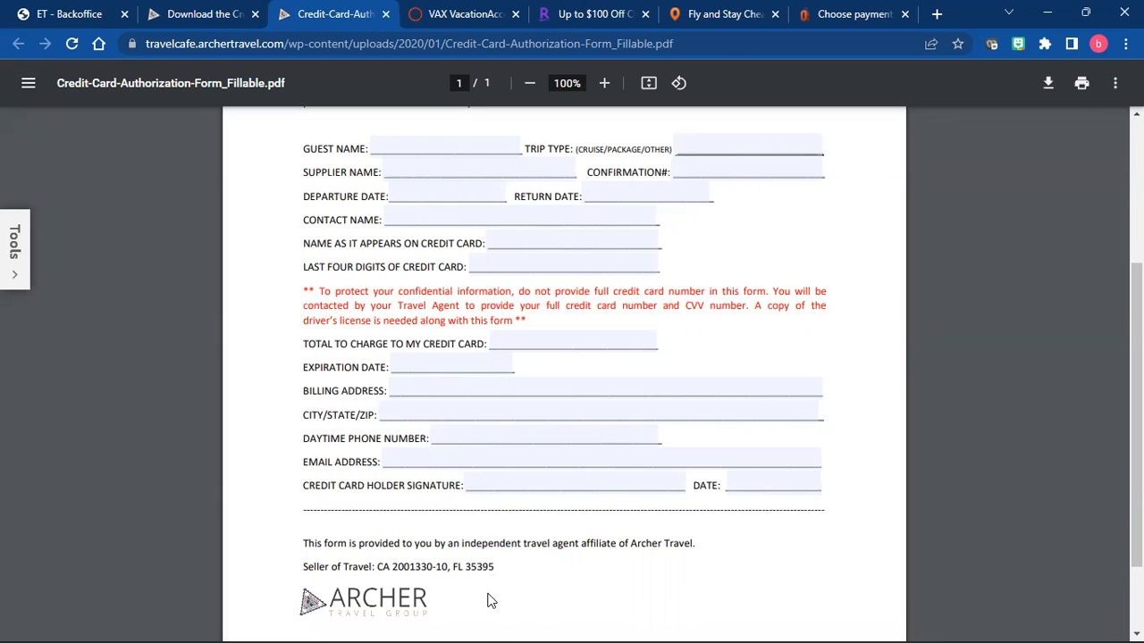
mouse_move(488, 622)
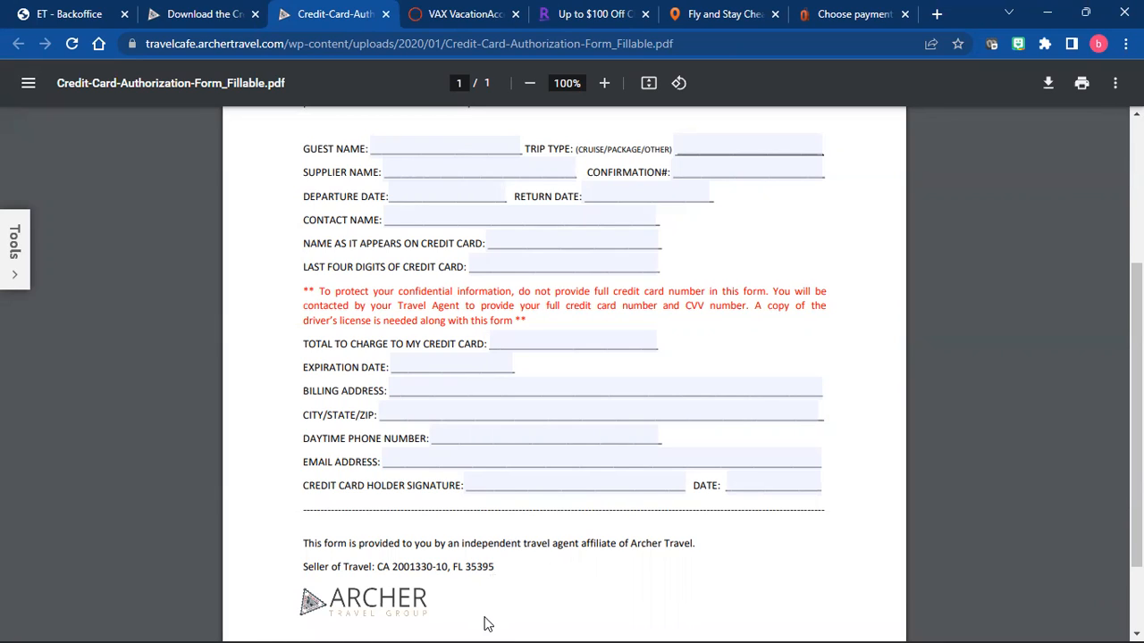